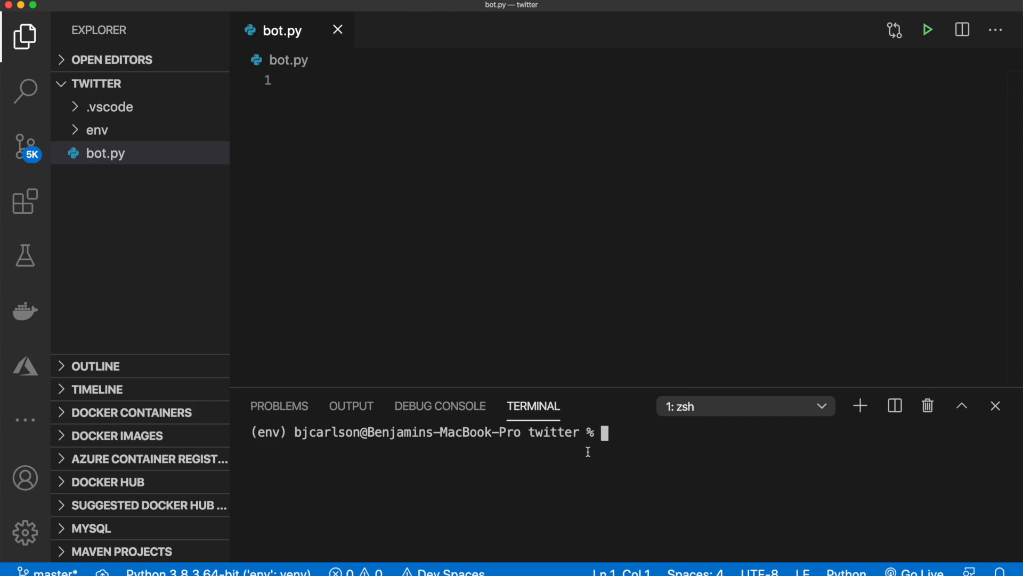
- Leave the Twitter profile and bring up the Tweepy installation docs with the pip install tweepy command
click(106, 152)
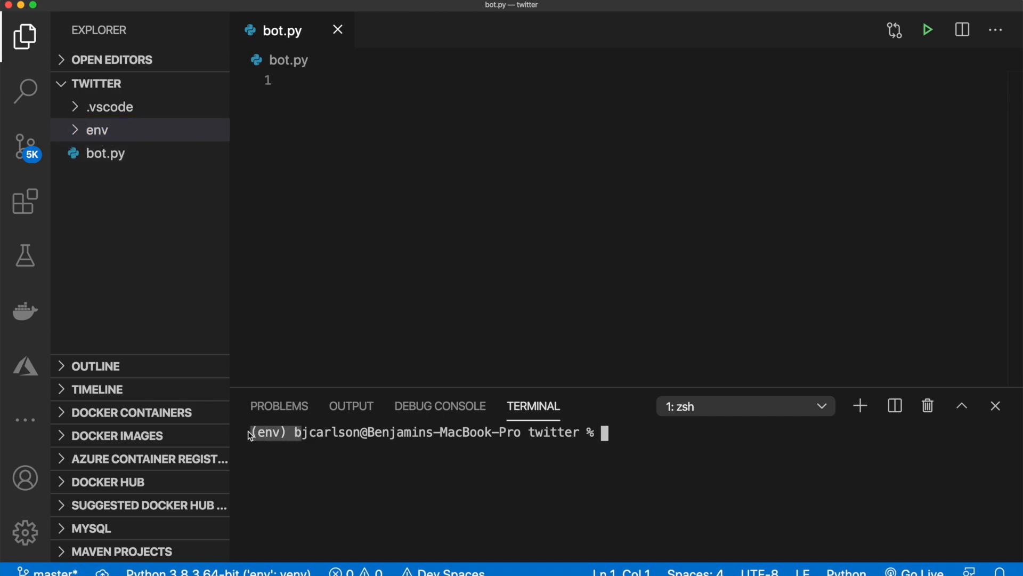
click(106, 152)
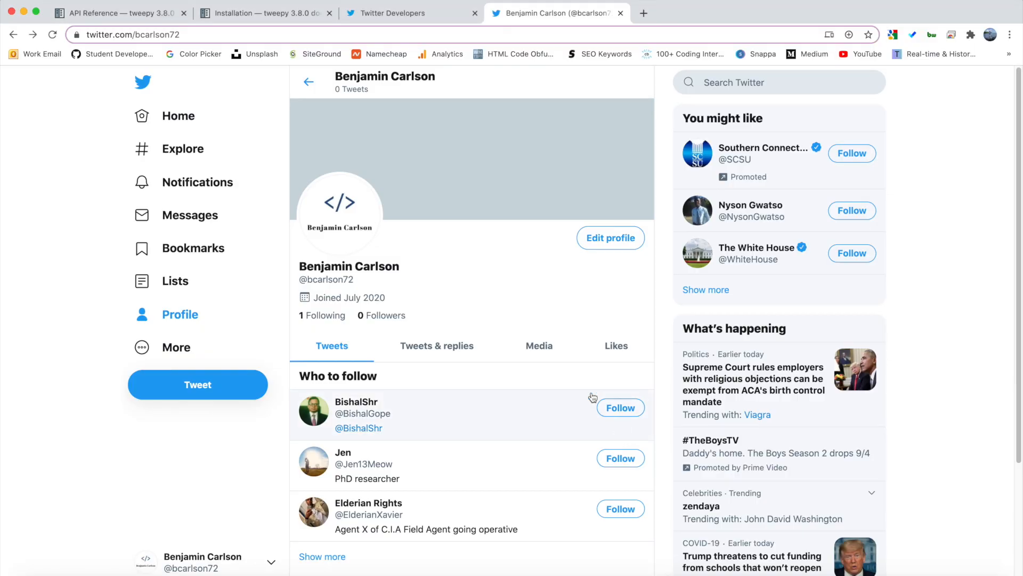
click(265, 12)
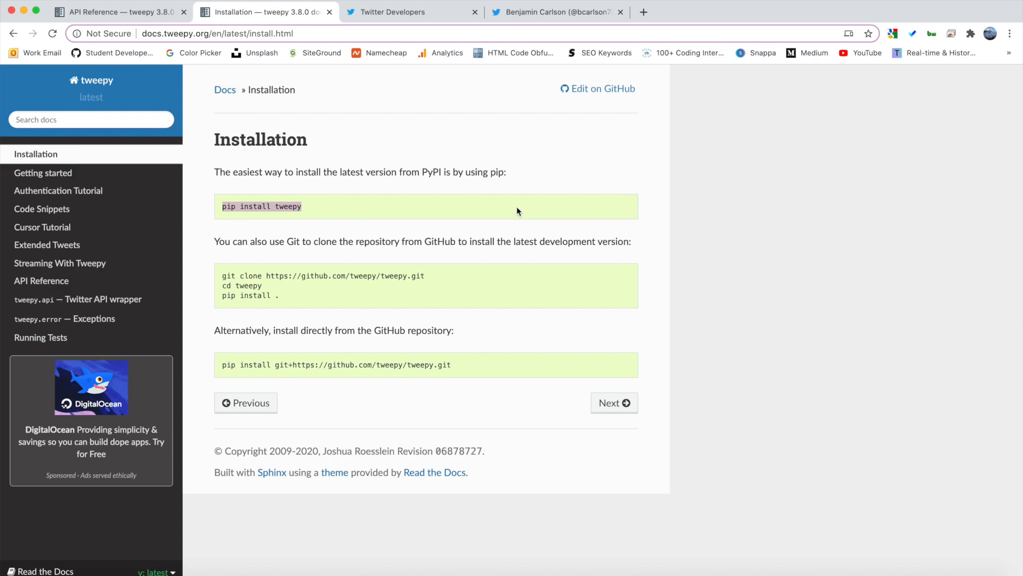
mouse_move(260, 33)
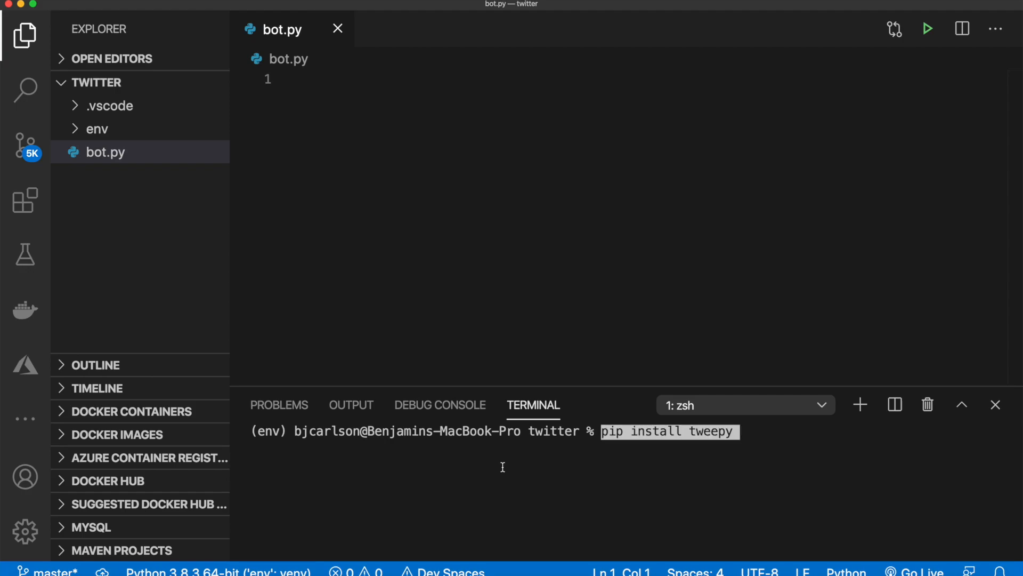
- Run pip install tweepy in the terminal and begin bot.py with import tweepy
key(enter)
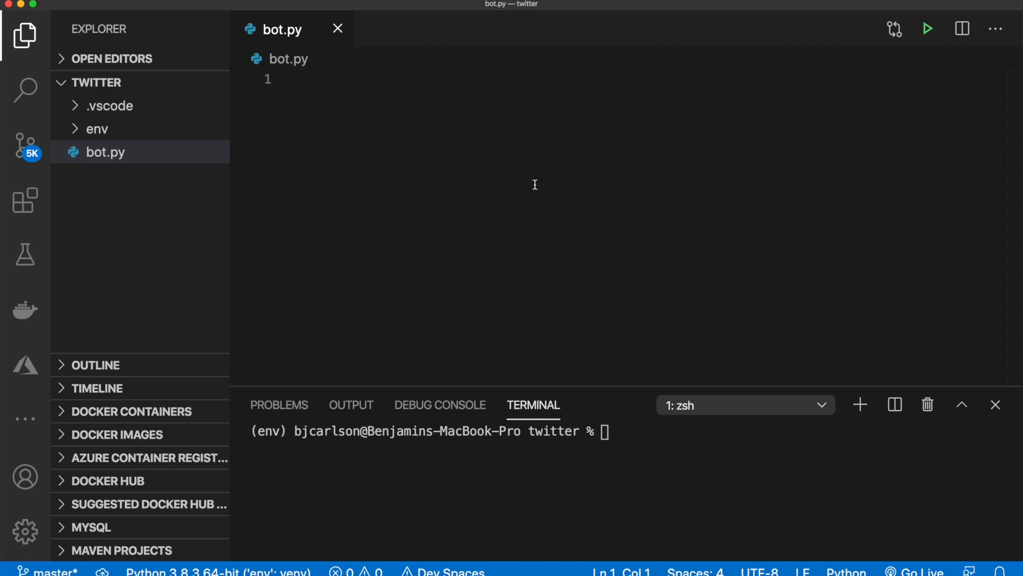
text(import)
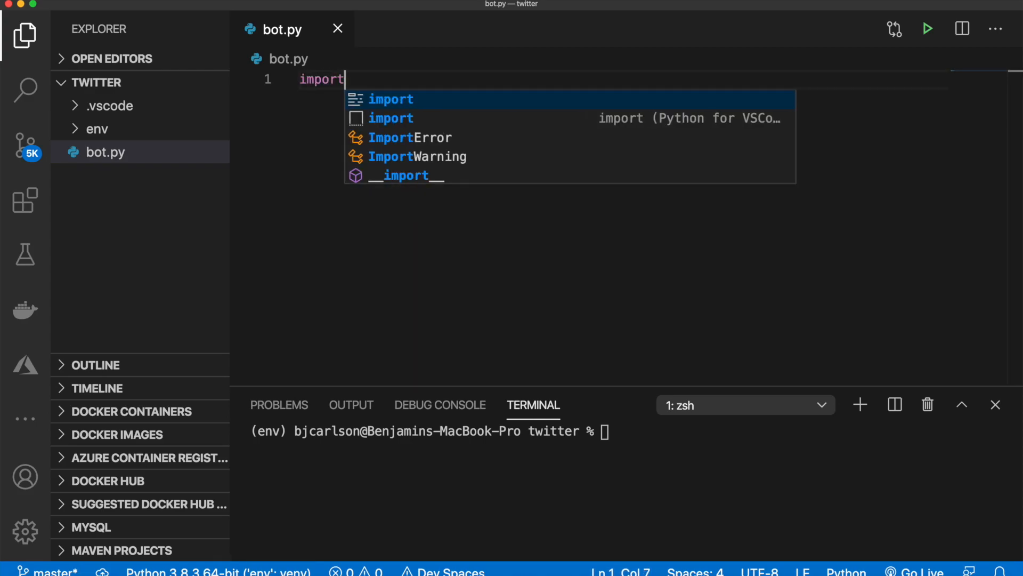
text(tweepy)
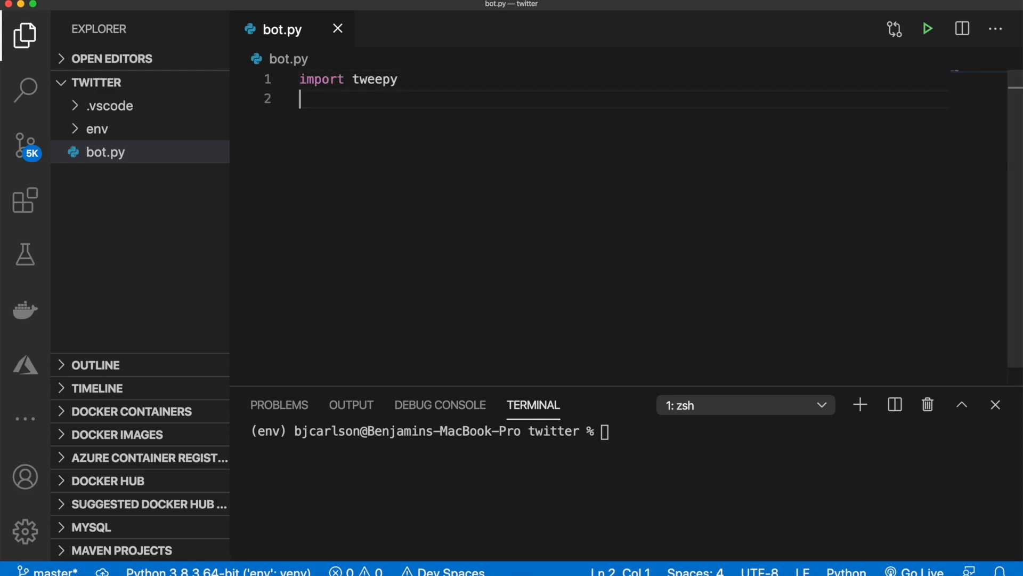
key(enter)
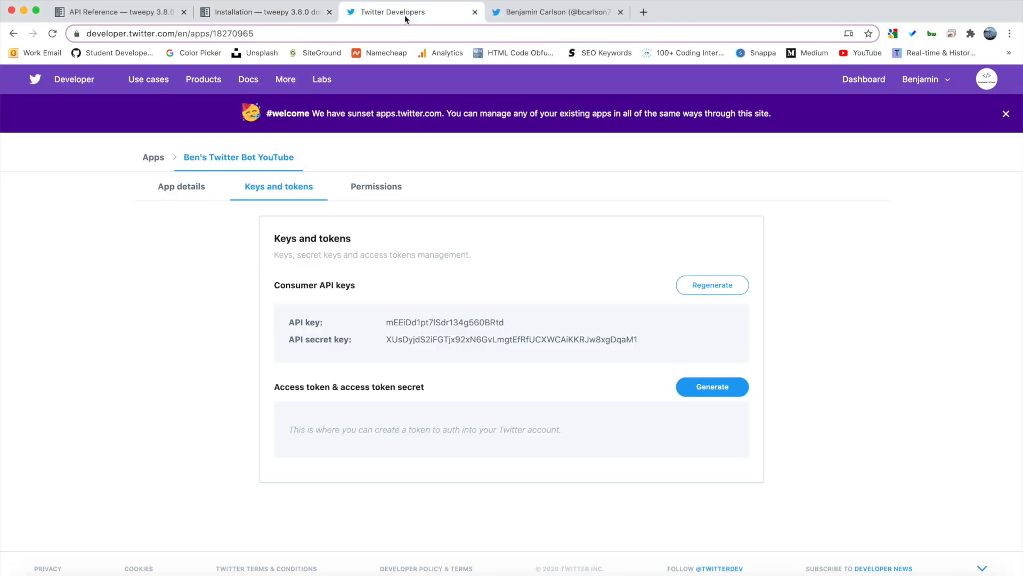
mouse_move(150, 107)
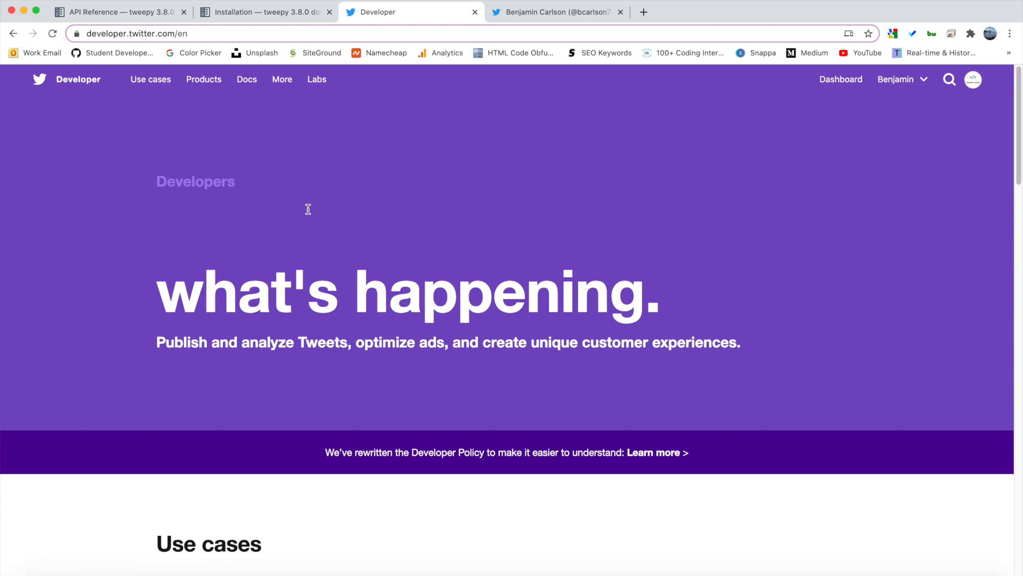
mouse_move(801, 196)
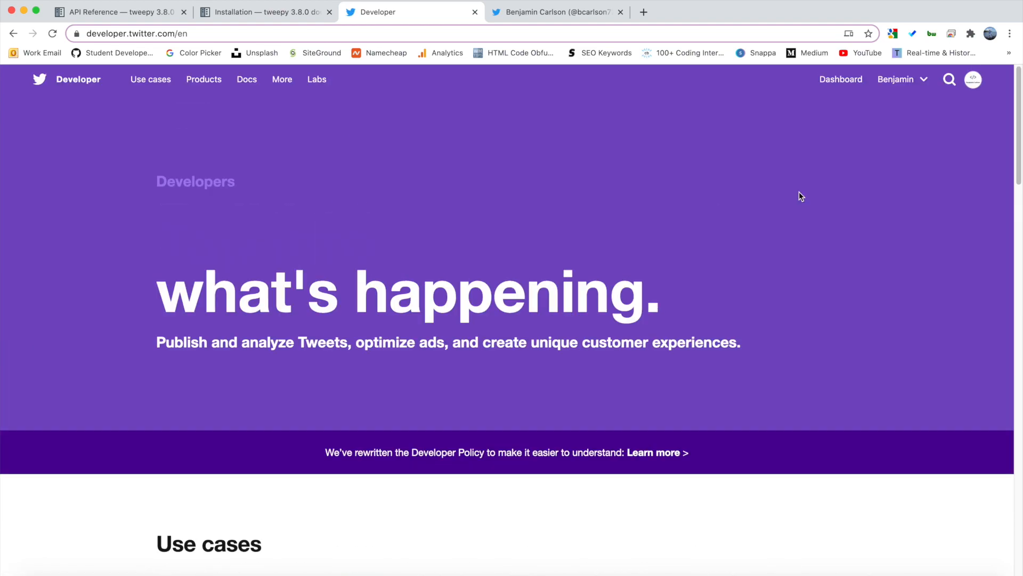
- Navigate the developer dashboard to the YouTube bot app's Keys and tokens page
click(974, 79)
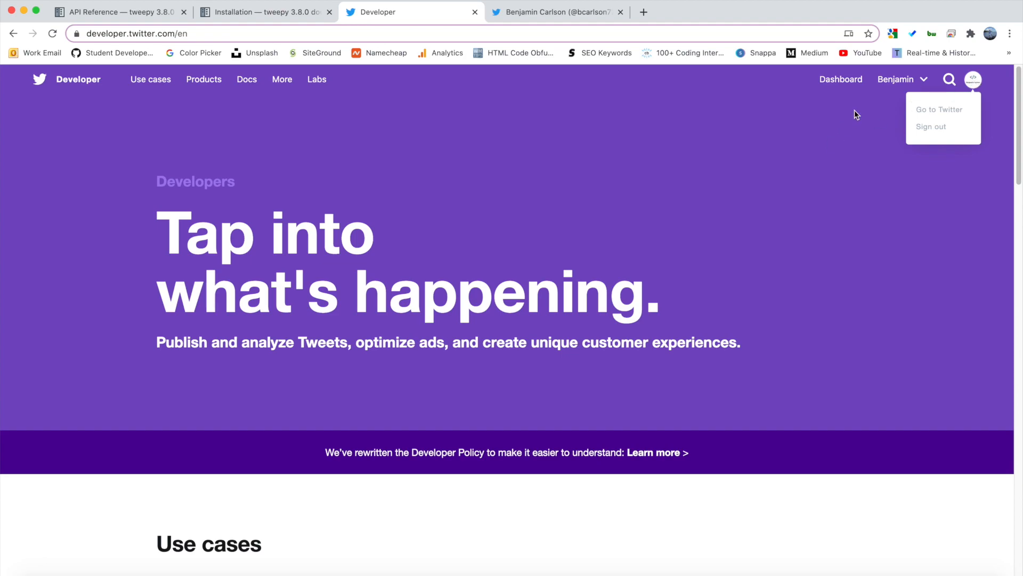
click(897, 79)
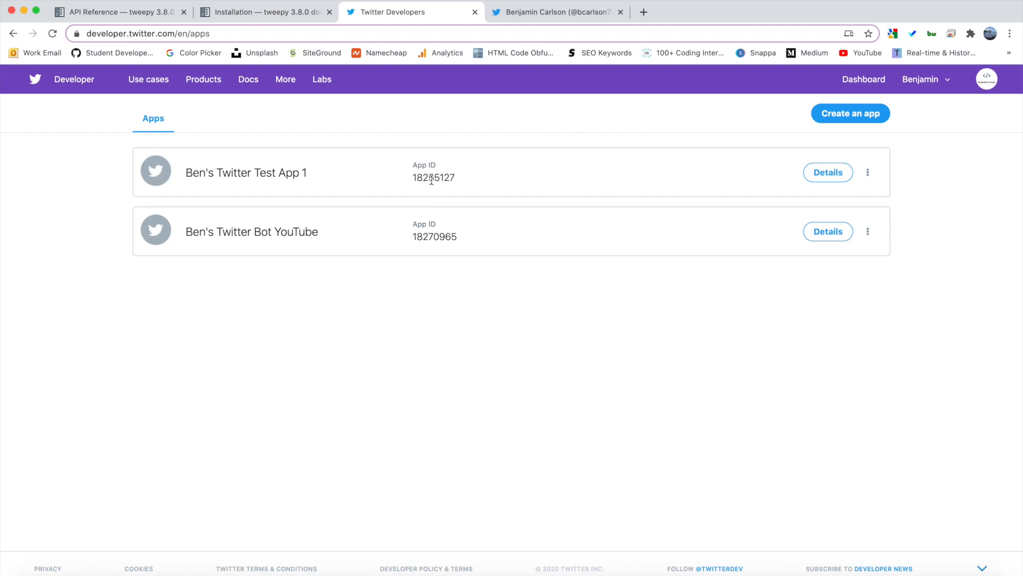
click(850, 113)
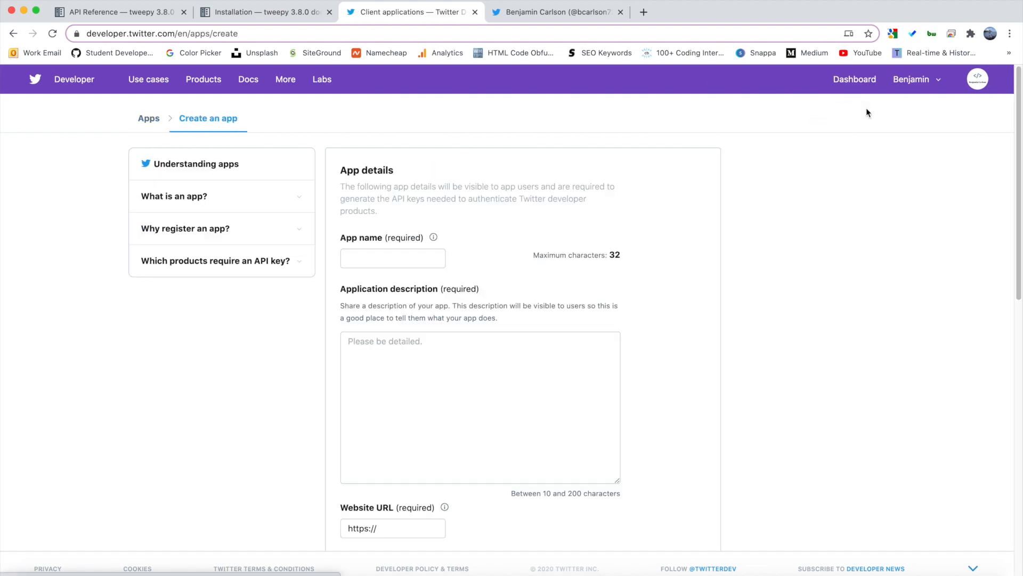
mouse_move(972, 102)
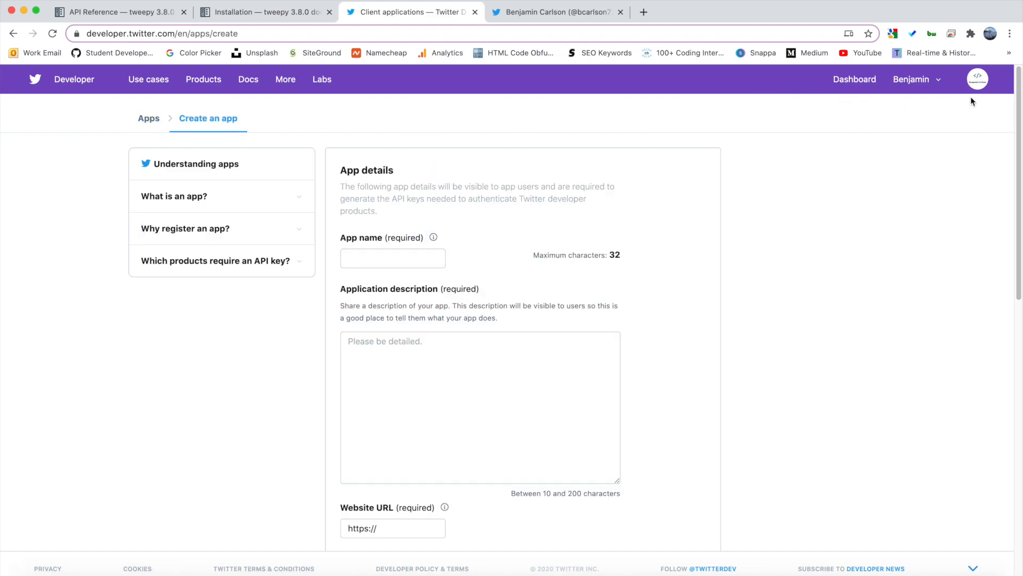
scroll(down, 3)
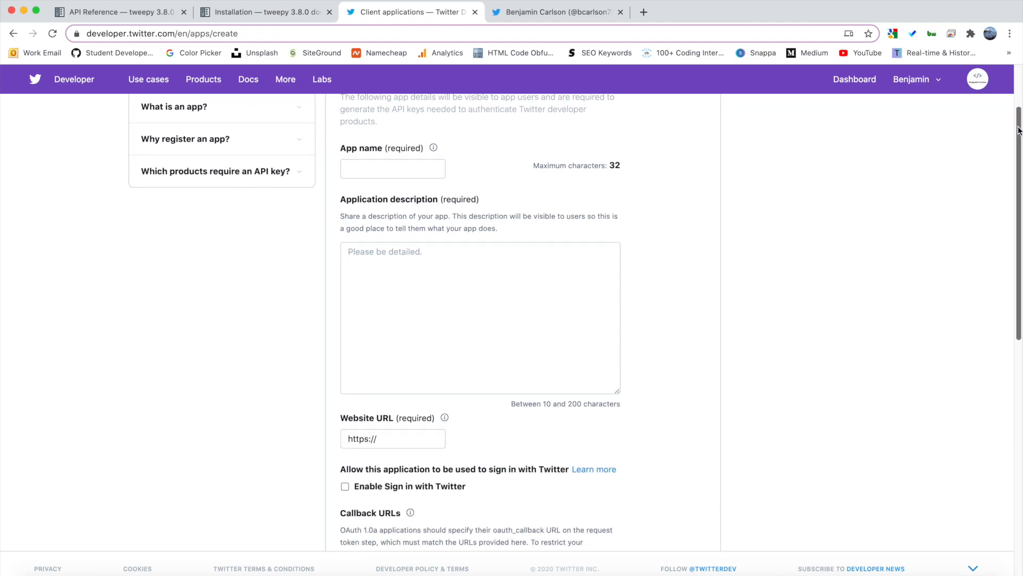
click(13, 33)
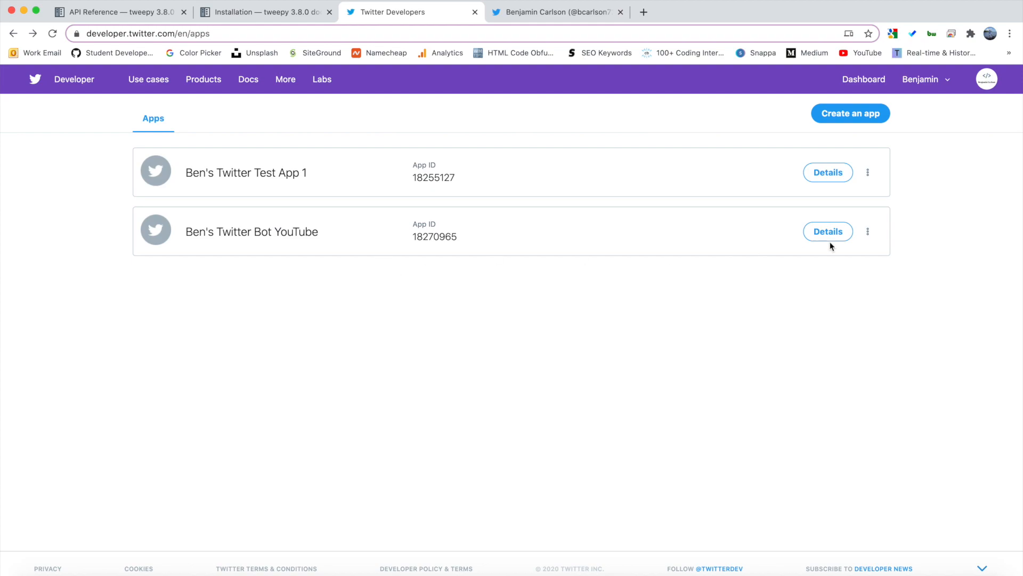
click(828, 231)
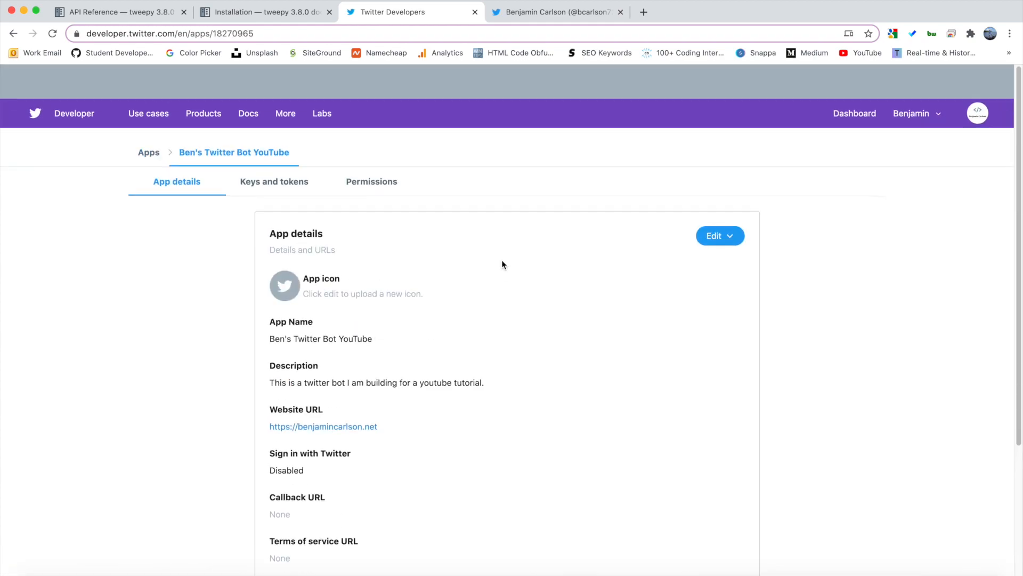
scroll(down, 3)
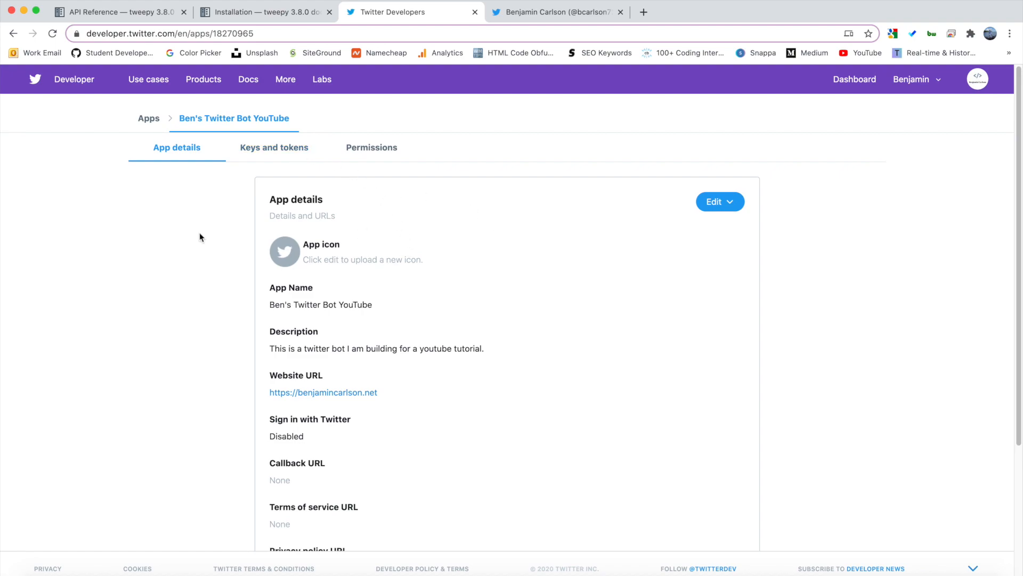
click(274, 147)
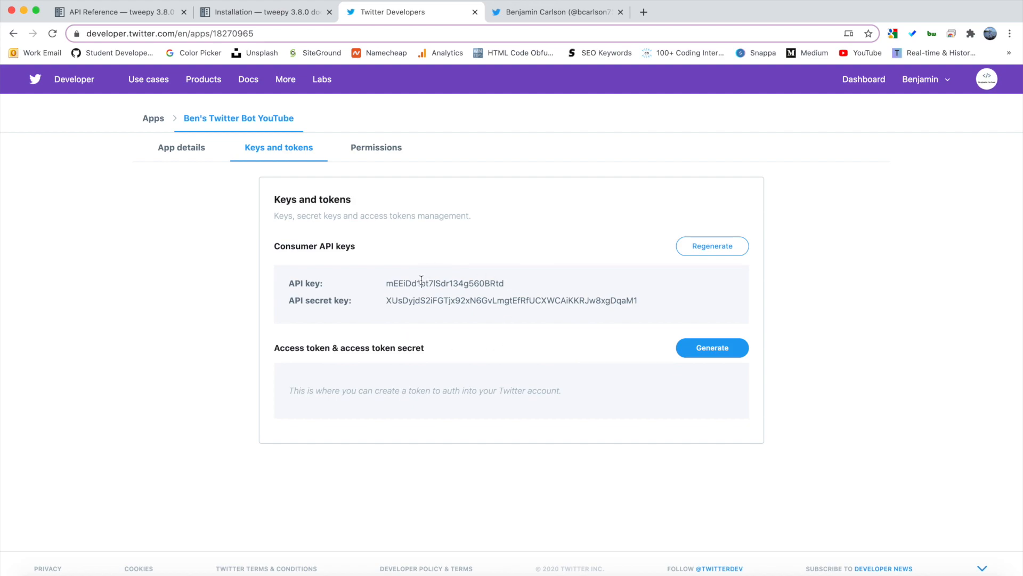
mouse_move(383, 245)
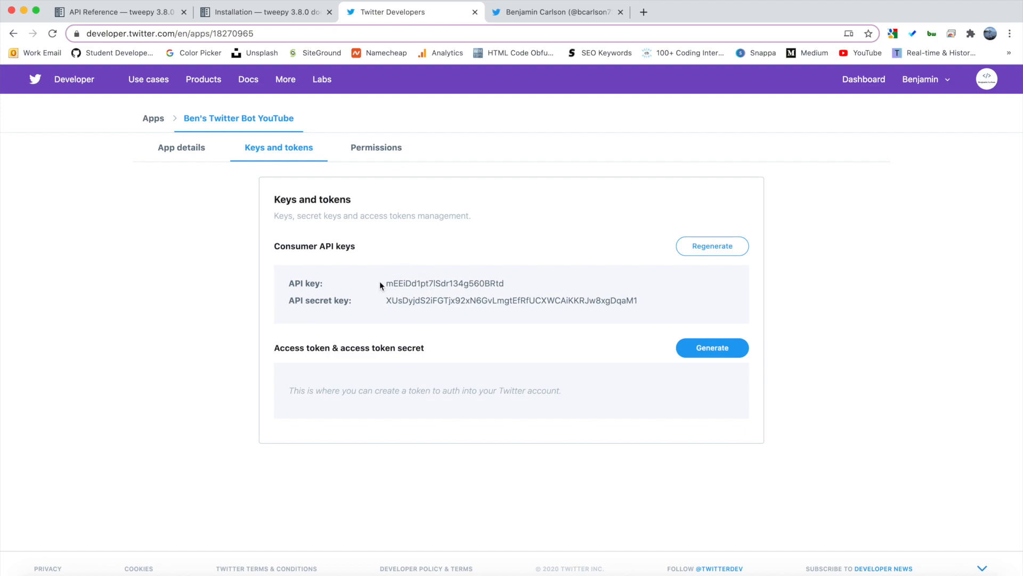
mouse_move(367, 295)
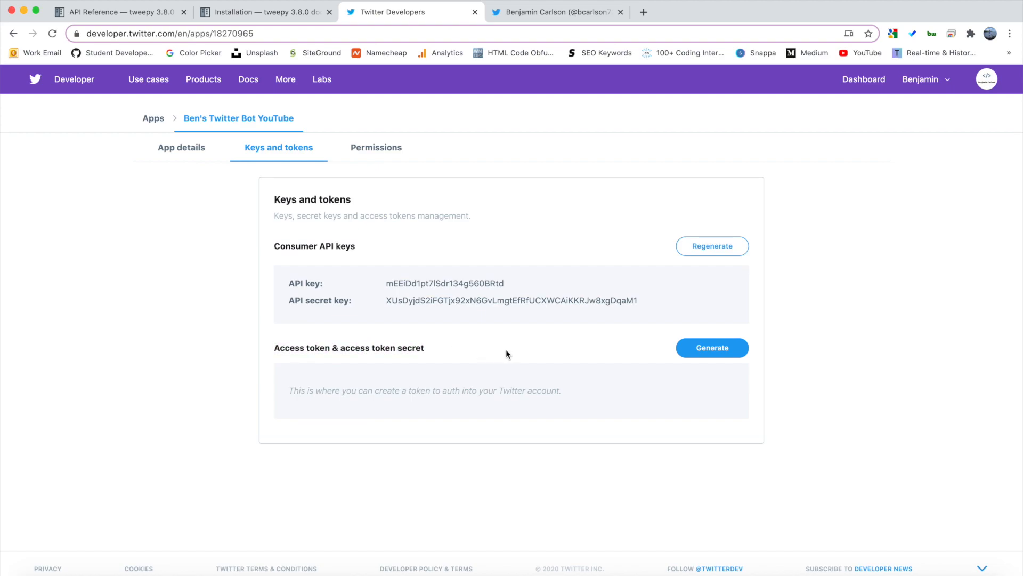
- Generate an access token and secret for the bot app and copy them
click(711, 347)
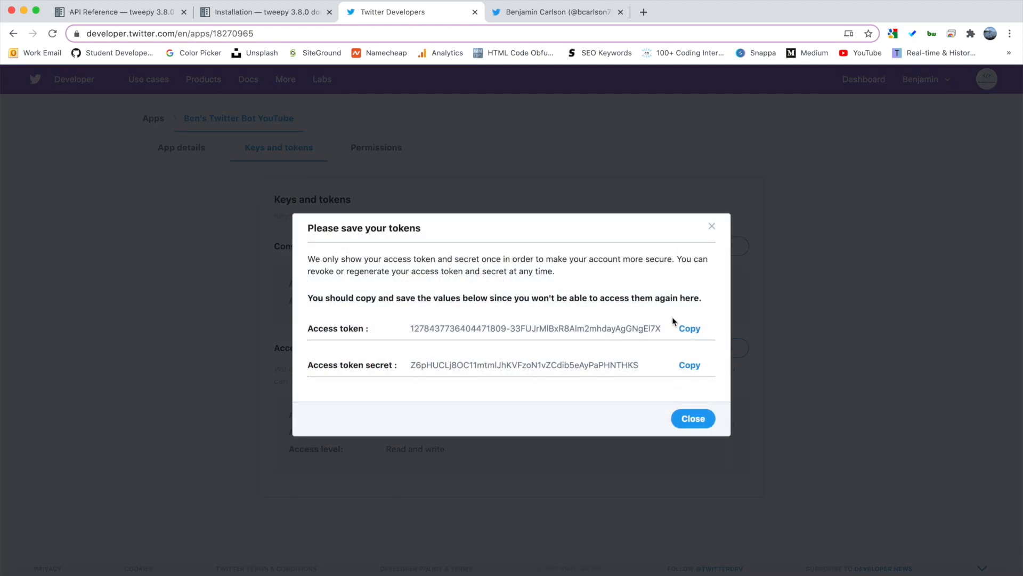
click(690, 328)
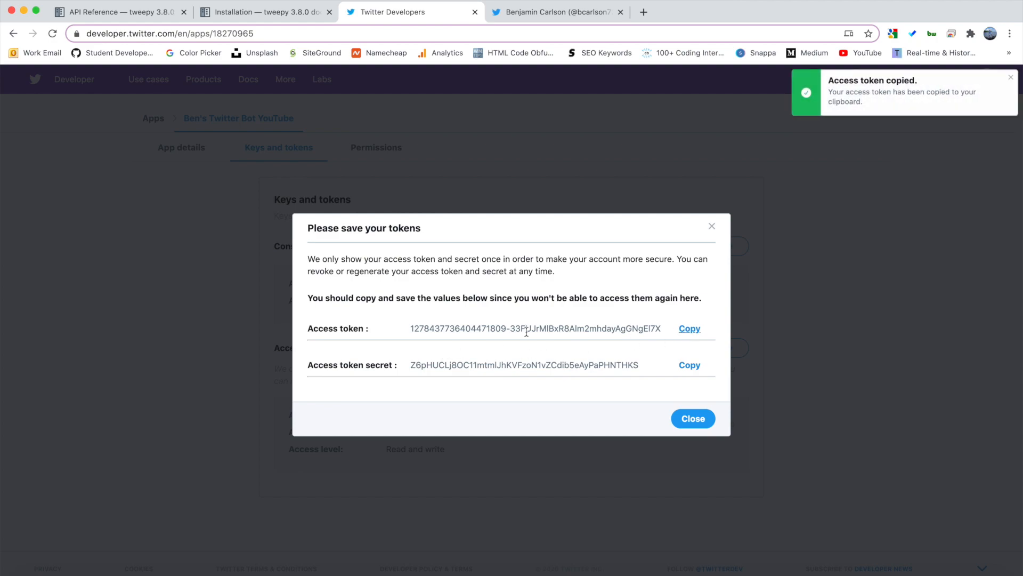
click(690, 364)
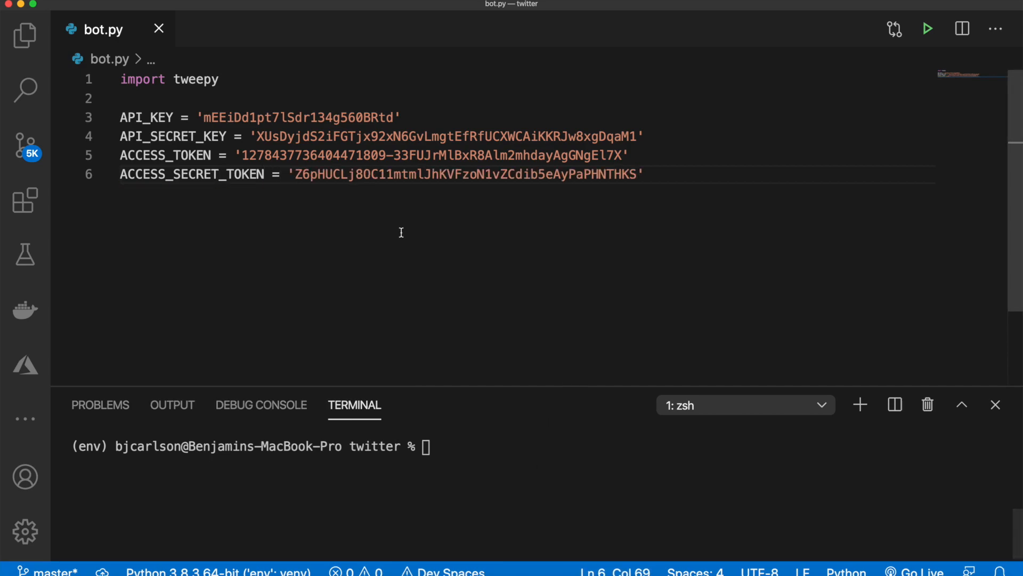
mouse_move(684, 182)
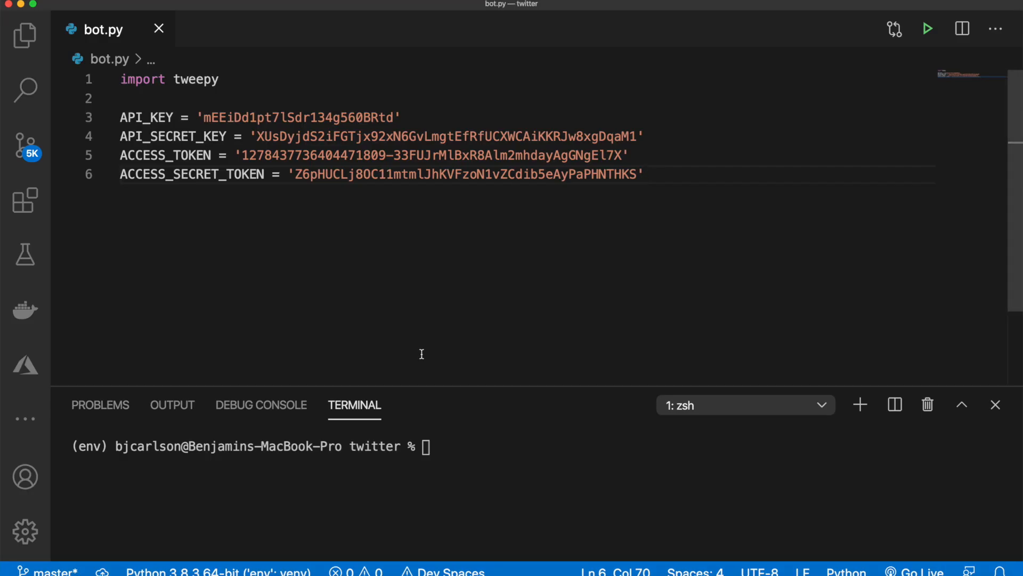
- Add blank lines below the four credential constants for the next code
key(enter)
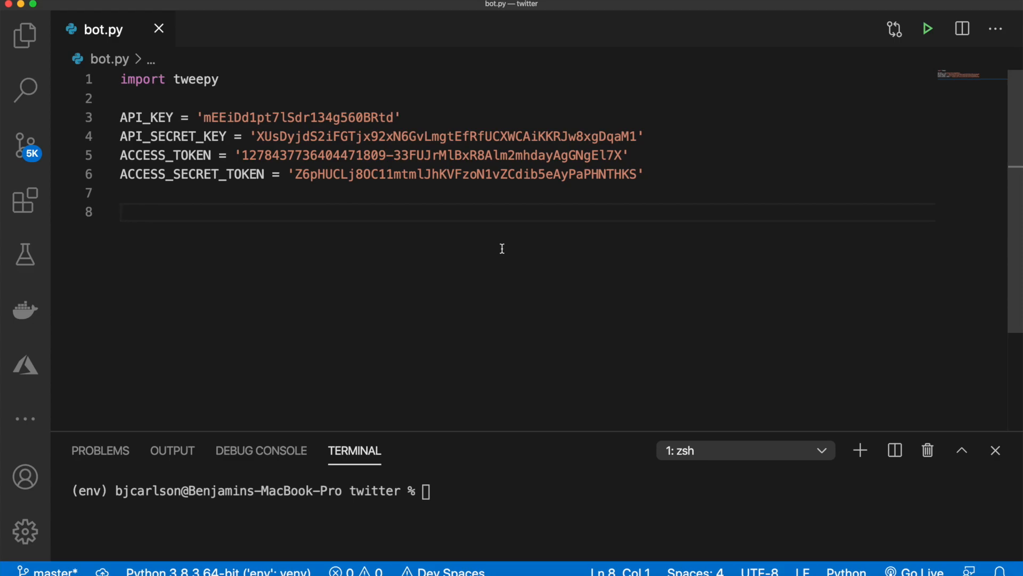
- Write auth = tweepy.OAuthHandler(API_KEY, API_SECRET_KEY)
text(auth =)
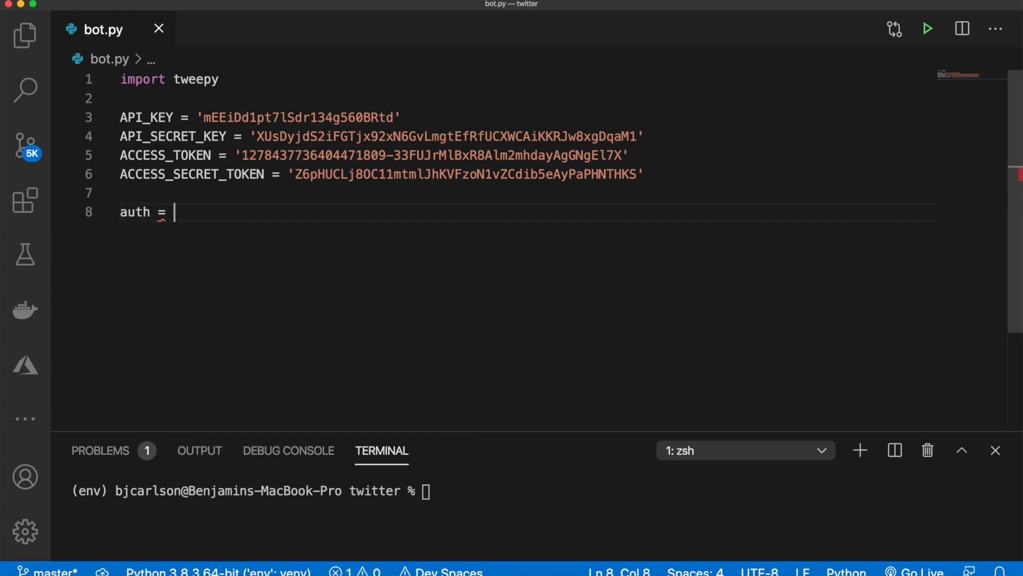
text(tw)
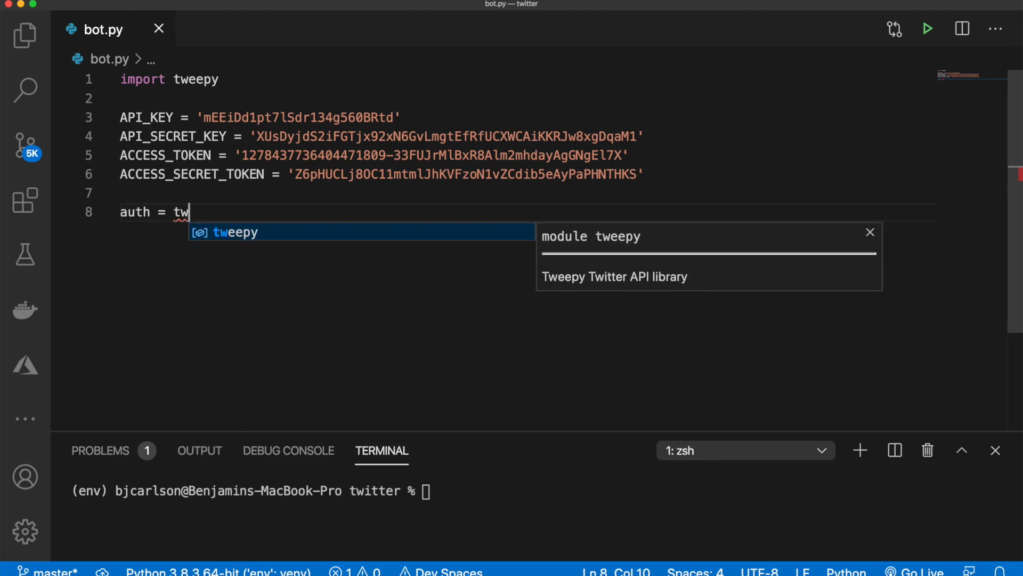
text(eepy.)
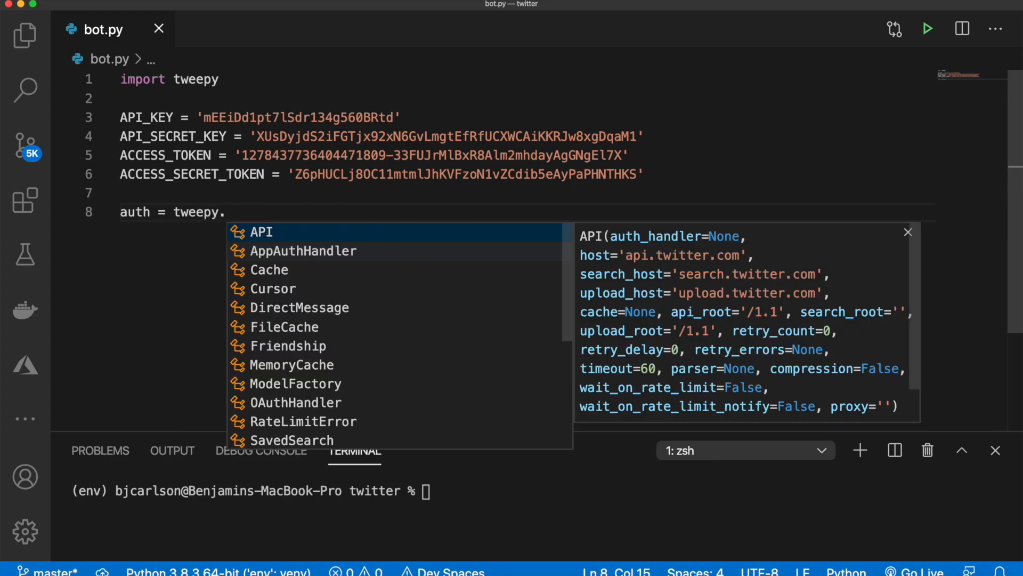
text(OAuthHandler)
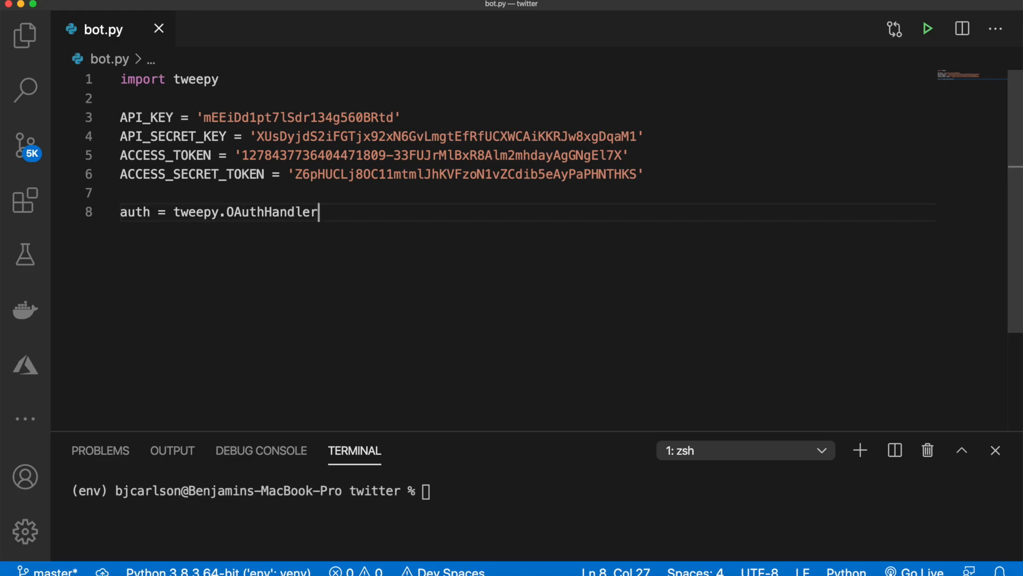
text(()
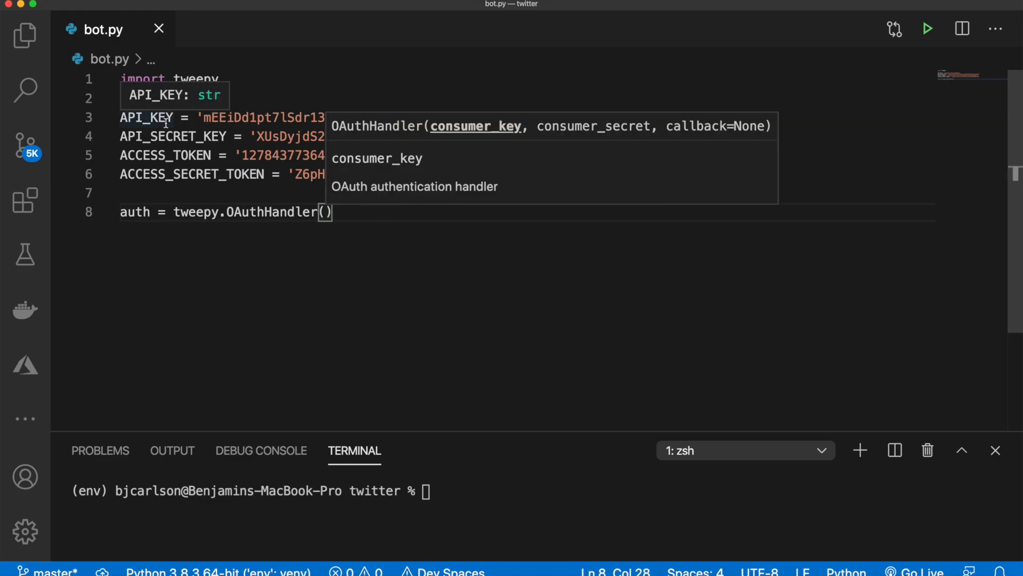
text(API_KEY,)
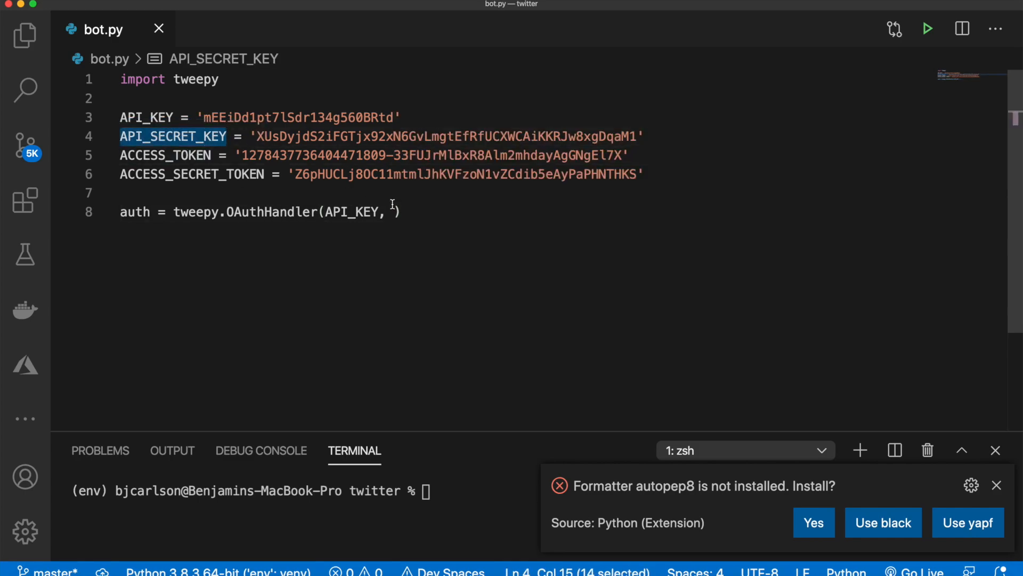
text(API_SECRET_KEY)
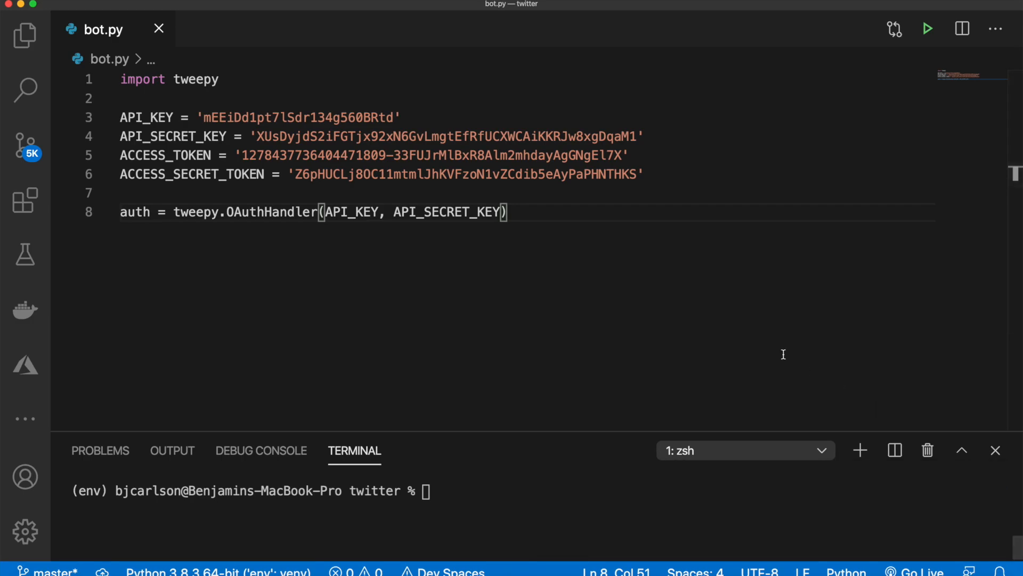
- Add auth.set_access_token(ACCESS_TOKEN, ACCESS_SECRET_TOKEN) and api = tweepy.API(auth)
text(a)
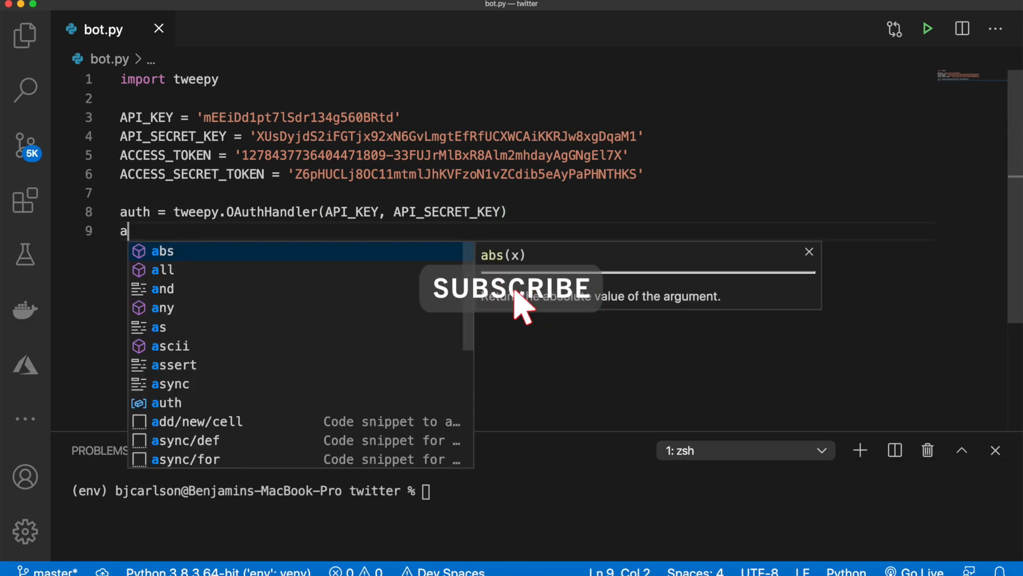
text(uth)
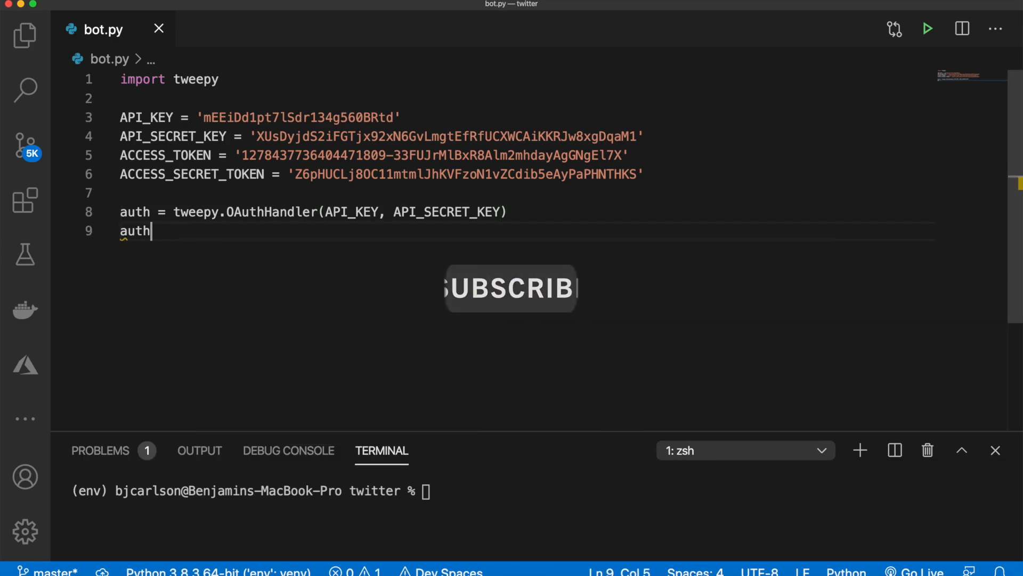
text(.se)
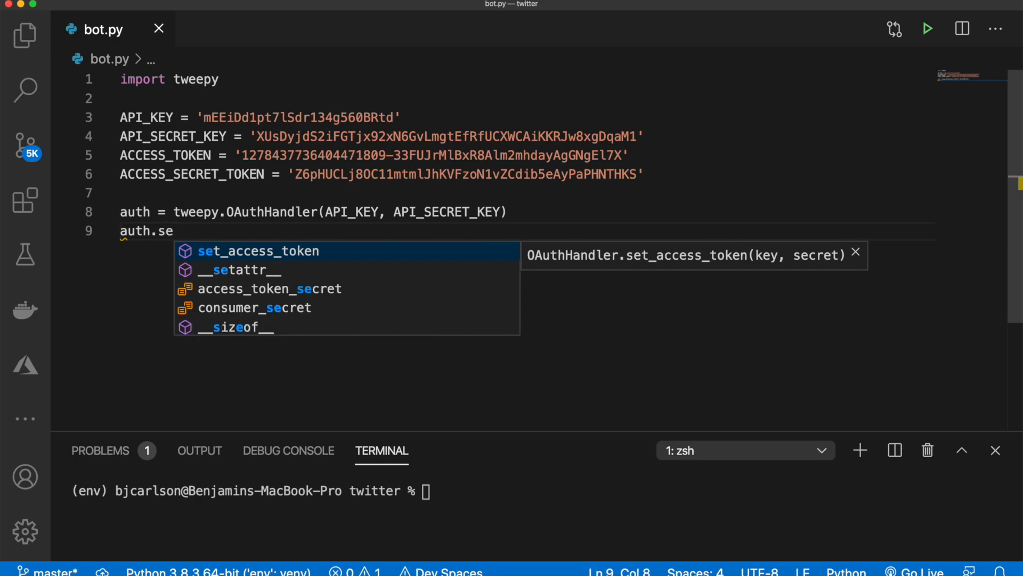
key(Tab)
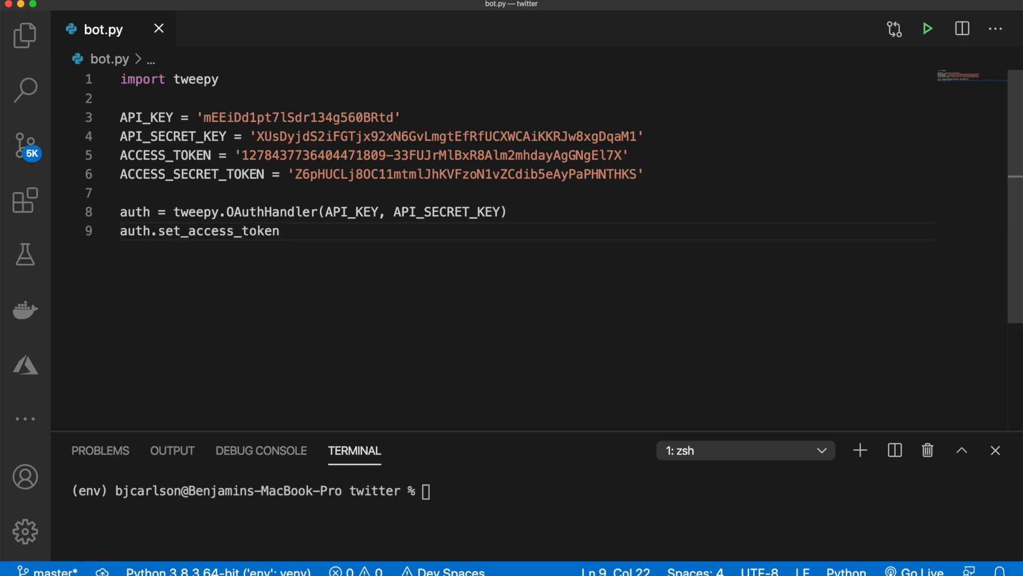
text((ACCESS_TOKEN,)
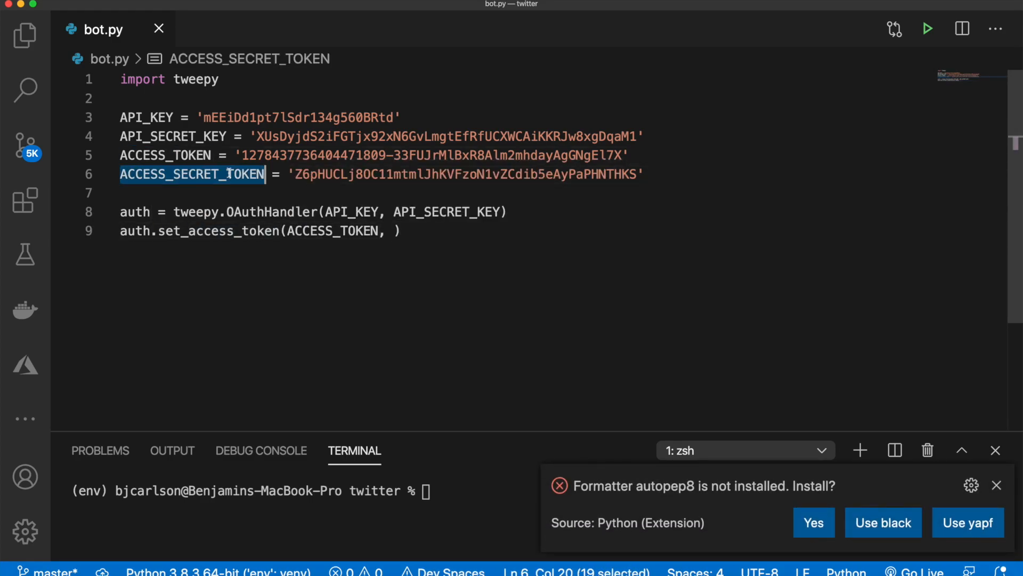
text(ACCESS_SECRET_TOKEN)
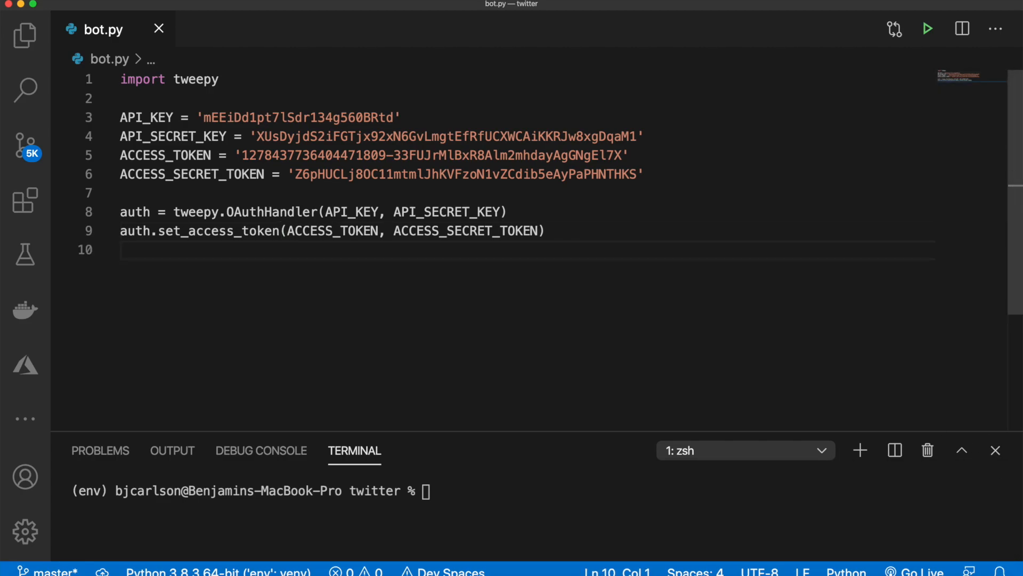
text(api =)
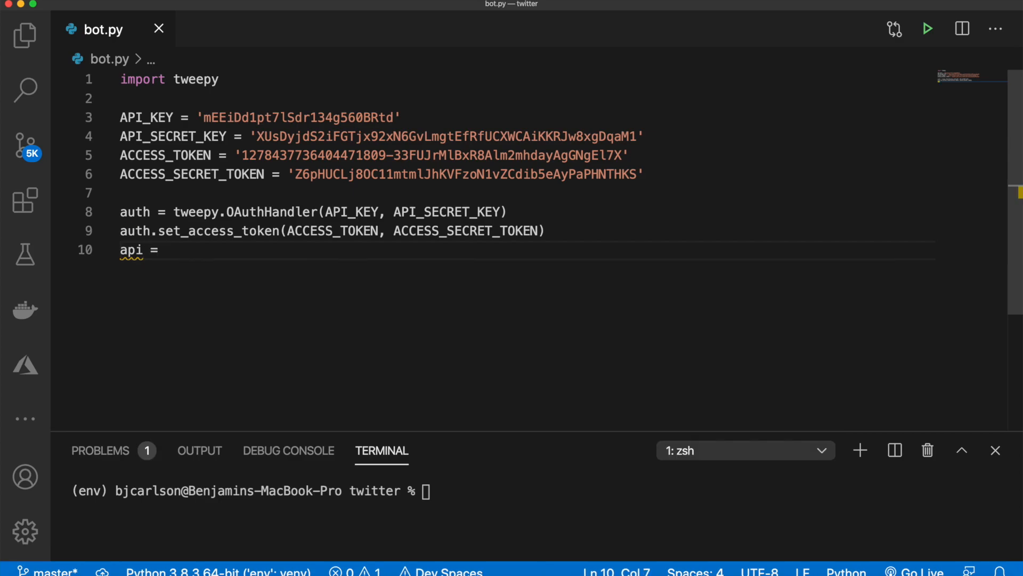
text(tweepy)
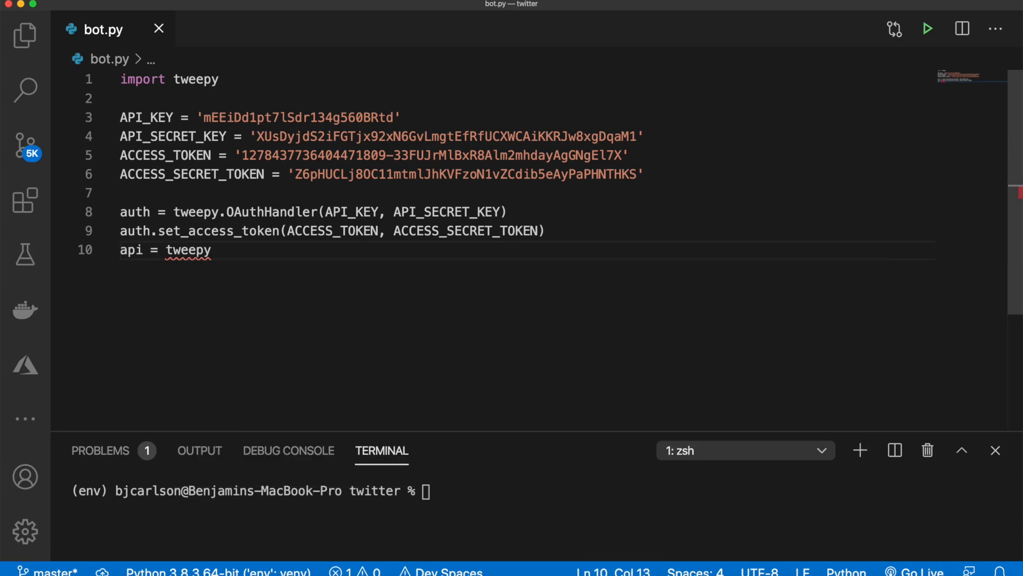
text(.API()
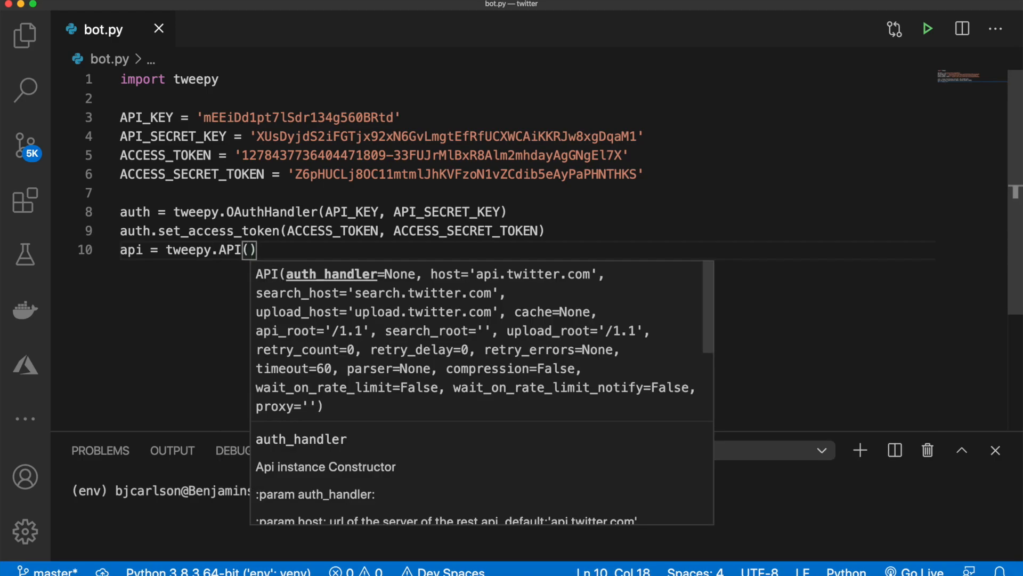
text(auth)
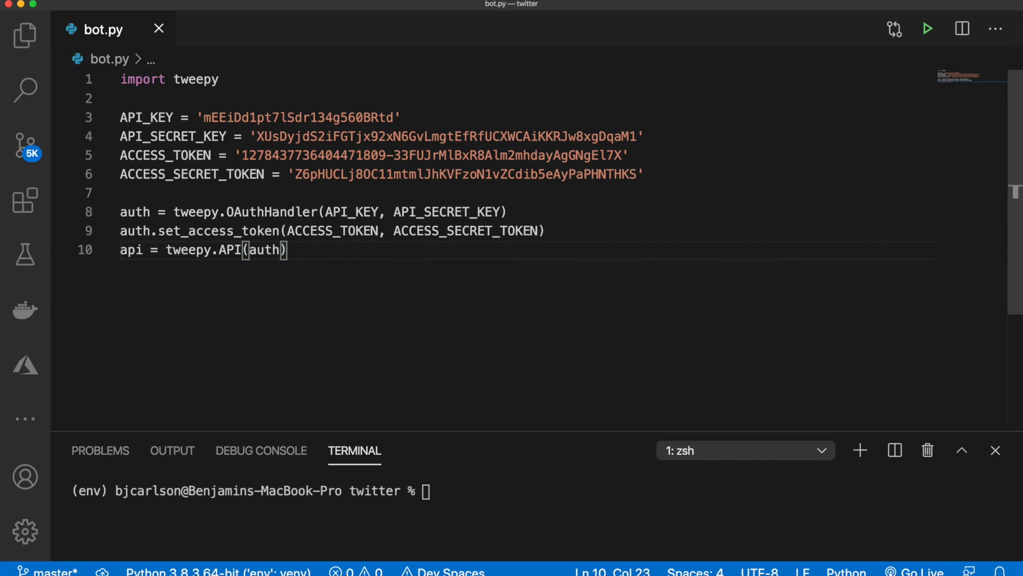
mouse_move(135, 252)
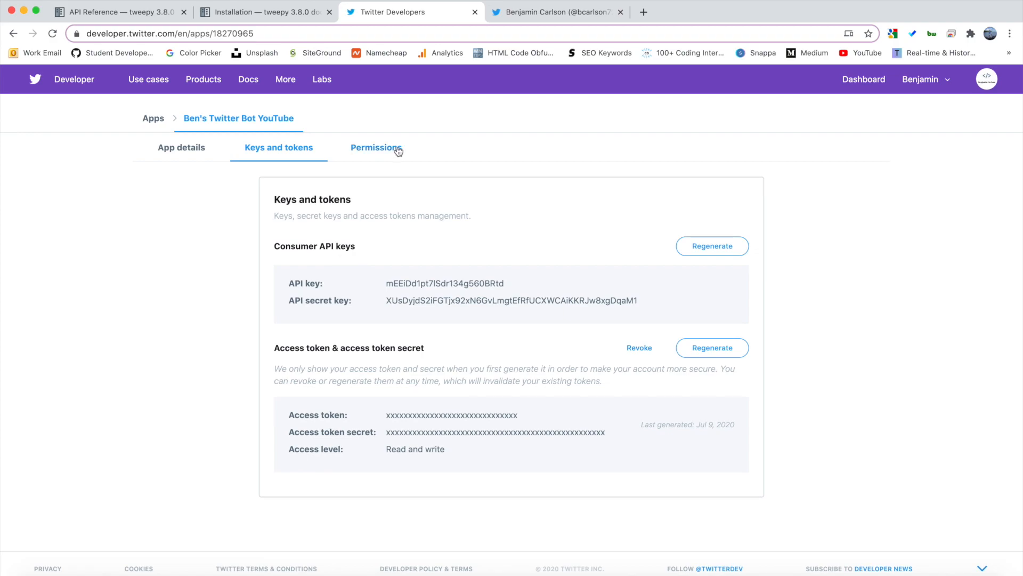
click(557, 12)
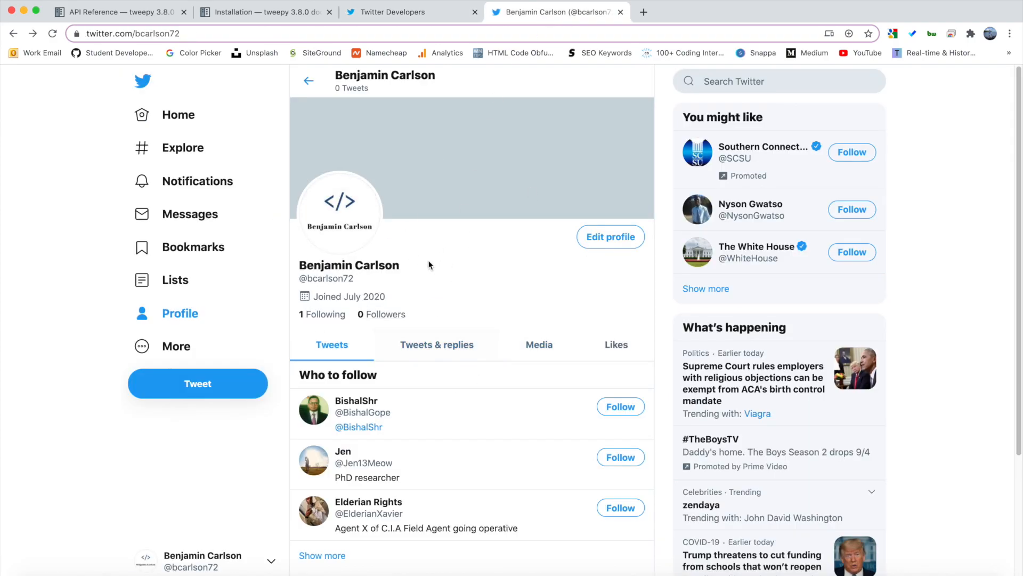
click(198, 383)
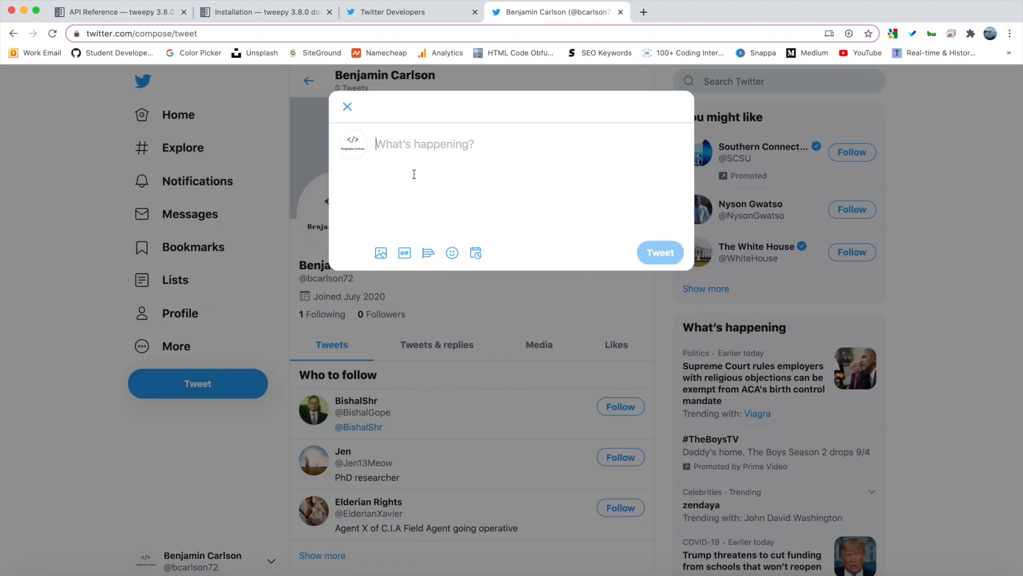
text(Q)
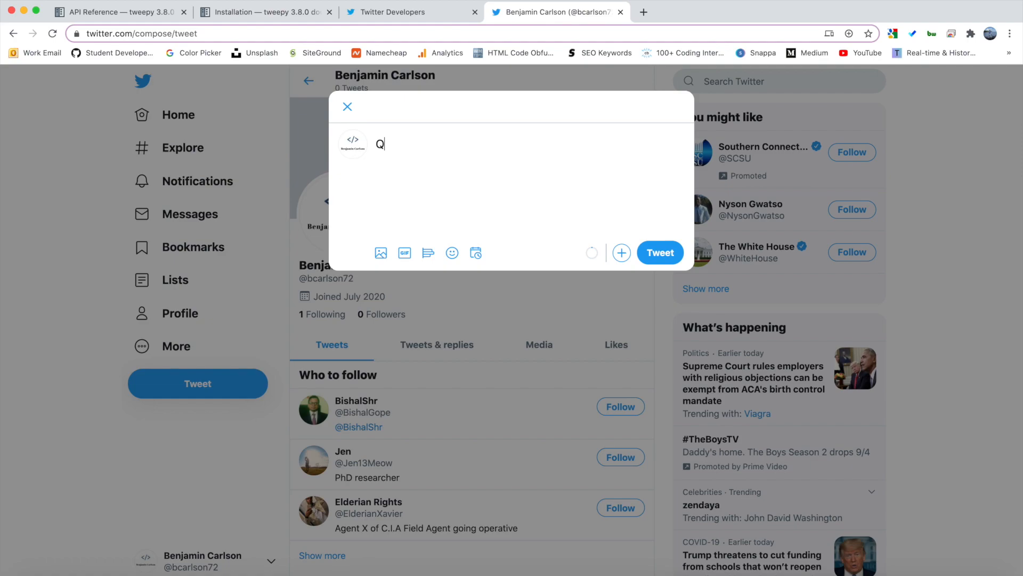
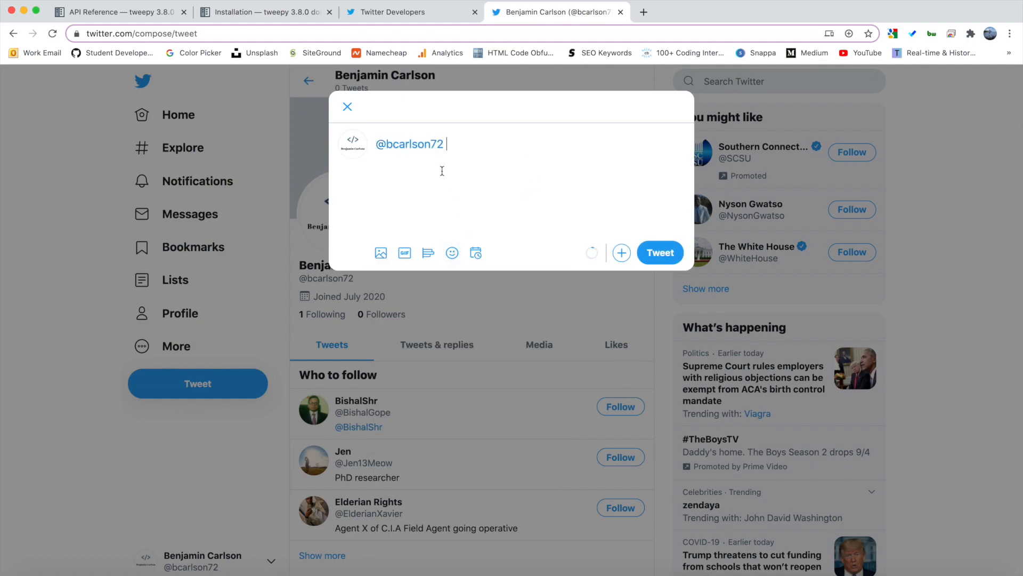
text(#)
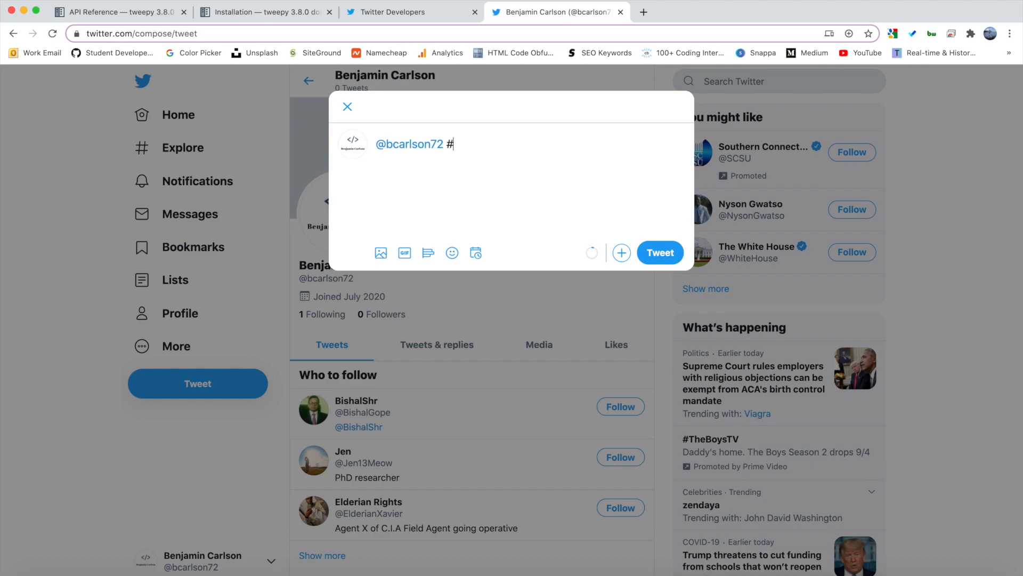
text(100Day)
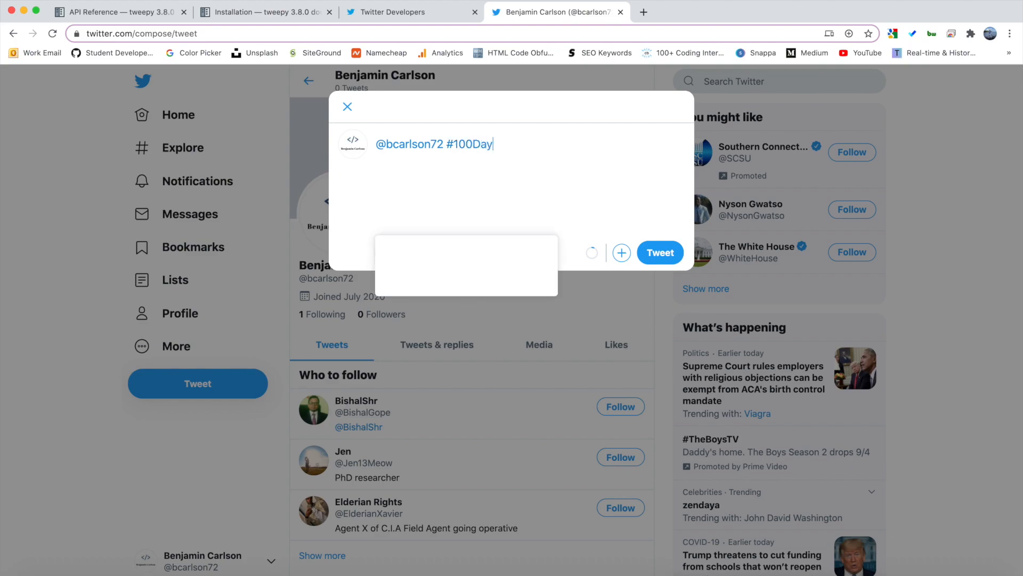
text(sOfC)
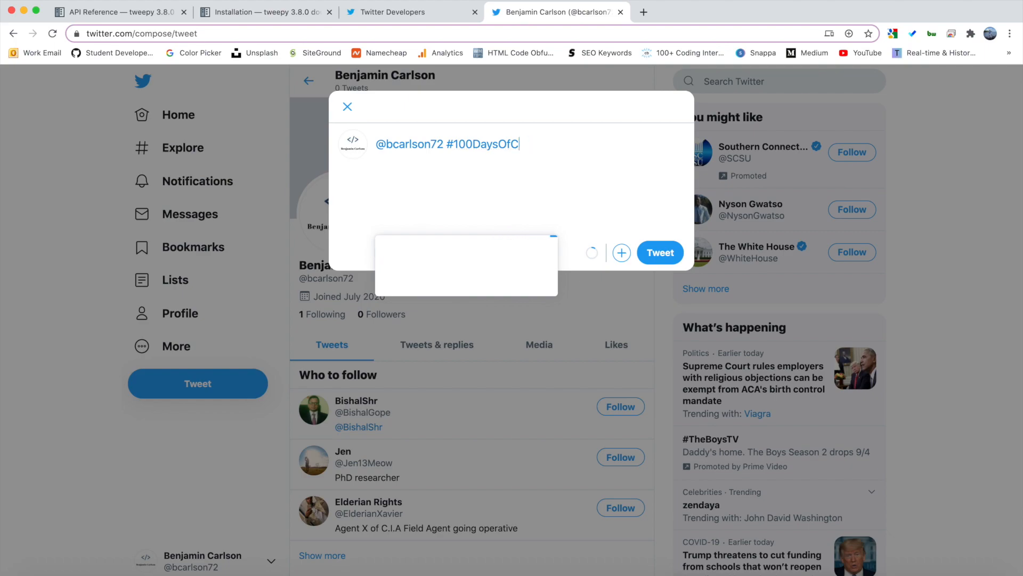
text(ode H)
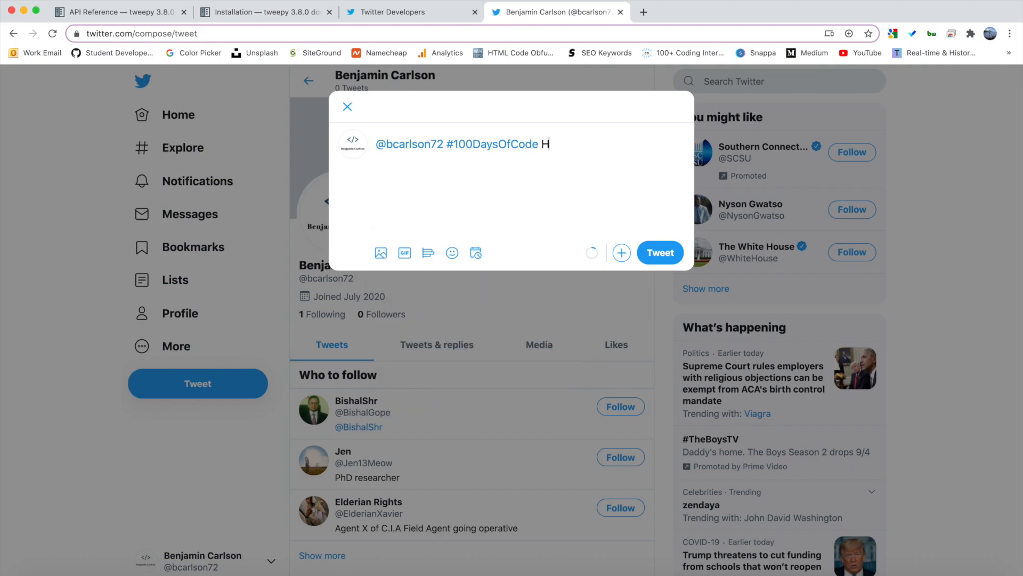
text(ello, world)
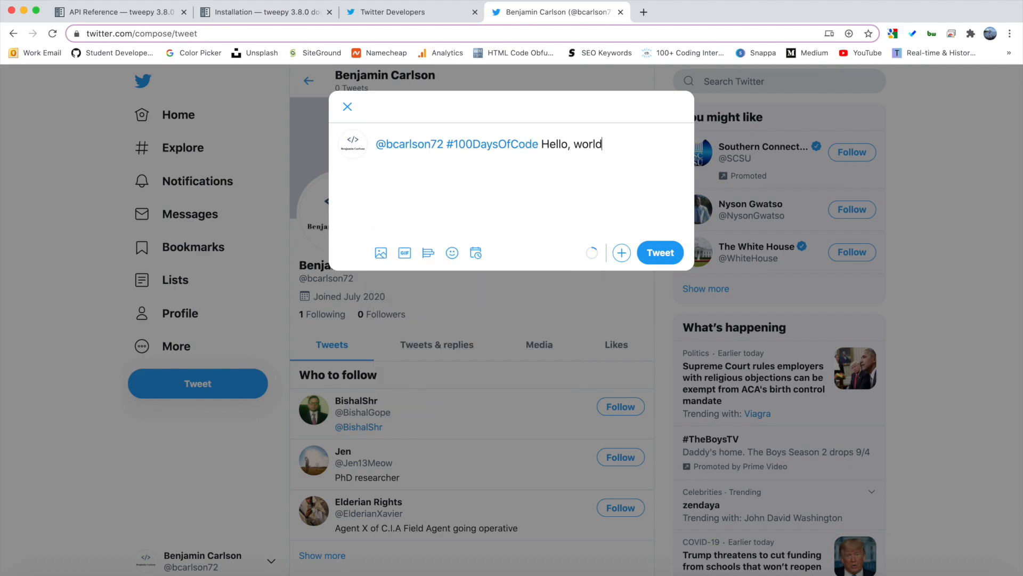
mouse_move(416, 186)
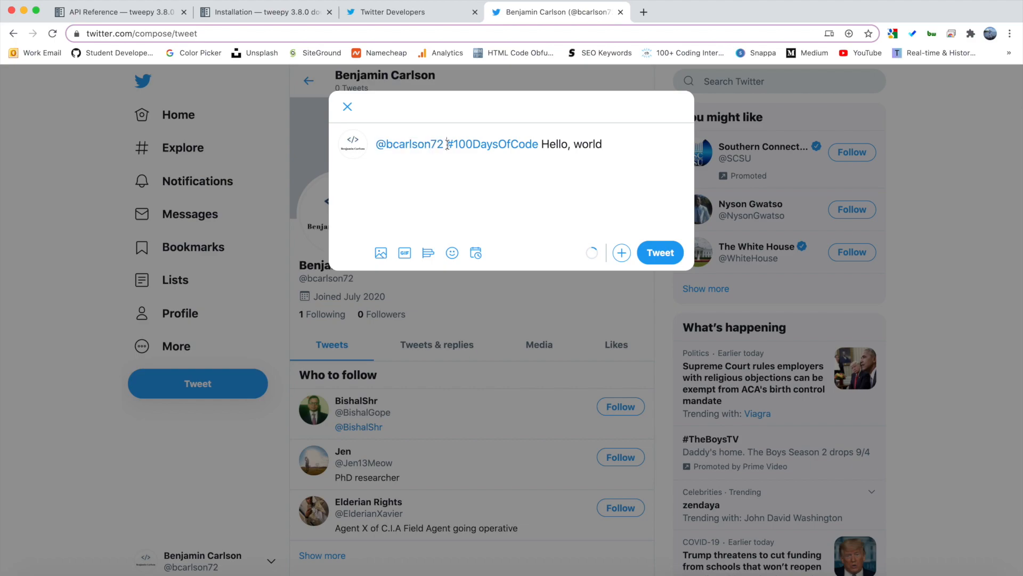
- Post the drafted tweet and return to the profile showing it
double_click(493, 144)
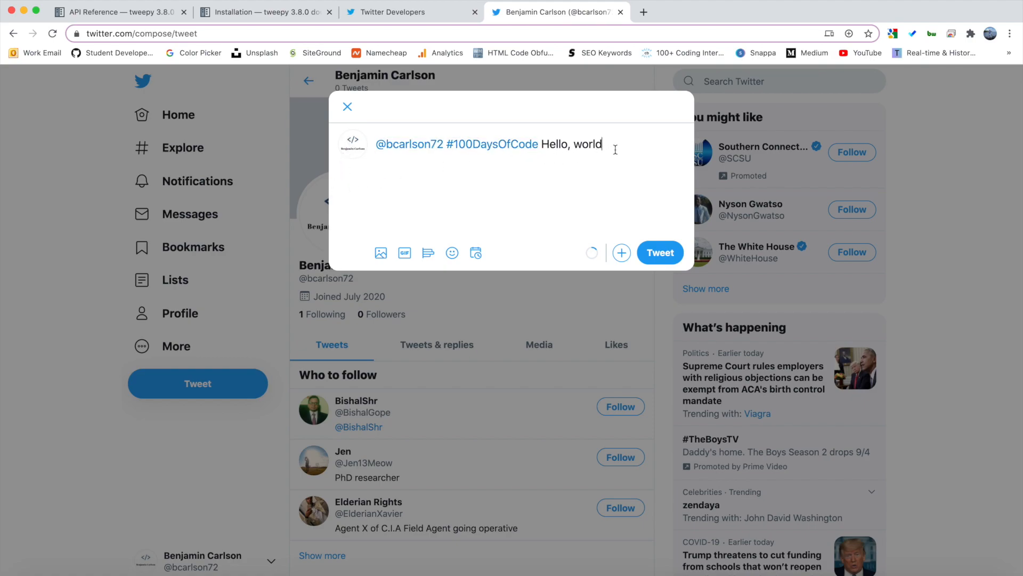
mouse_move(422, 161)
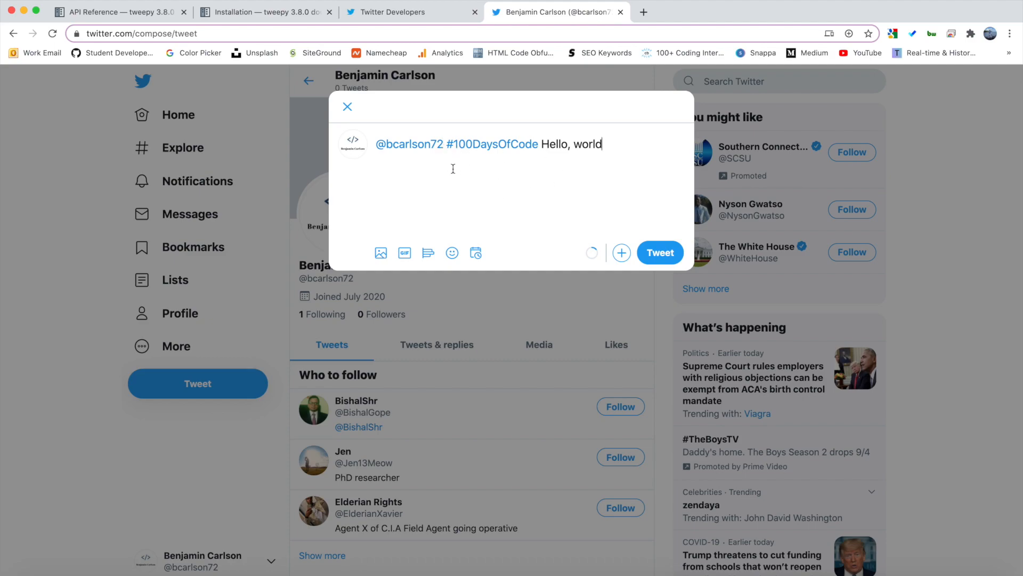
mouse_move(606, 149)
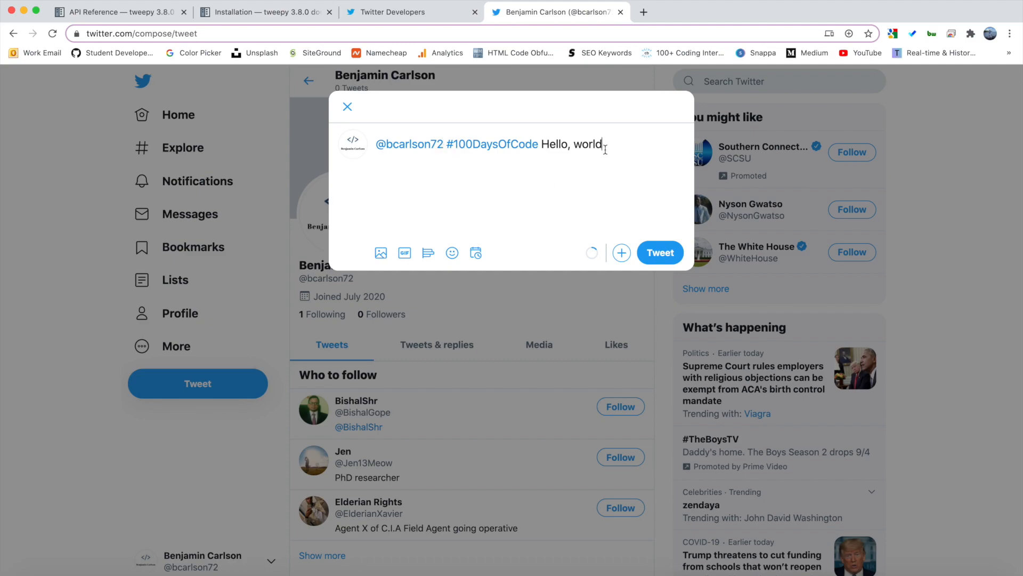
click(659, 253)
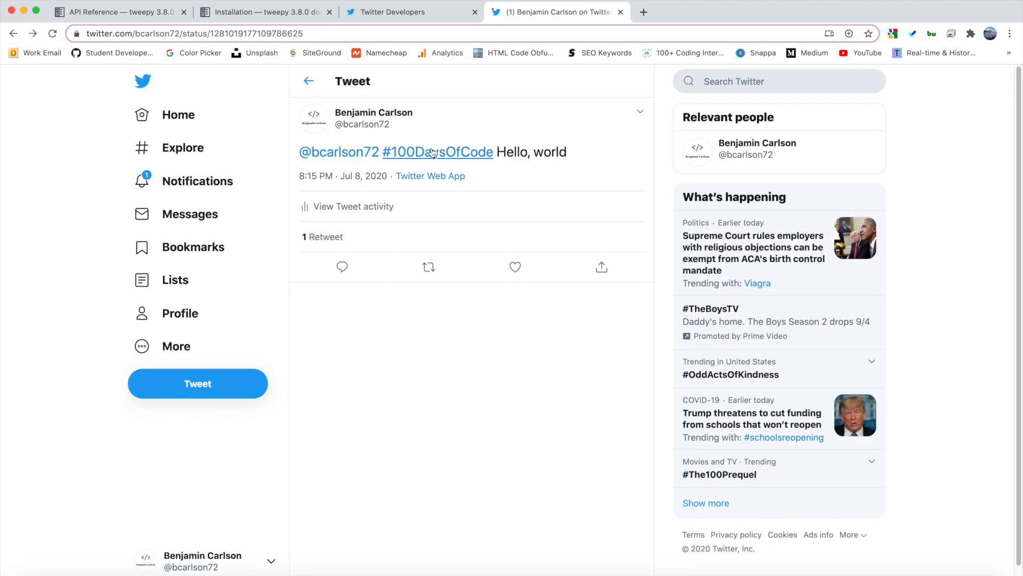
click(373, 117)
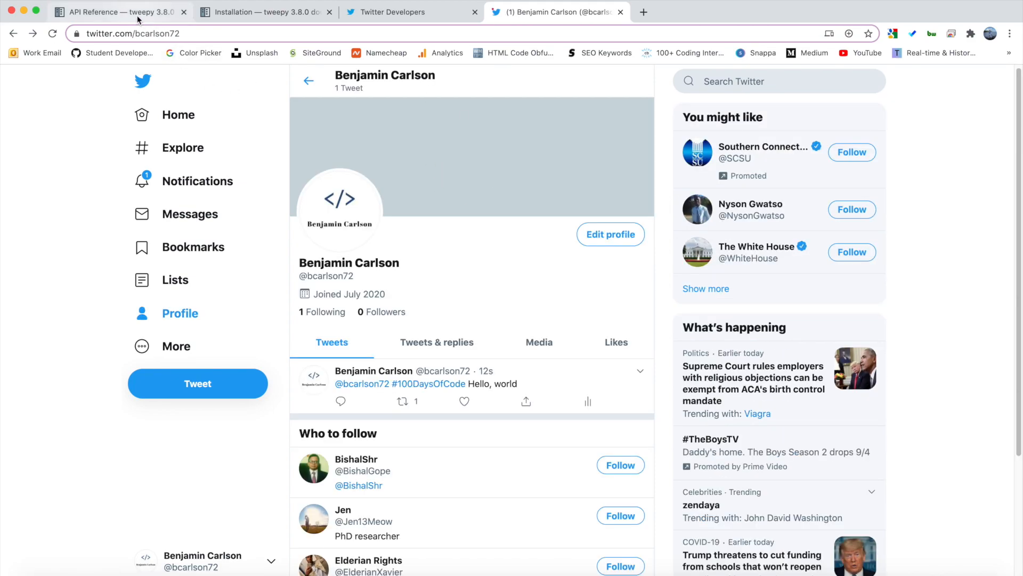
- Look up API.mentions_timeline and its parameters in the Tweepy API reference
click(118, 12)
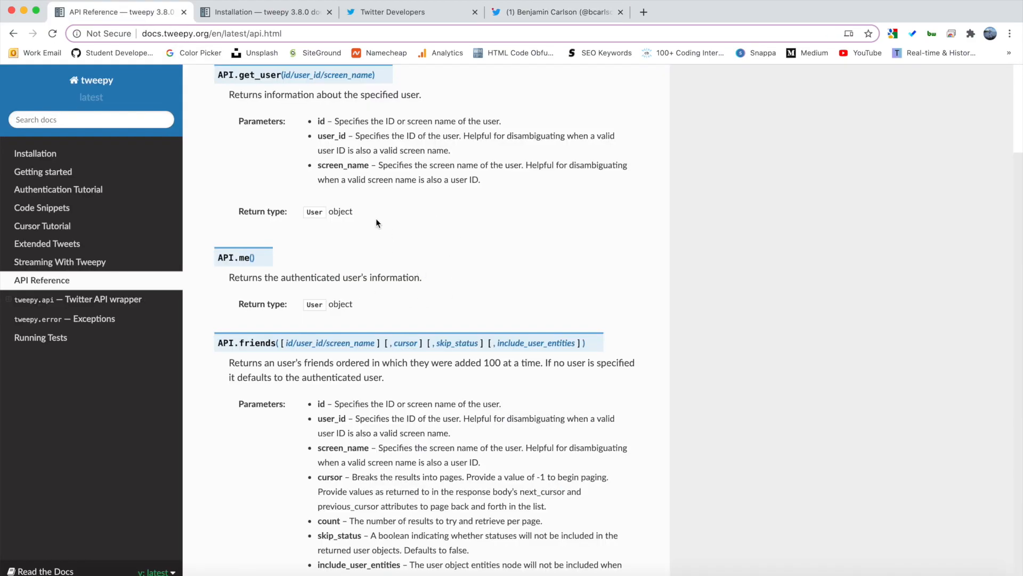
mouse_move(434, 222)
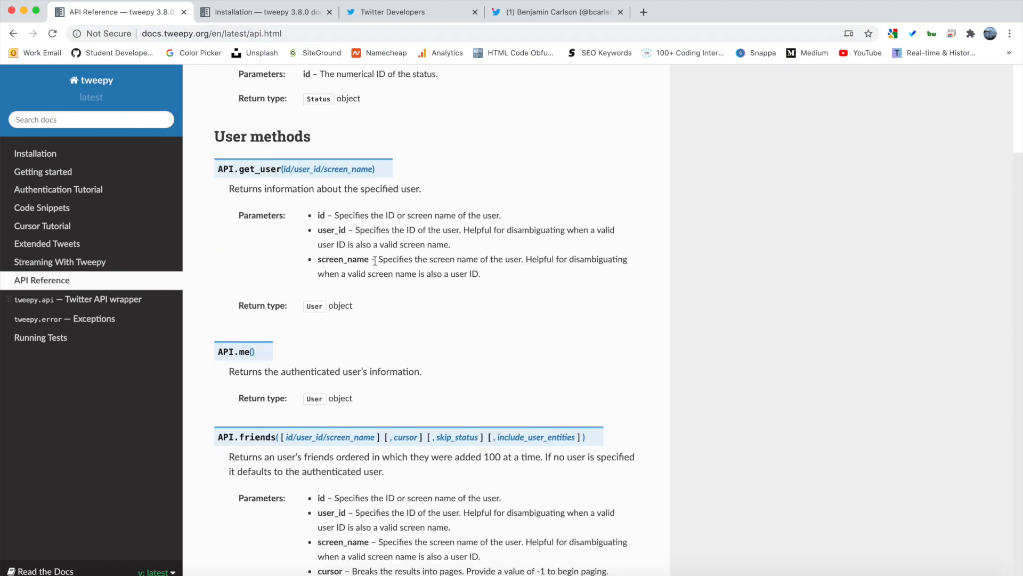
mouse_move(409, 349)
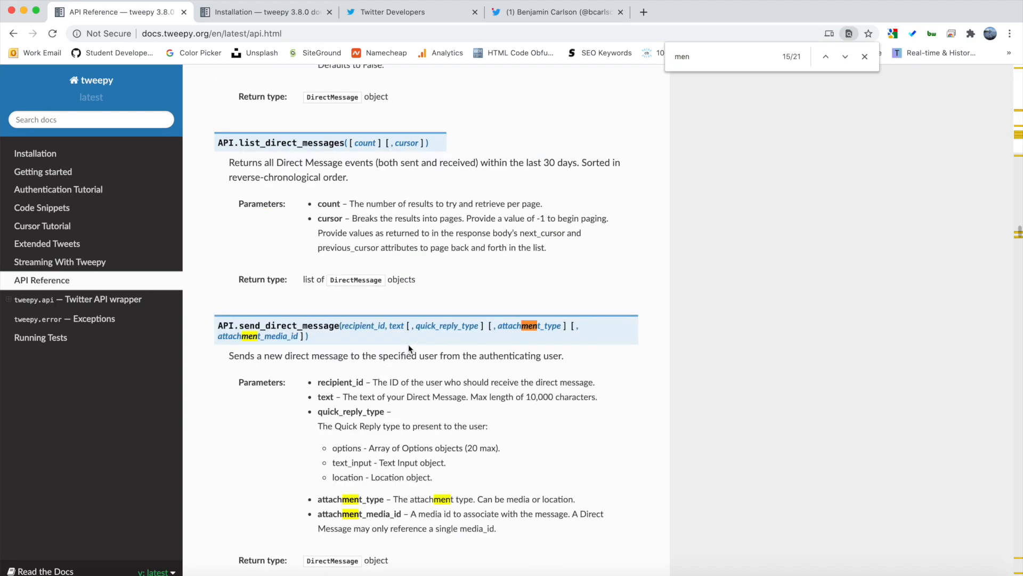
mouse_move(750, 128)
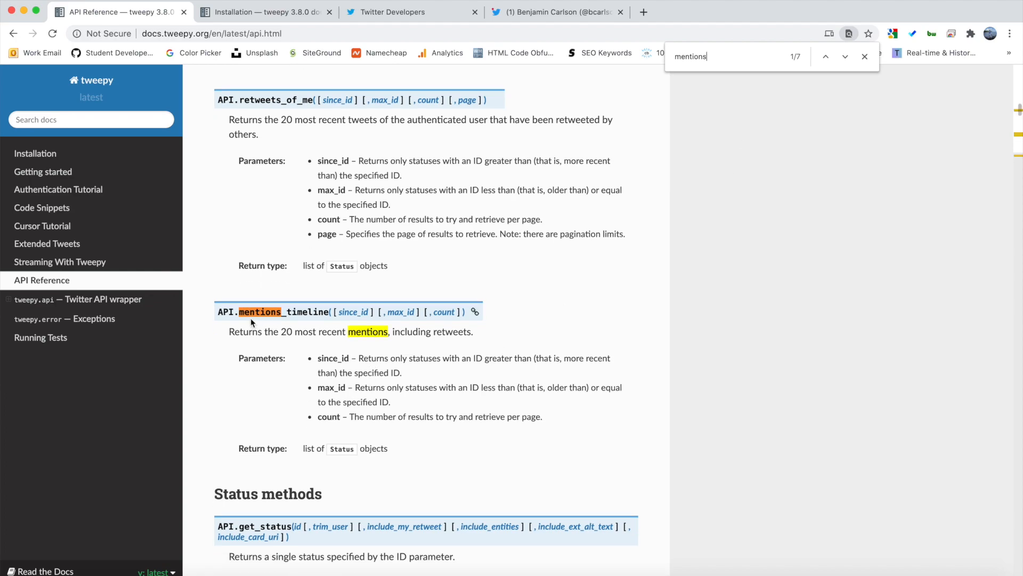
mouse_move(868, 75)
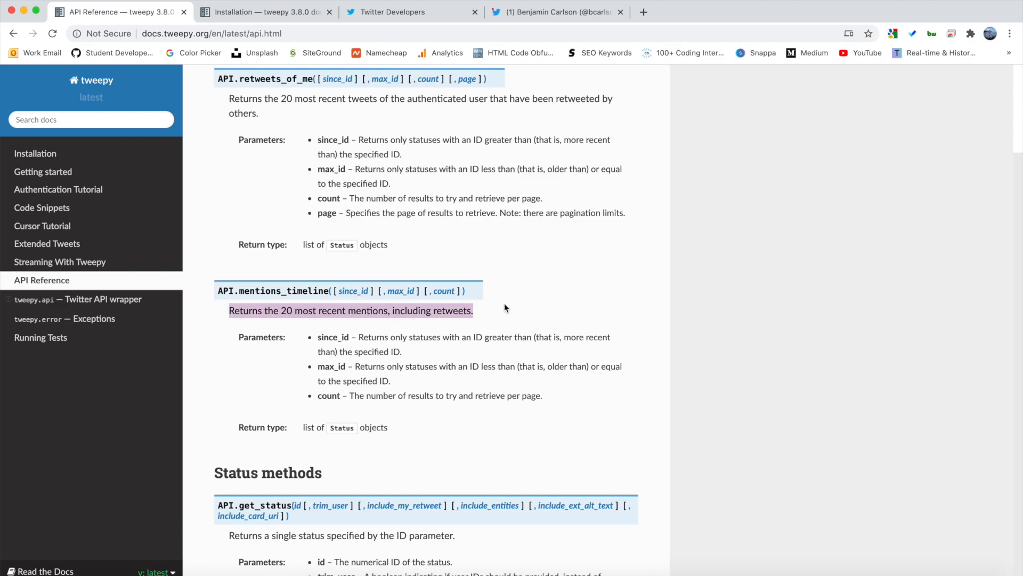
click(501, 316)
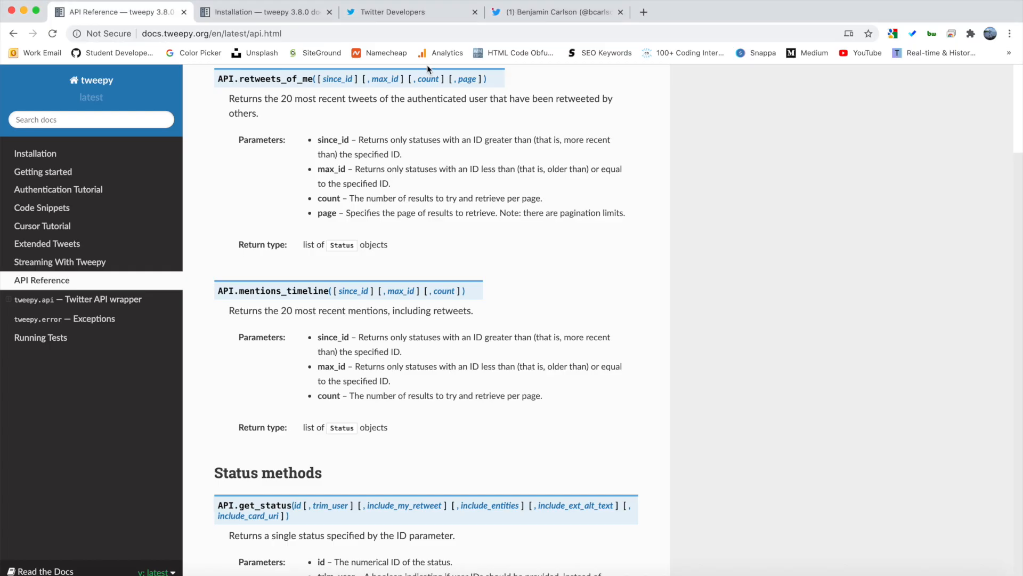
- Review the Hello, world mention tweet on the Twitter profile, then return to bot.py
click(557, 12)
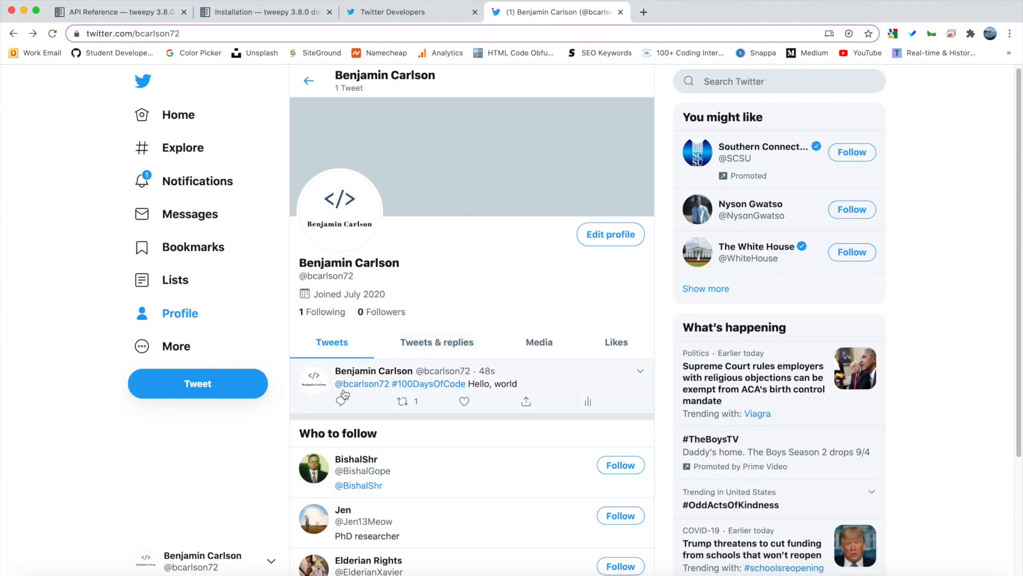
mouse_move(361, 383)
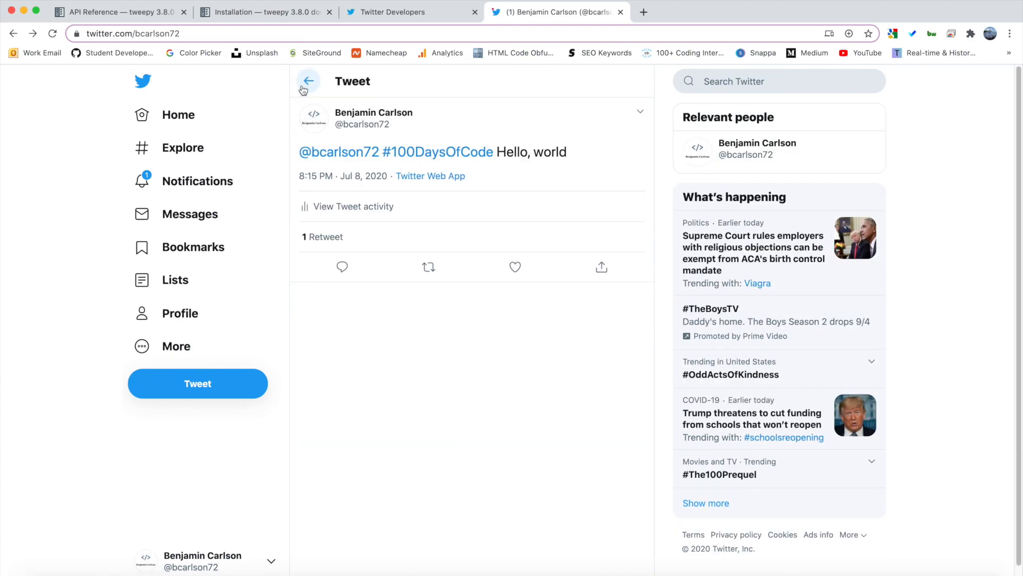
click(307, 81)
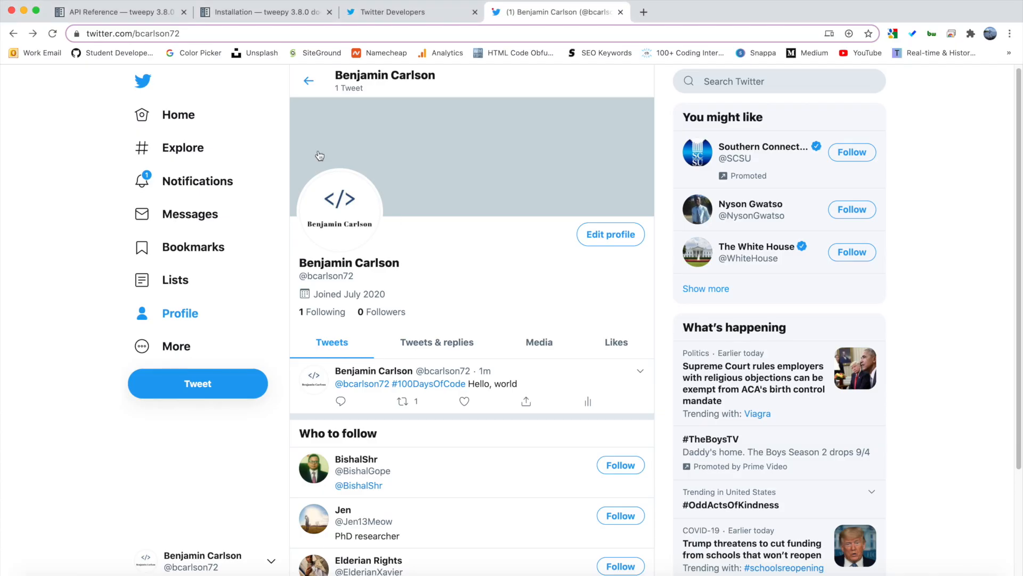
click(120, 11)
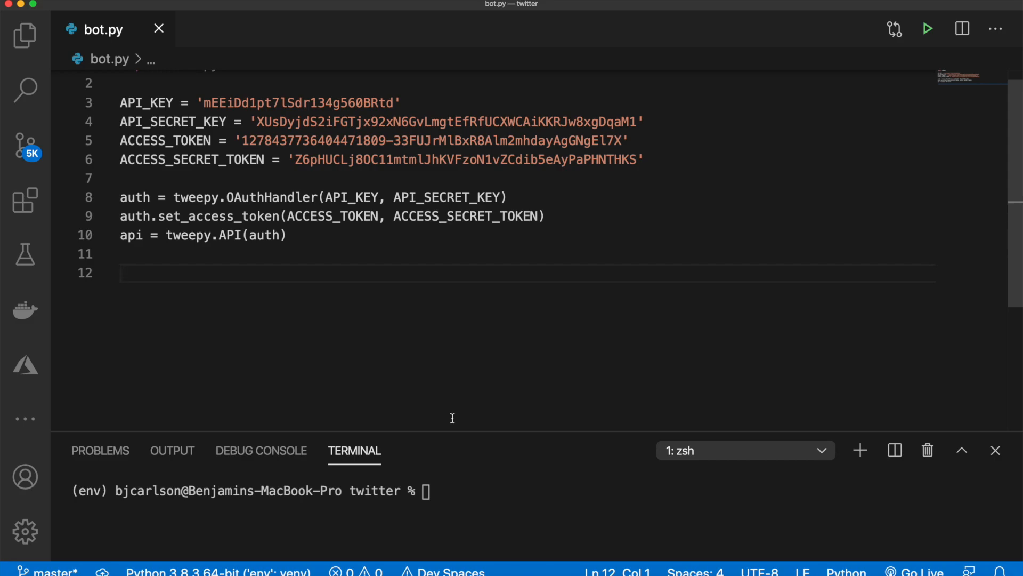
- Write mentions = api.mentions_timeline() and a for loop printing mention.text
text(mention)
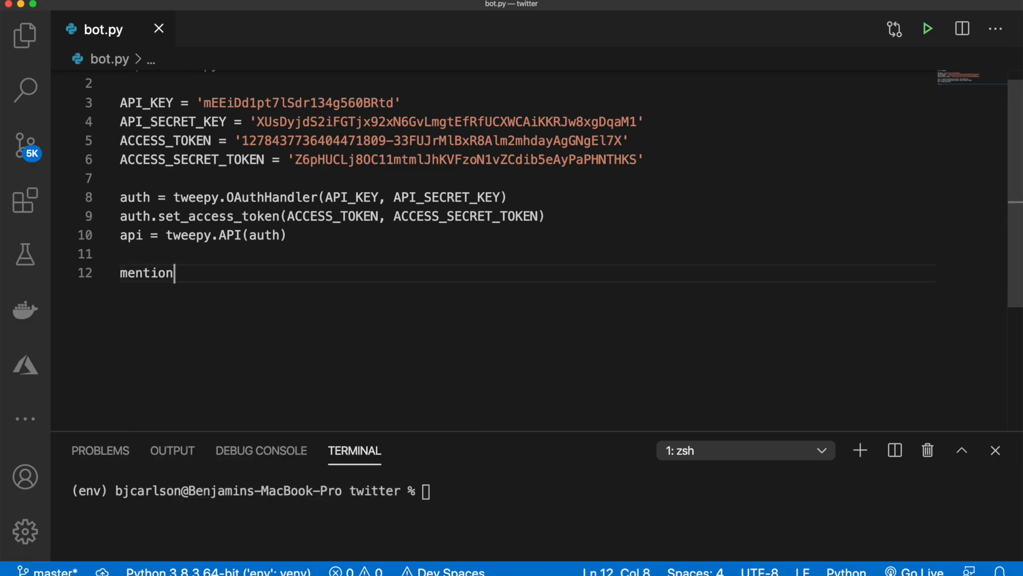
text(s = api)
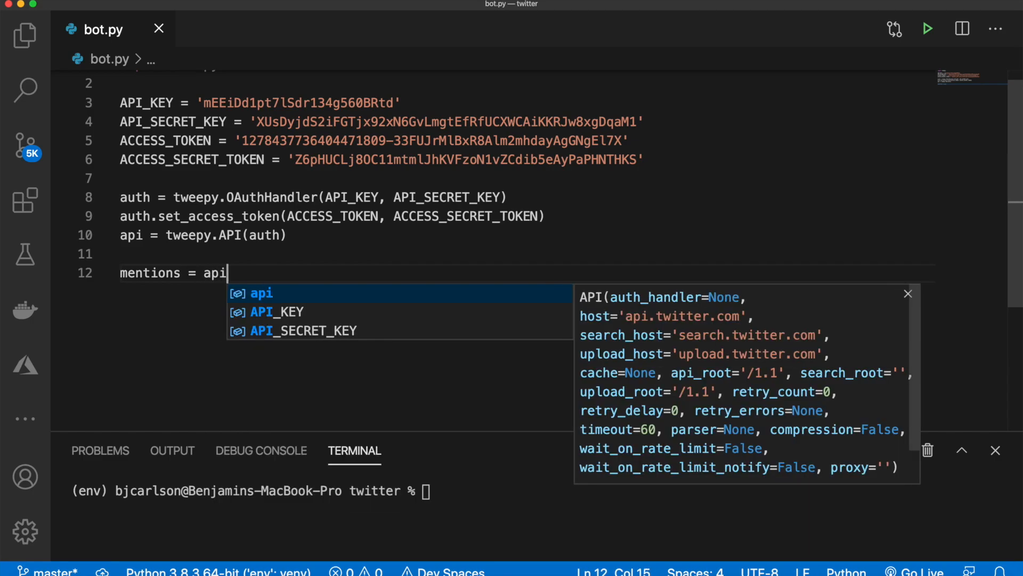
text(.mentions_timeline)
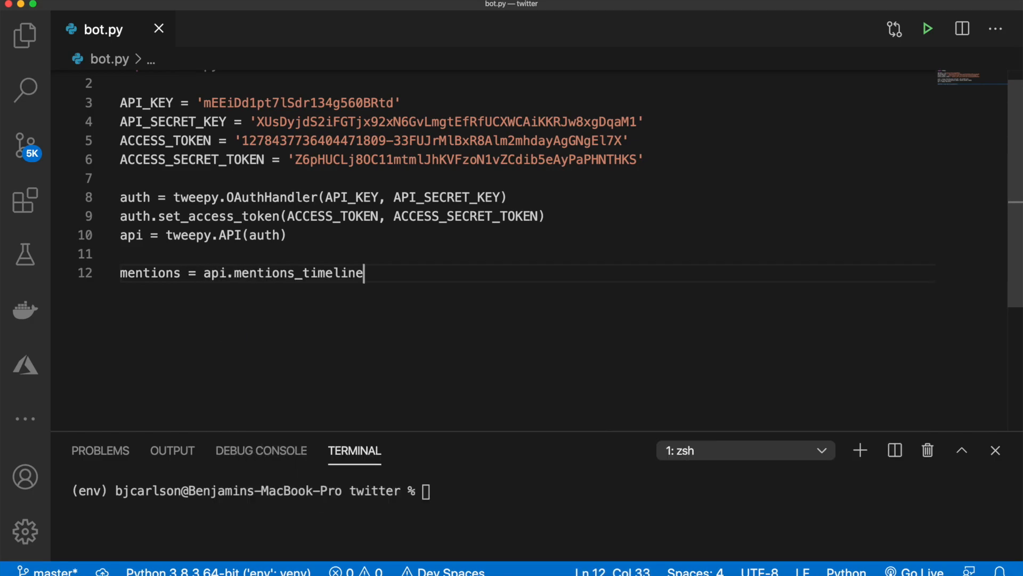
text(()
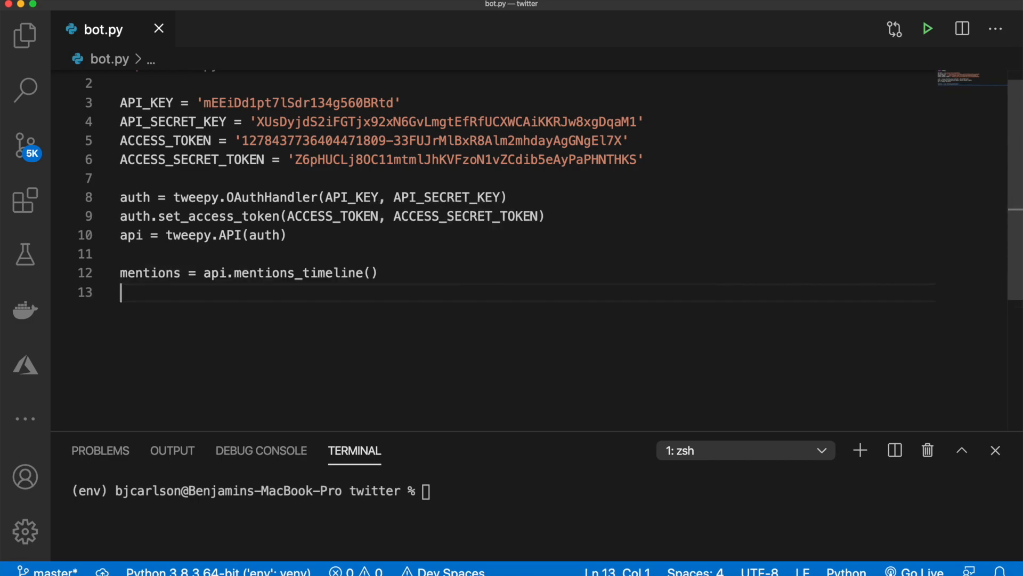
text(for)
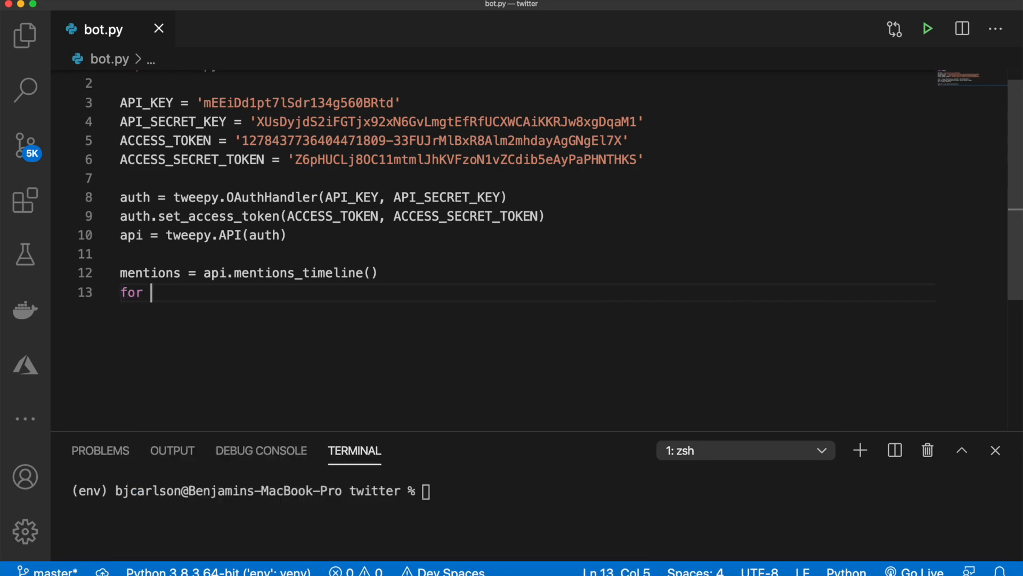
text(mention in mentions:)
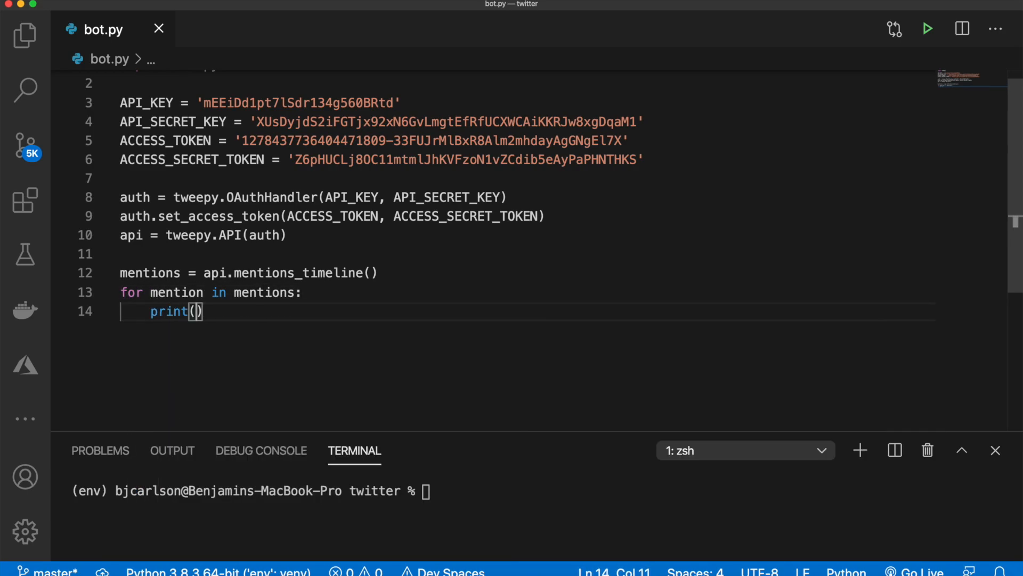
text(mention)
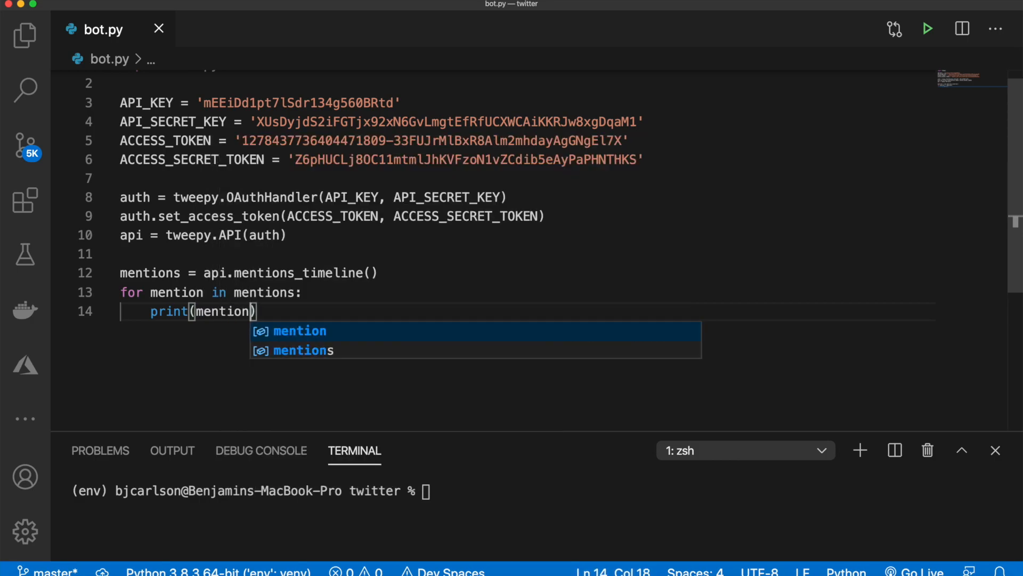
text(.text)
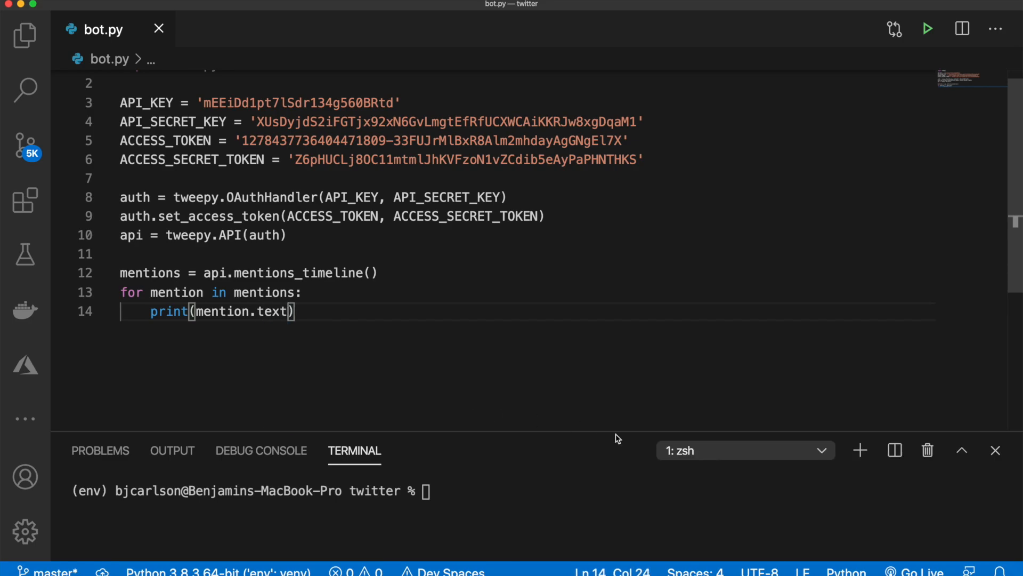
- Enter python3 bot.py in the integrated terminal to run the bot
text(py)
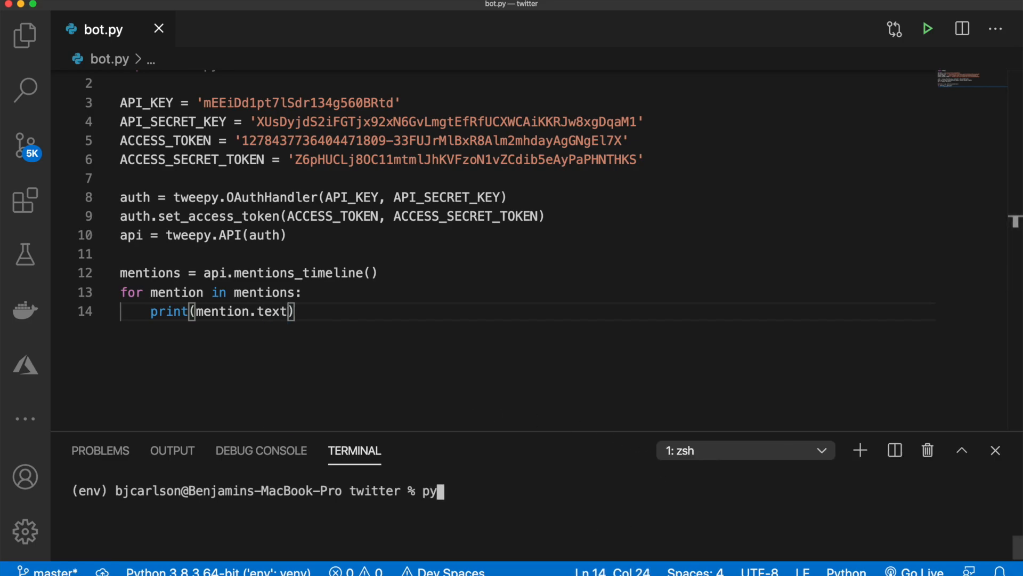
text(thon3 bot)
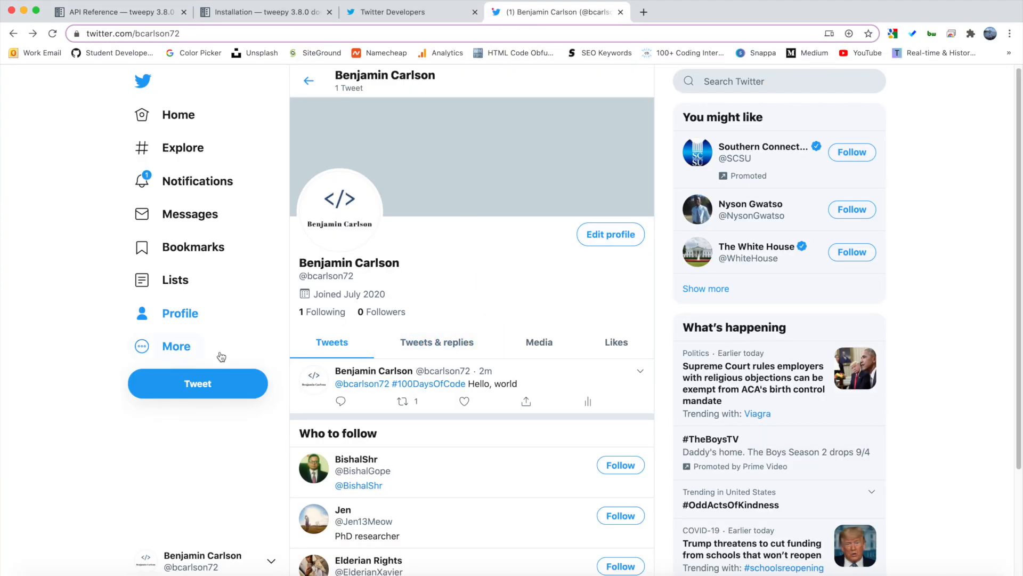
- Compose a new tweet reading 'Hello, world!' on the Twitter profile
text(Hell)
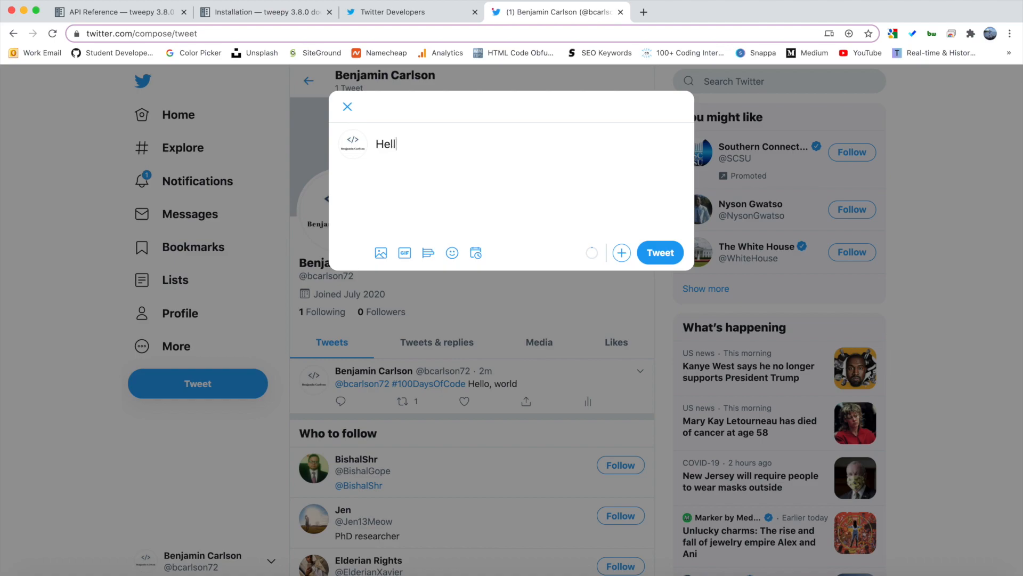
text(o, world)
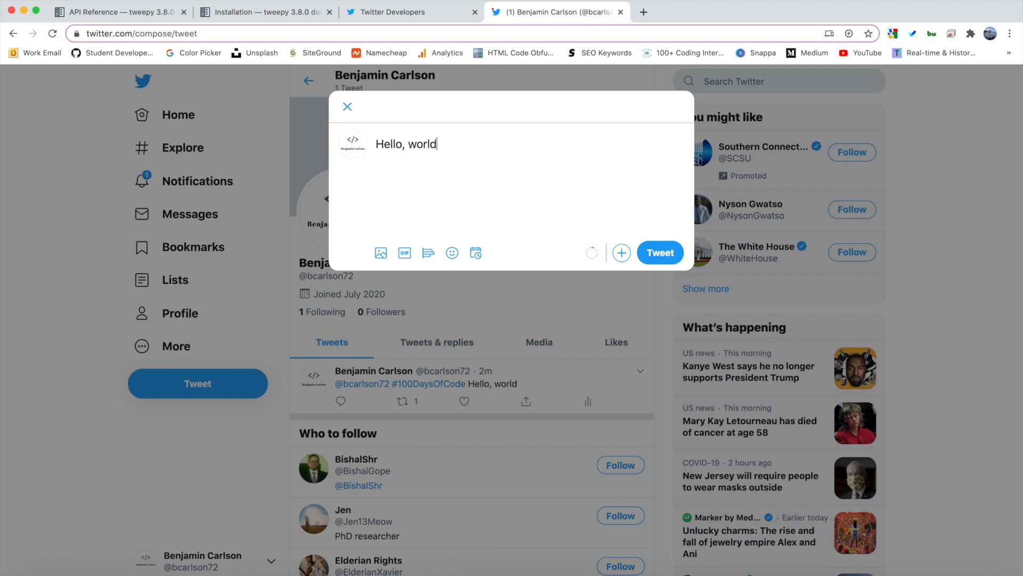
text(!)
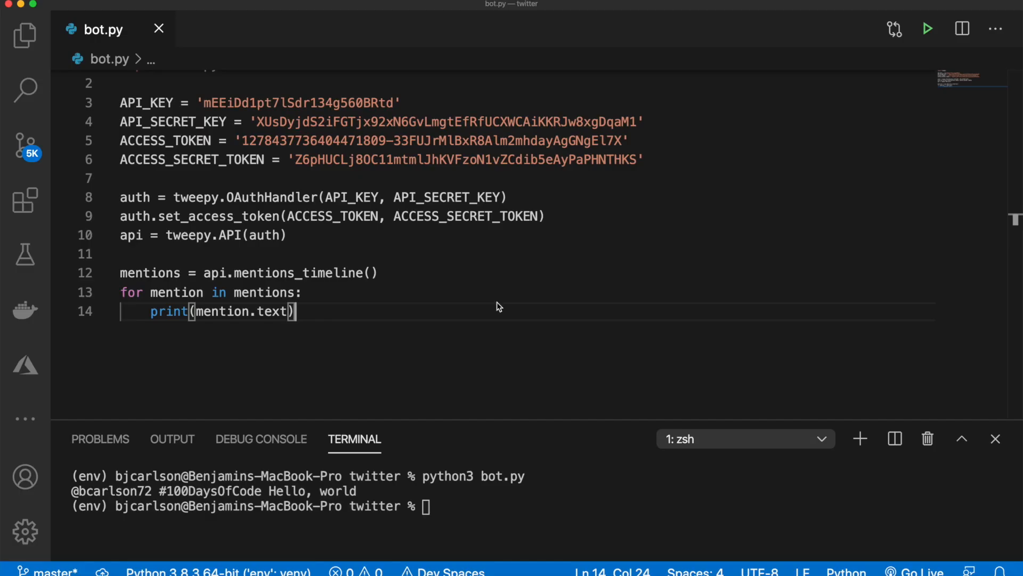
- Rerun python3 bot.py and compare its single #100DaysOfCode mention with the profile's tweets
text(python3 bot.py)
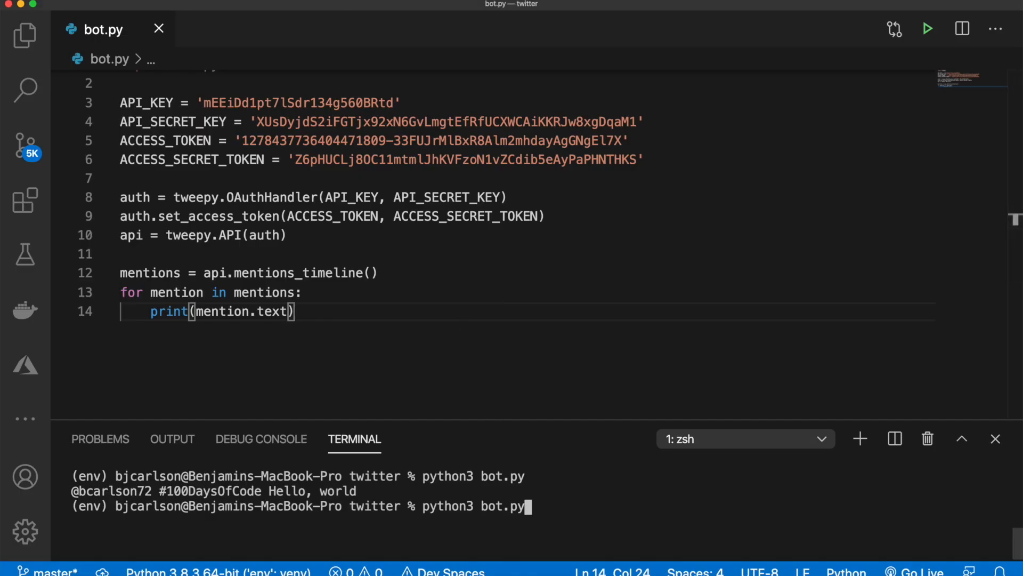
key(enter)
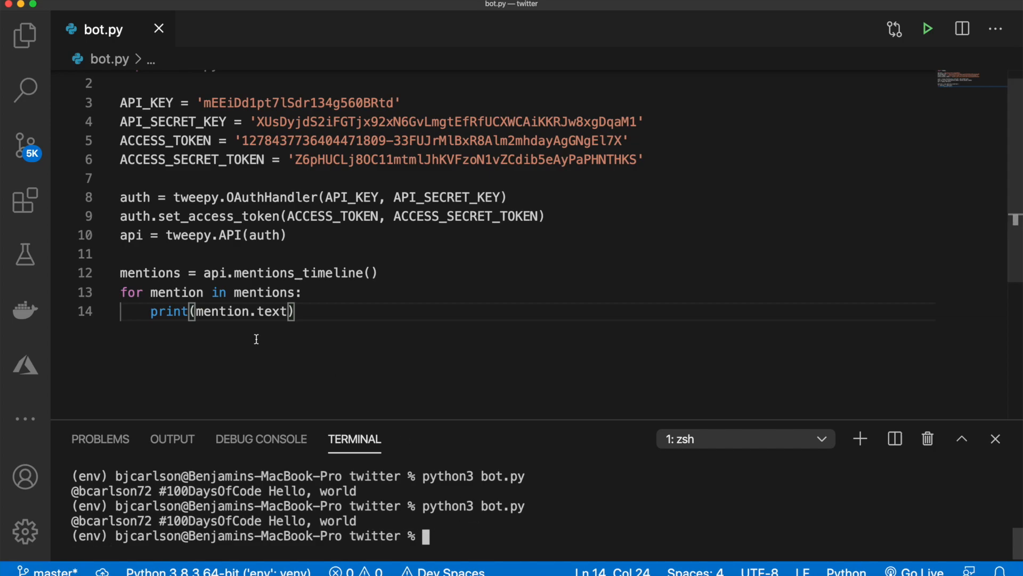
double_click(111, 520)
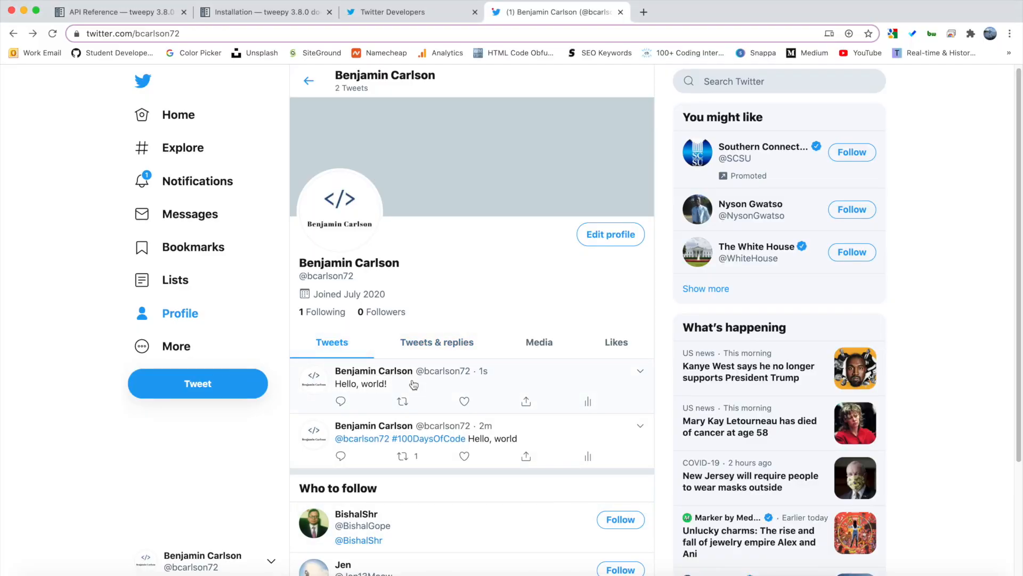
mouse_move(467, 382)
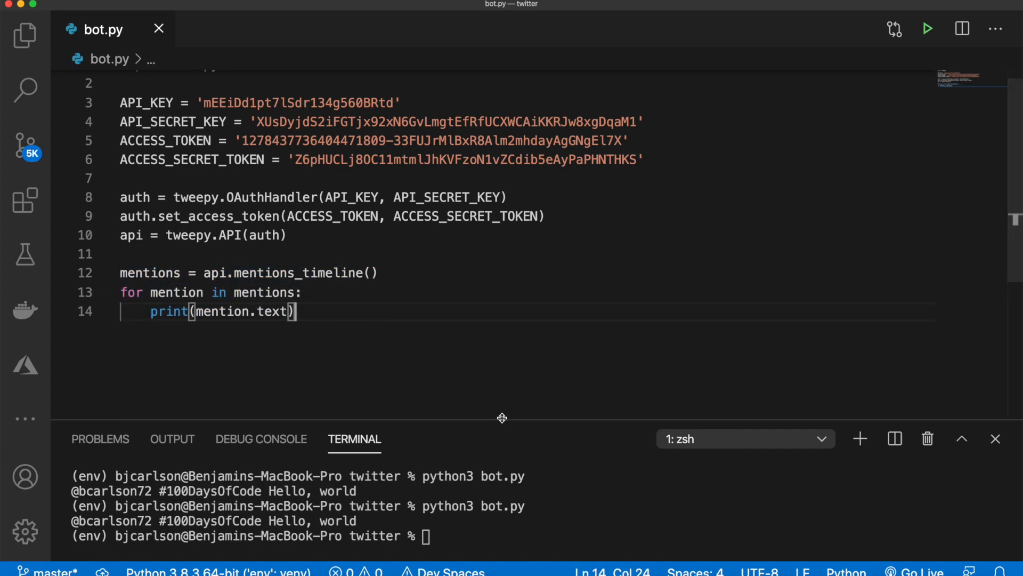
mouse_move(271, 312)
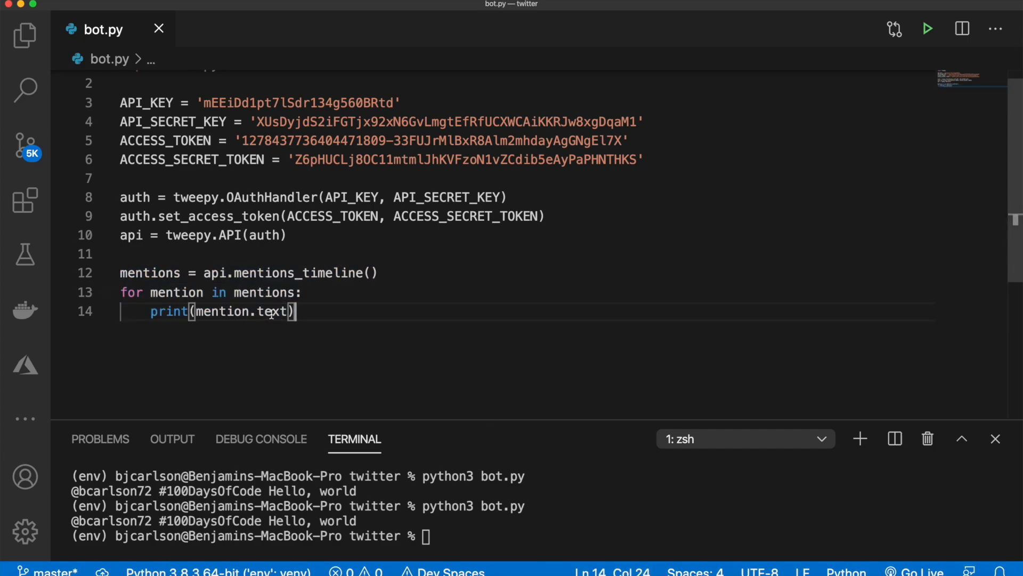
text(id)
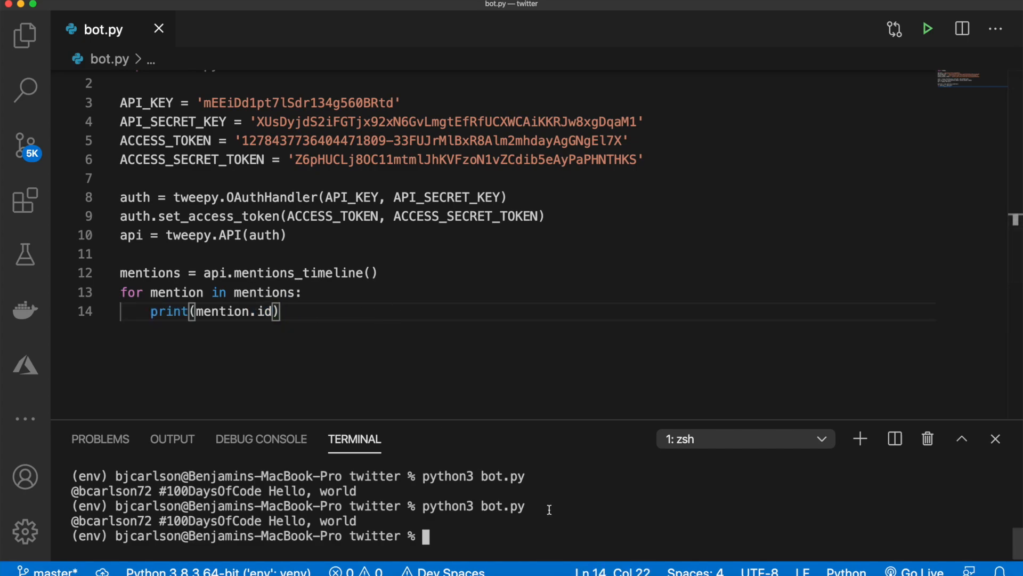
key(Return)
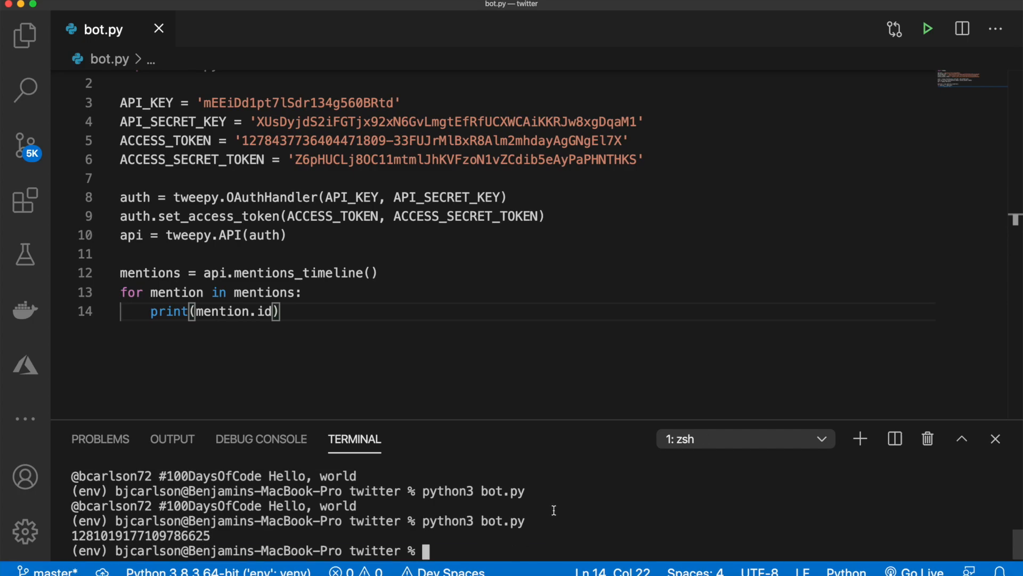
double_click(141, 536)
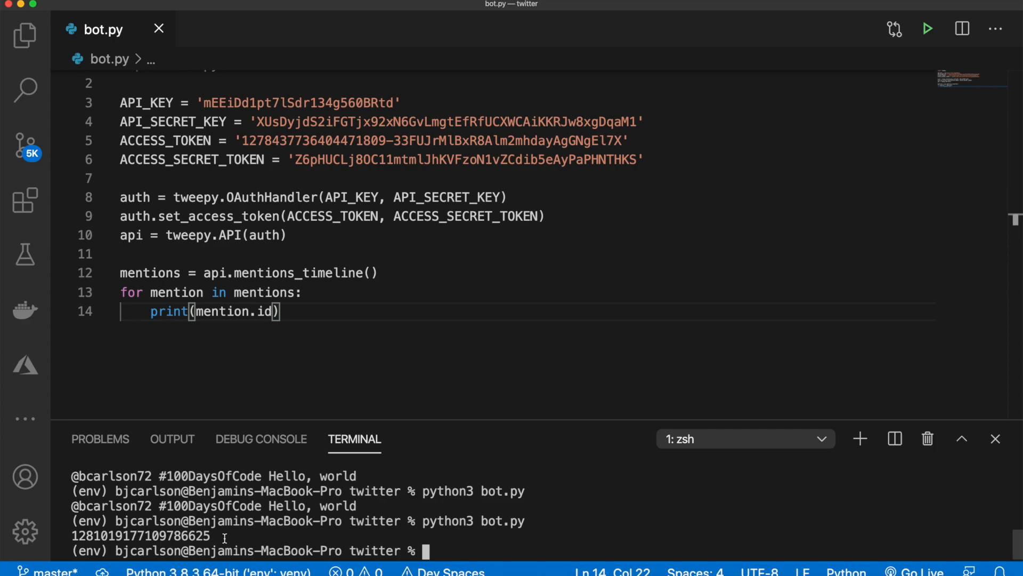
- Add an empty id.txt beside bot.py, then return to the Twitter profile
click(25, 35)
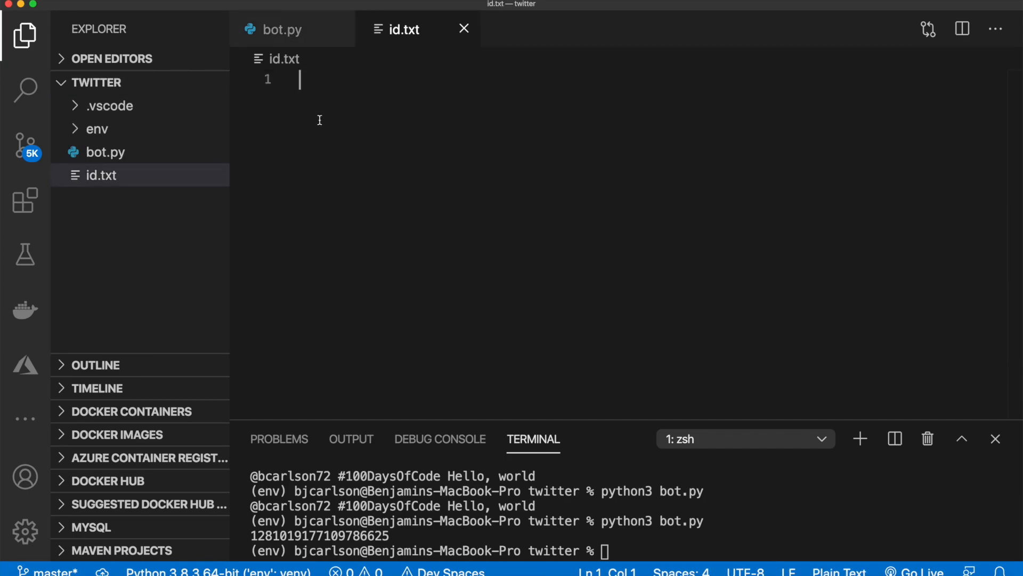
click(283, 28)
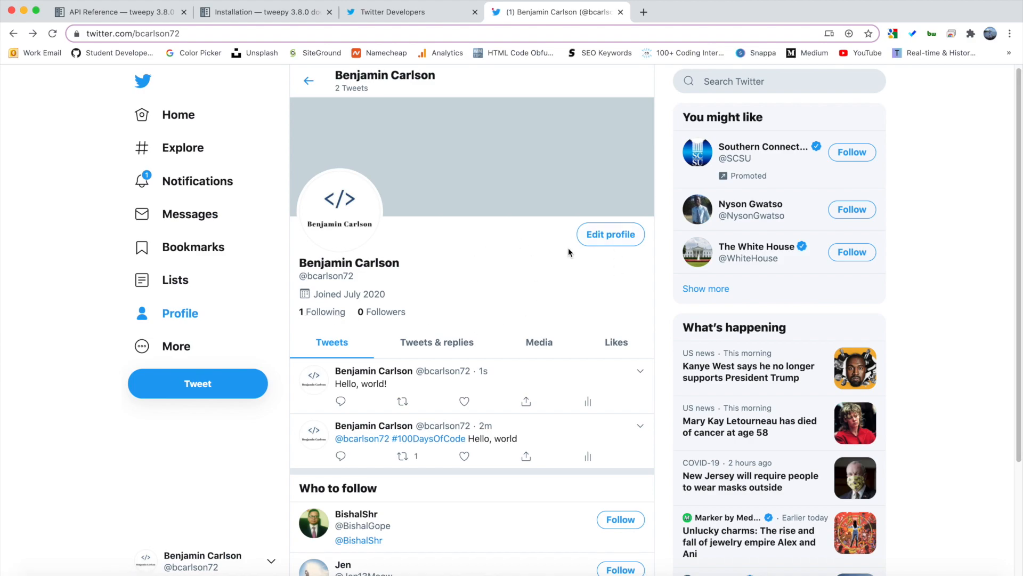
- Review the profile's tweets before bot.py lists three mention IDs
click(609, 233)
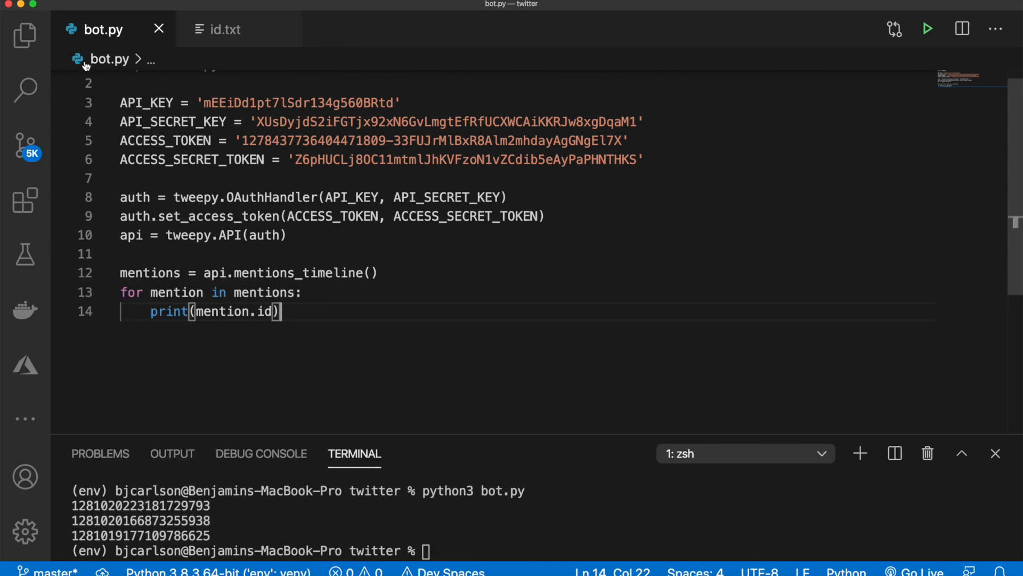
- Consult API.mentions_timeline's since_id parameter in the Tweepy reference
click(24, 35)
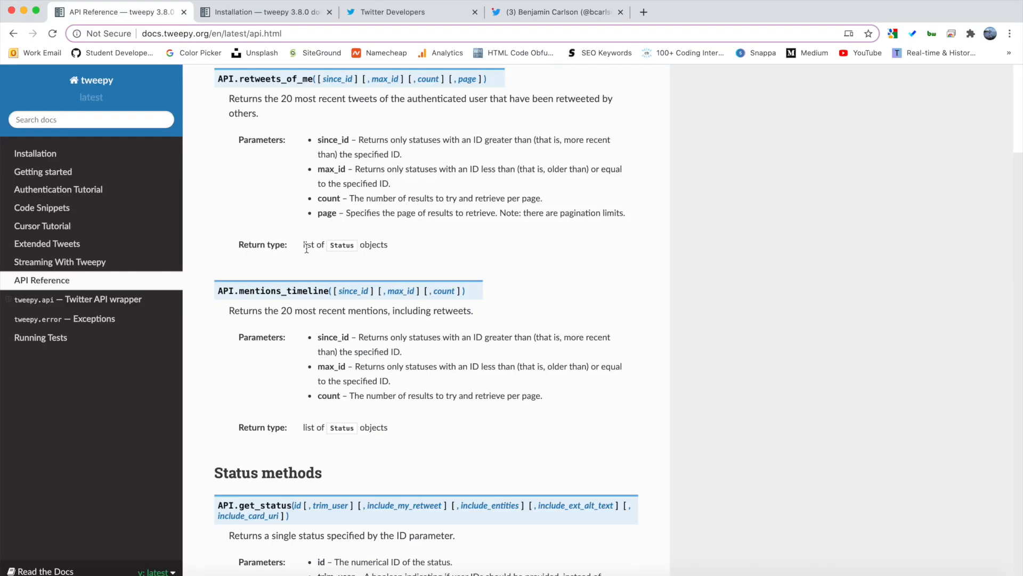
double_click(352, 290)
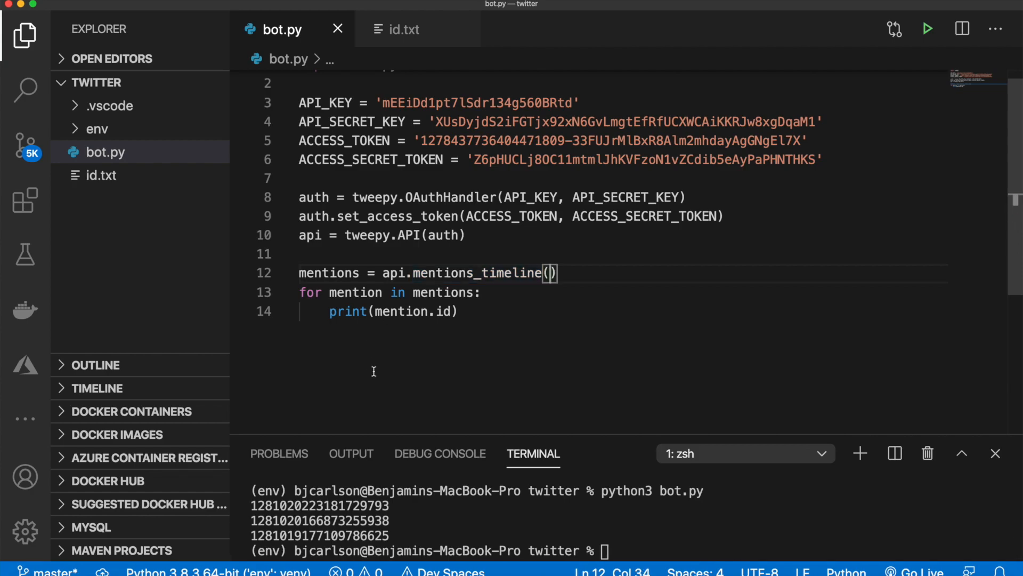
mouse_move(406, 516)
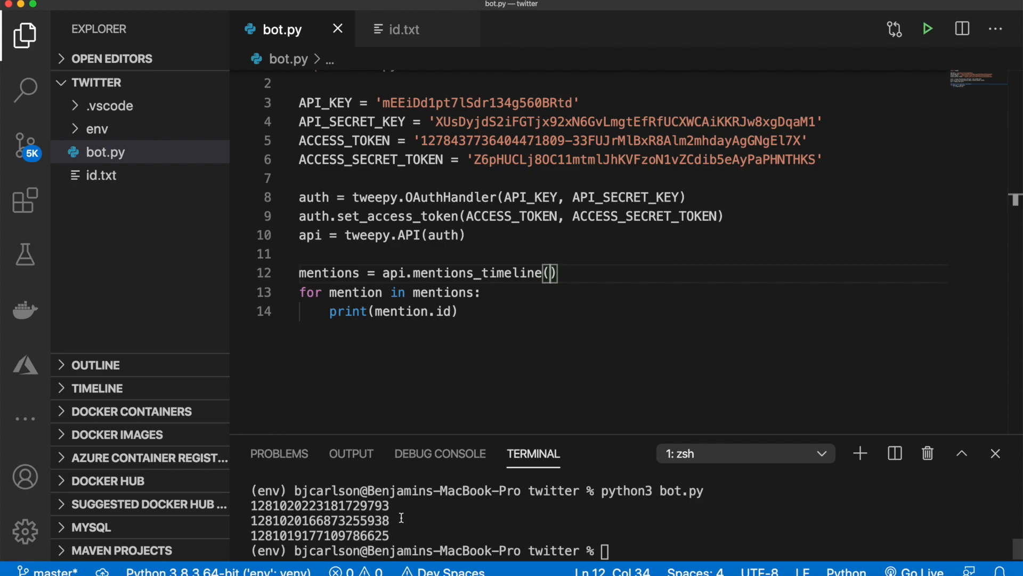
- Compare bot.py with the empty id.txt and open a blank line after api = tweepy.API(auth)
double_click(317, 504)
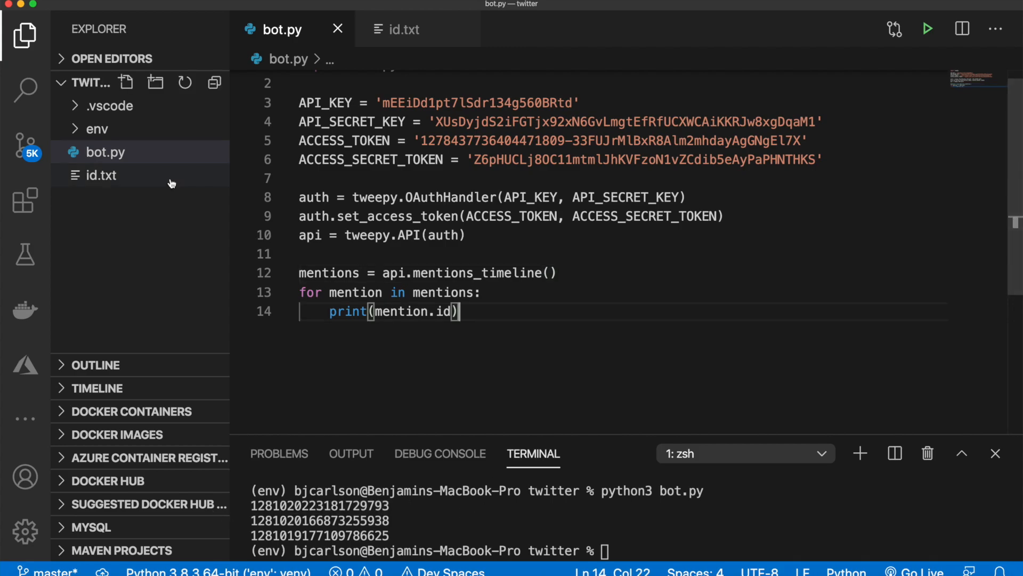
click(100, 175)
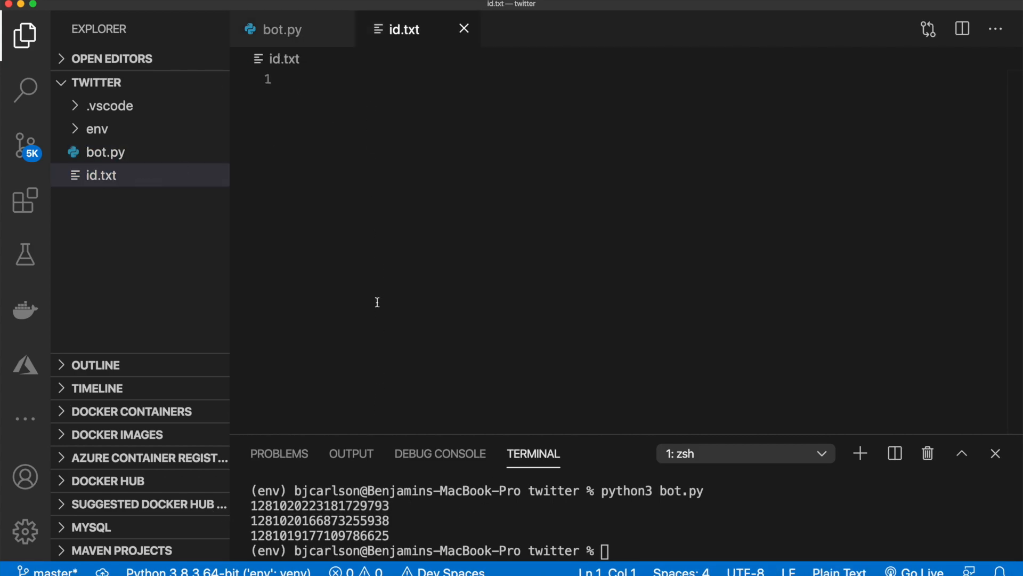
mouse_move(281, 28)
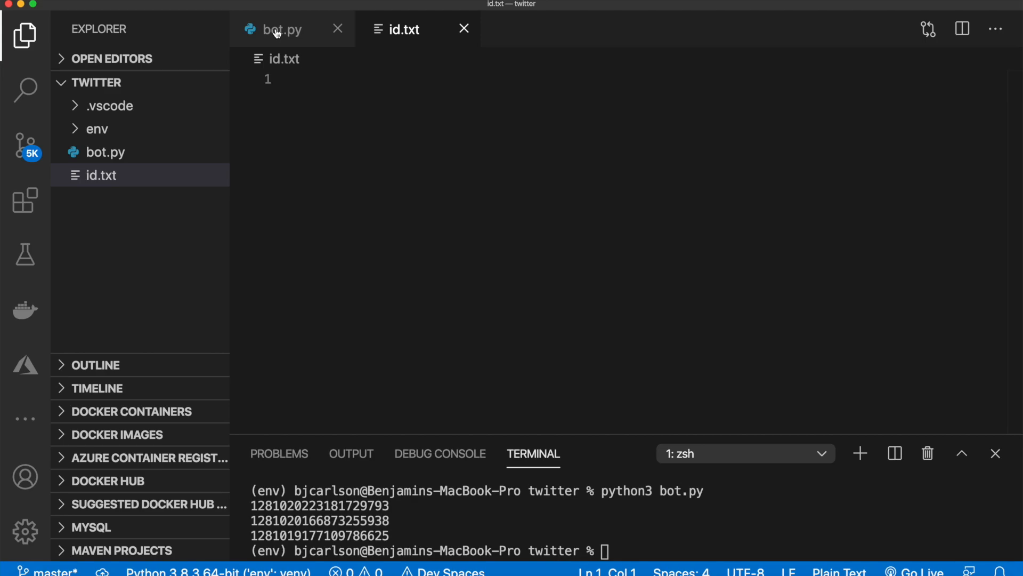
click(281, 29)
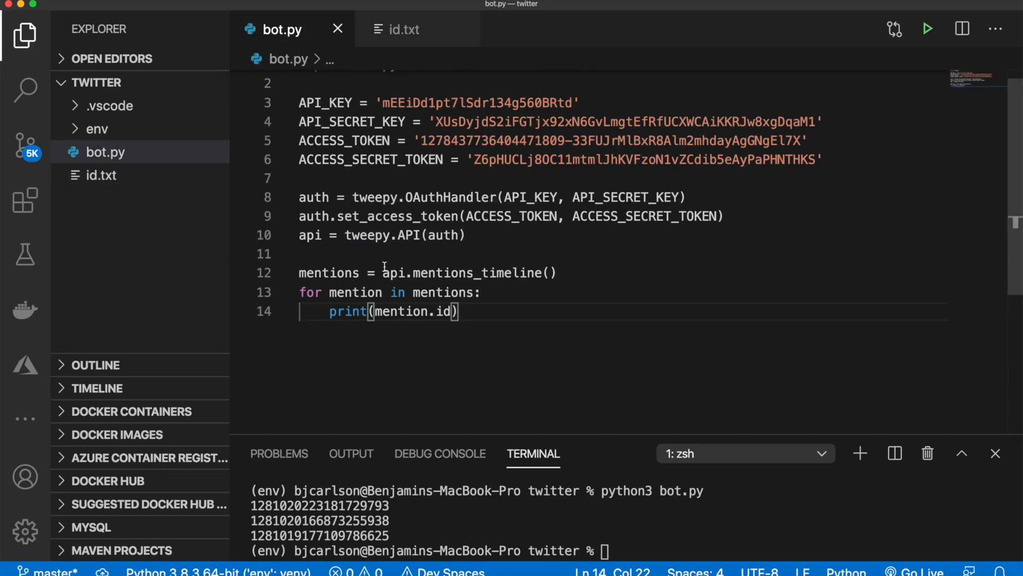
click(405, 28)
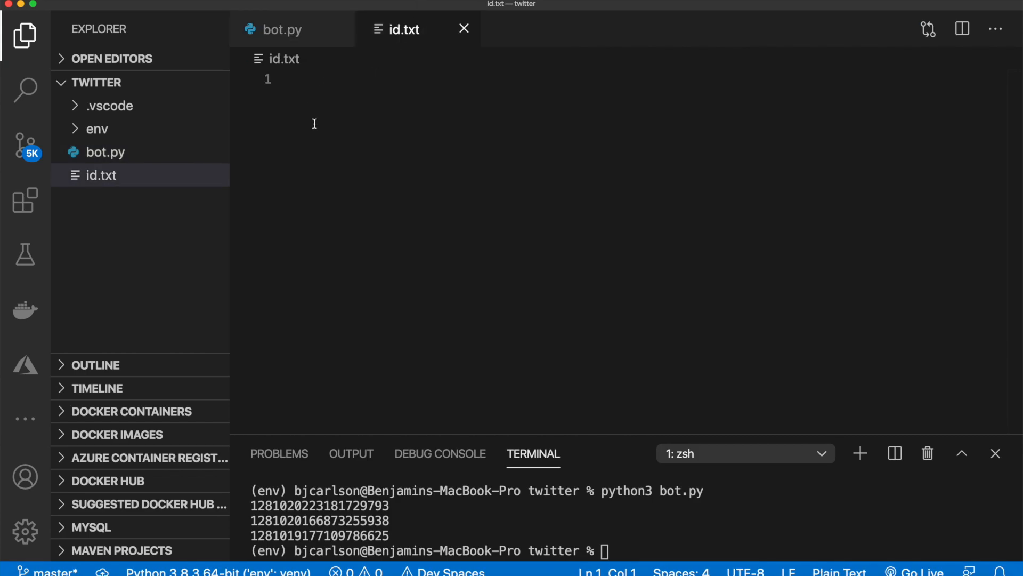
click(282, 29)
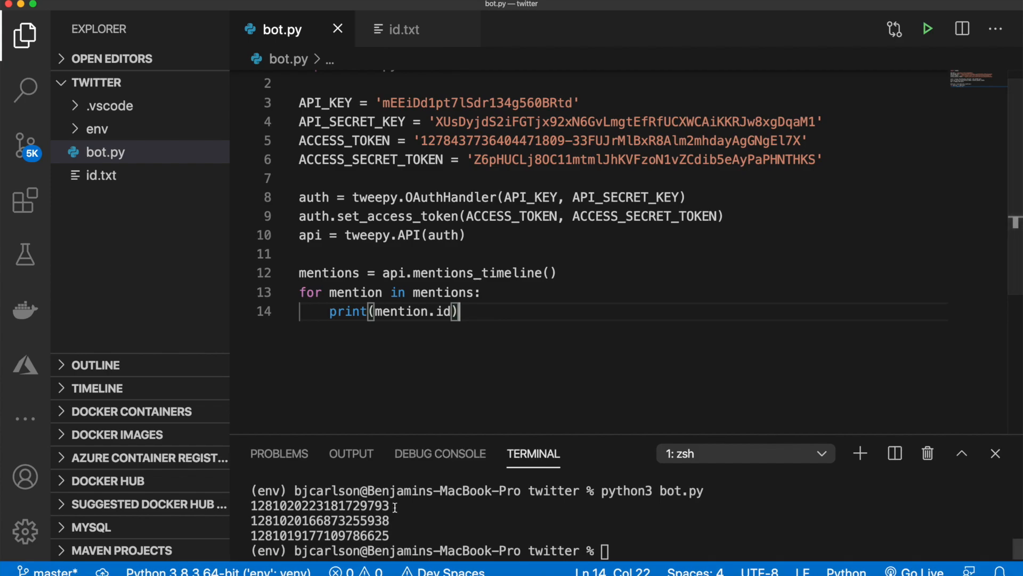
click(403, 28)
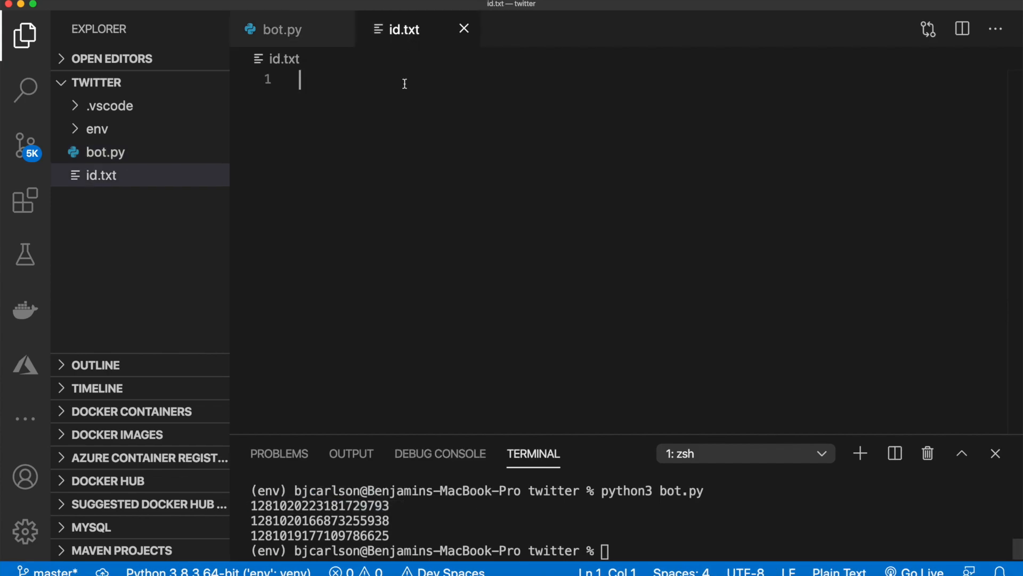
click(281, 29)
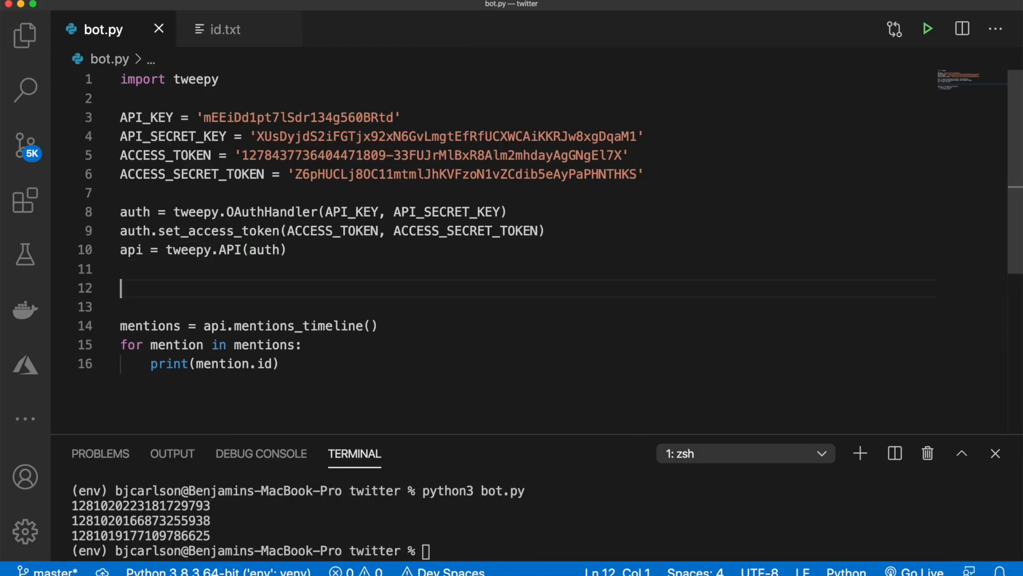
- Define FILE = "id.txt" and start def retrieve_id(file): with an indented body line
text(FILE =)
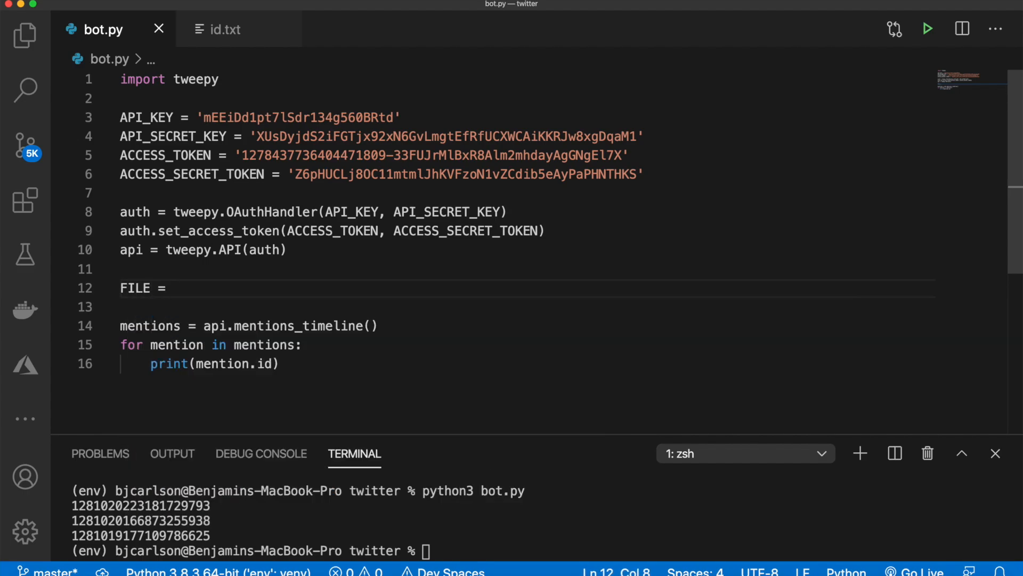
text("id.txt")
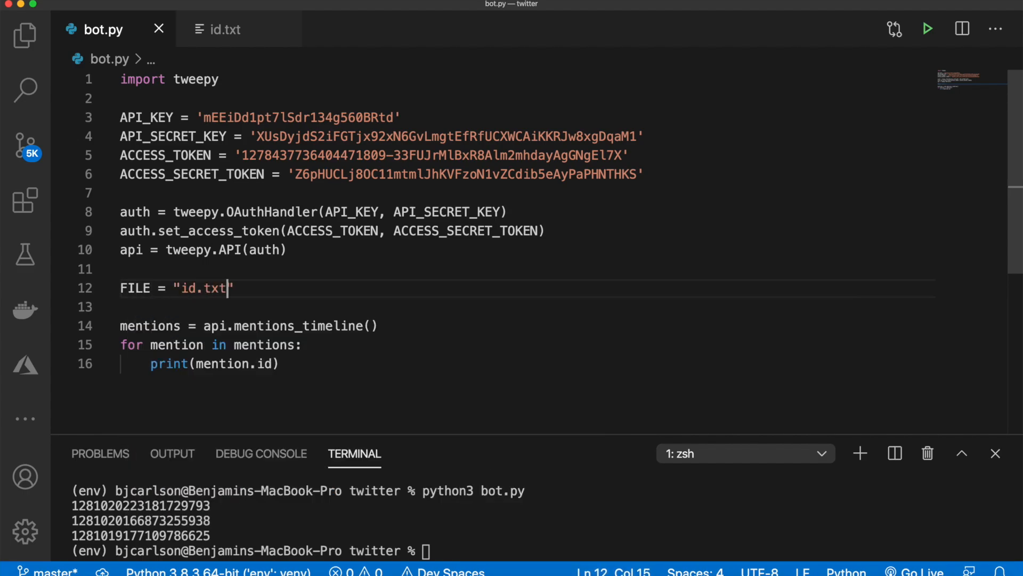
text(def ret)
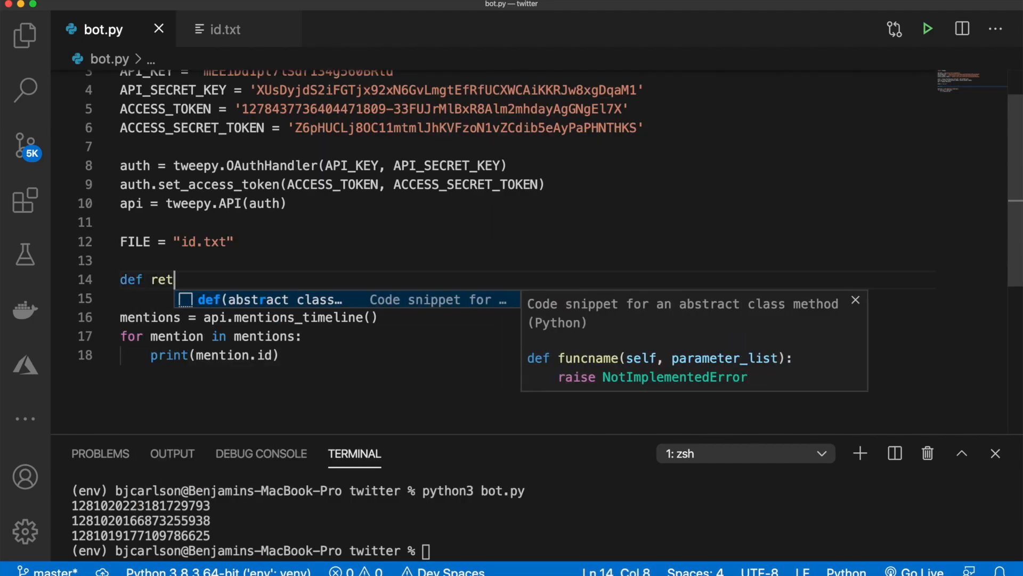
text(rieve_id)
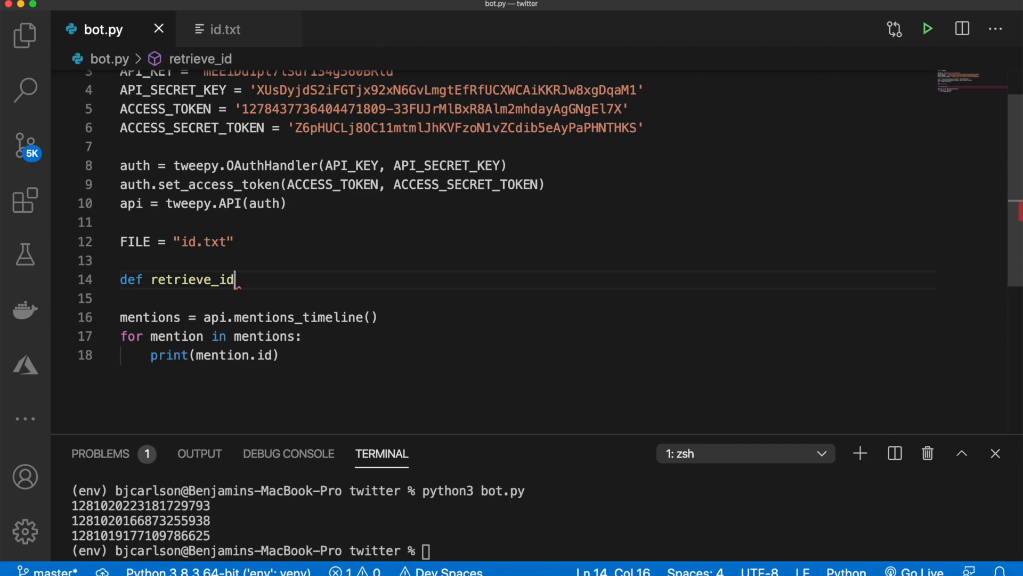
text(())
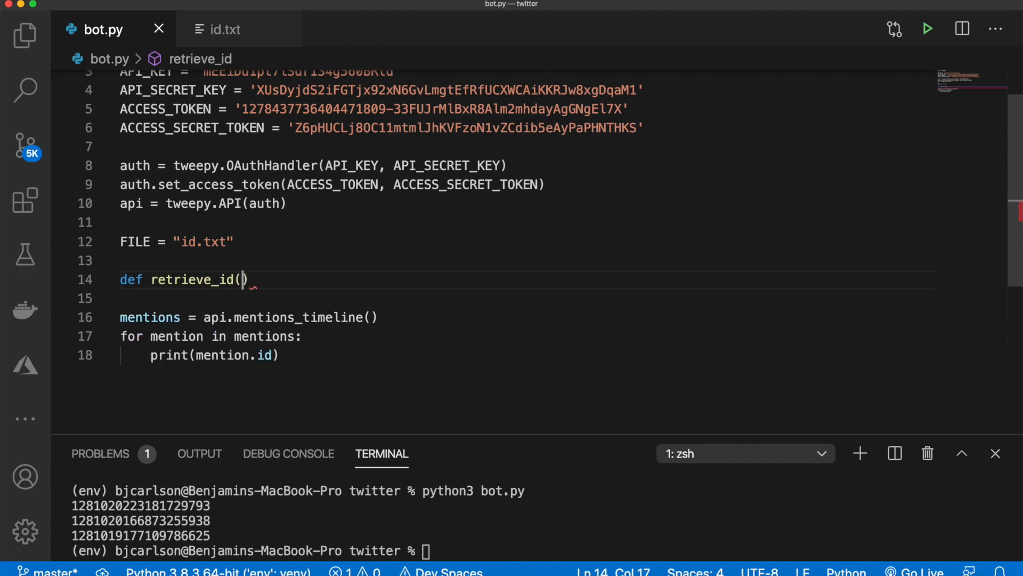
text(:)
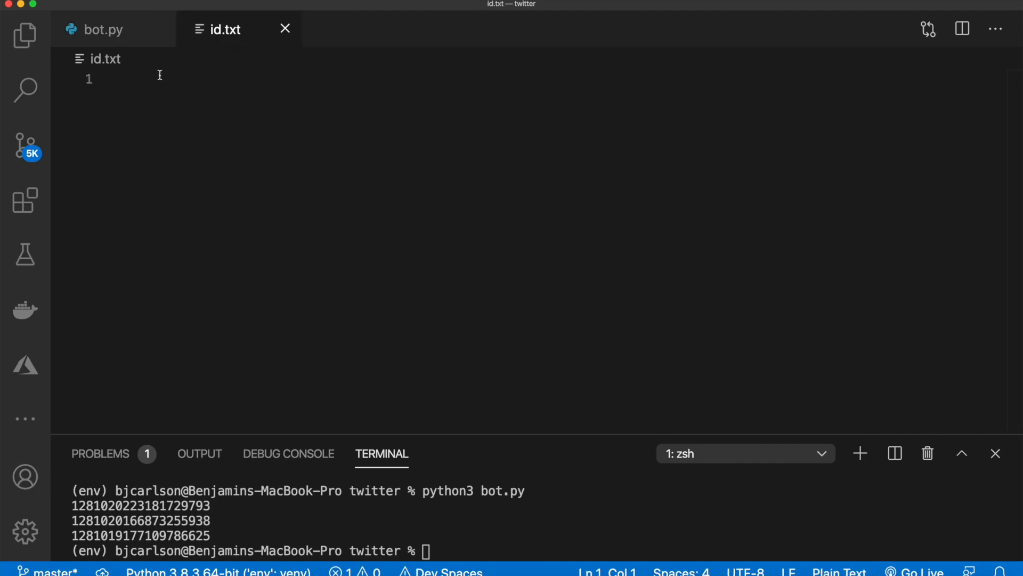
click(95, 29)
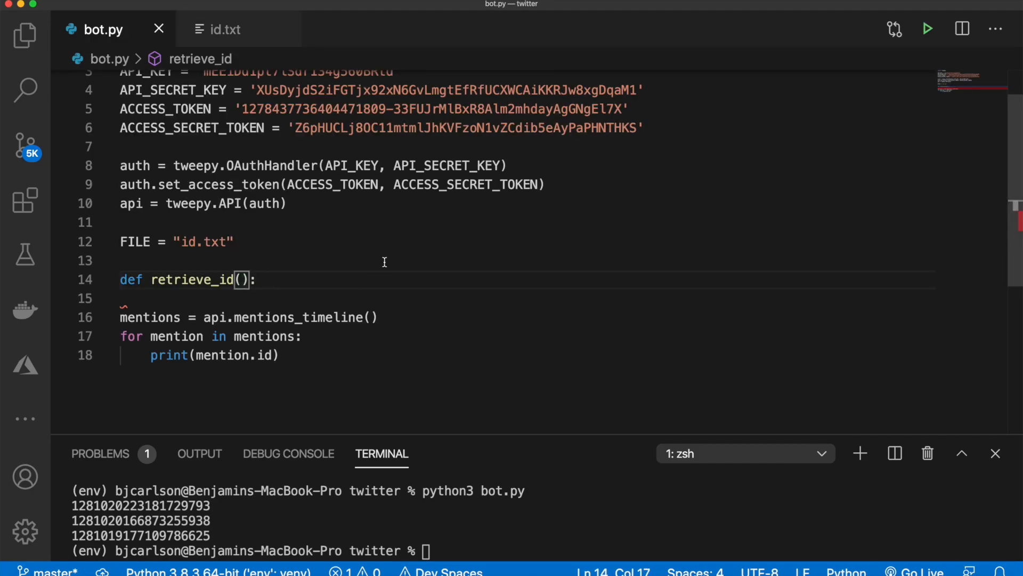
text(file)
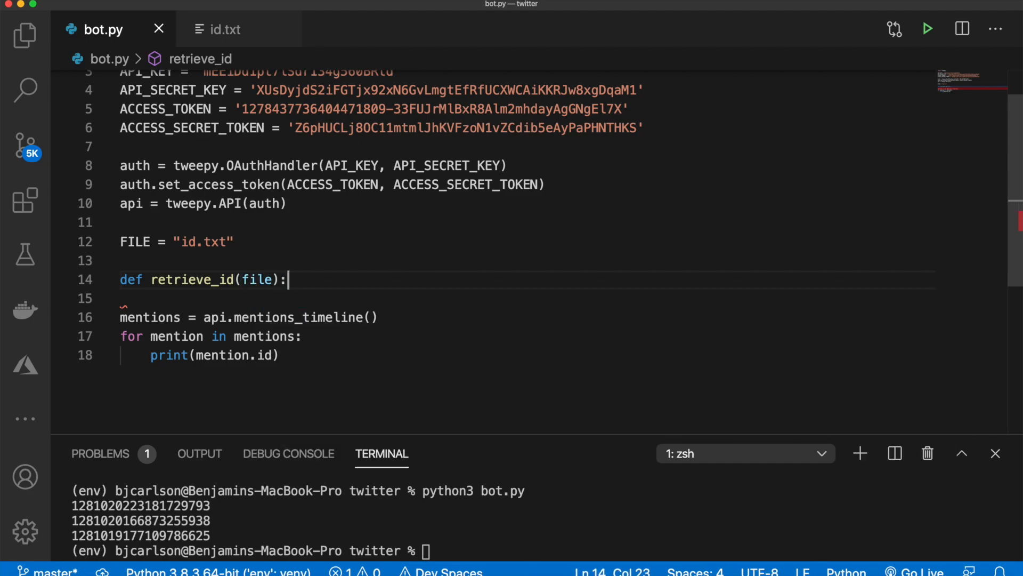
key(enter)
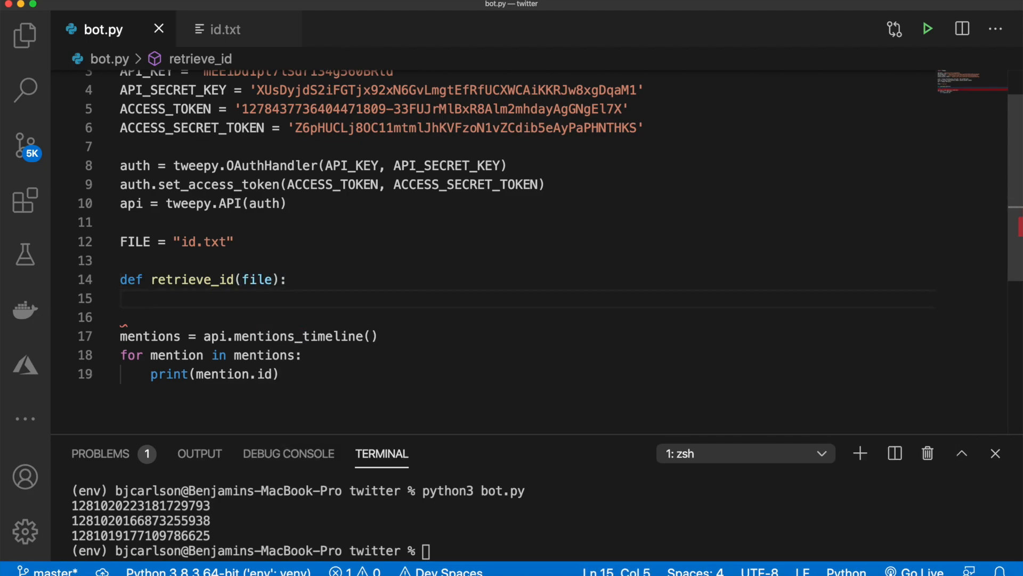
click(151, 298)
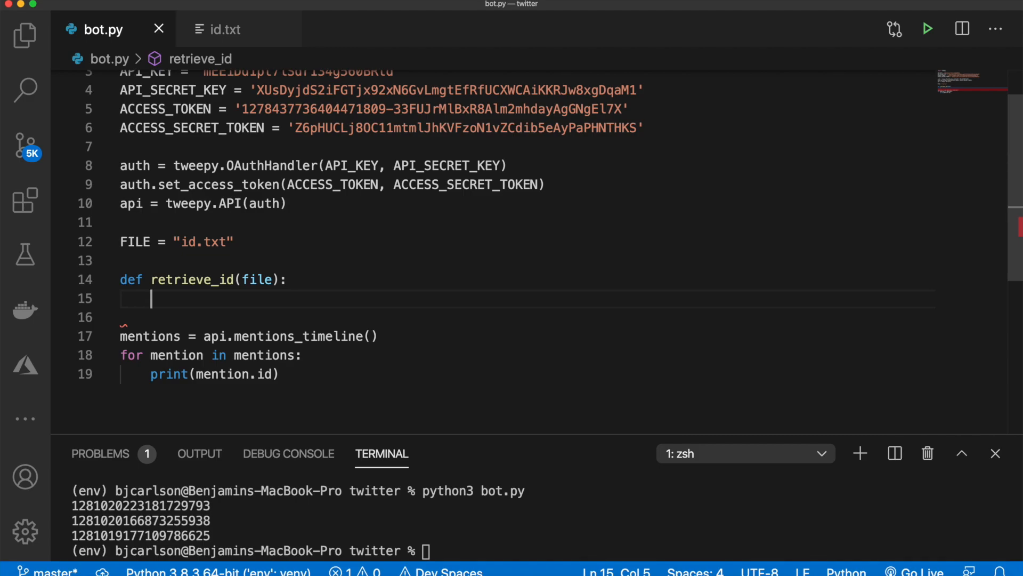
- Open the file into f_read and set last_seen_id = int(f_read.read().strip())
text(f_read)
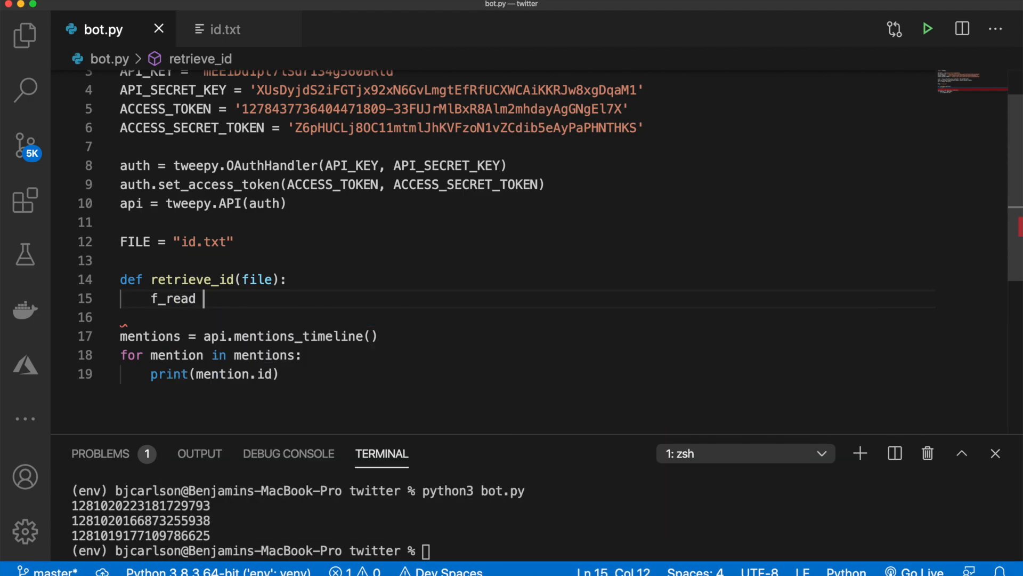
text(= open()
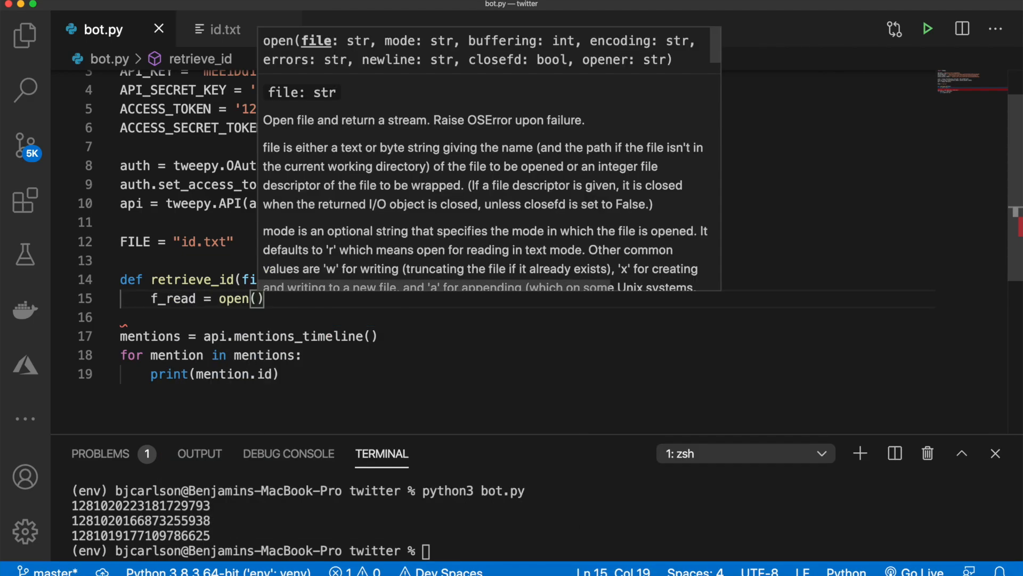
text(file)
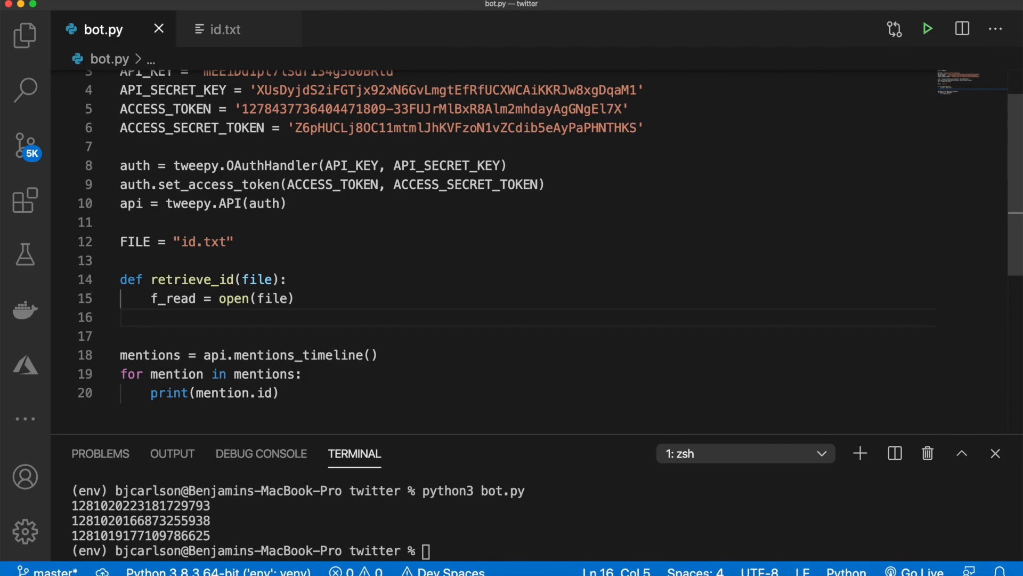
text(i)
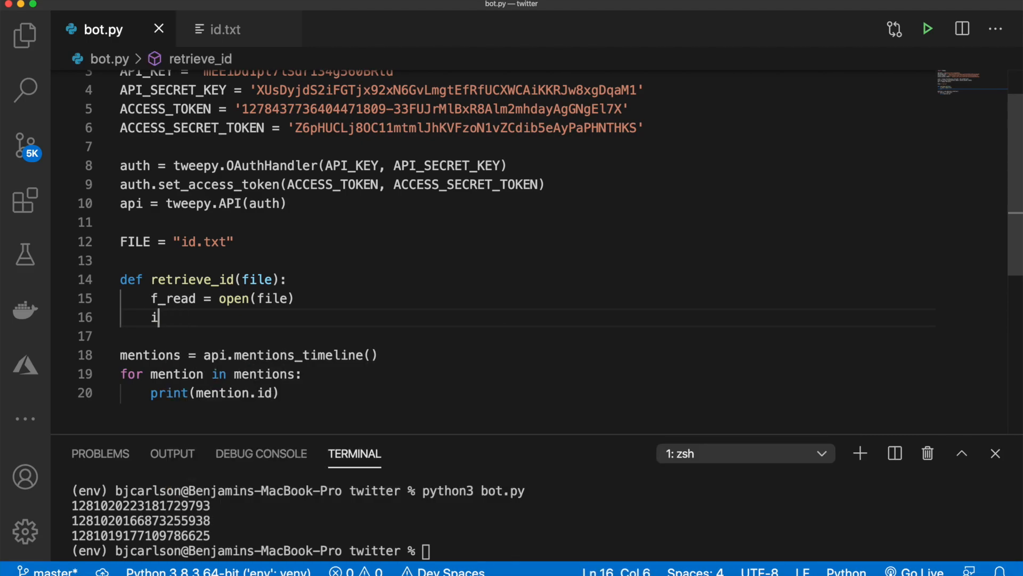
text(ast_seen_id)
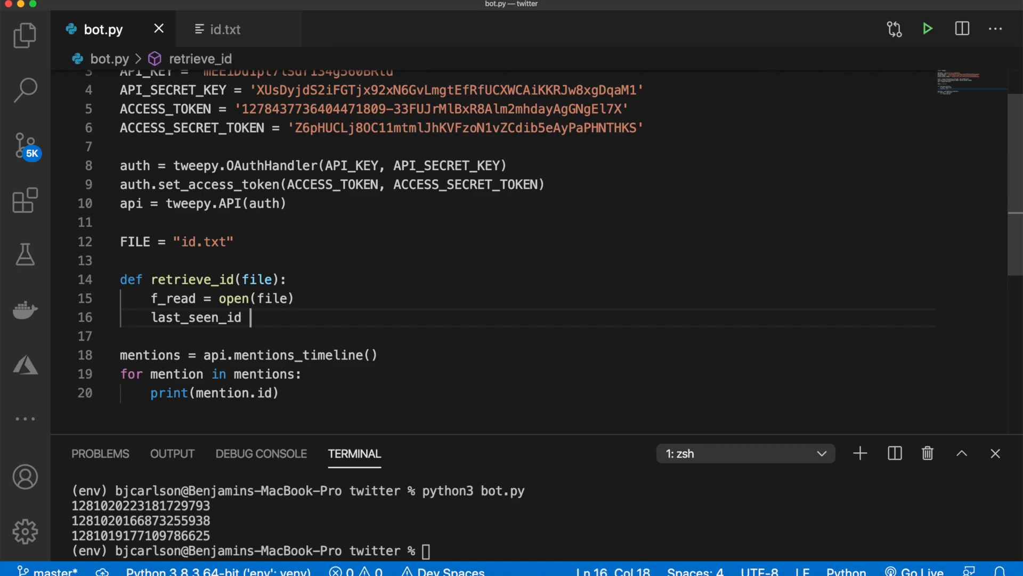
text(=)
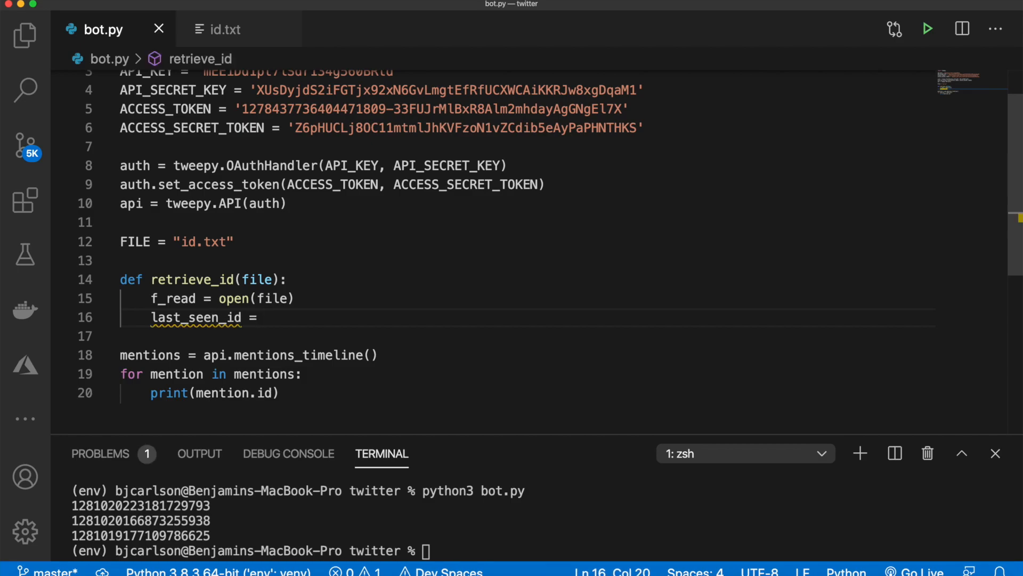
text(f_)
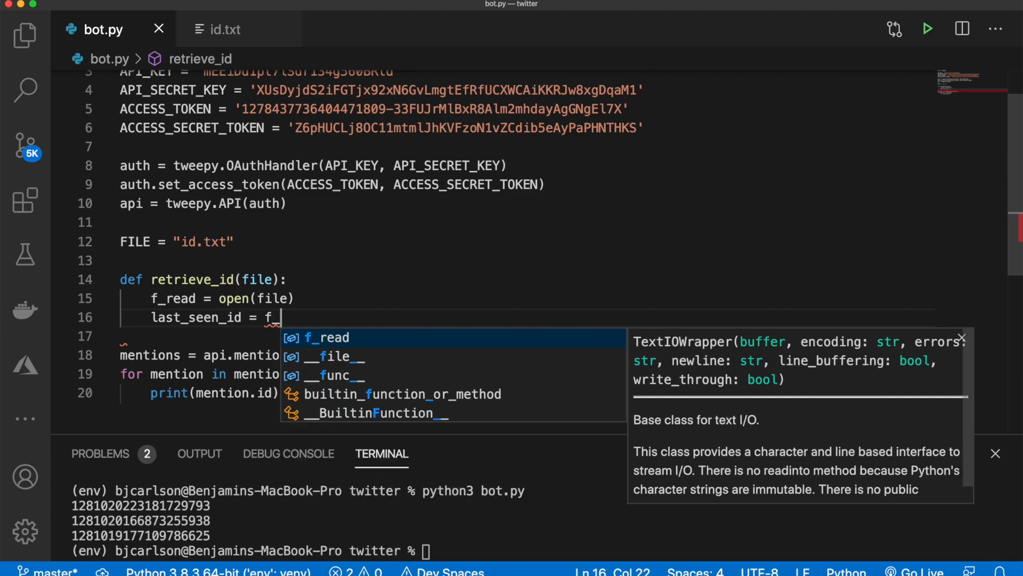
text(read)
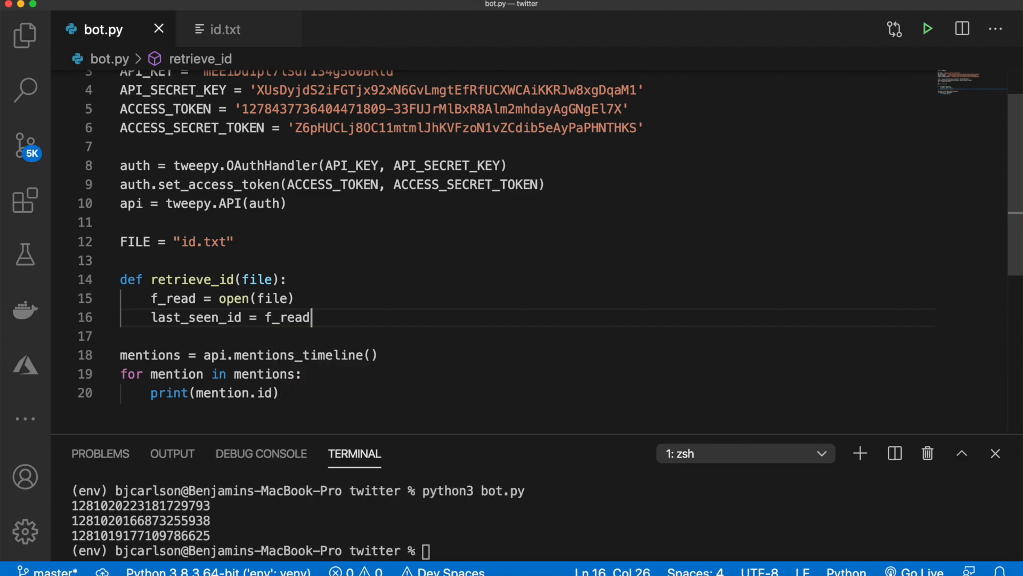
text(.read().)
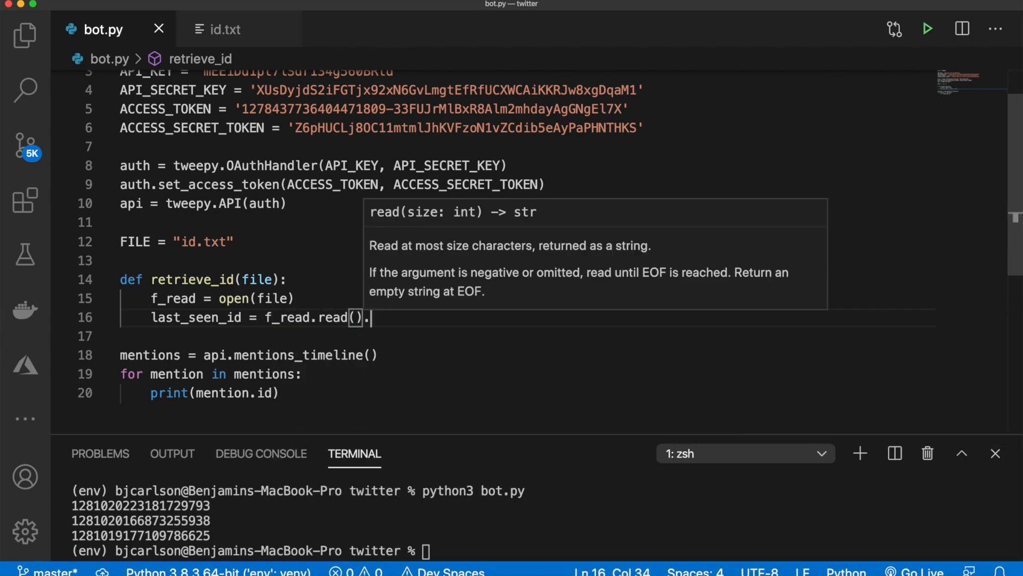
text(.strip)
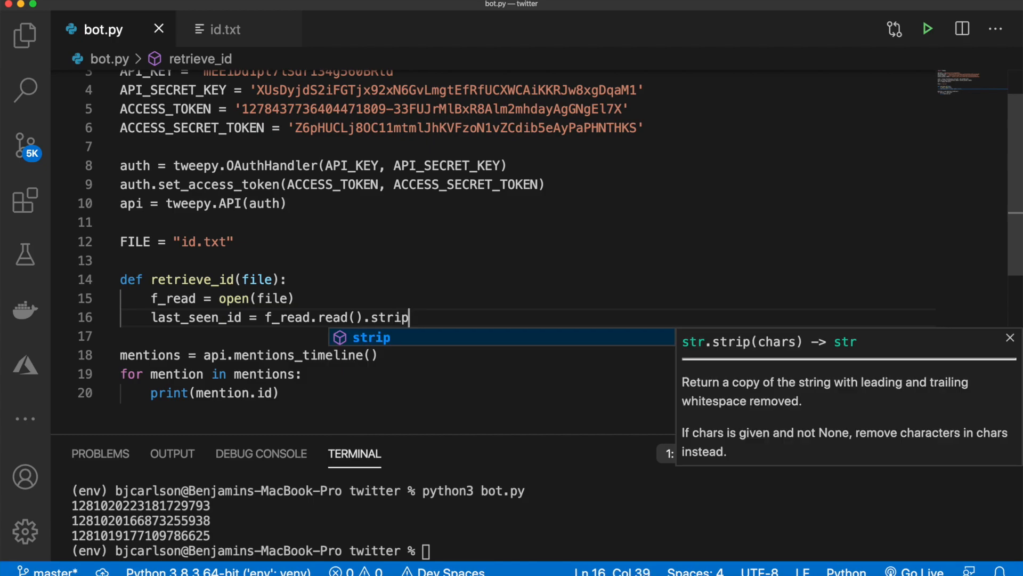
text(())
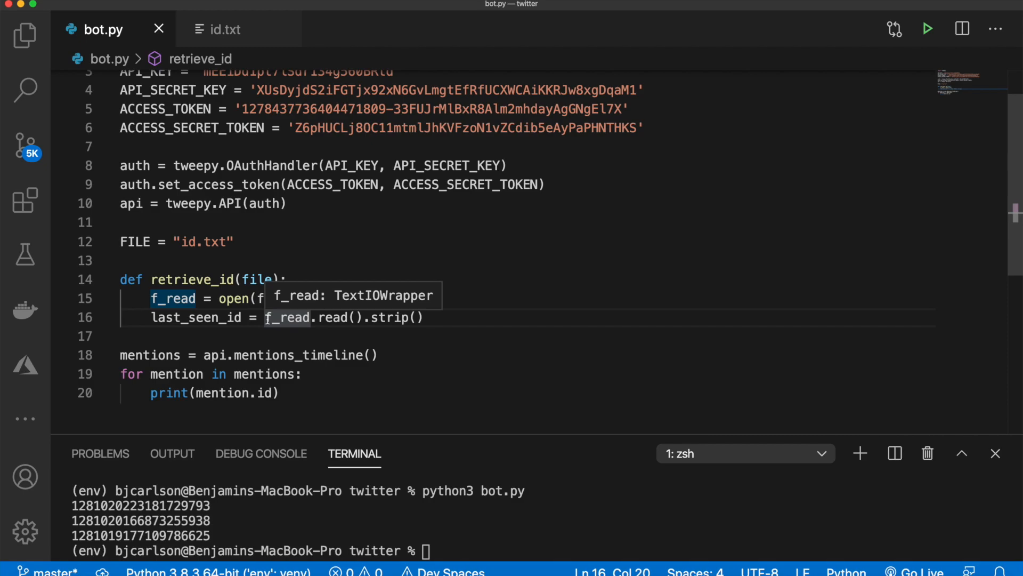
text(int()
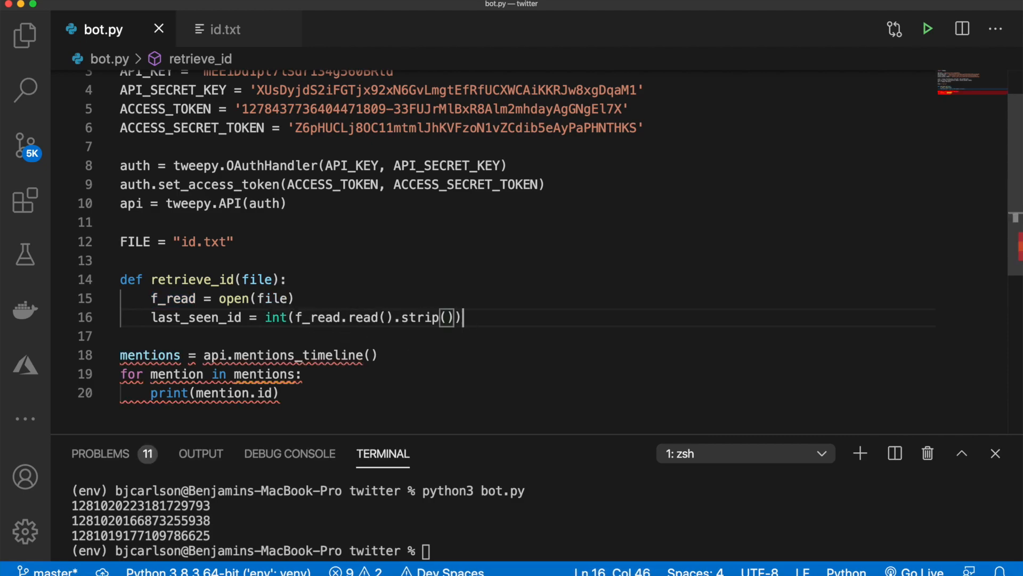
mouse_move(275, 317)
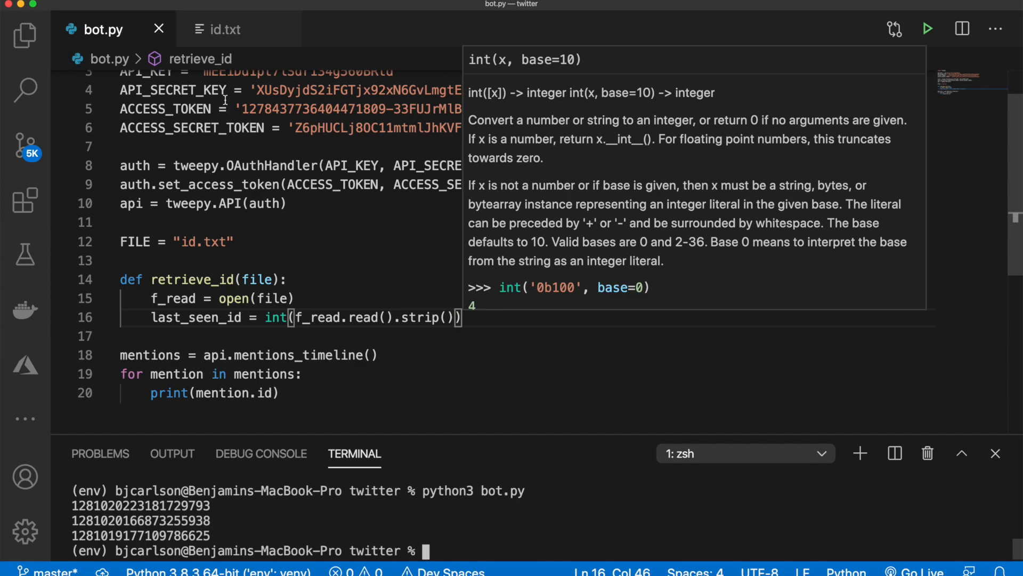
- After checking id.txt's stored ID, add f_read.close(), return last_seen_id, and call retrieve_id(FILE)
click(225, 29)
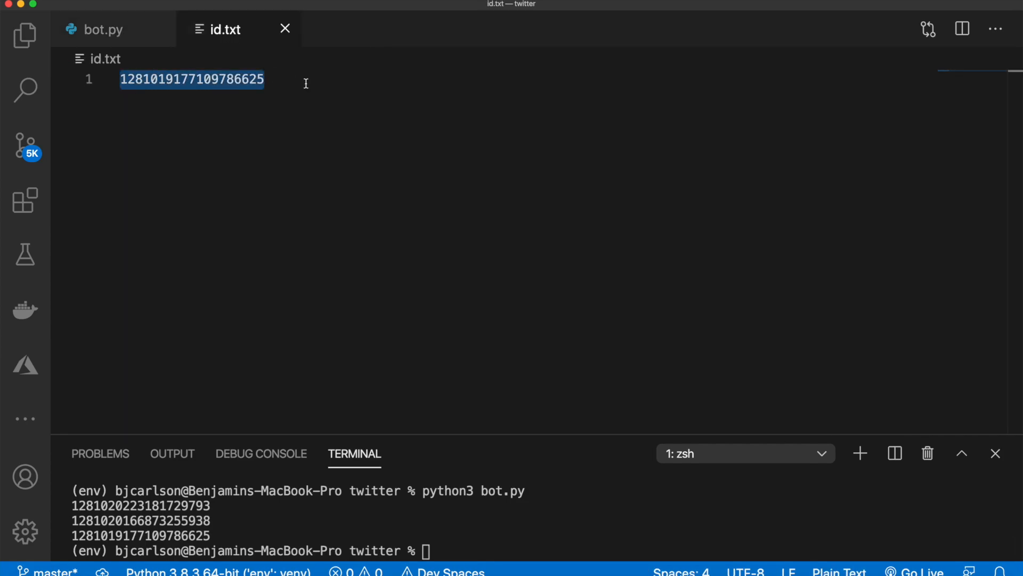
click(101, 30)
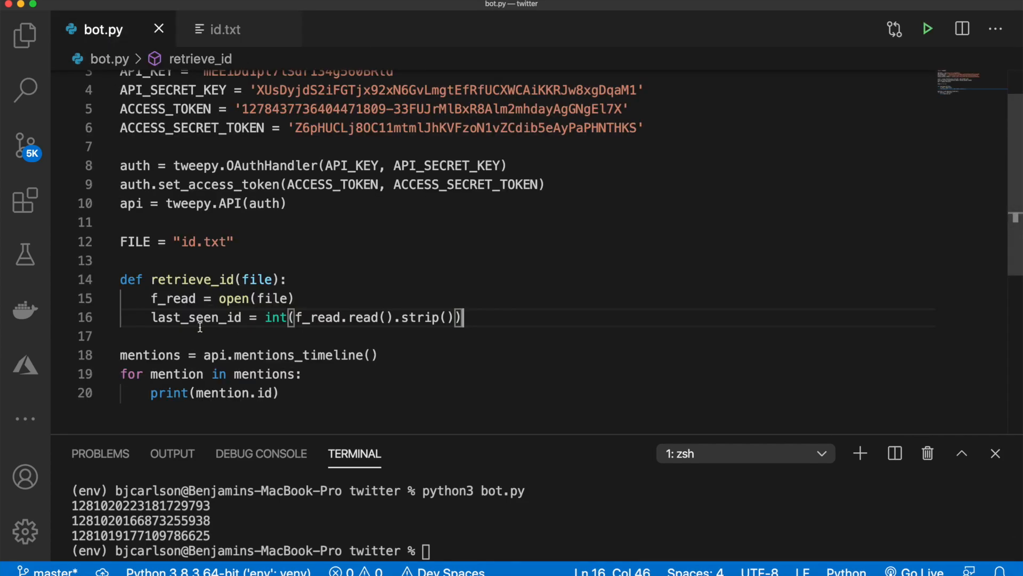
click(153, 299)
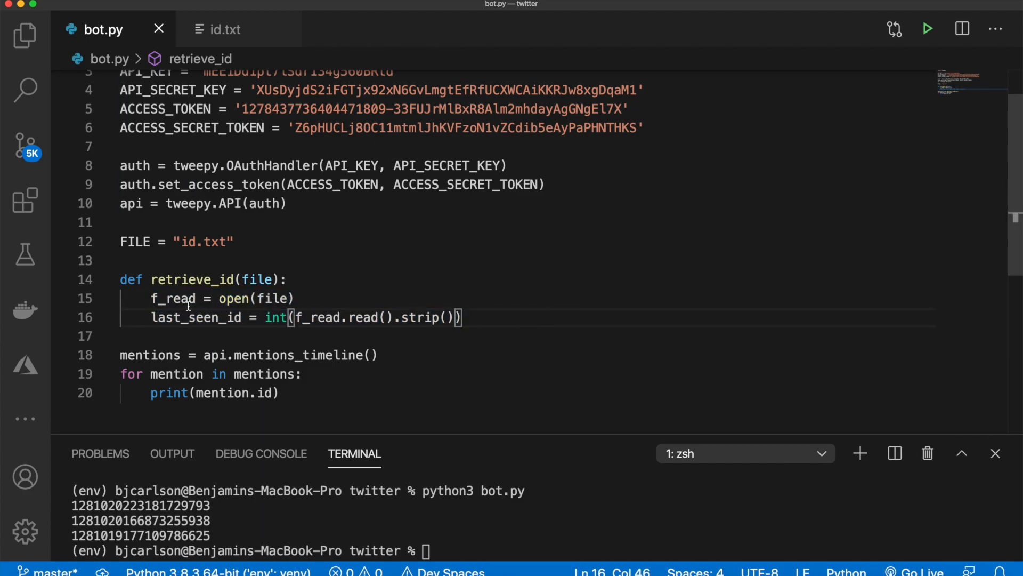
click(225, 29)
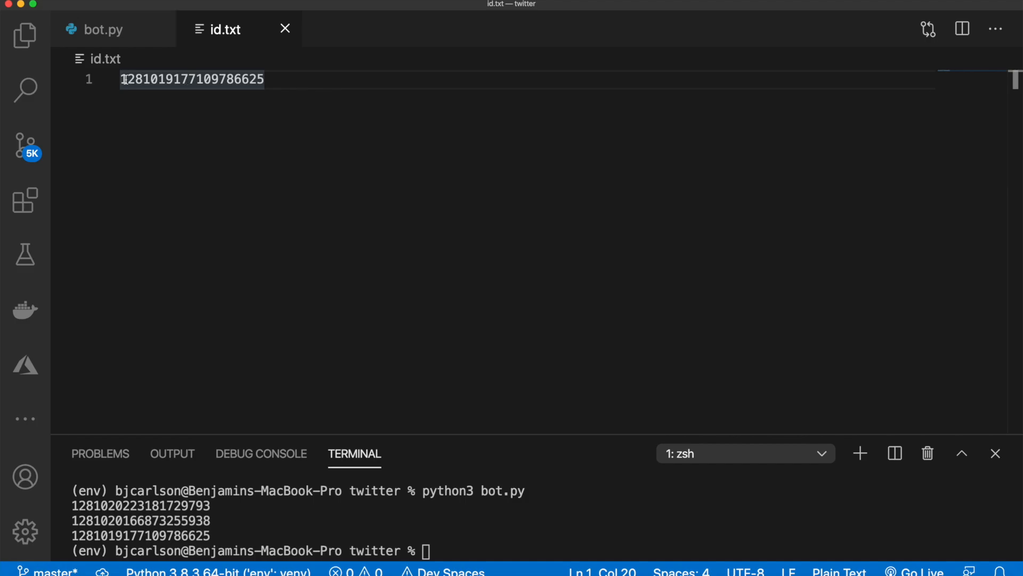
click(101, 29)
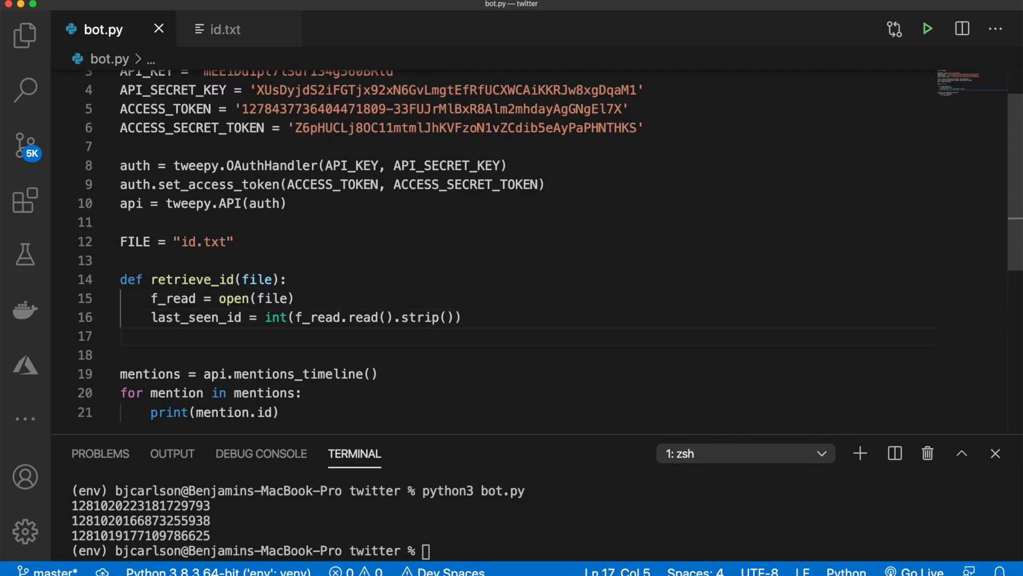
text(f_read)
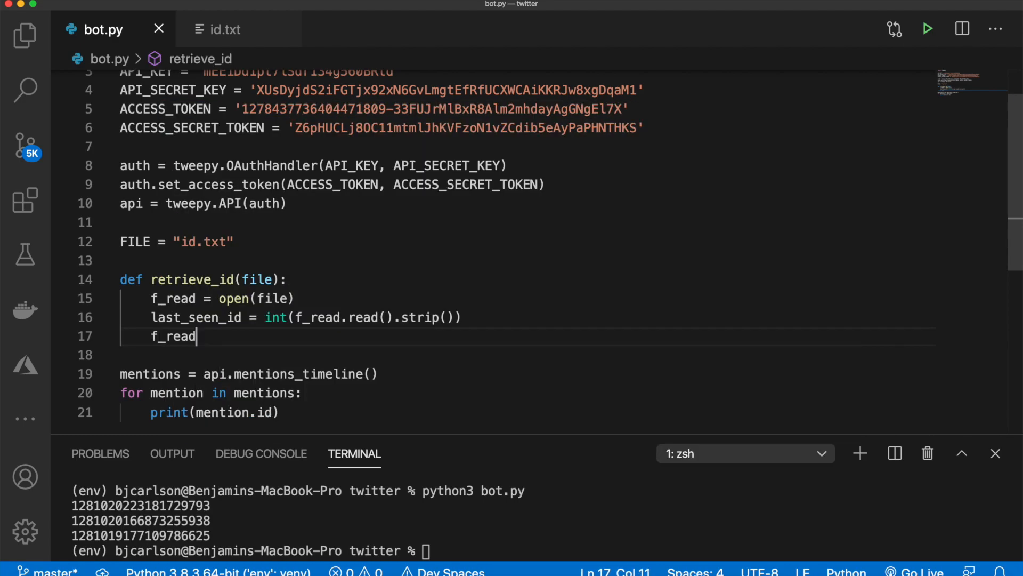
text(.close())
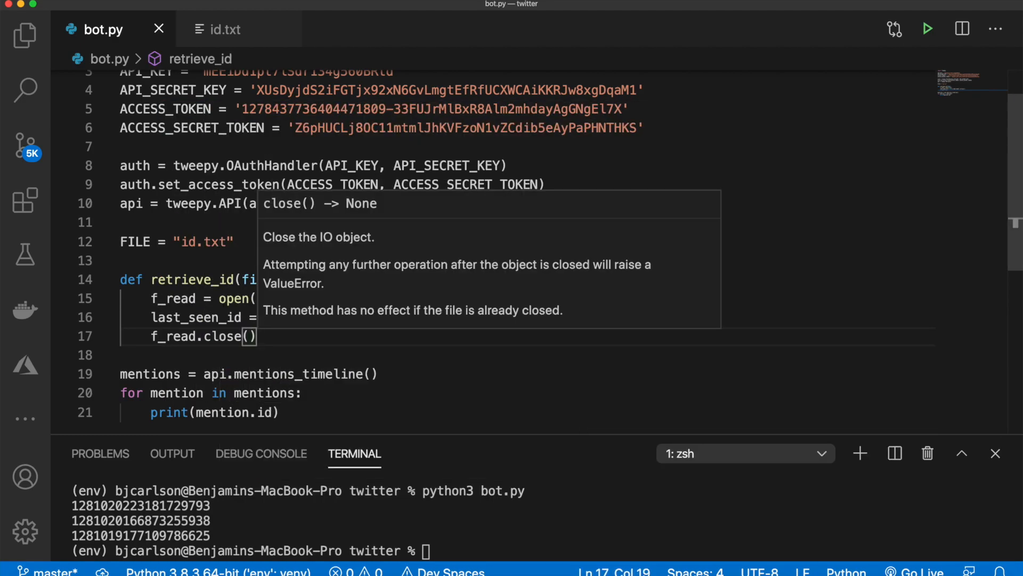
text(return)
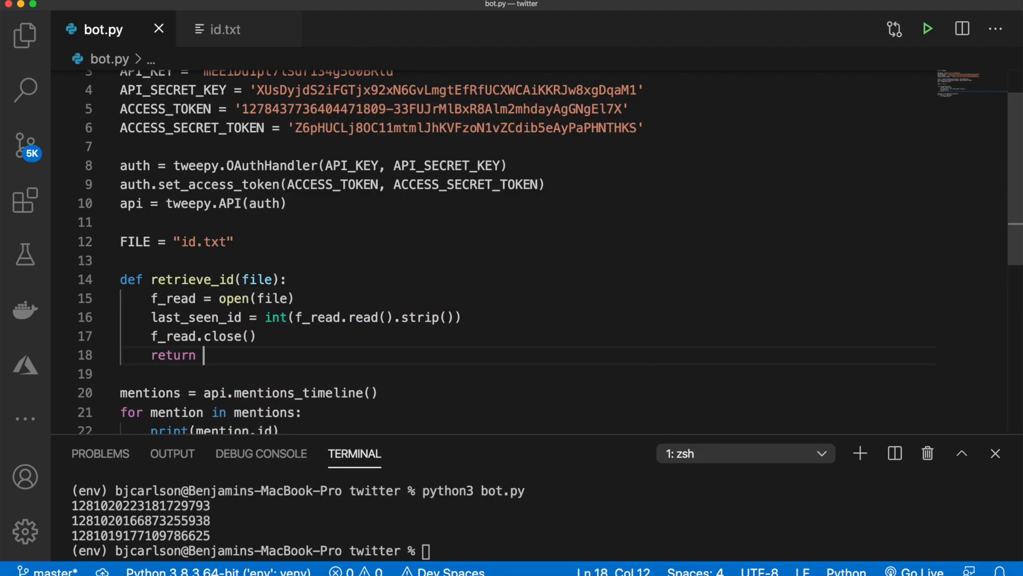
text(last_seen_id)
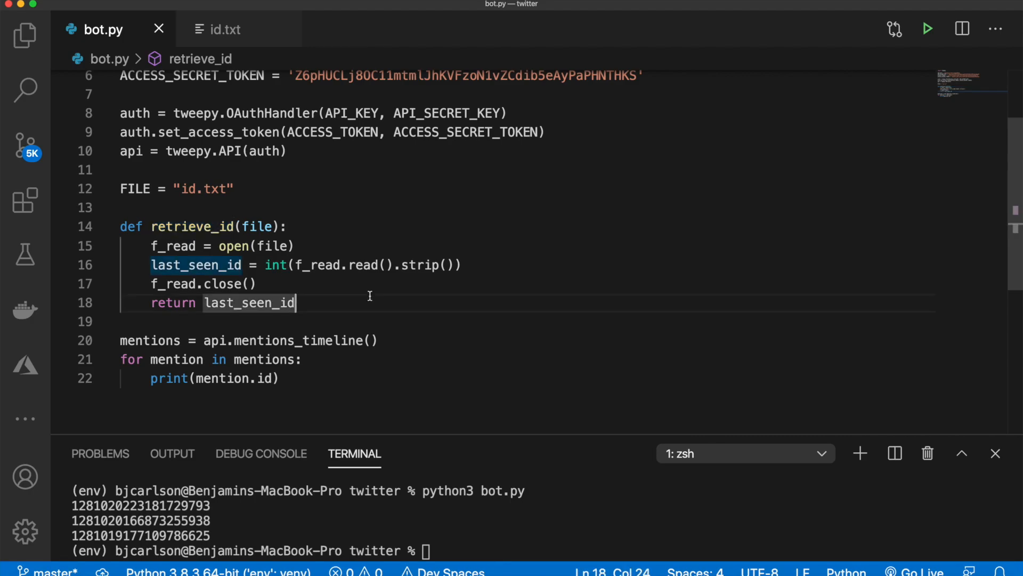
text(retrieve_id(FILE)
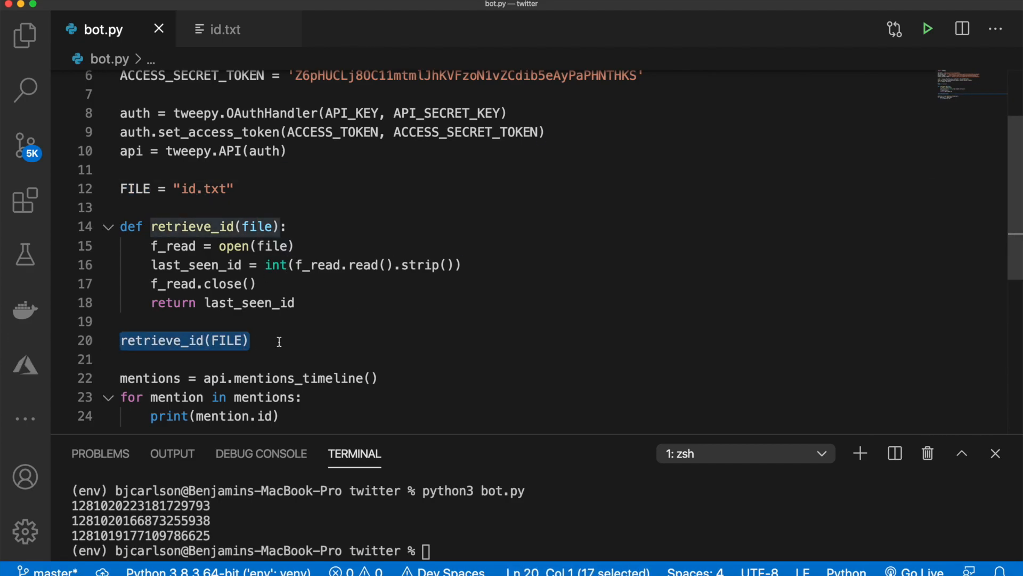
click(249, 340)
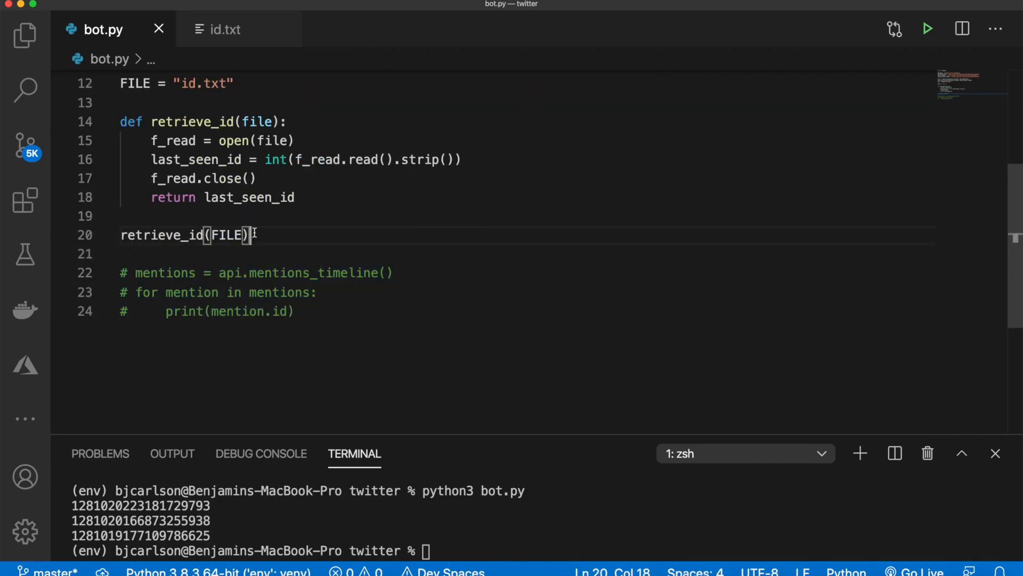
text(prin)
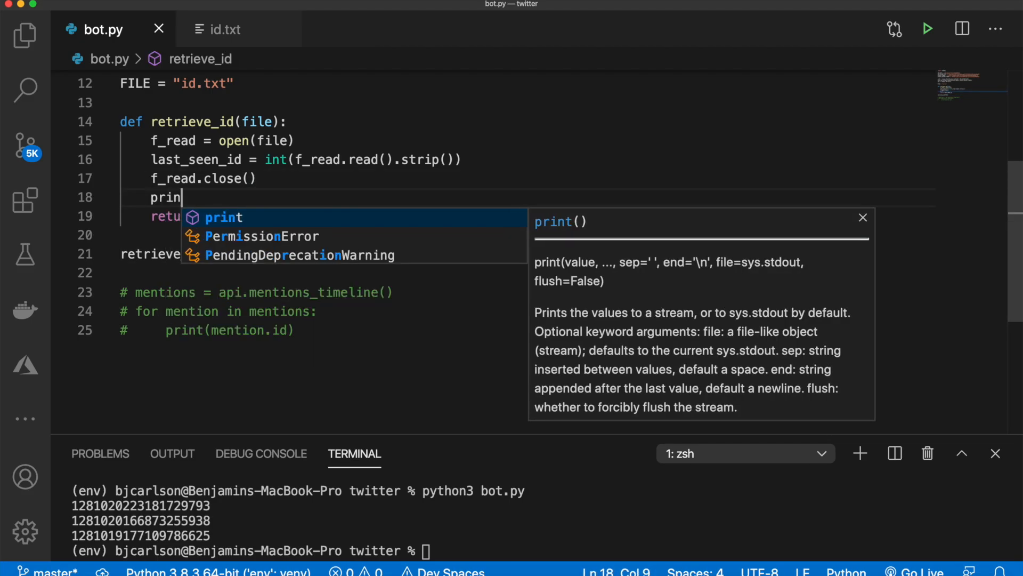
text(t(las)
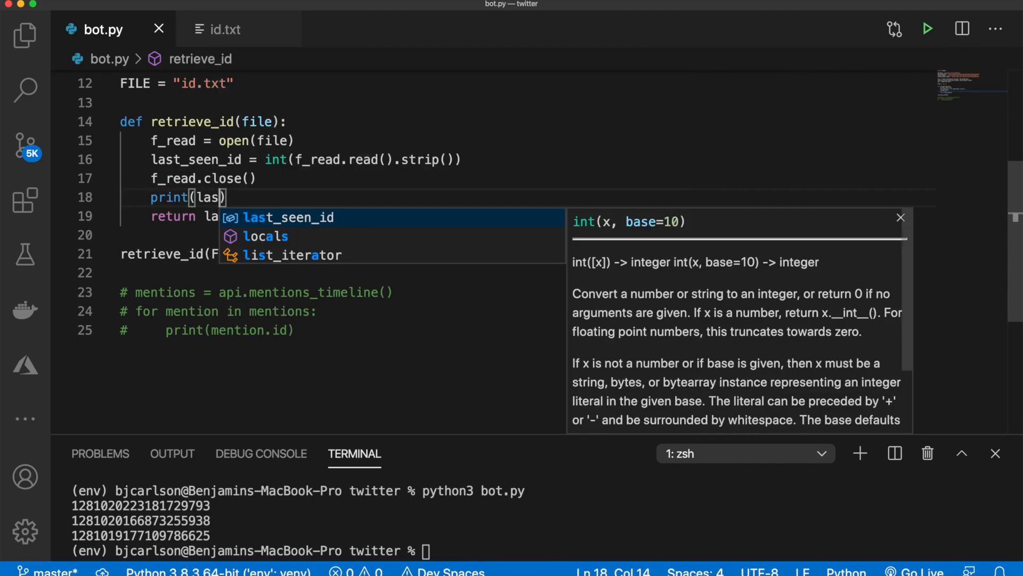
key(tab)
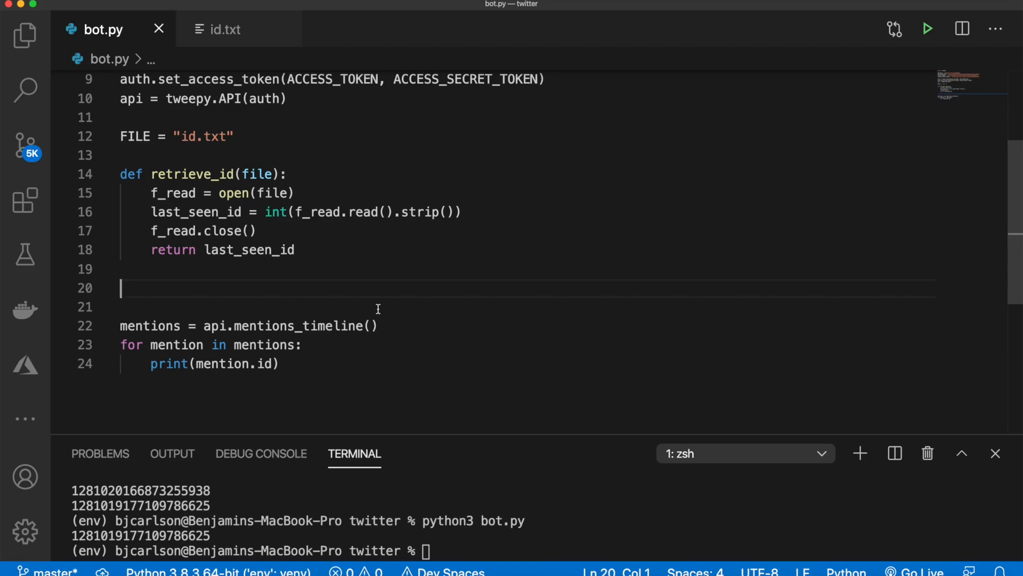
mouse_move(203, 47)
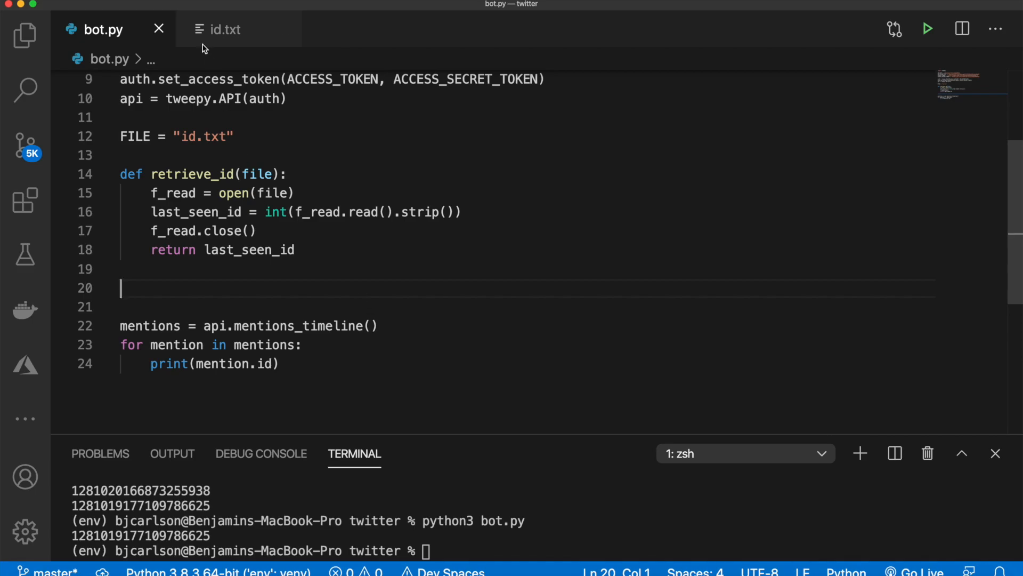
mouse_move(291, 226)
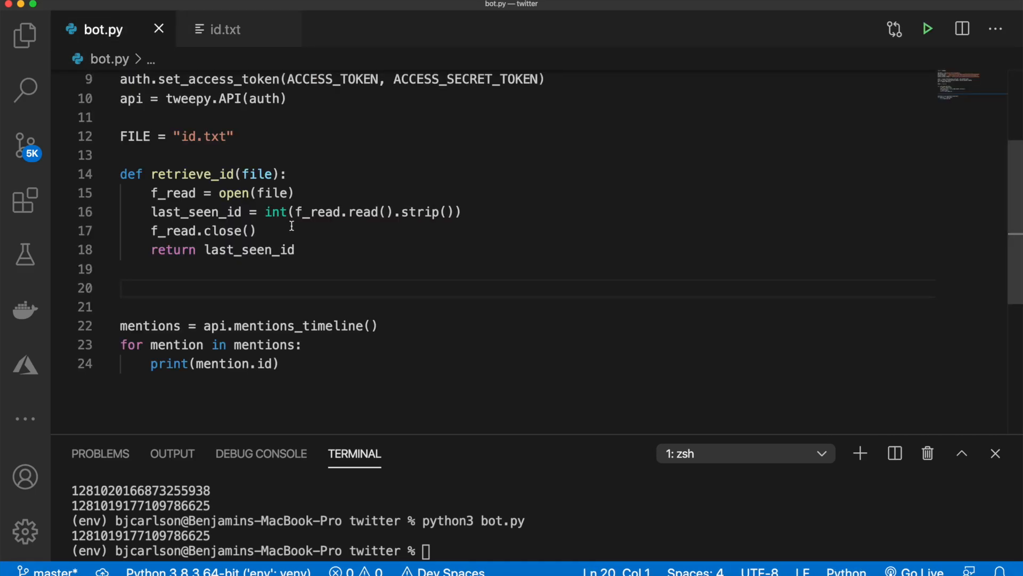
- Define def store_id(id, file): whose body begins f_write = open(file)
text(def)
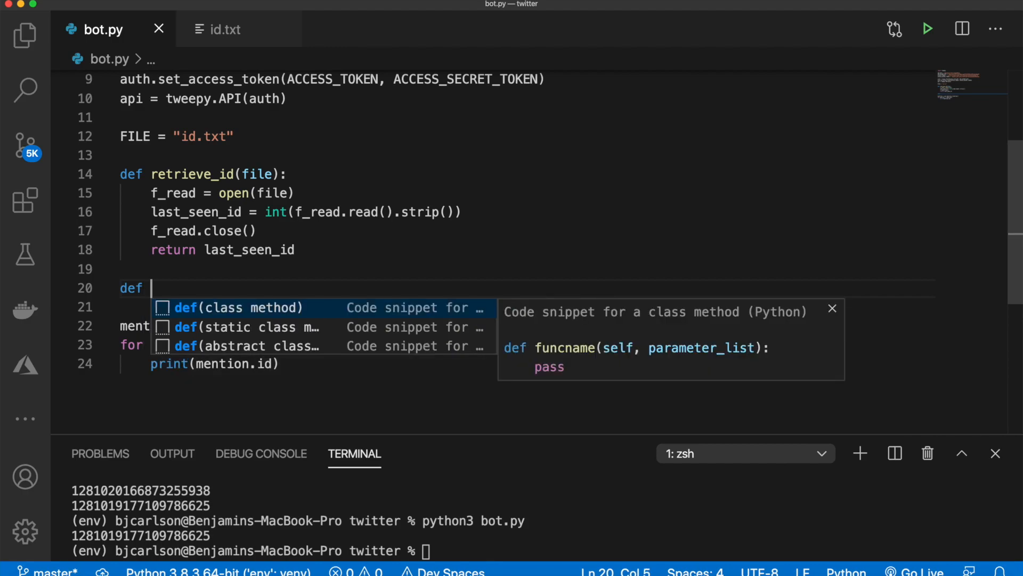
text(store_id)
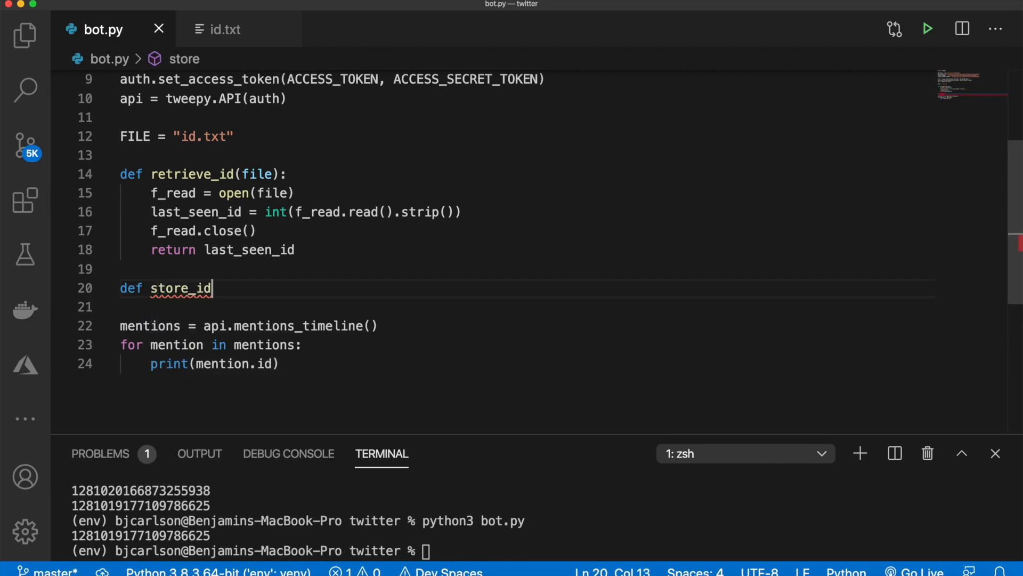
text(():)
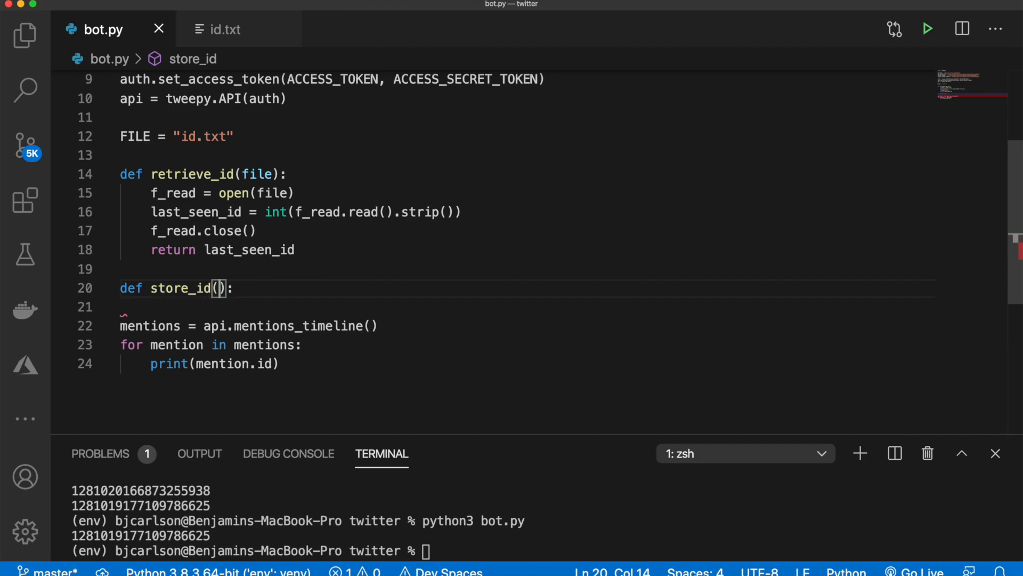
text(id)
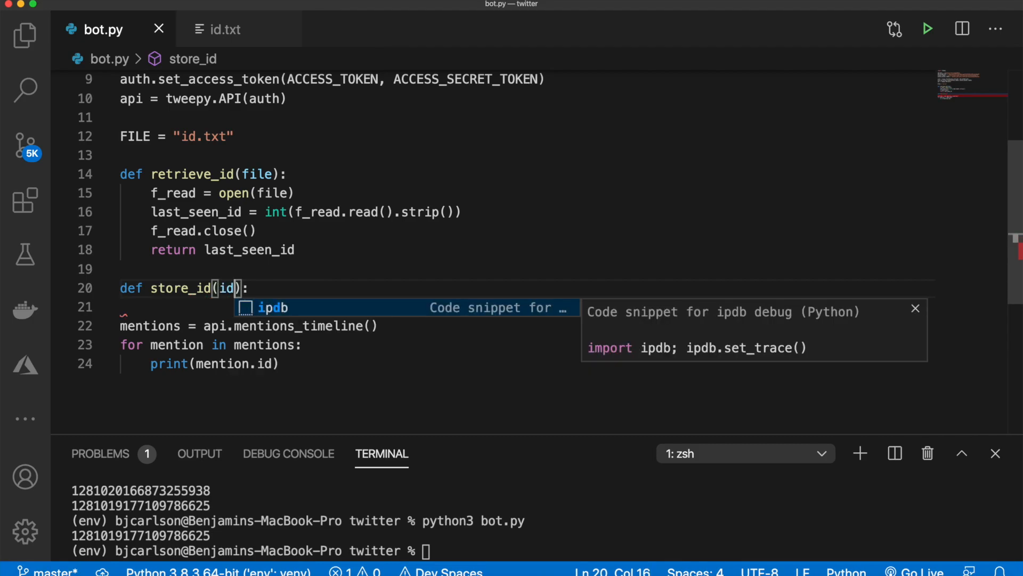
text(, file)
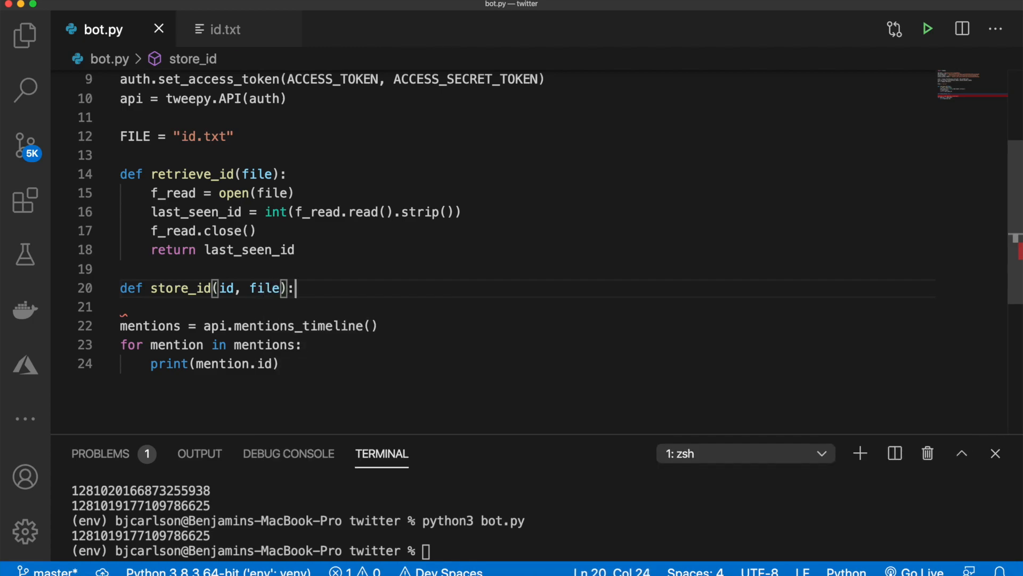
key(enter)
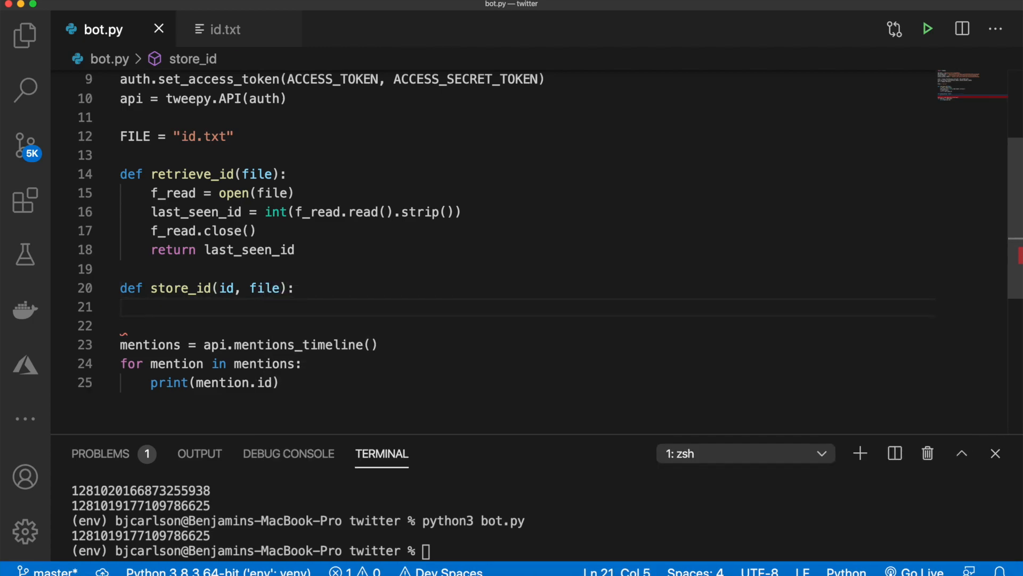
text(f_w)
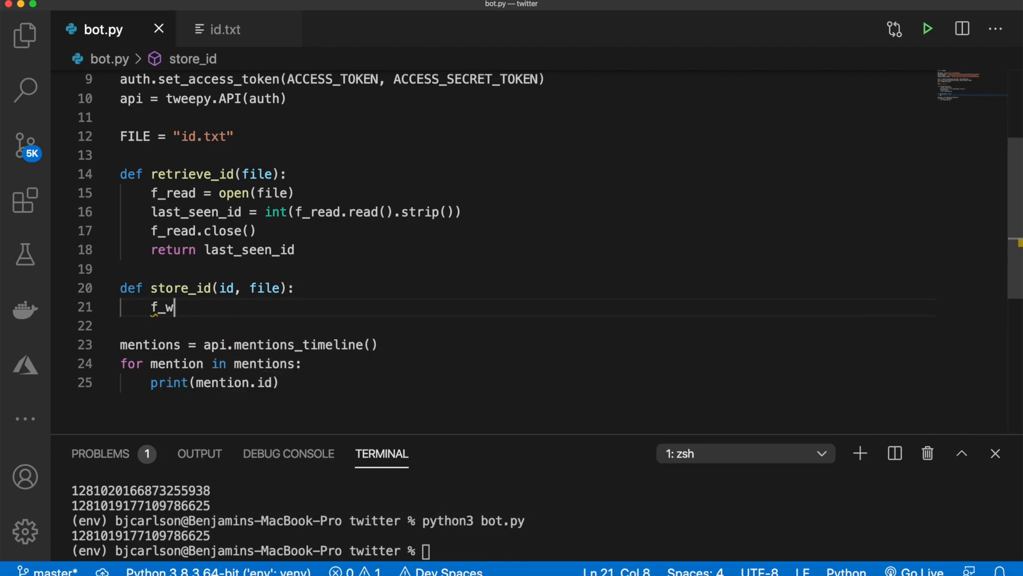
text(rite =)
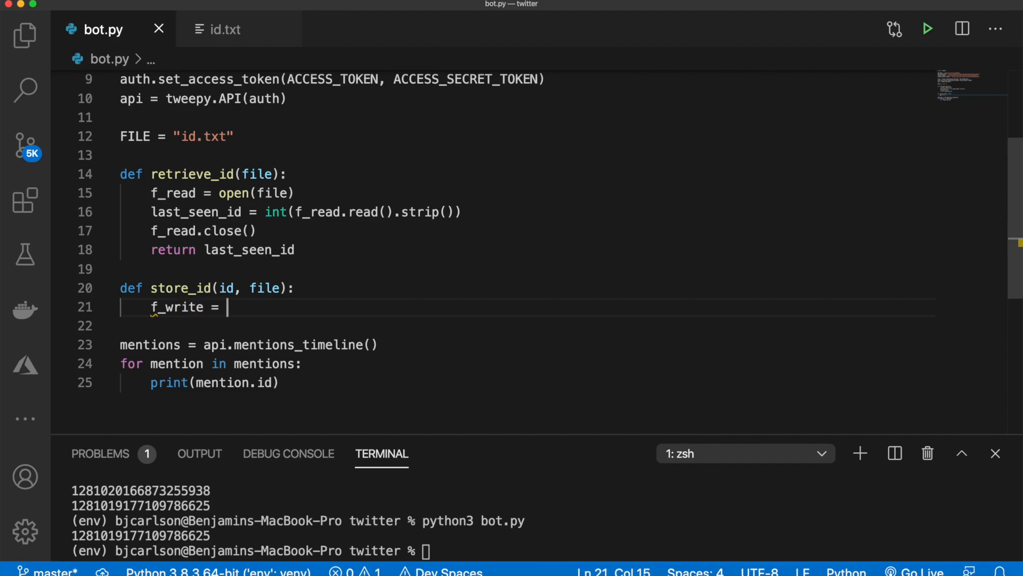
text(open())
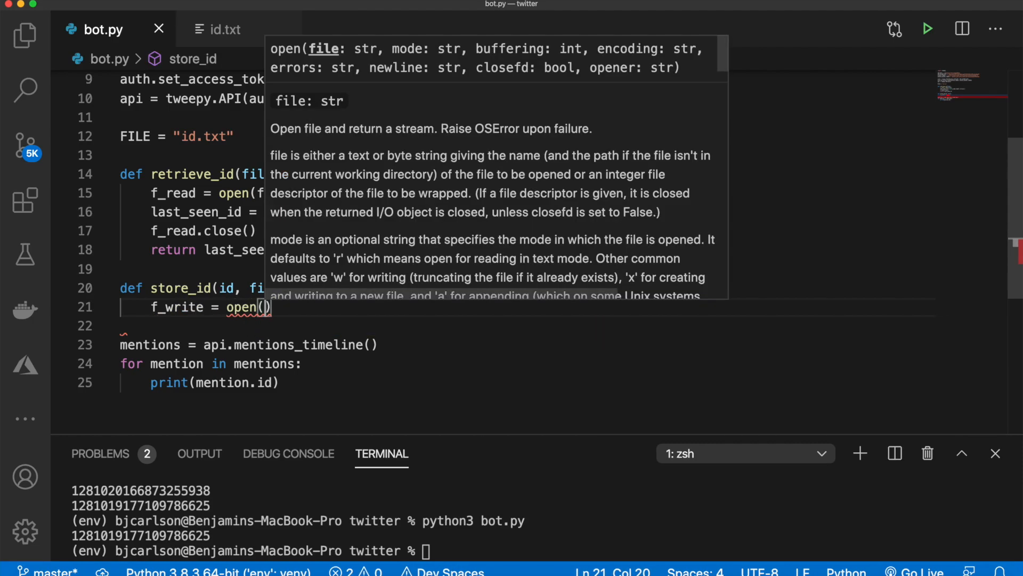
text(file)
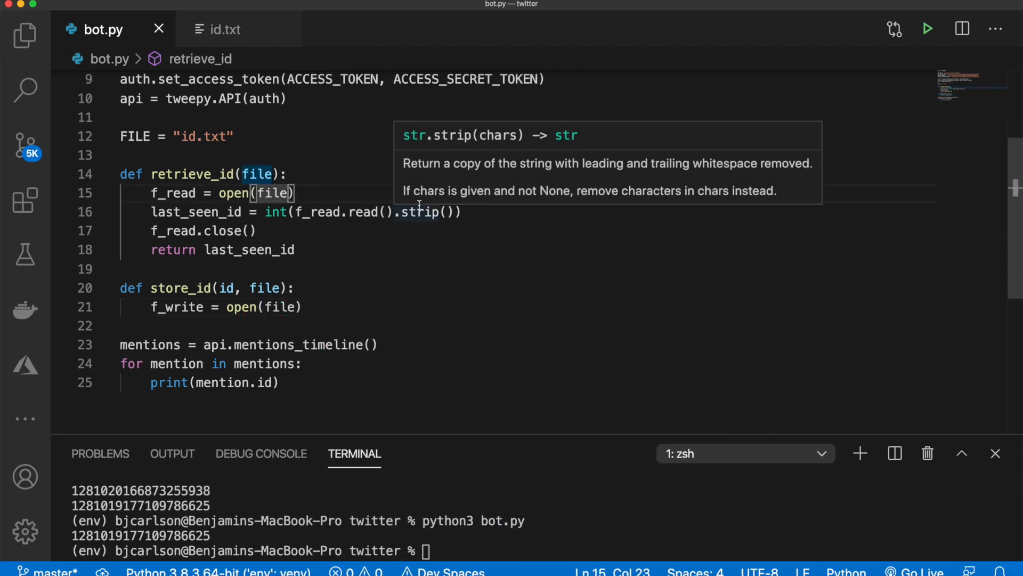
- Open the file in "w" mode and make store_id write str(id) with f_write.write
text(, "r")
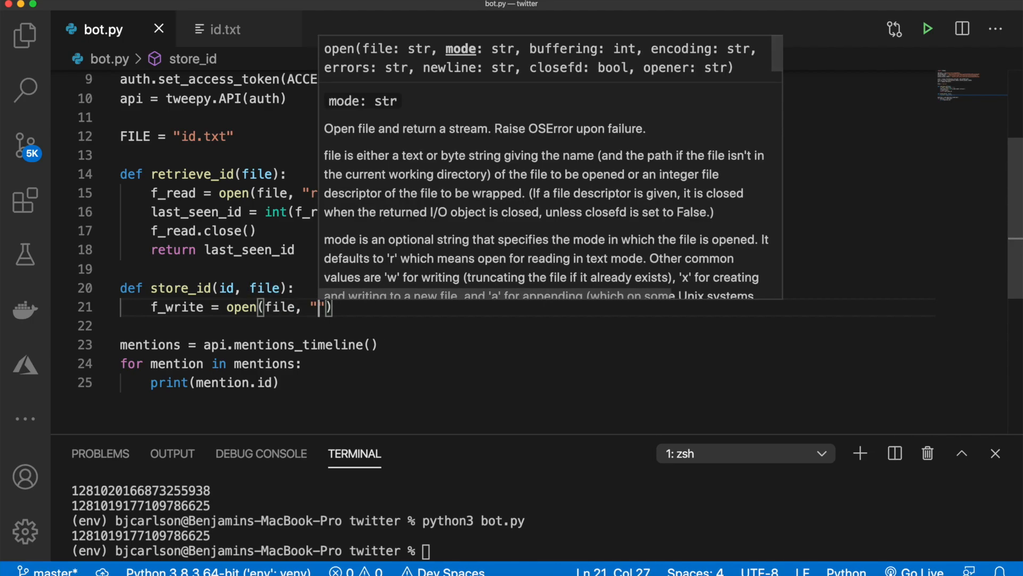
text(w)
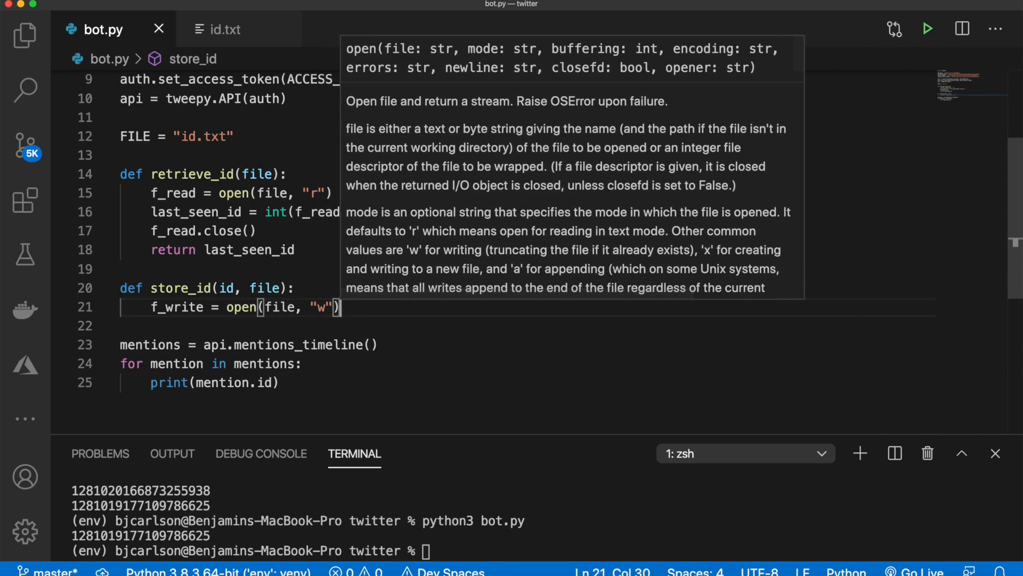
key(enter)
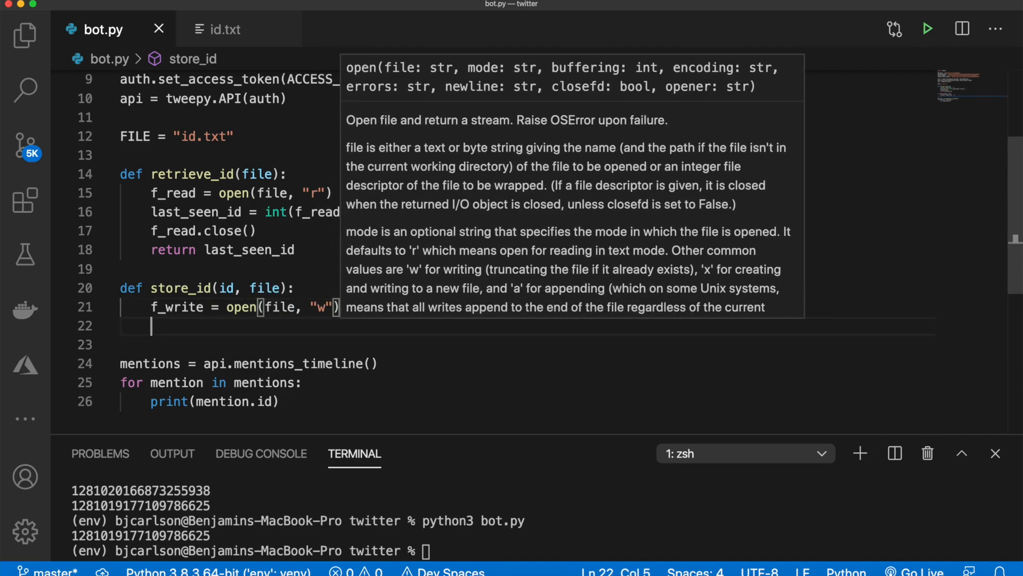
text(f_write)
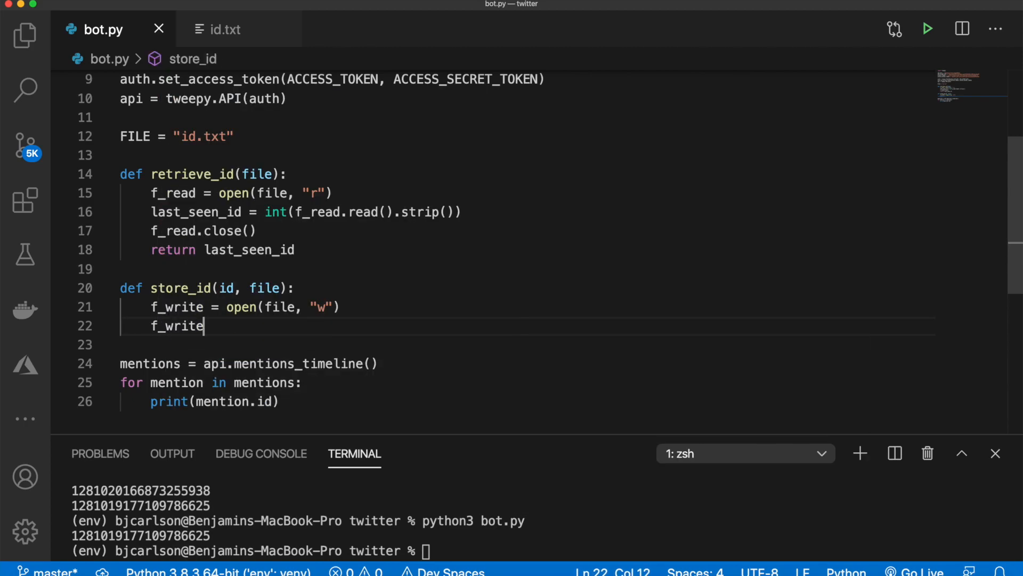
text(.write()
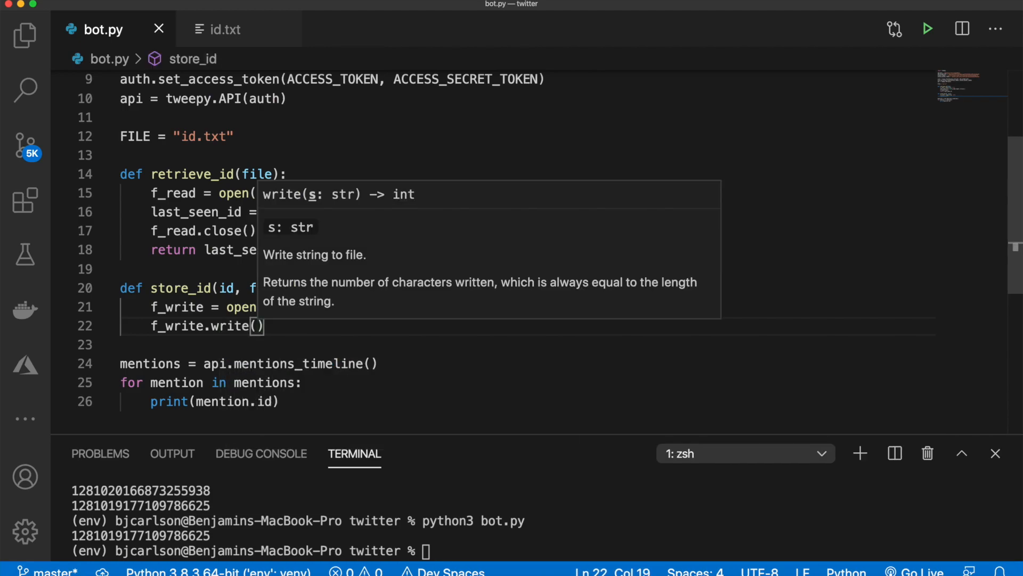
text(id)
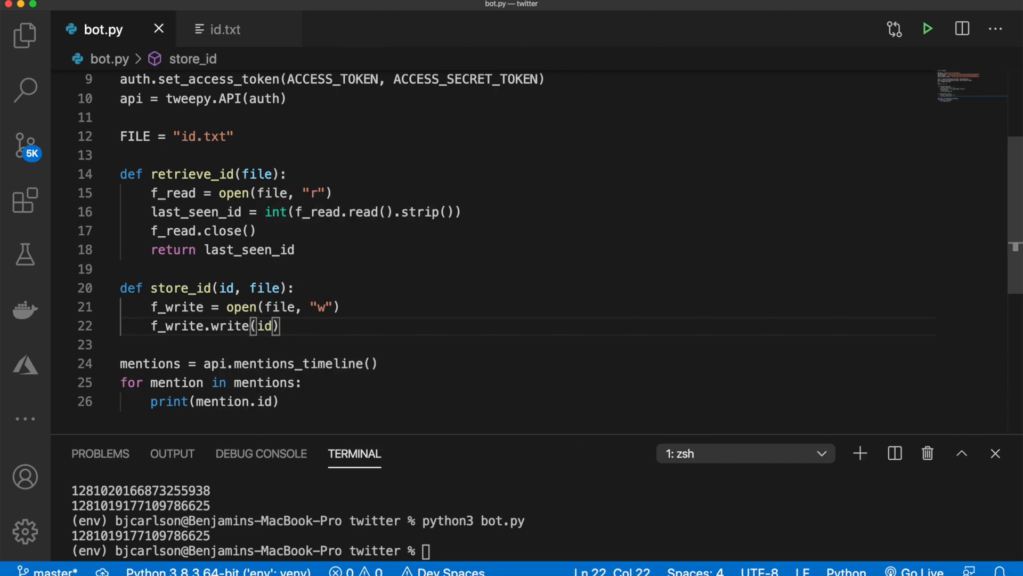
double_click(225, 288)
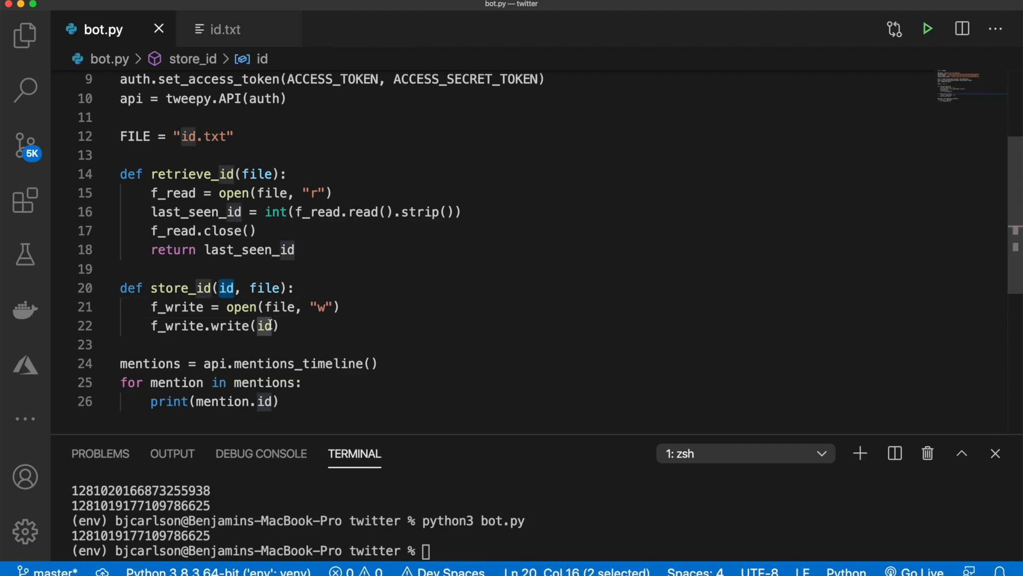
text(str()
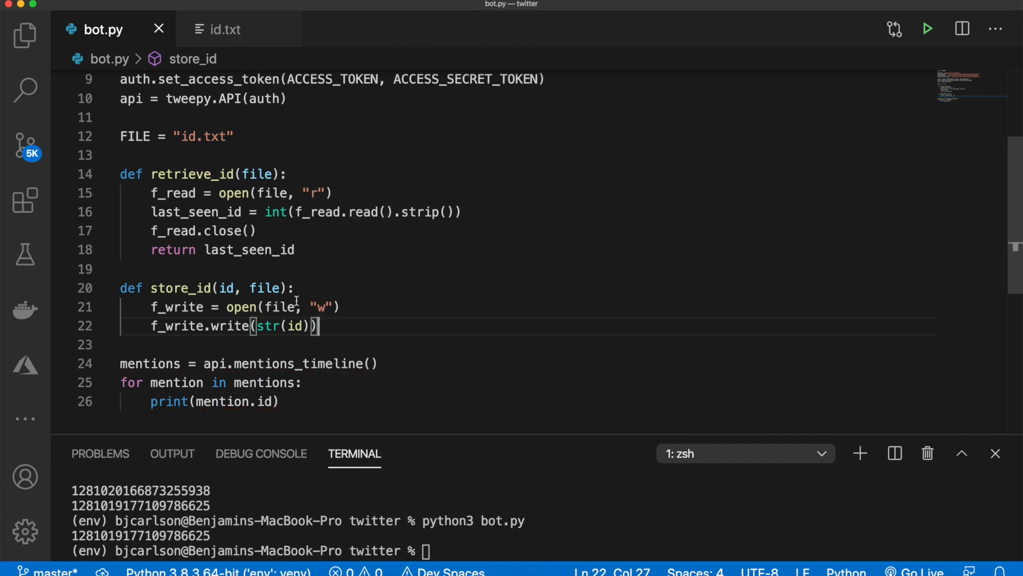
- Add f_write.close() and a return line to finish store_id
double_click(275, 211)
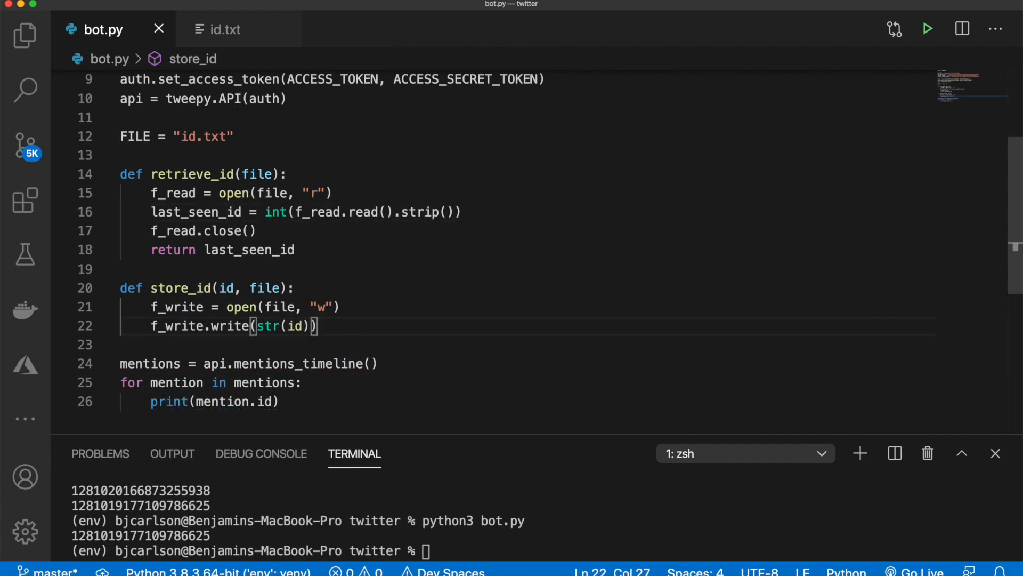
text(f_)
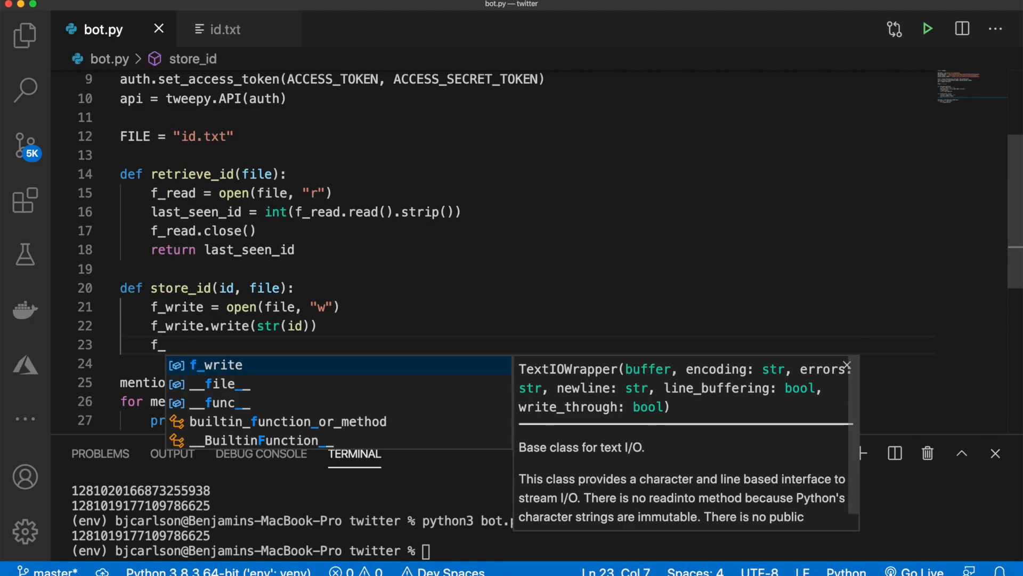
text(close())
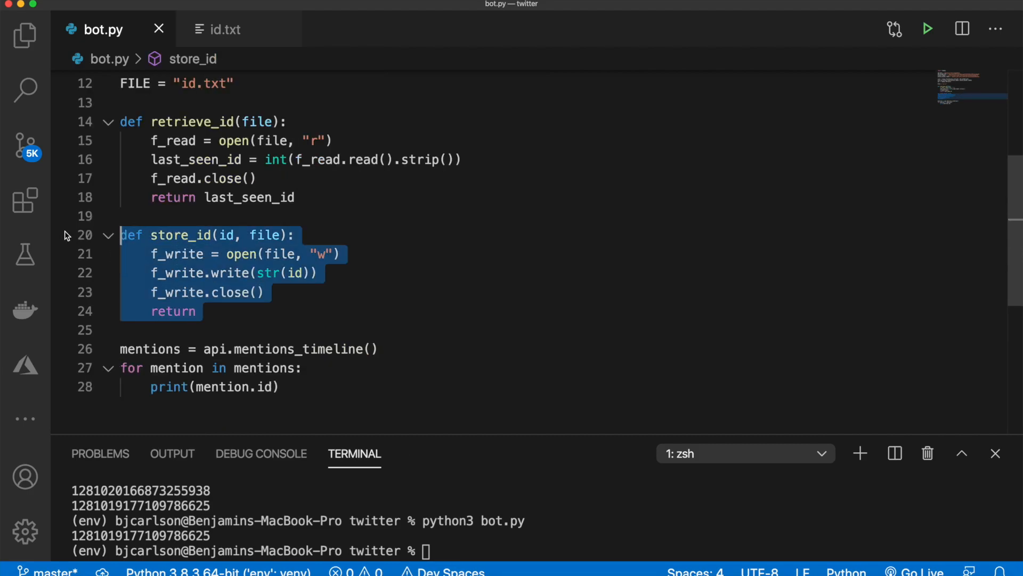
- Check id.txt, then comment out the mentions loop in bot.py
click(226, 30)
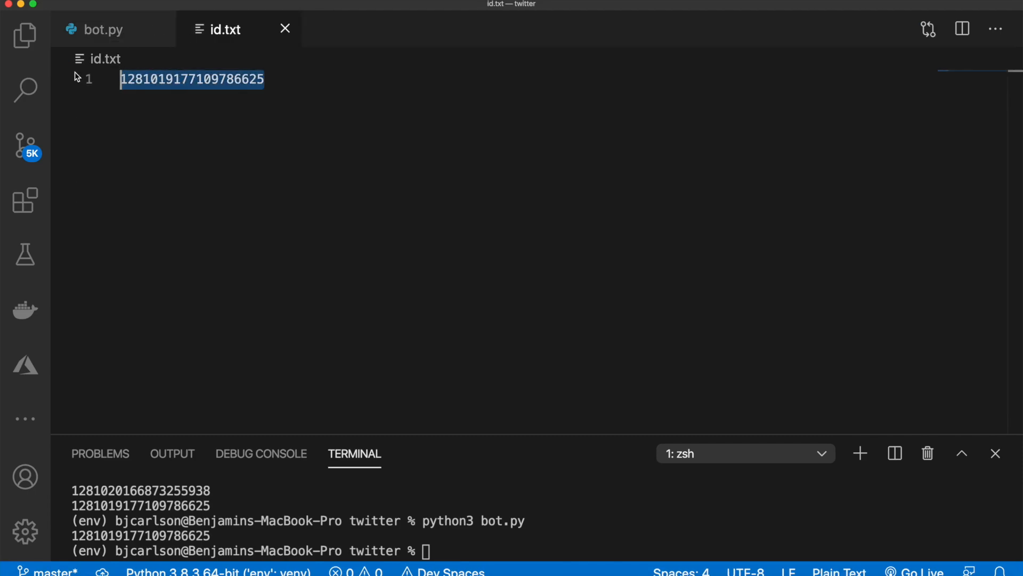
click(101, 29)
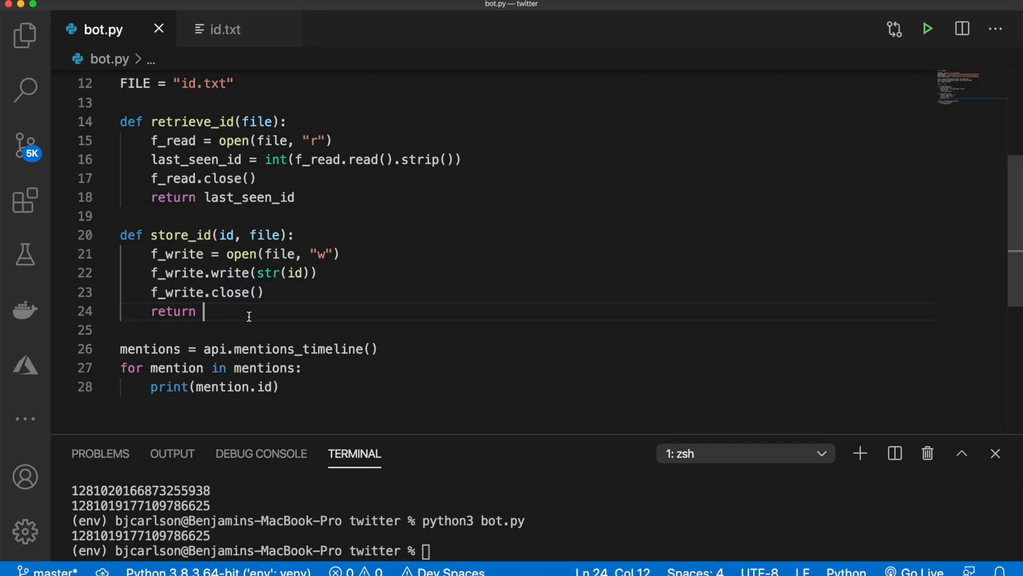
key(enter)
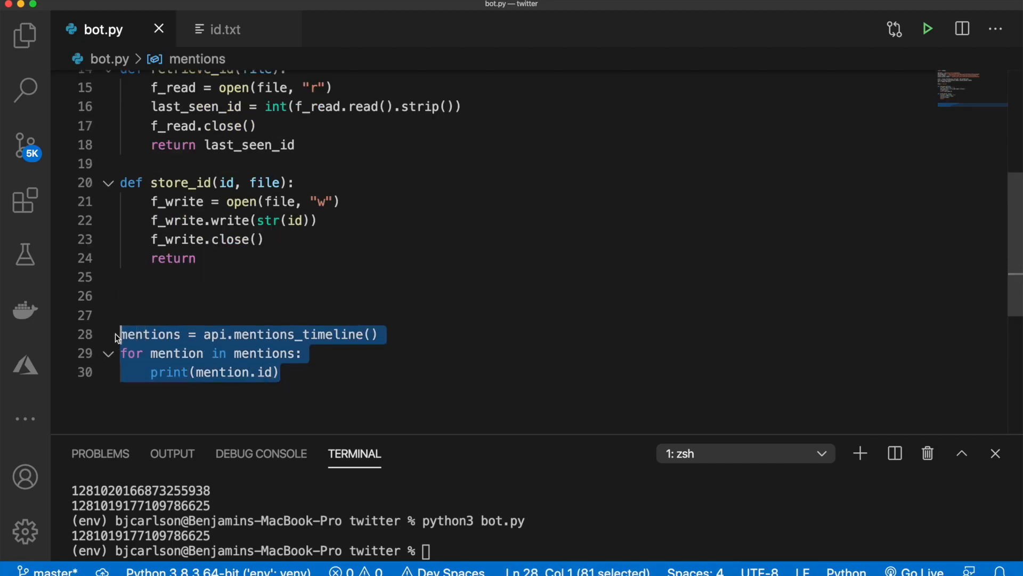
key(cmd+/)
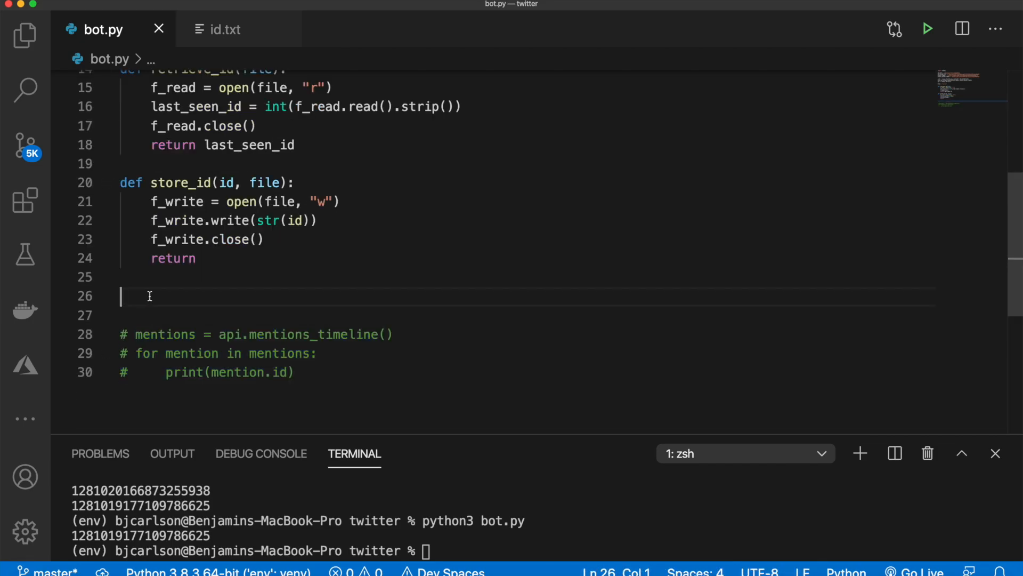
- Add a test call store_id(123, FILE), run it, and confirm id.txt now holds 123
text(store_id)
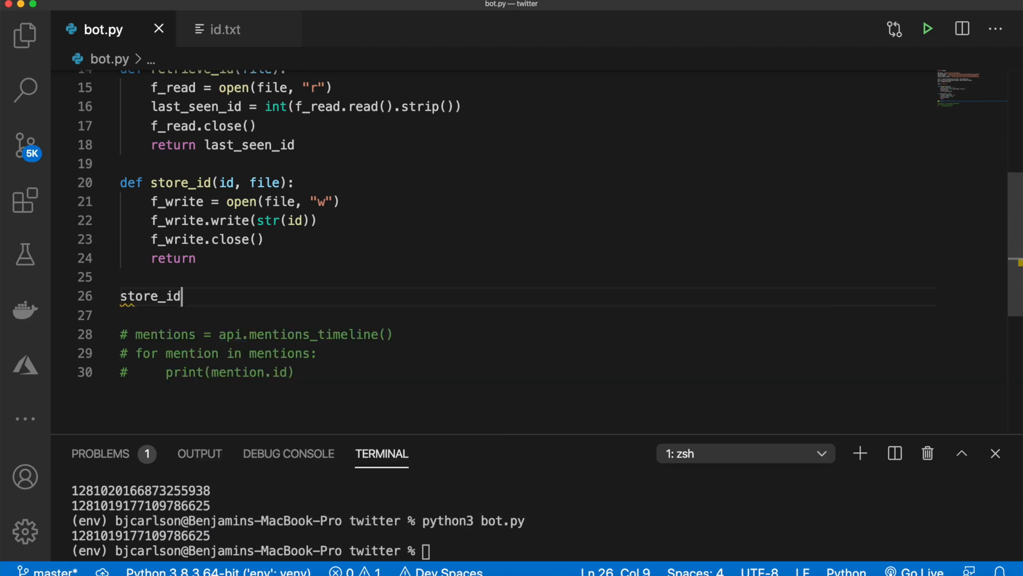
text(()
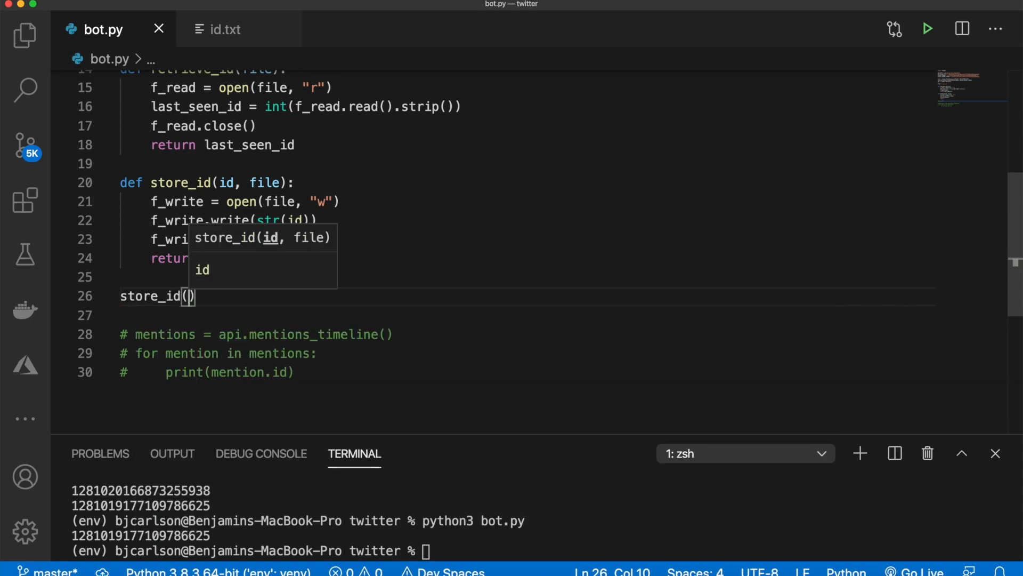
text(123)
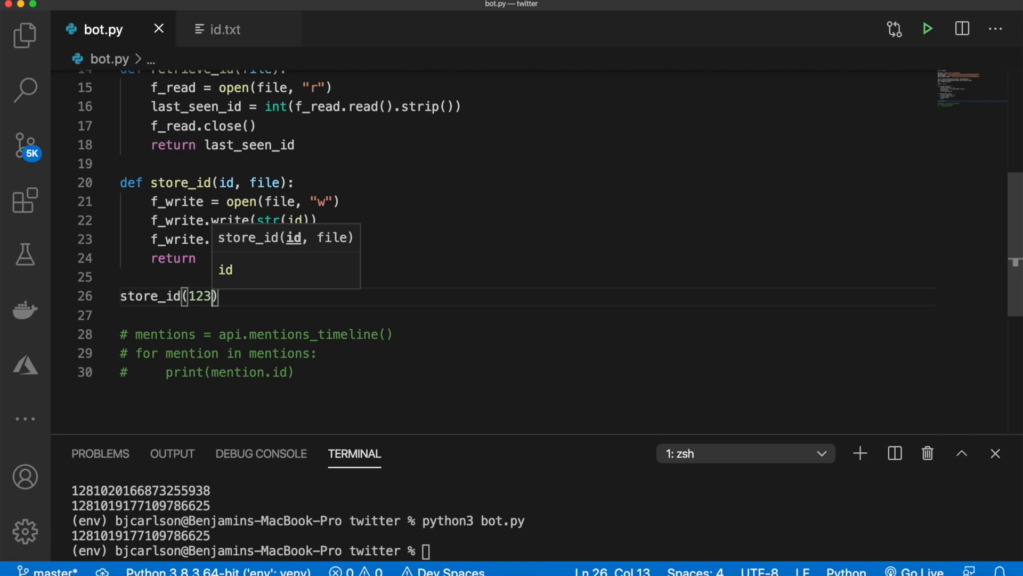
text(,)
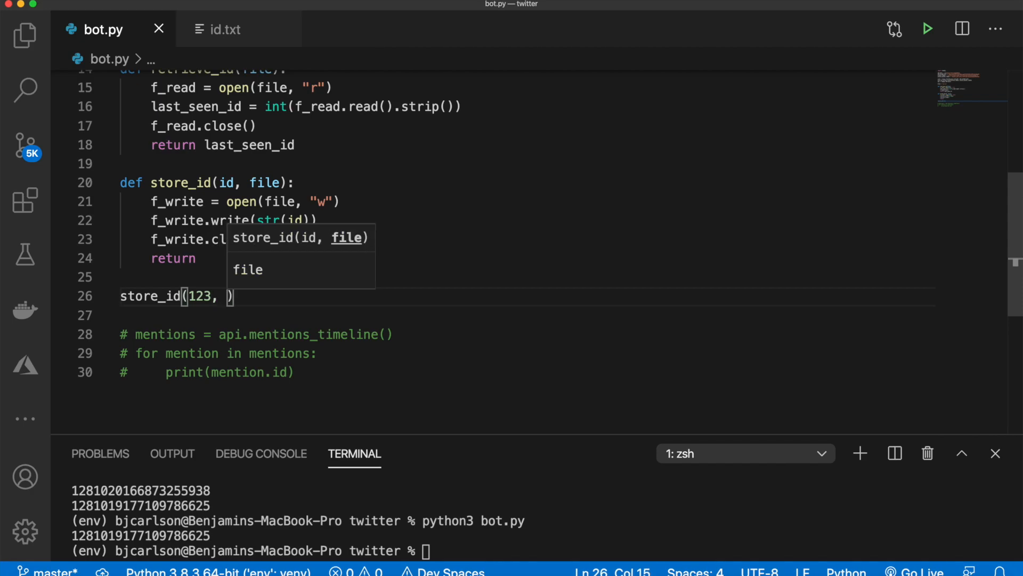
text(FILE)
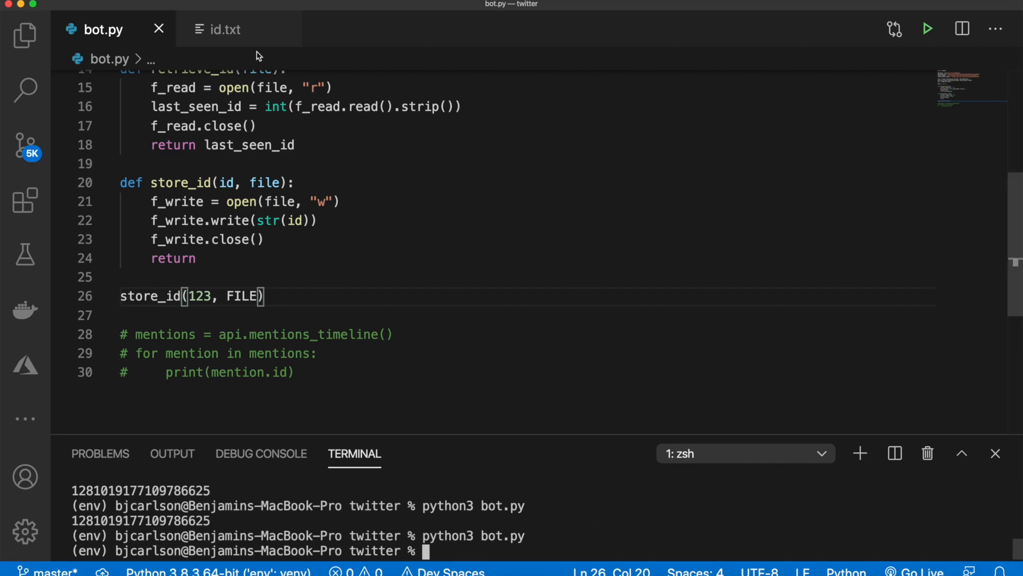
click(226, 29)
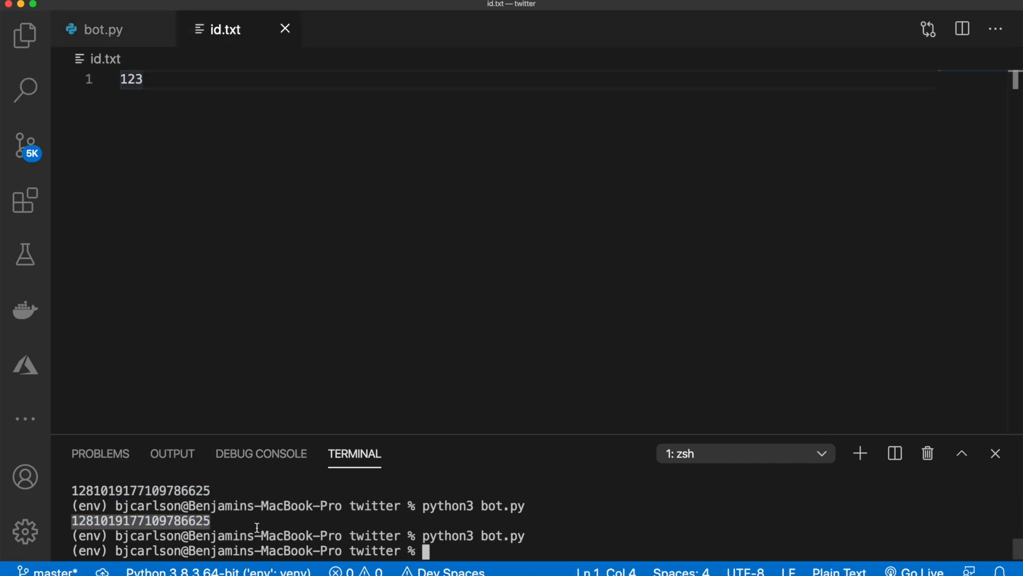
click(102, 30)
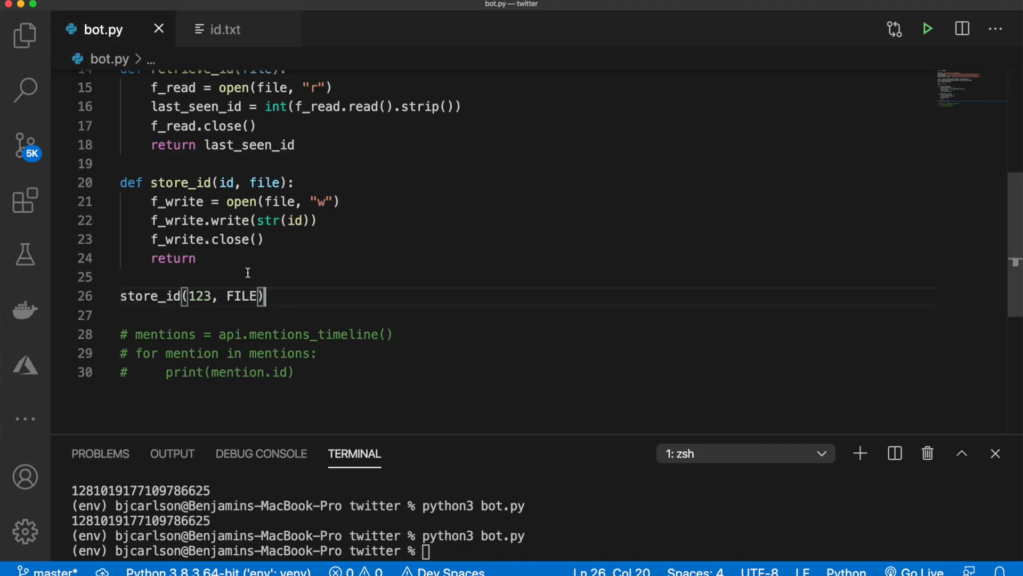
- Remove the test call, restore the loop, and add last_Seen_id = retrieve_id(FILE)
key(Backspace)
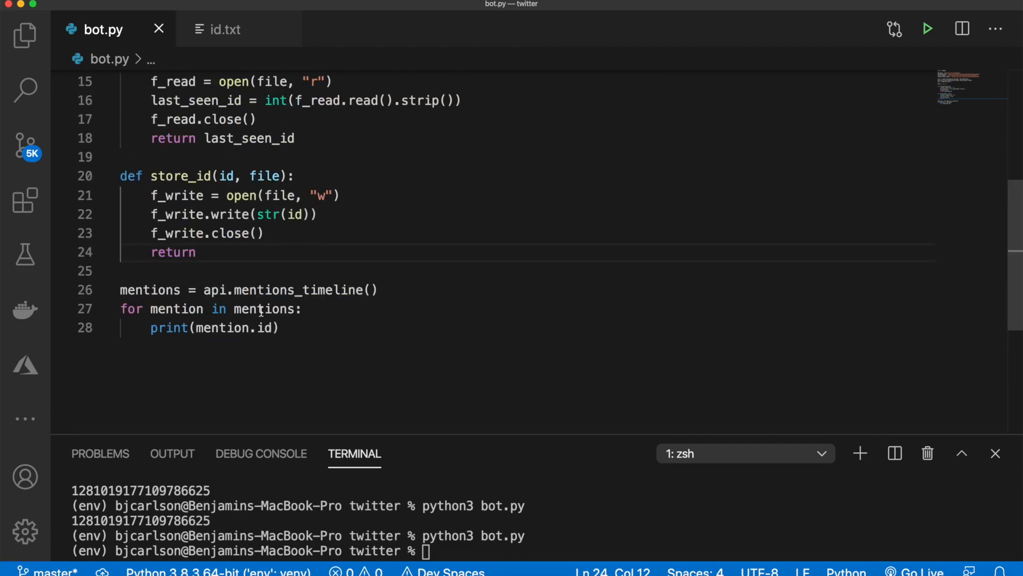
drag(121, 290, 278, 327)
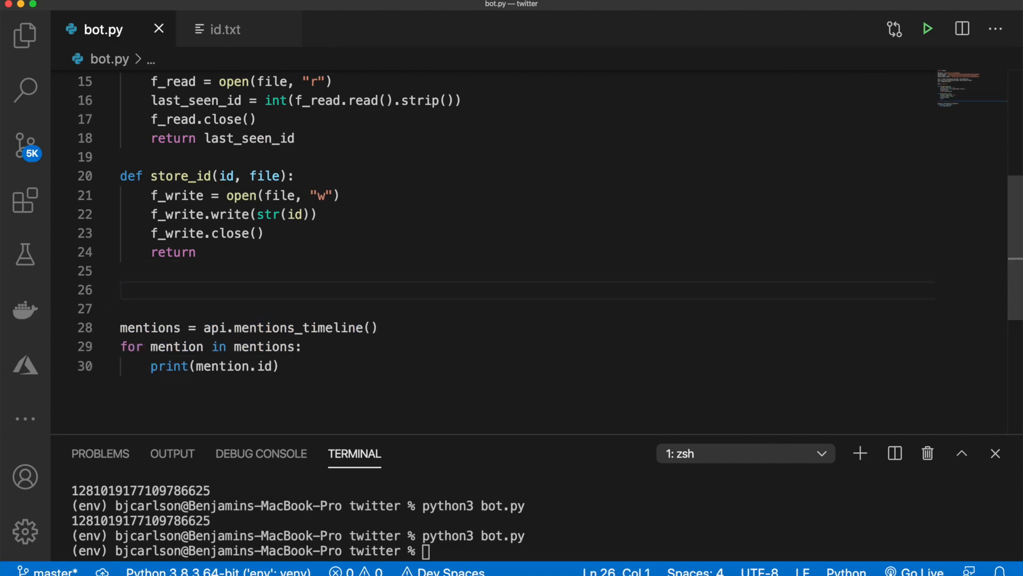
text(last_Seen_)
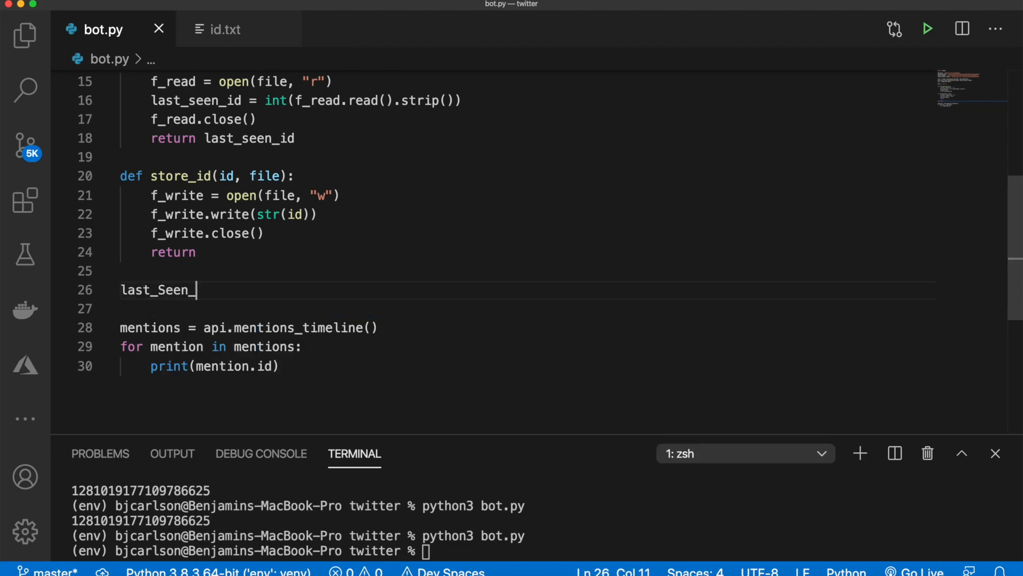
text(id =)
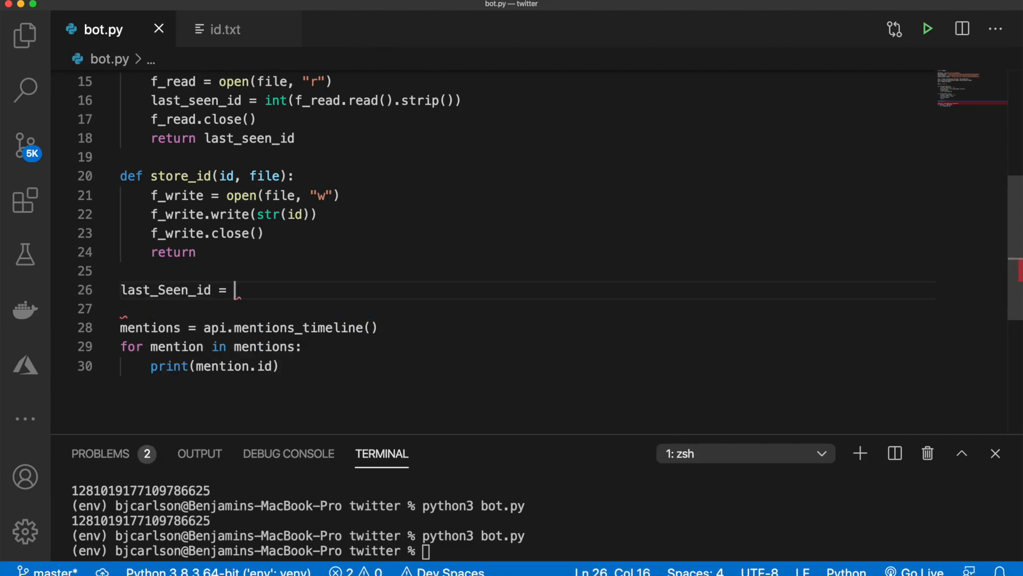
text(retrieve_id()
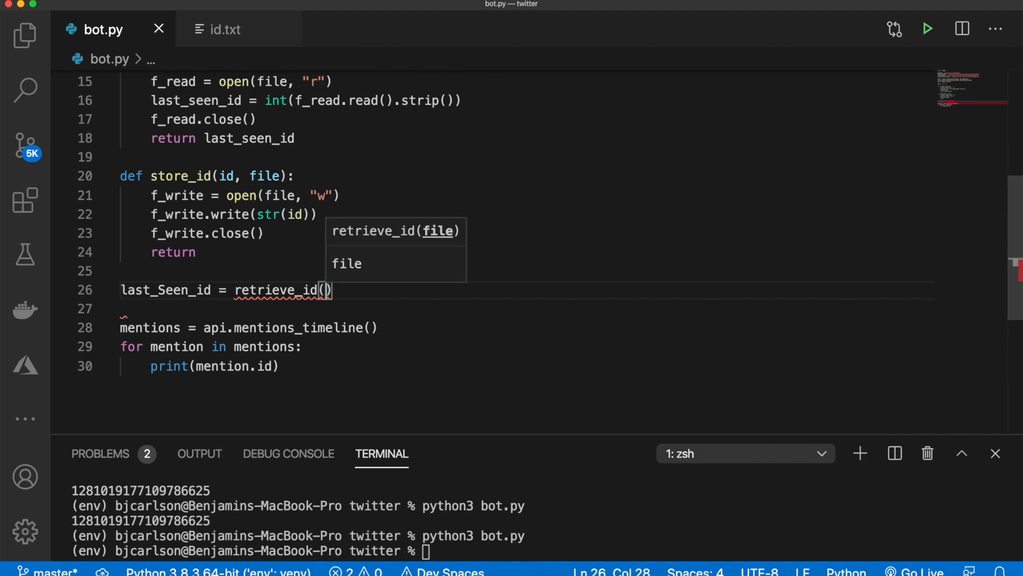
text(FILE)
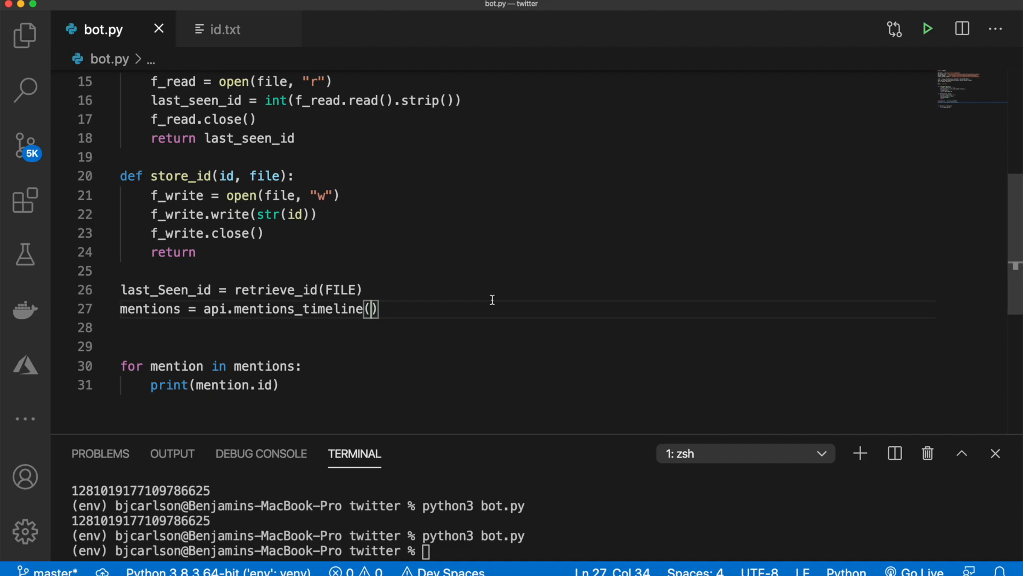
- Pass last_Seen_id and tweet_mode="extended" to api.mentions_timeline()
text(last_Seen_id)
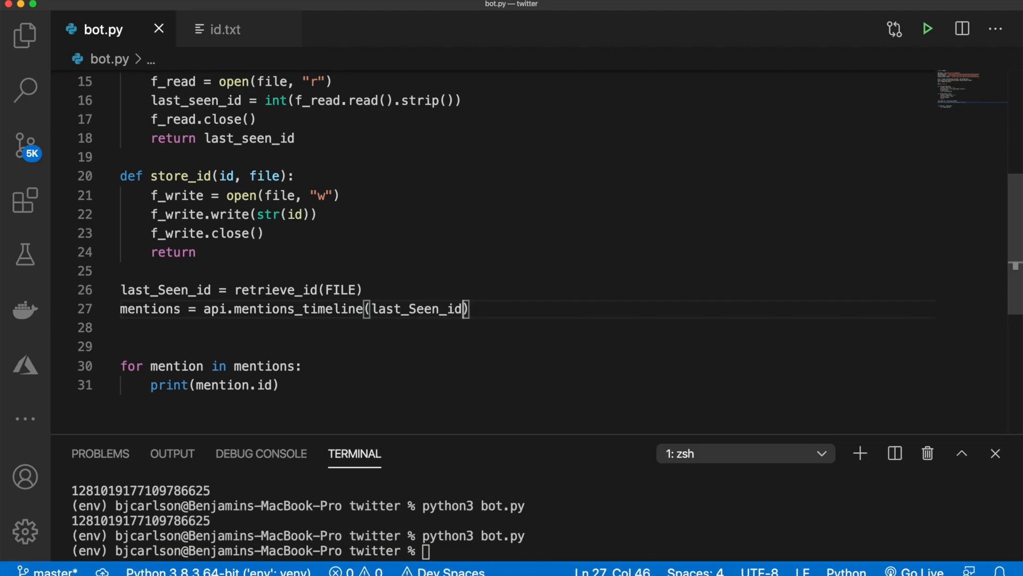
text(, tweet_)
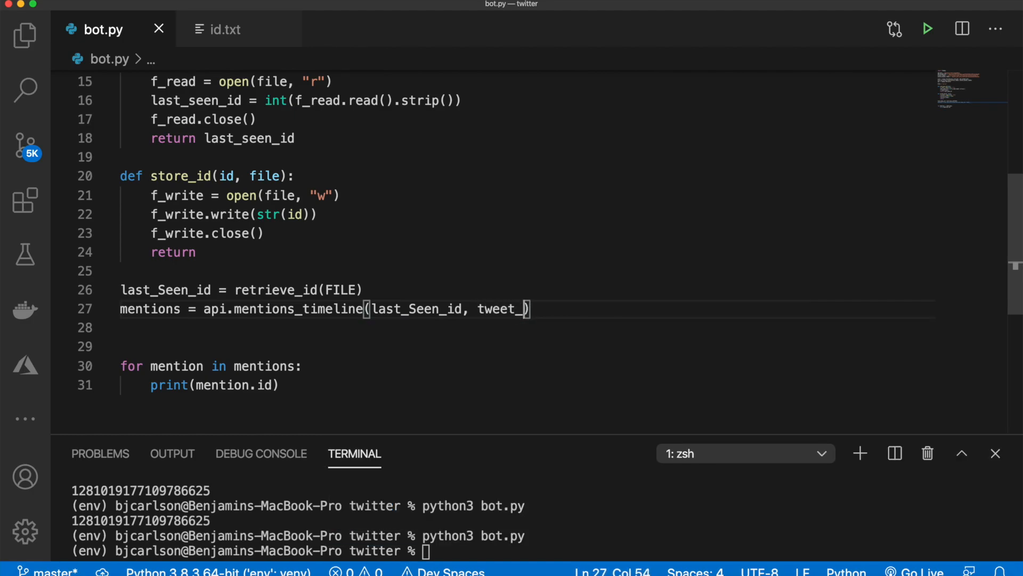
text(mode="")
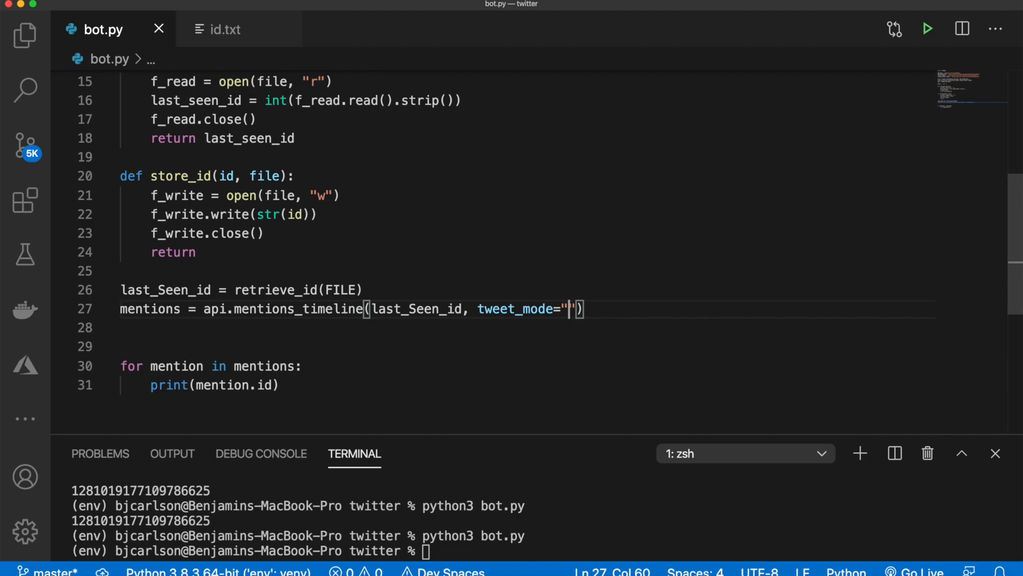
text(extended)
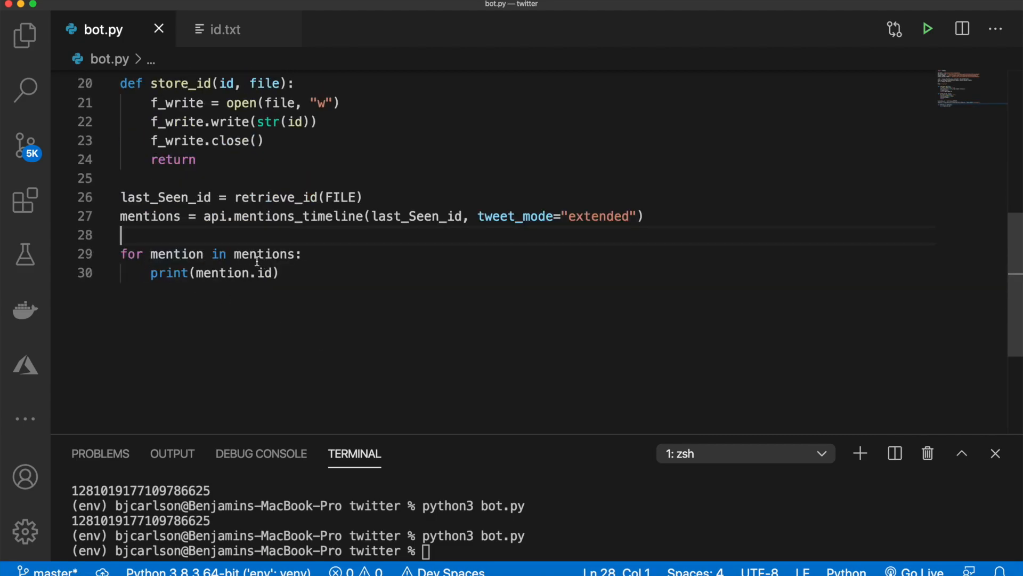
- Change the loop to iterate over reversed(mentions) and clear the old print line
text(rever)
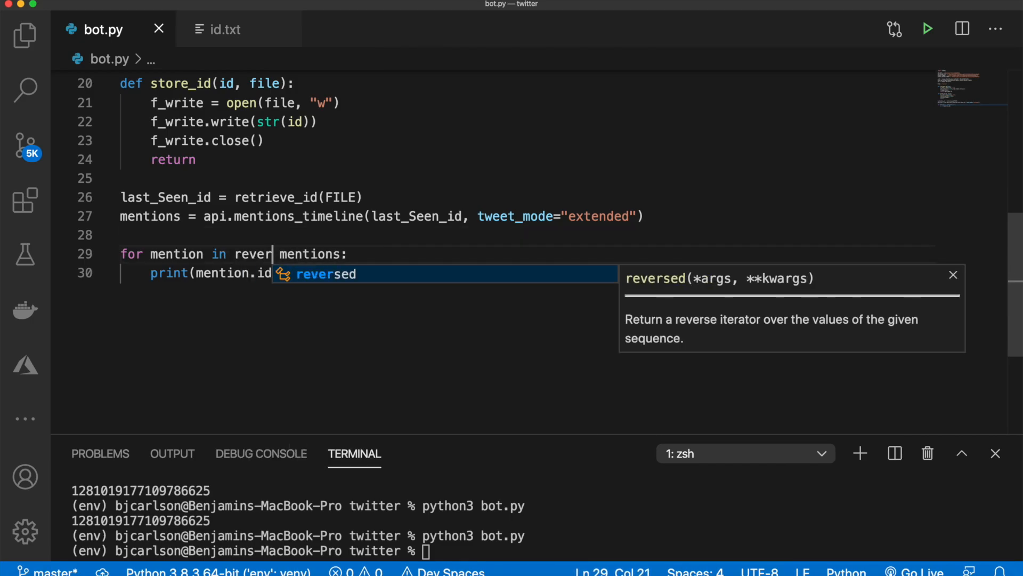
key(Tab)
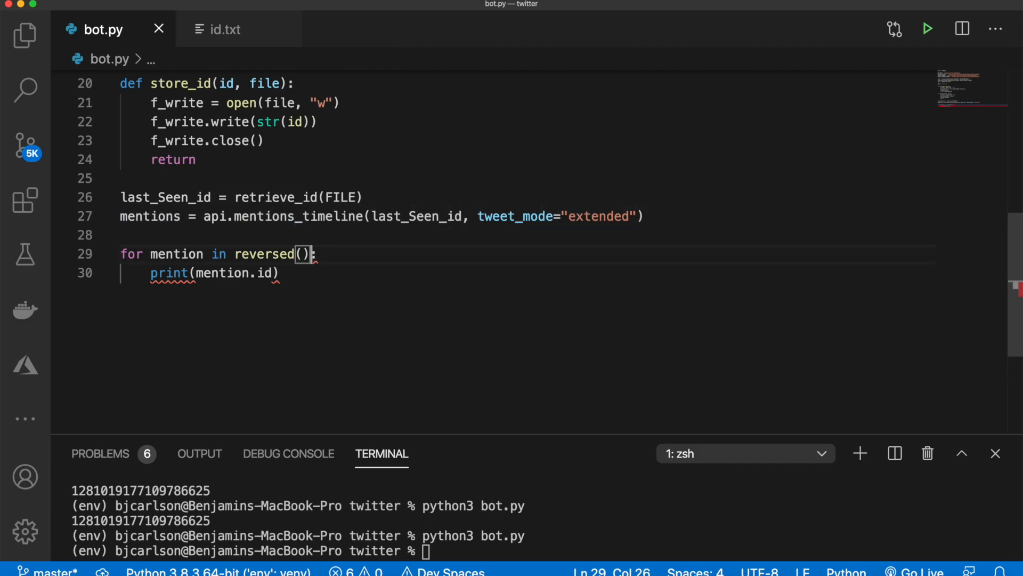
text(mentions)
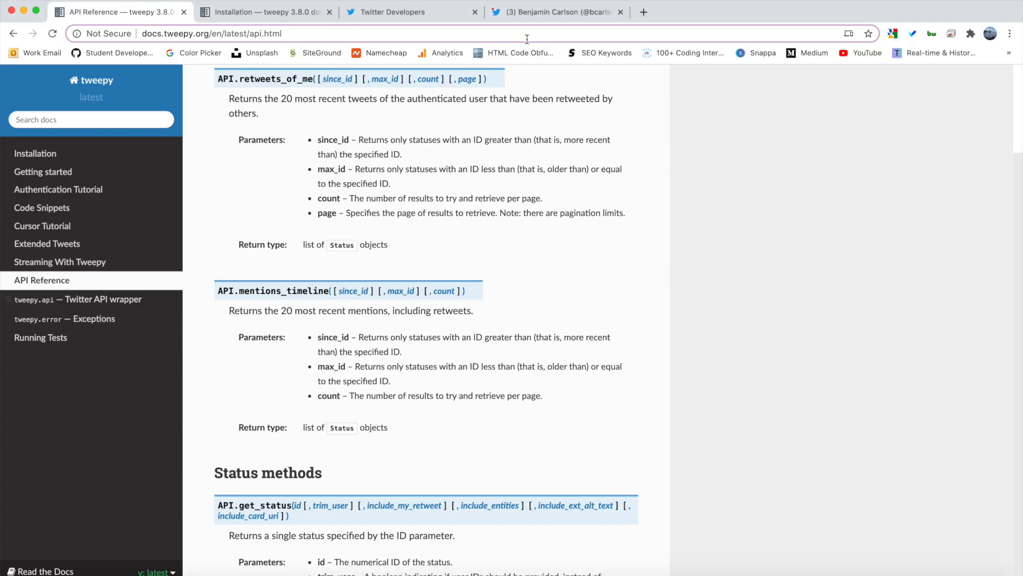
click(557, 11)
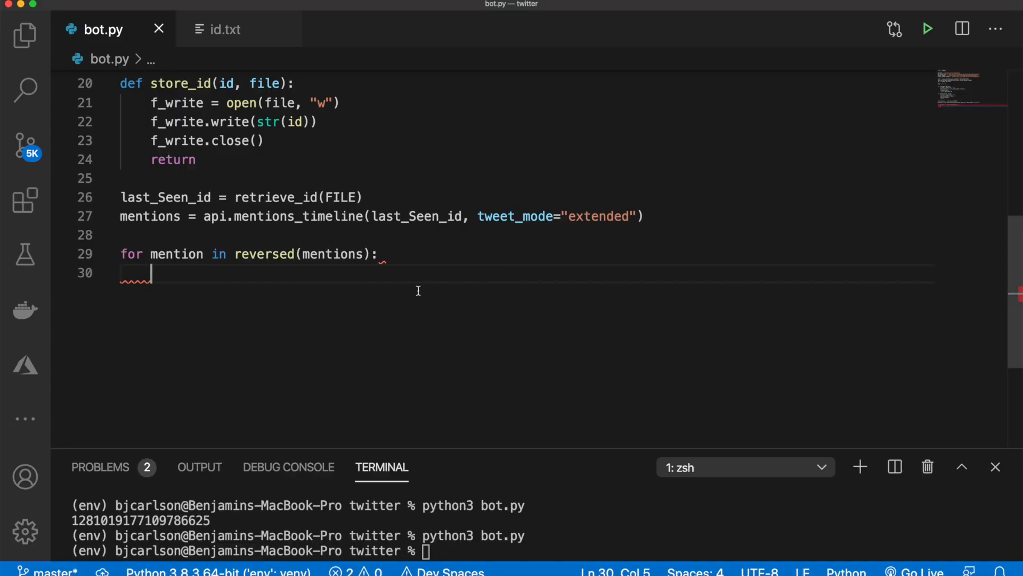
mouse_move(361, 279)
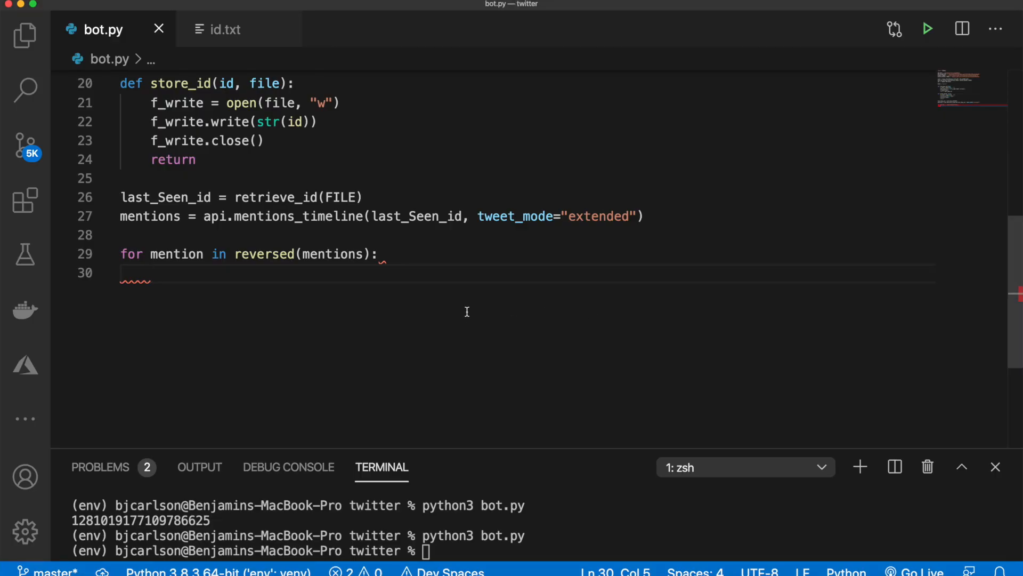
mouse_move(429, 305)
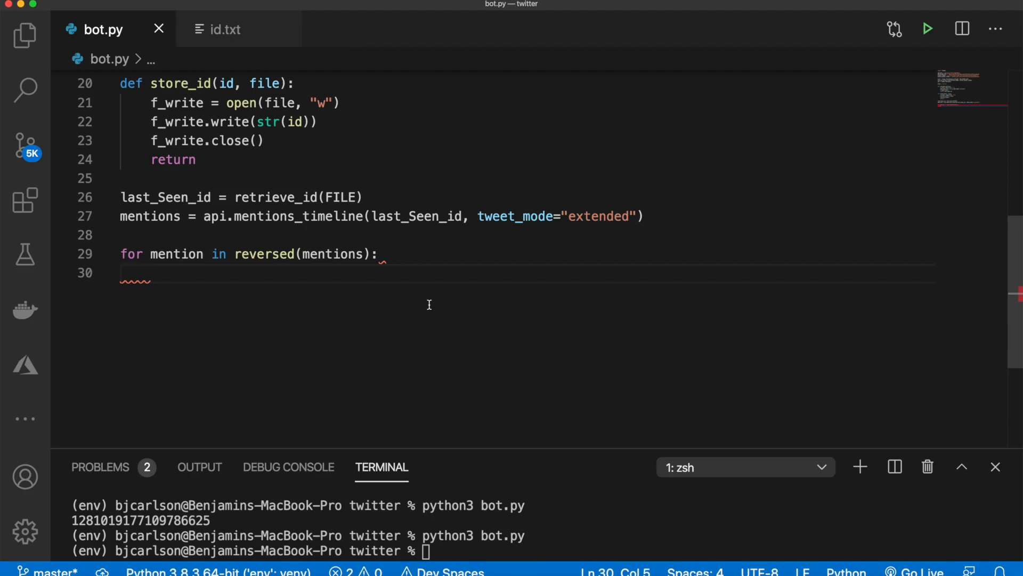
- Add an if checking "100DaysOfCode" in mention.full_text inside the loop
text(if)
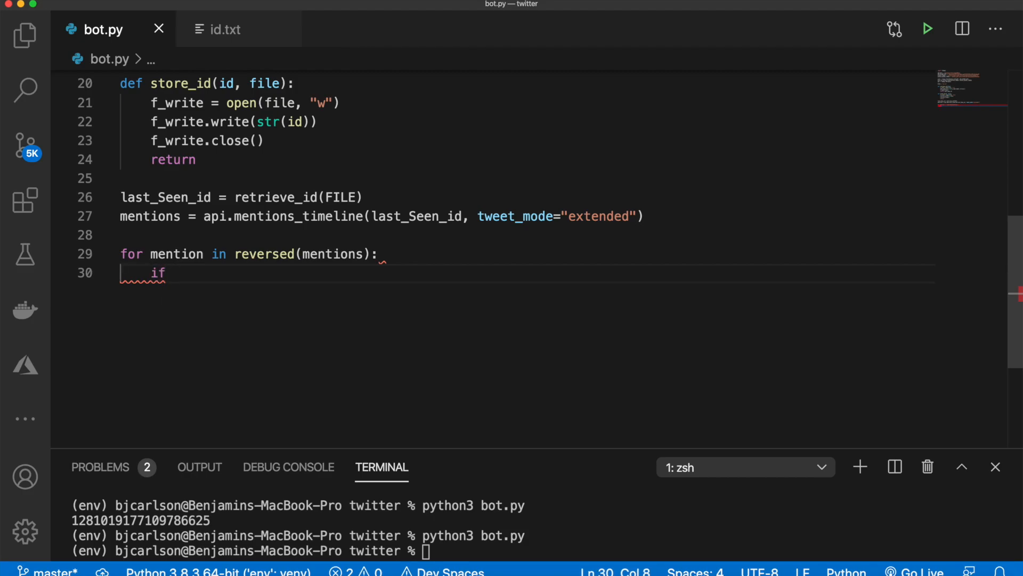
text("100Days")
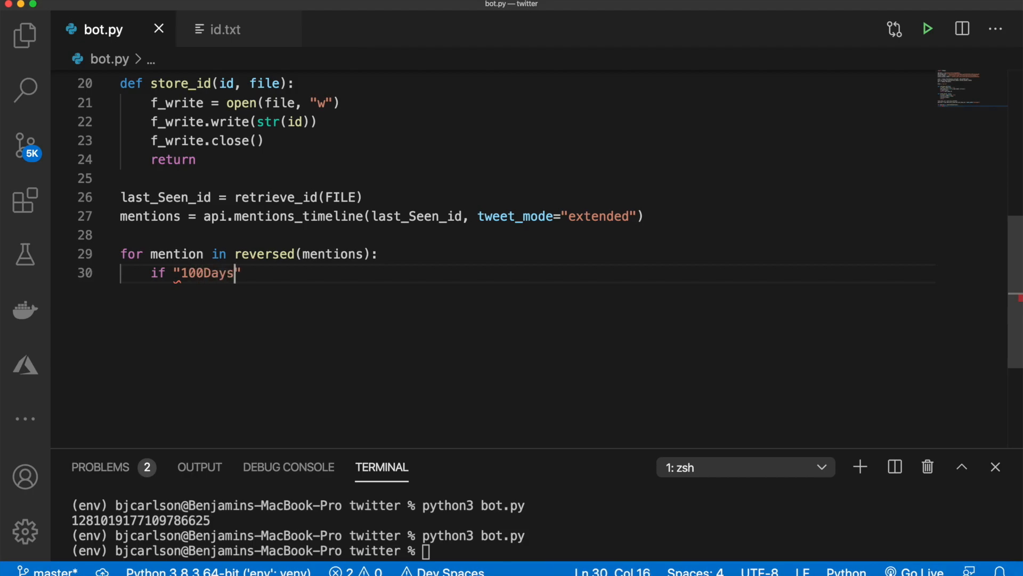
text(OfCode" in)
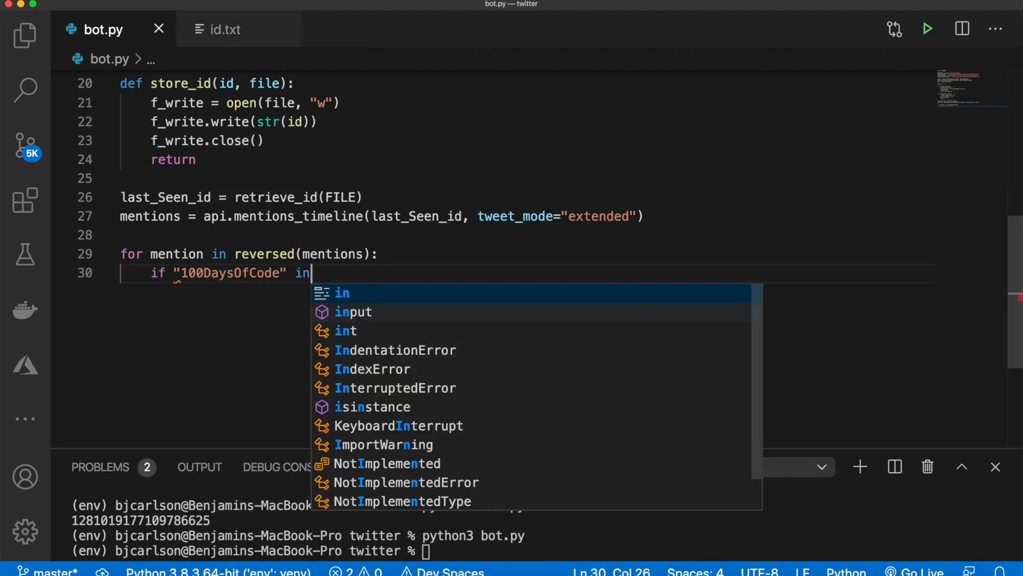
text(mention)
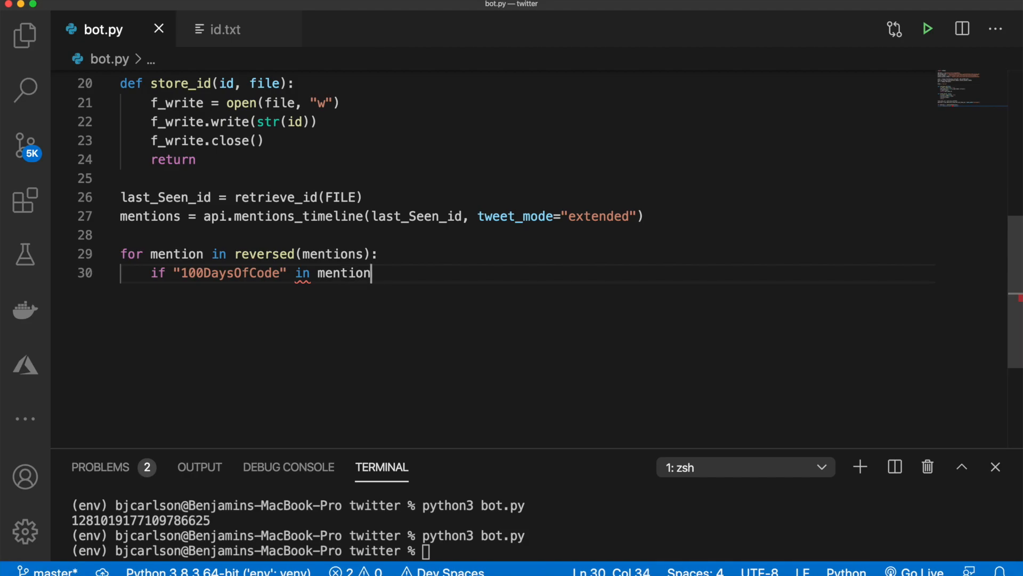
text(.fu)
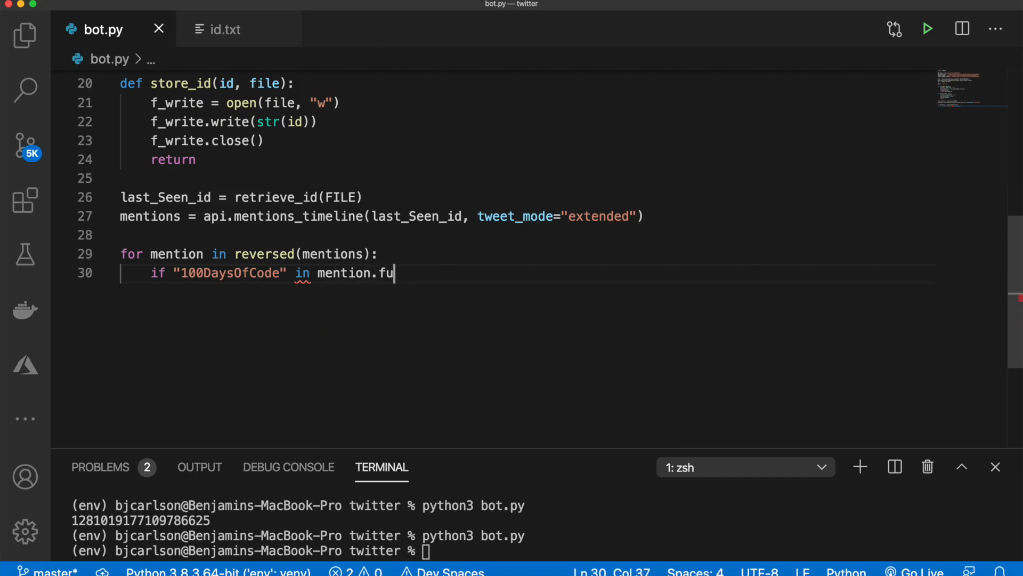
text(ll_text)
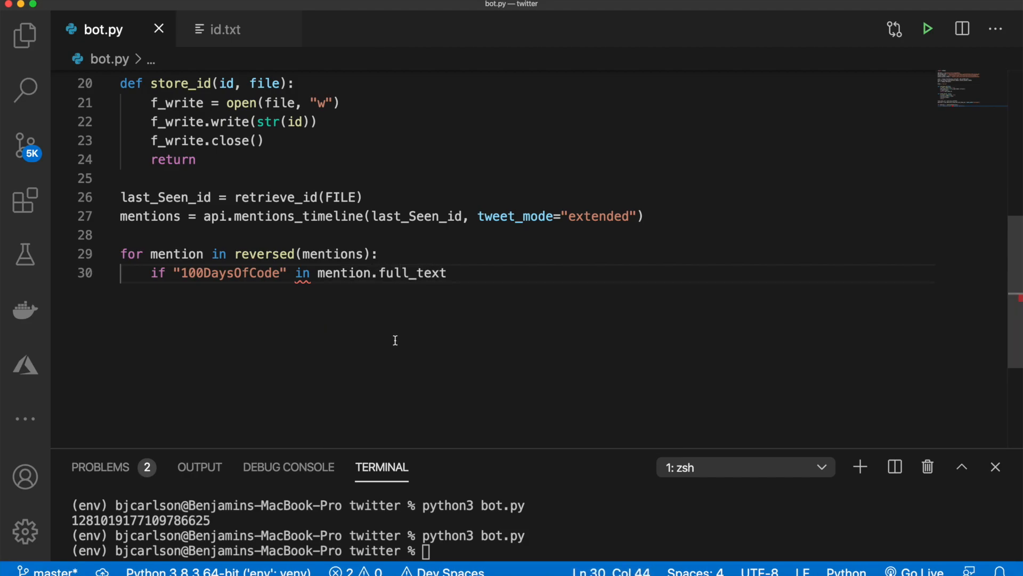
double_click(230, 273)
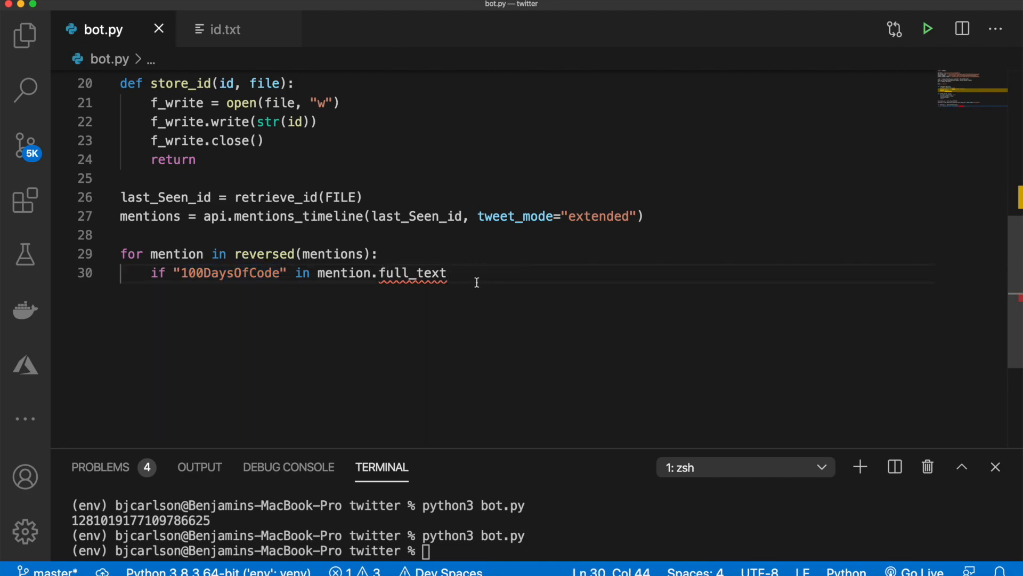
text(:)
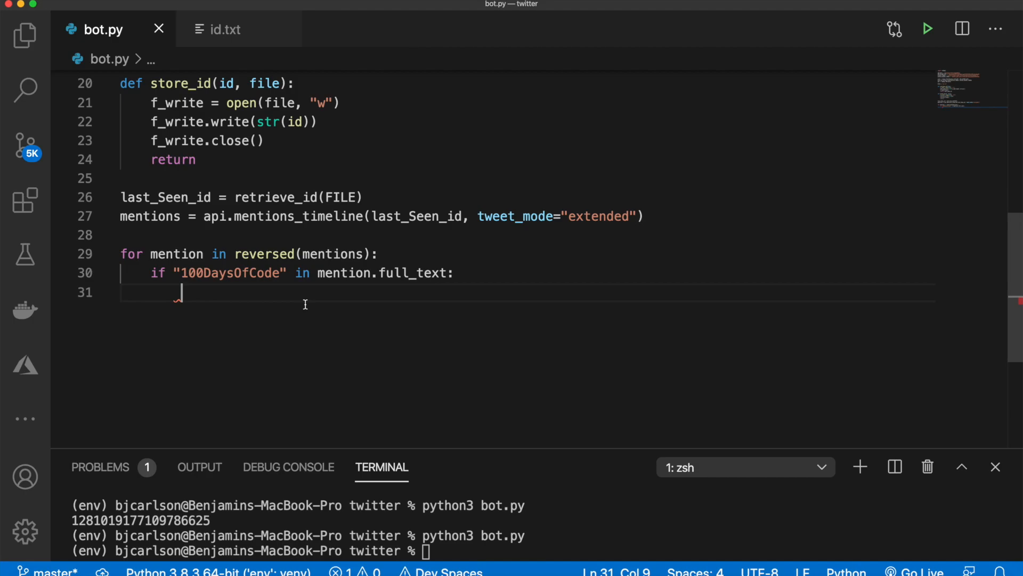
mouse_move(306, 306)
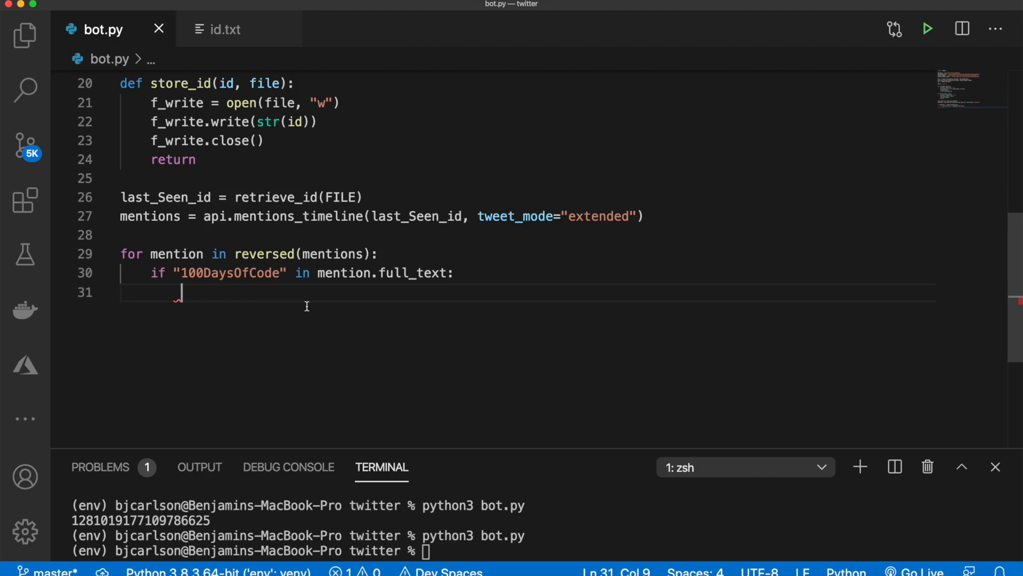
- Set last_Seen_id = mention.id and call store_id(last_Seen_id, FILE) for matching mentions
text(las)
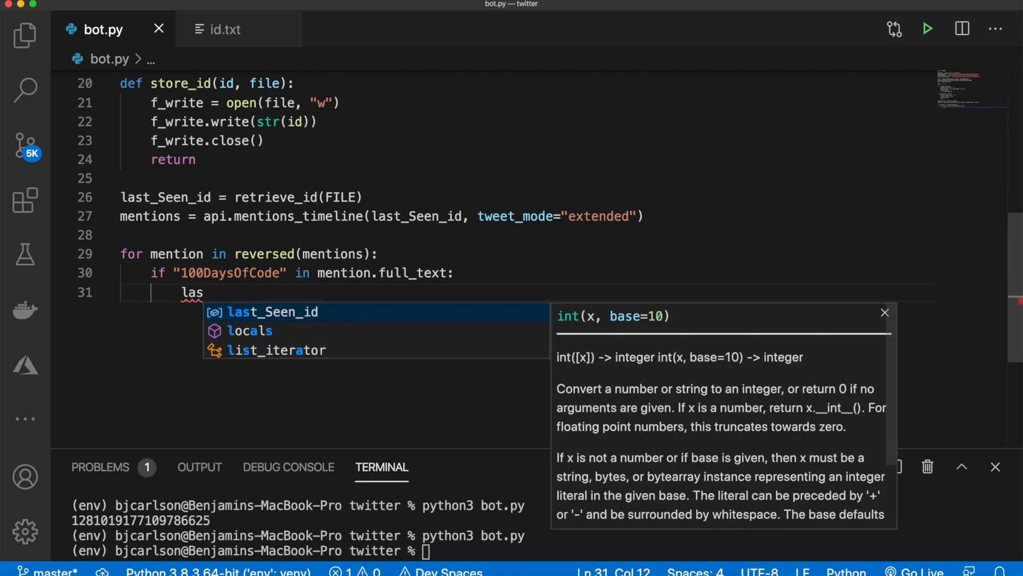
key(Tab)
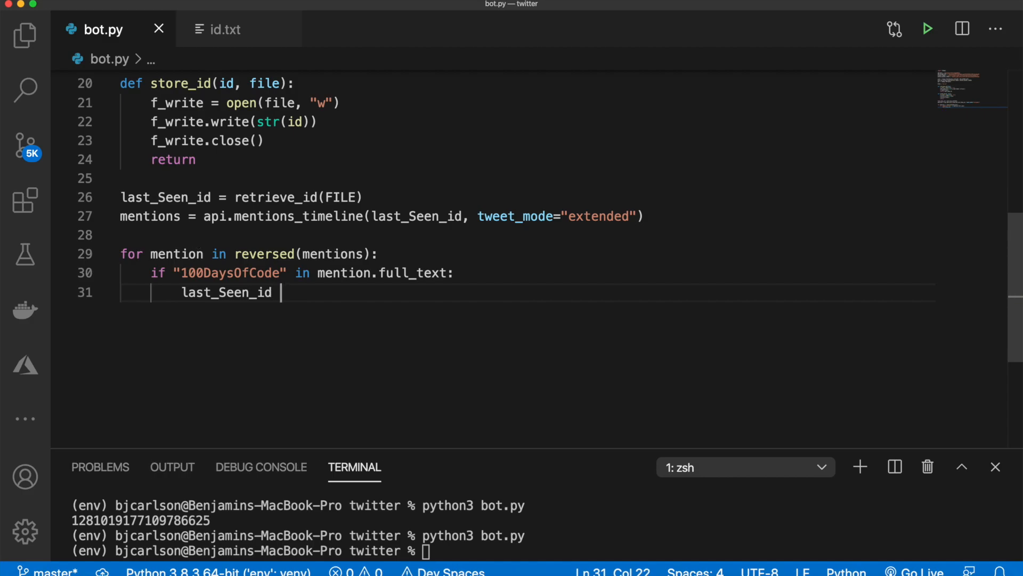
text(= mention.id)
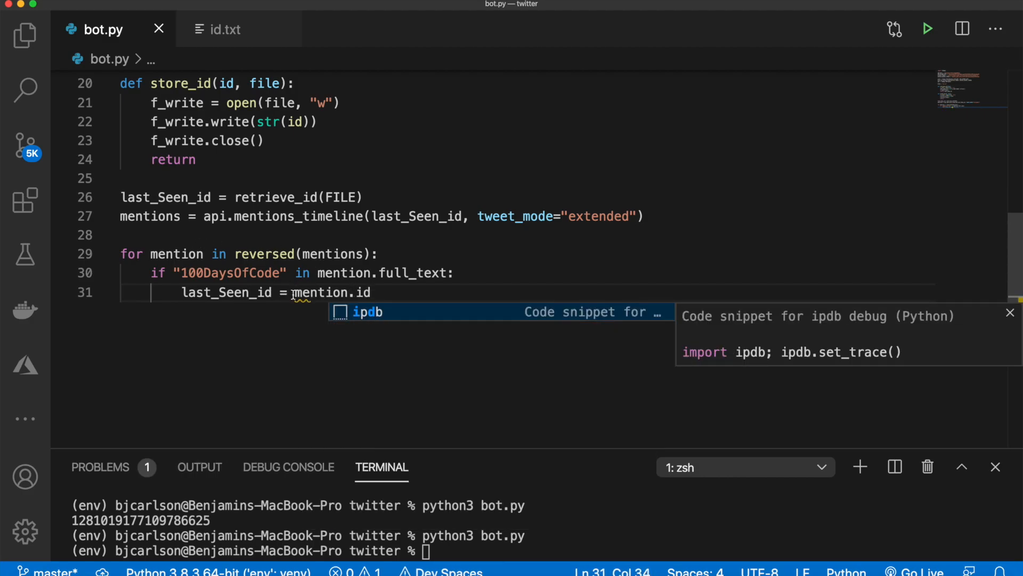
key(Escape)
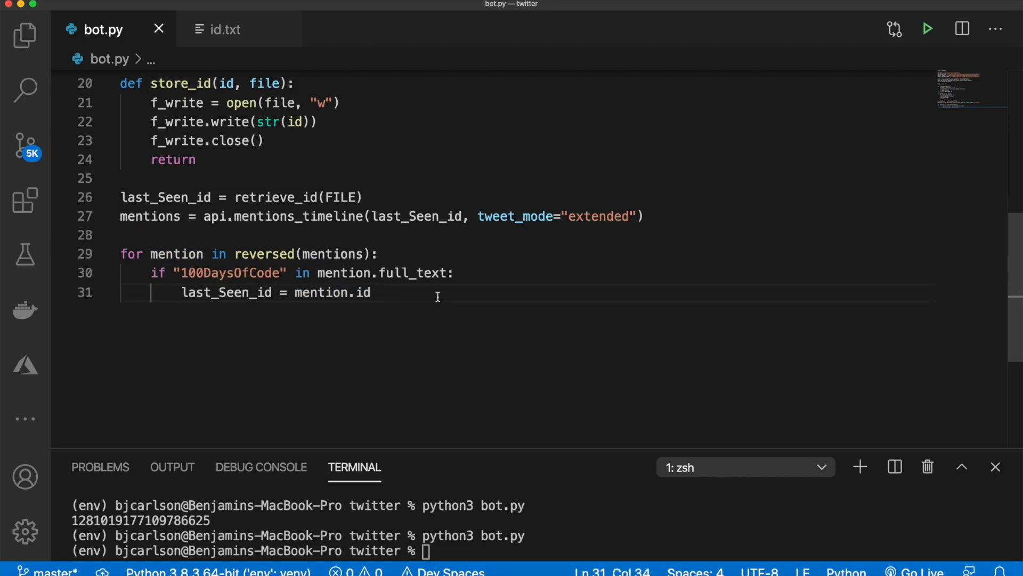
text(store_id()
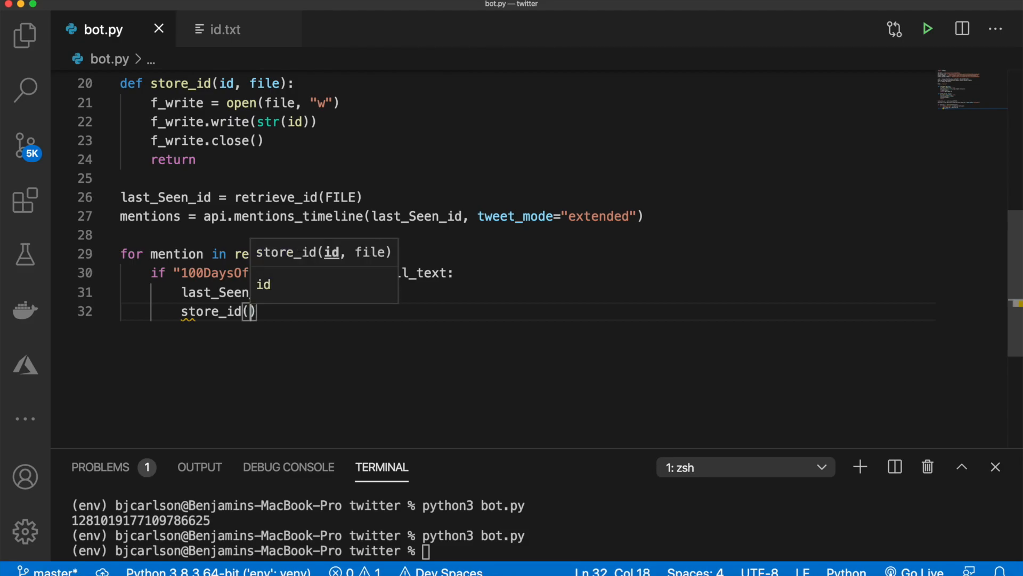
text(last_Seen_id,)
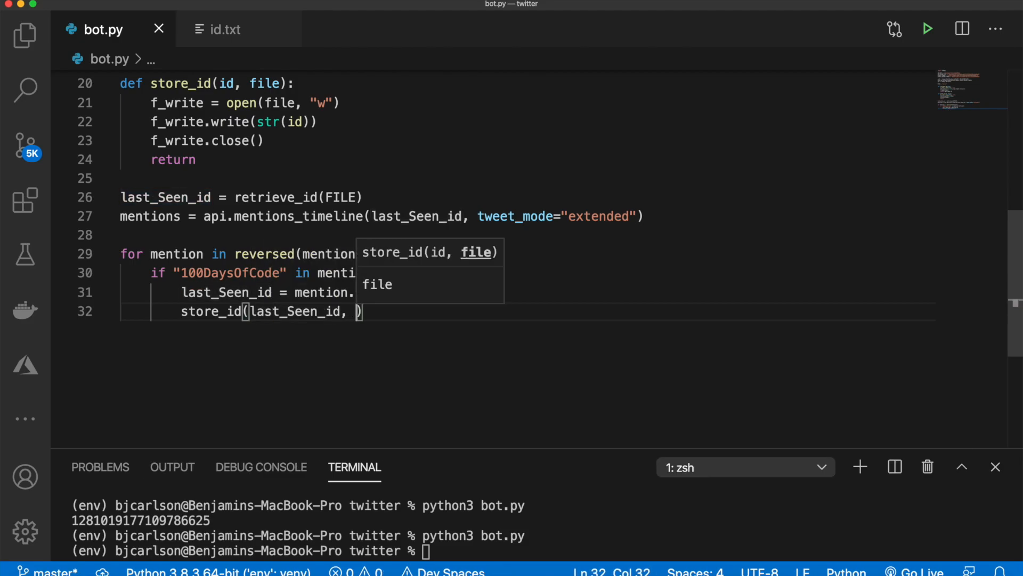
key(enter)
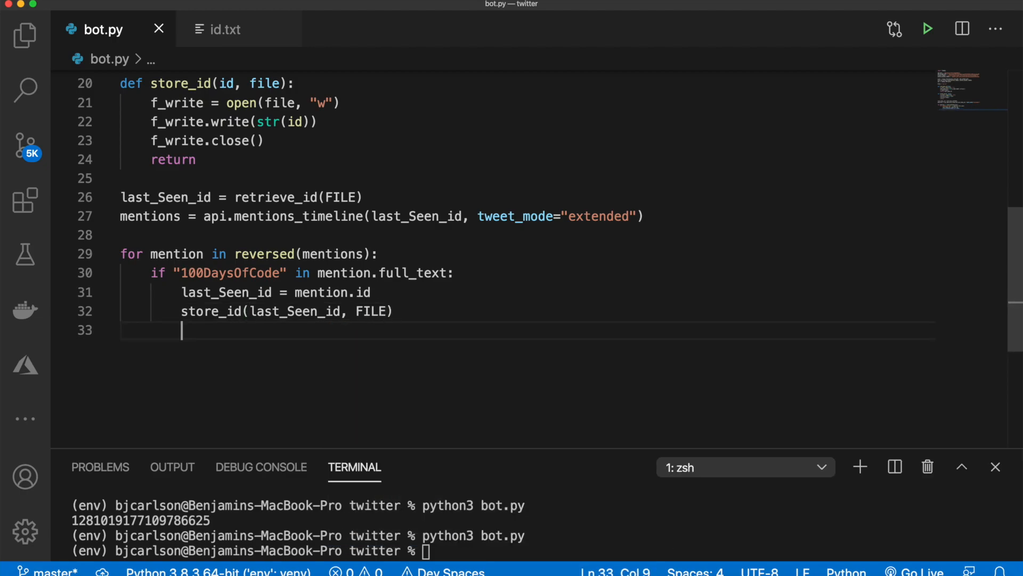
double_click(226, 292)
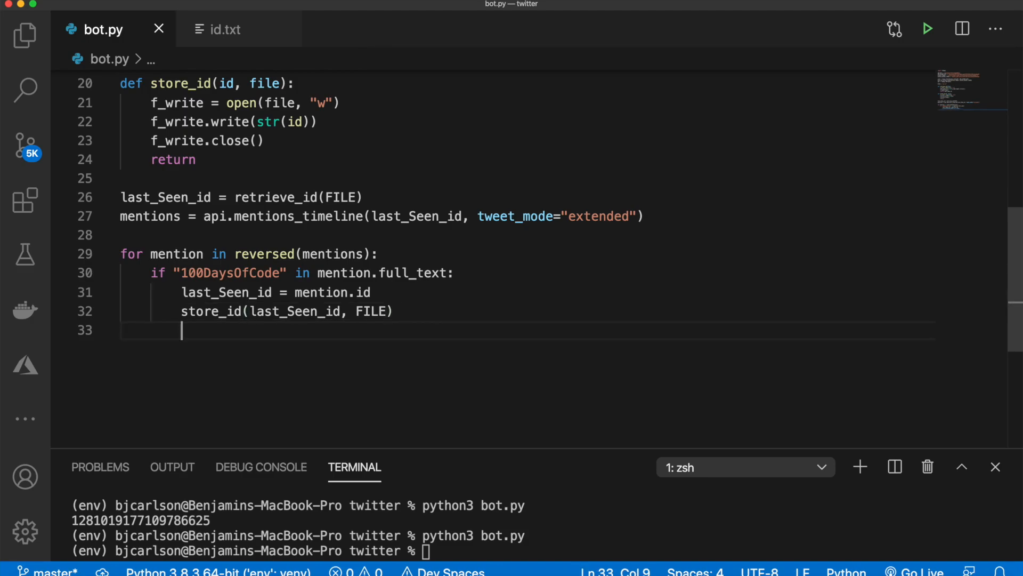
- Start api.update_status with the message '@' + mention.user.screen_name
text(api.s)
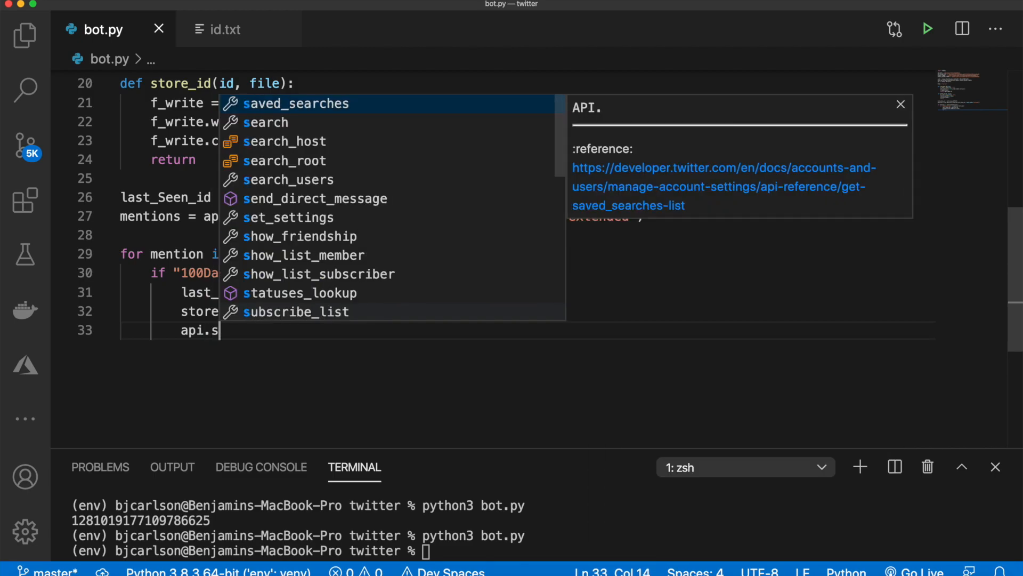
text(uip)
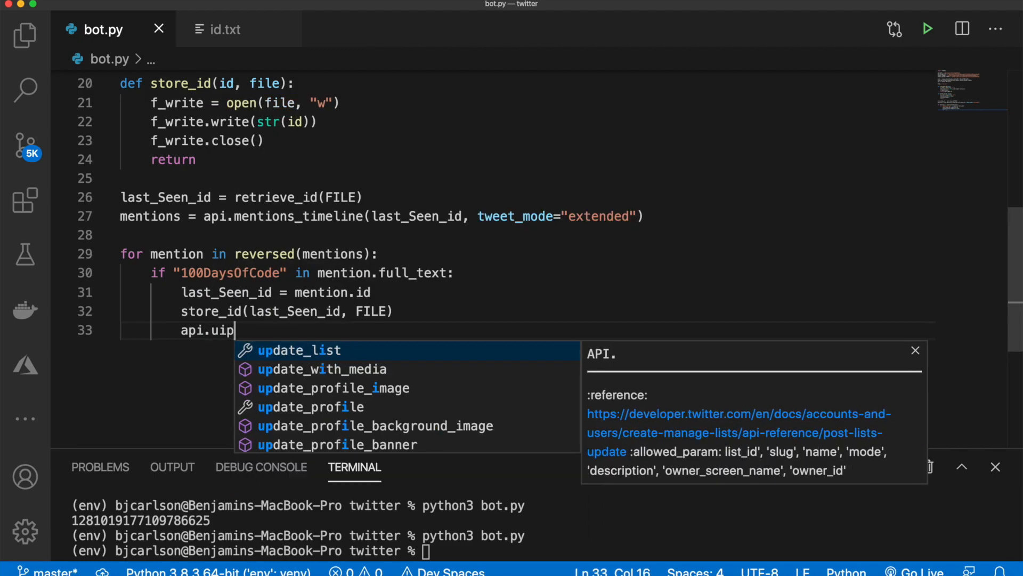
key(Tab)
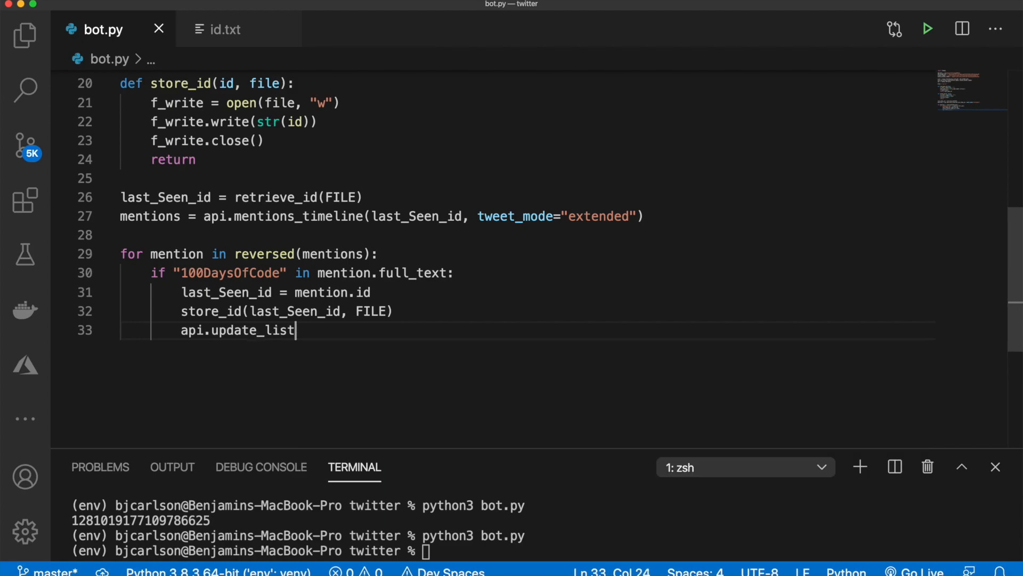
text(st)
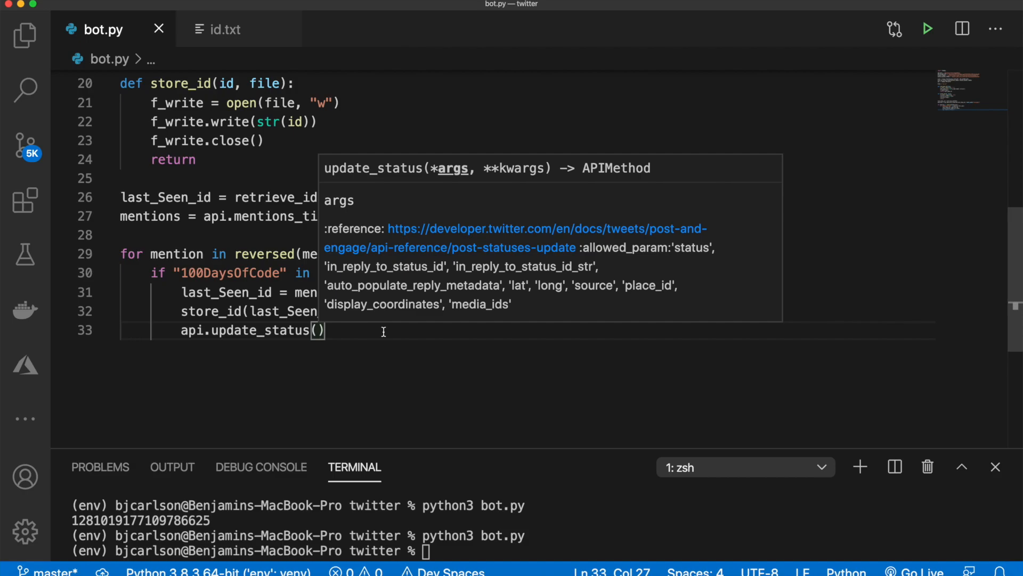
text(')
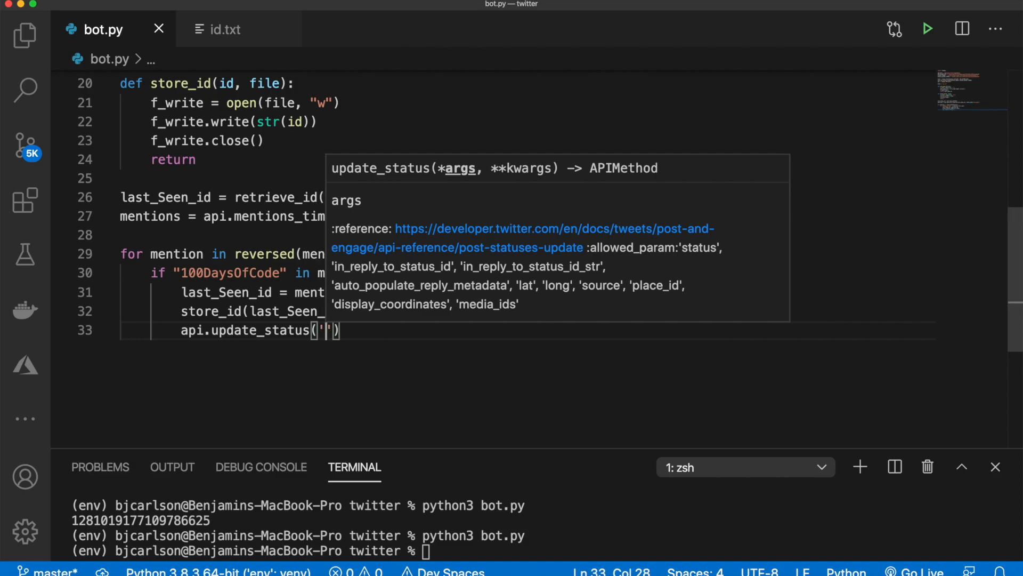
text(@)
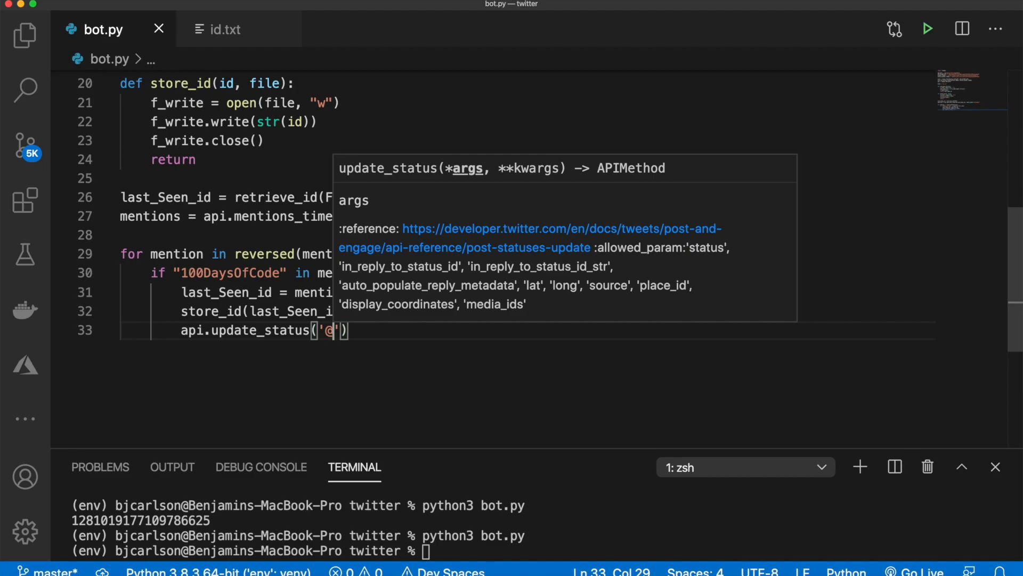
text(+)
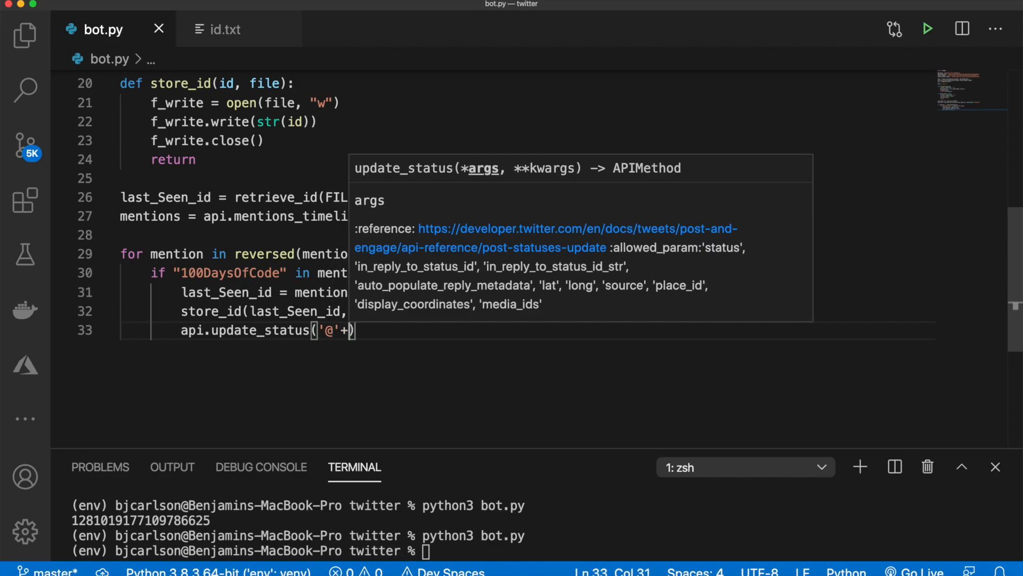
text(mention.u)
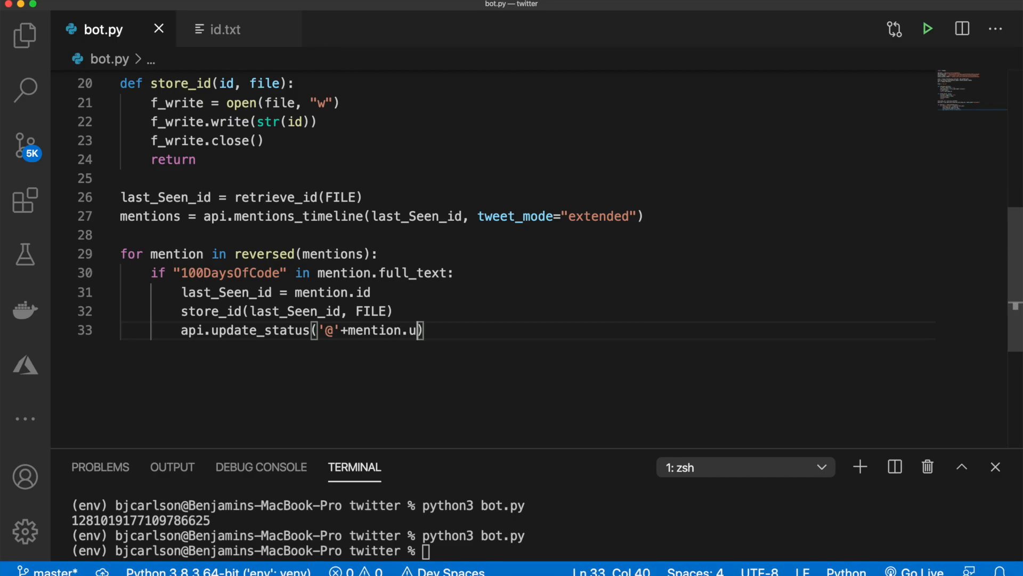
text(sser.sc)
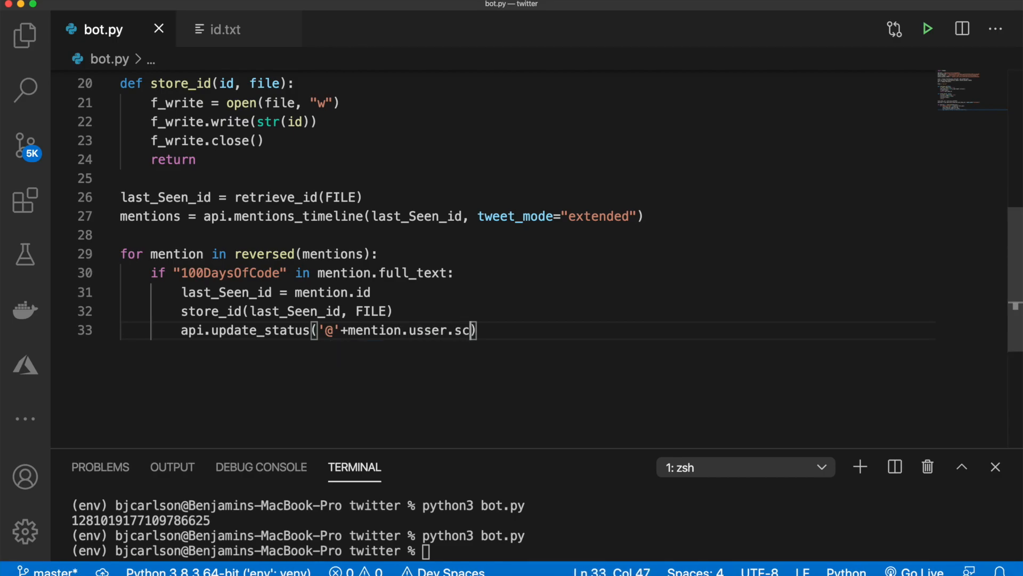
text(reen_name)
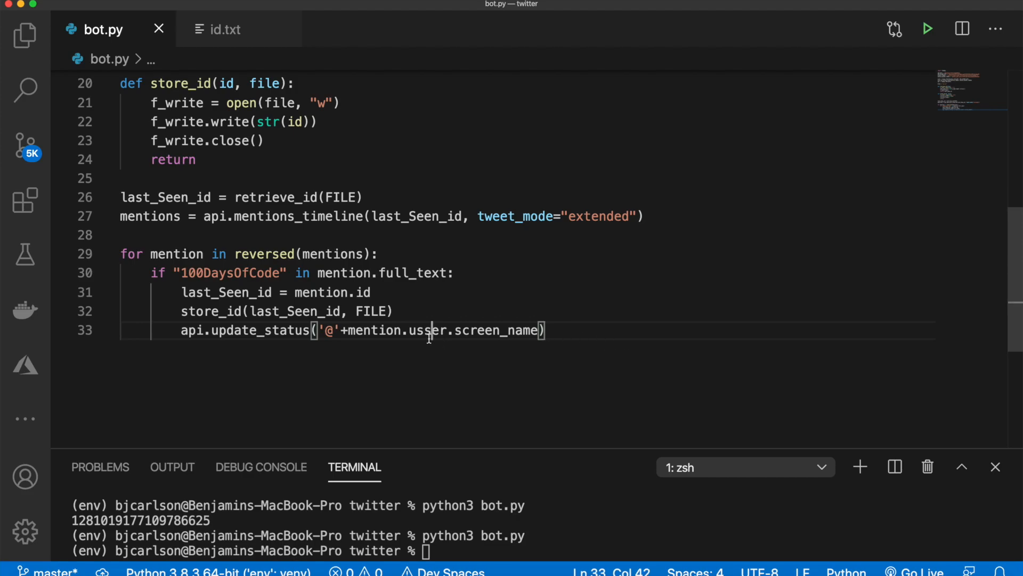
key(Backspace)
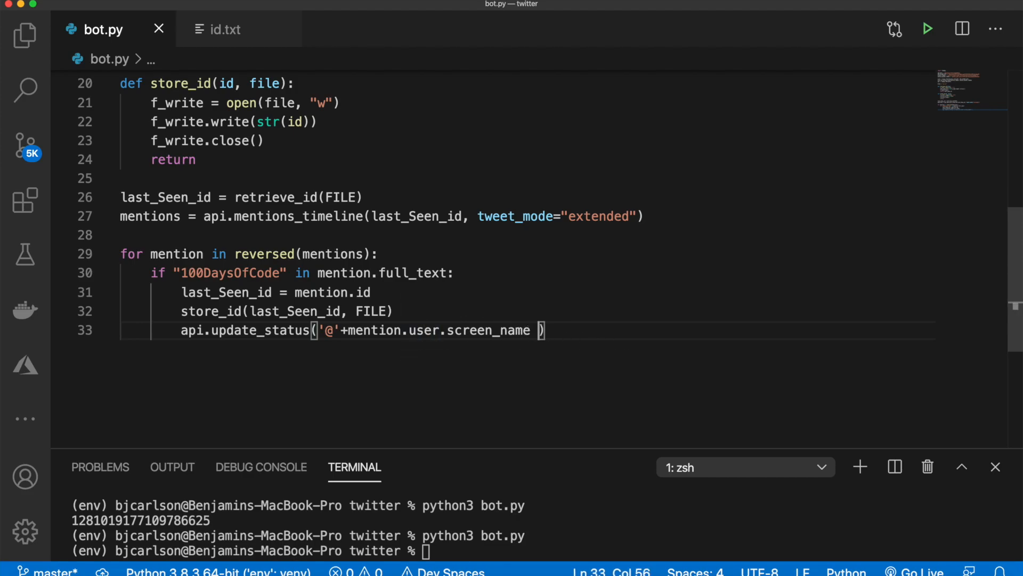
- Append ' kepp up the great work!' and pass mention.id so the status replies to the mention
text(+ ')
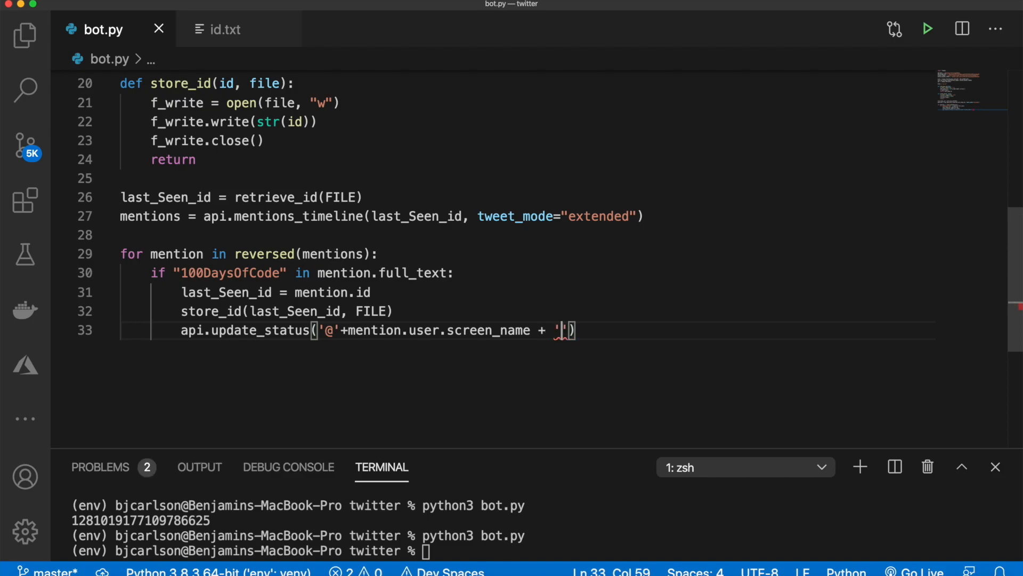
text(" ")
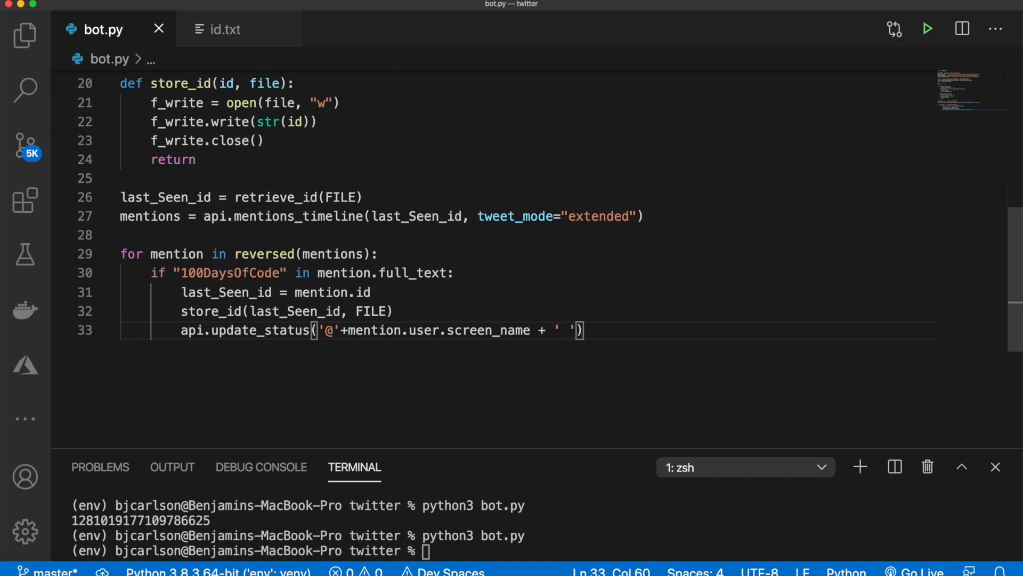
text(kepp)
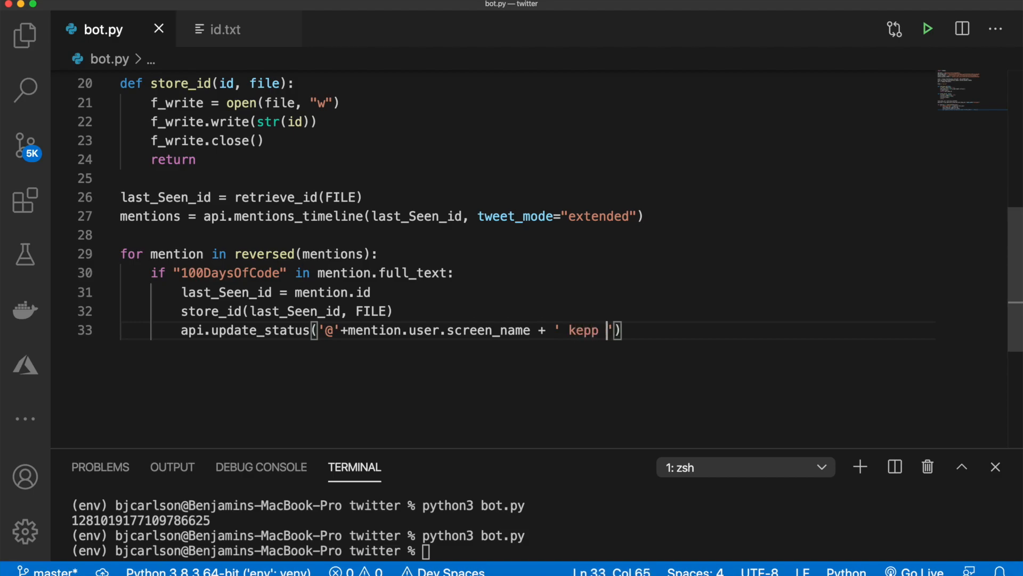
text(up the gre)
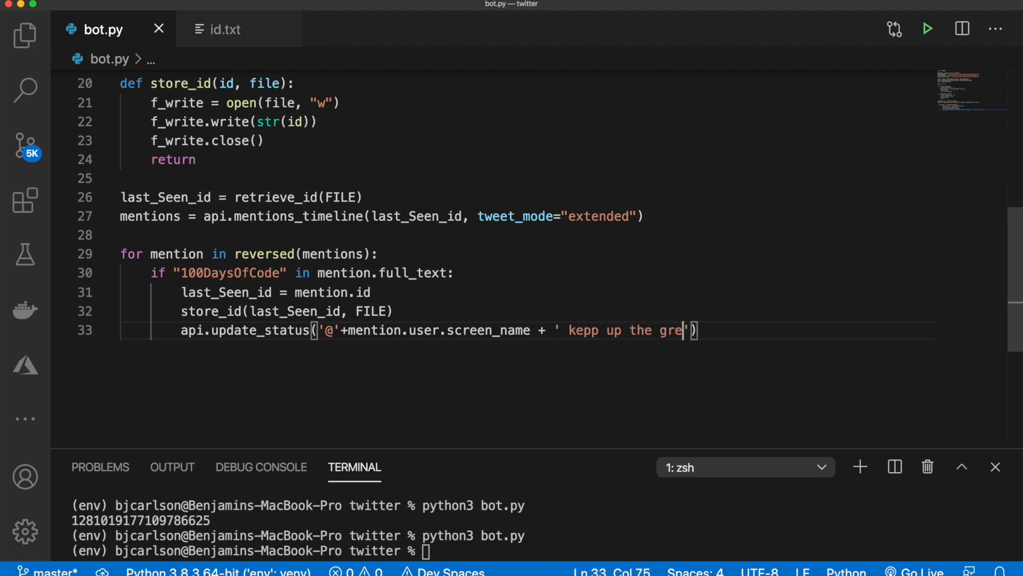
text(at work)
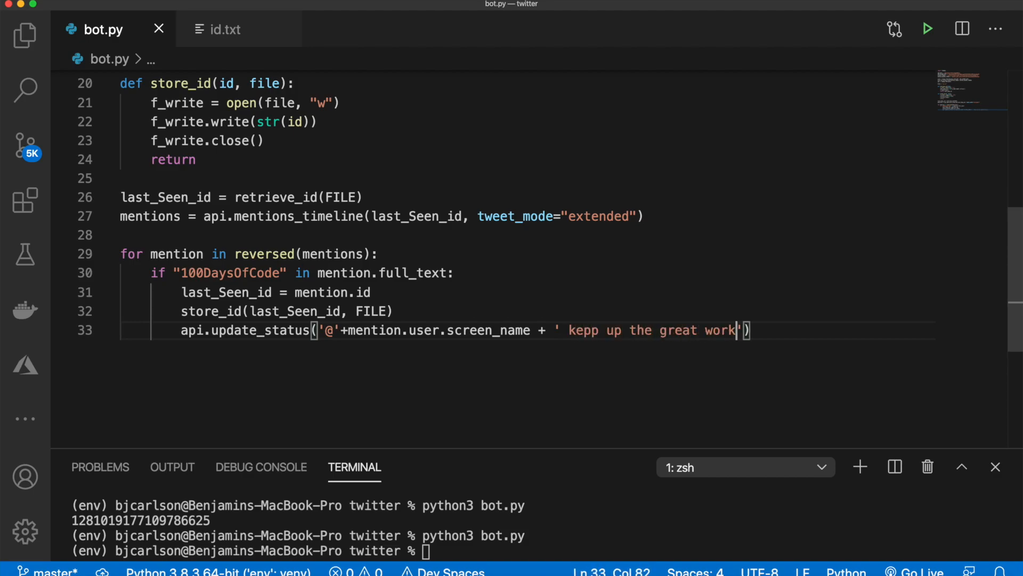
text(!)
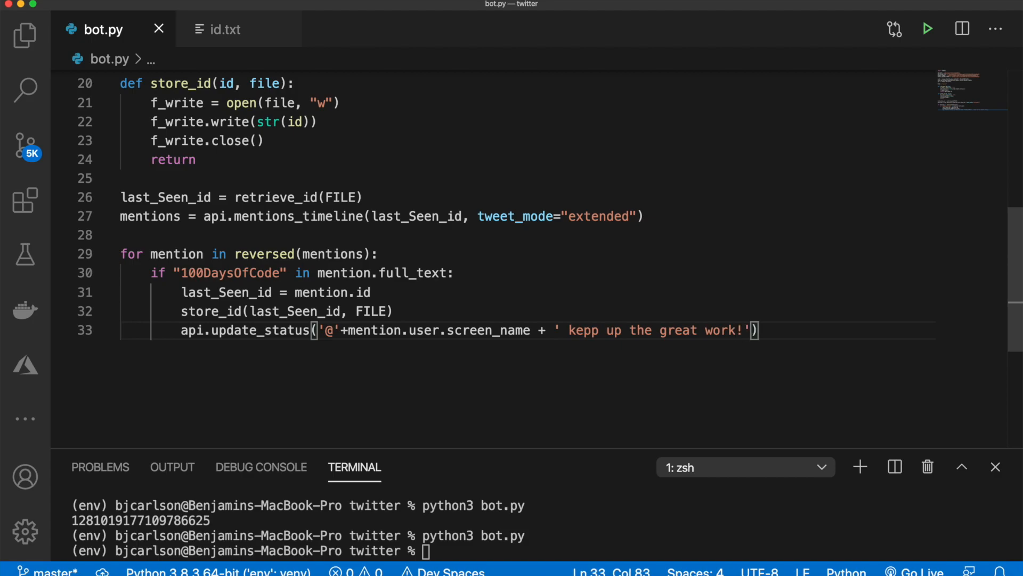
text(,)
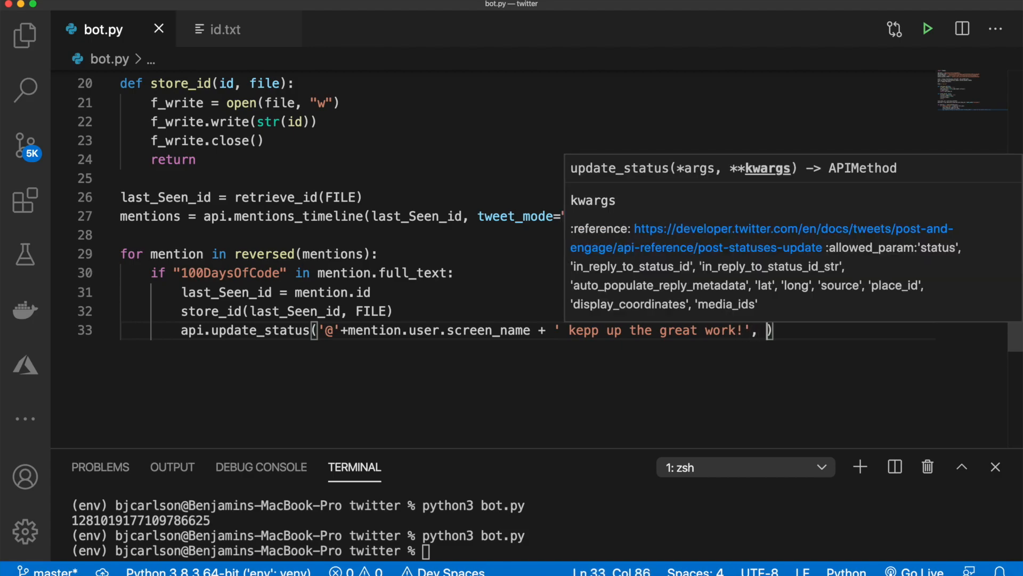
text(mention.id)
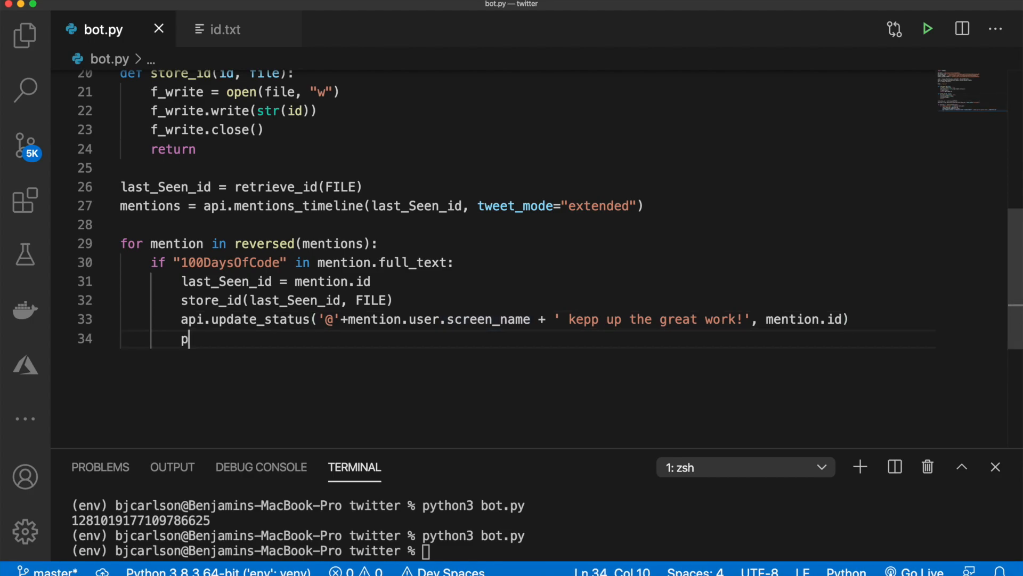
- Add print('Replied to @' + mention.user.screen_name) after each reply
text(rint()
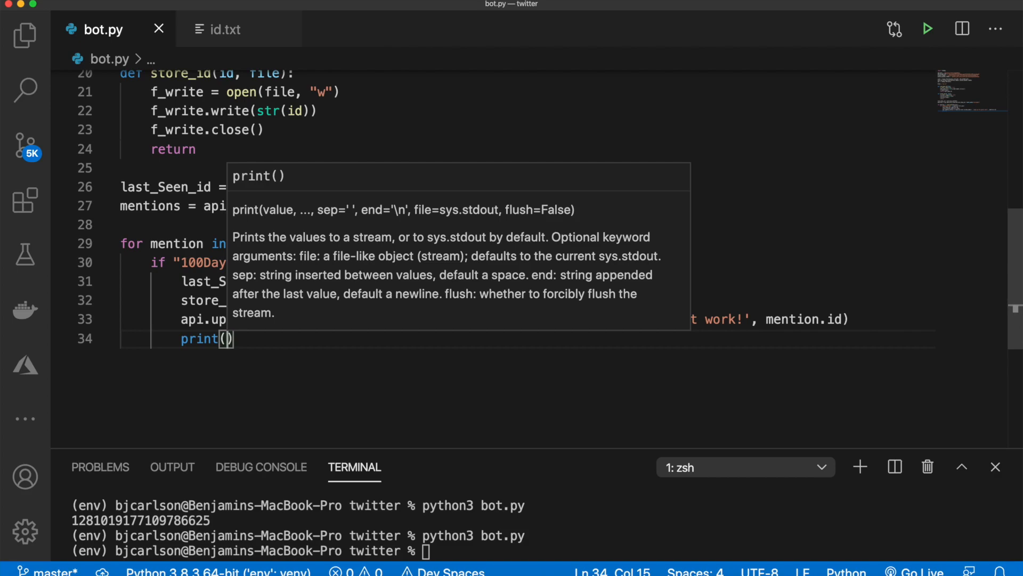
text('RTepl')
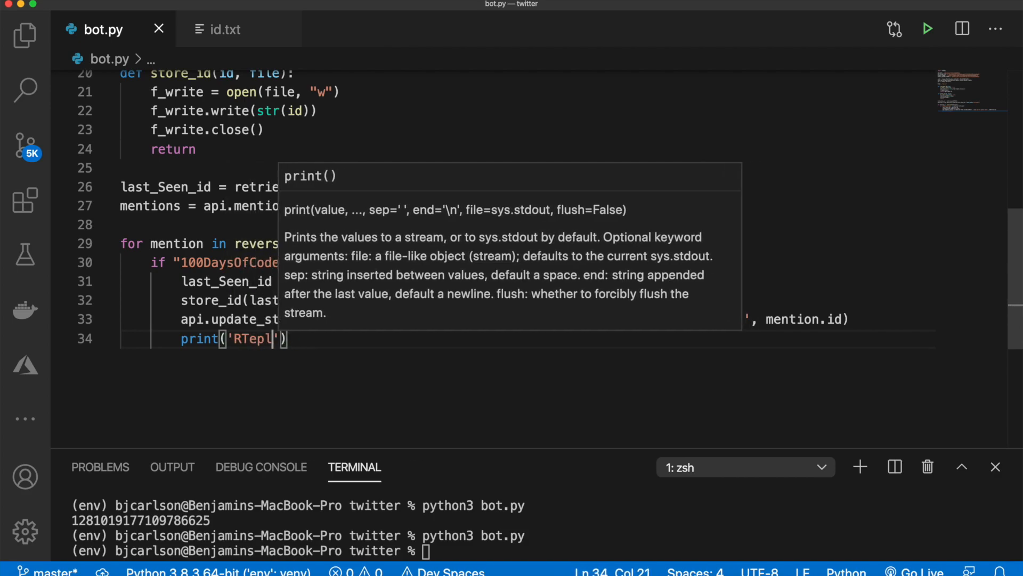
text(Replied to)
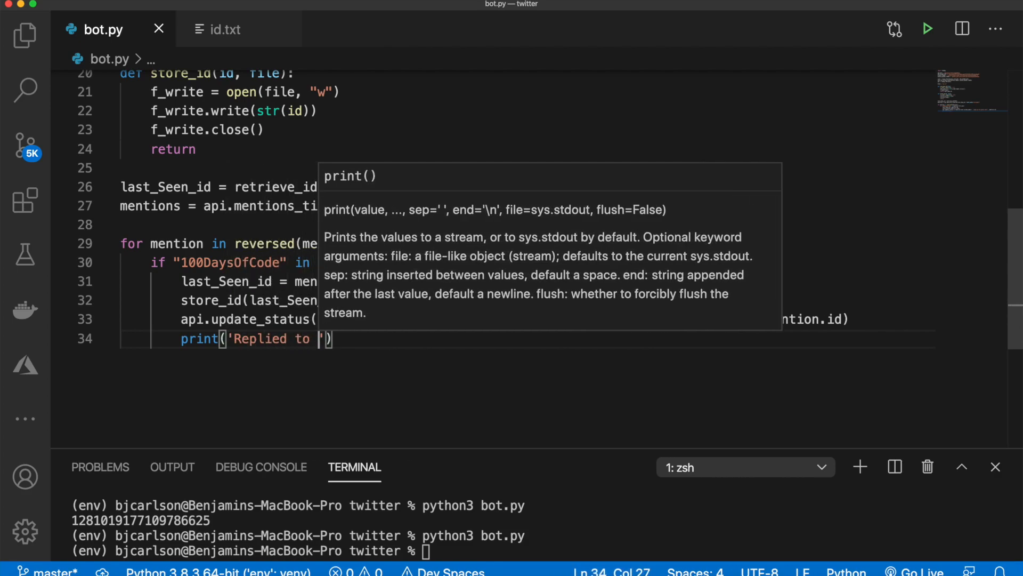
text(@)
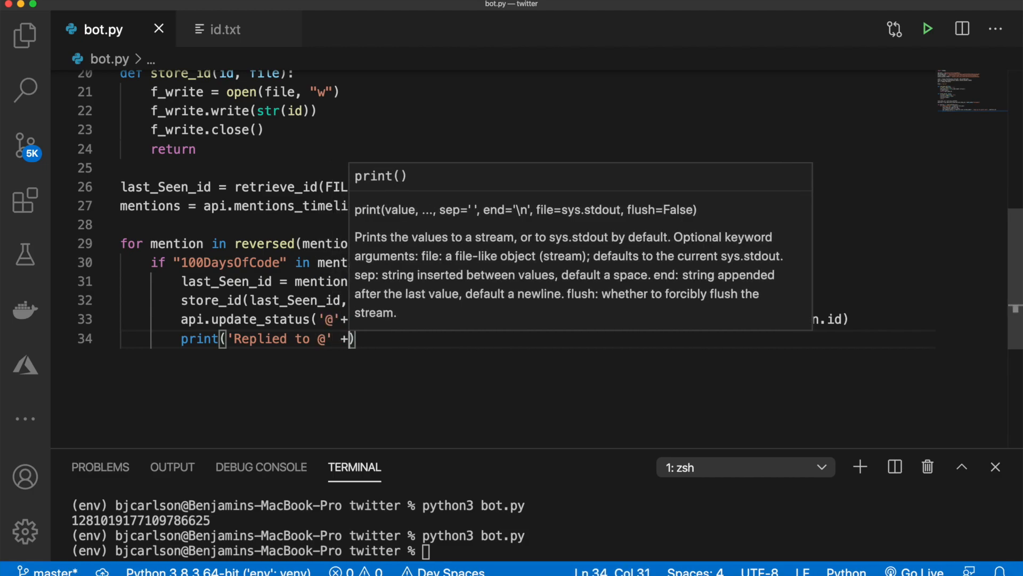
text(mention)
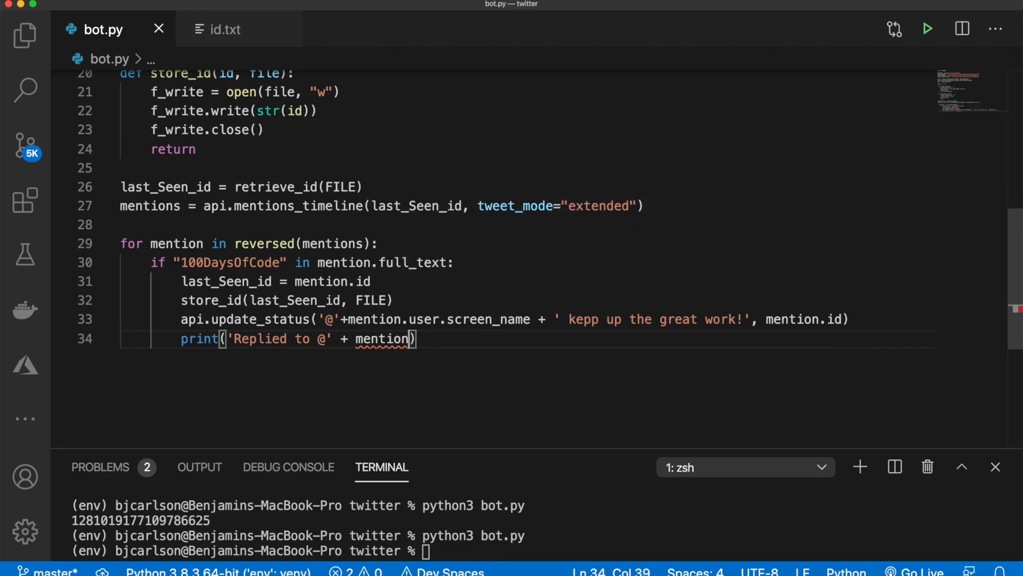
text(user.screen_n)
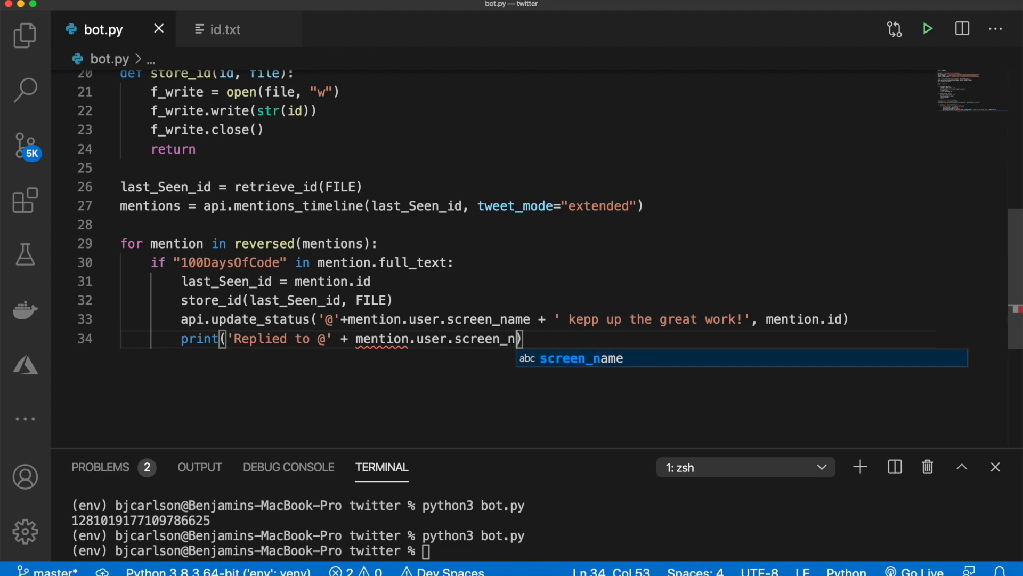
key(Tab)
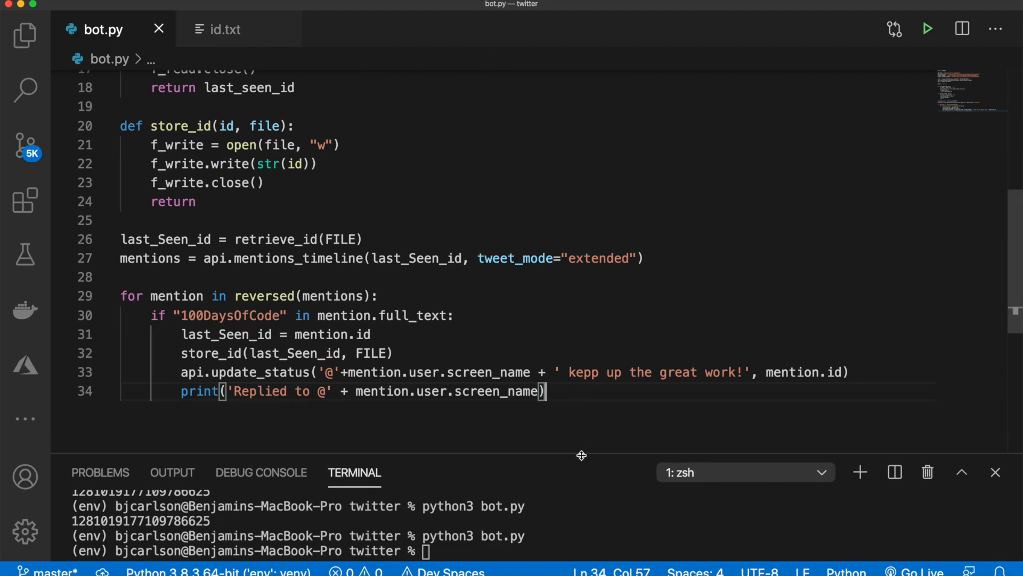
click(223, 28)
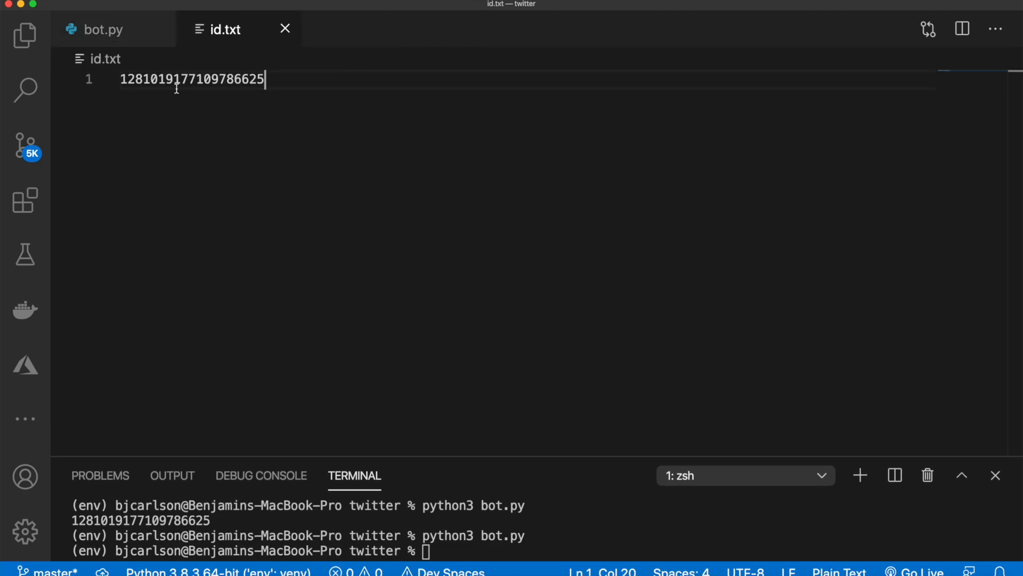
click(98, 28)
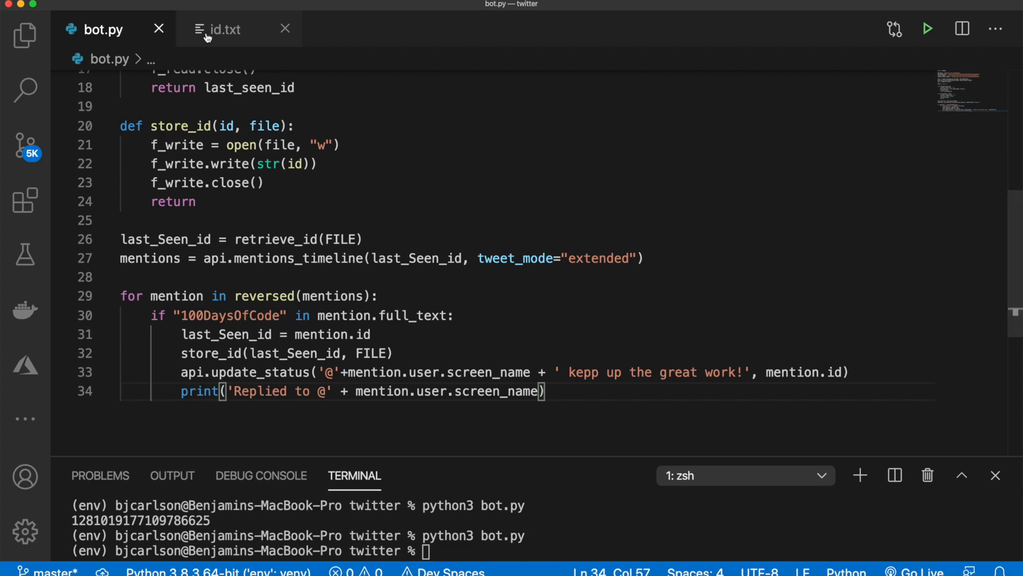
click(222, 29)
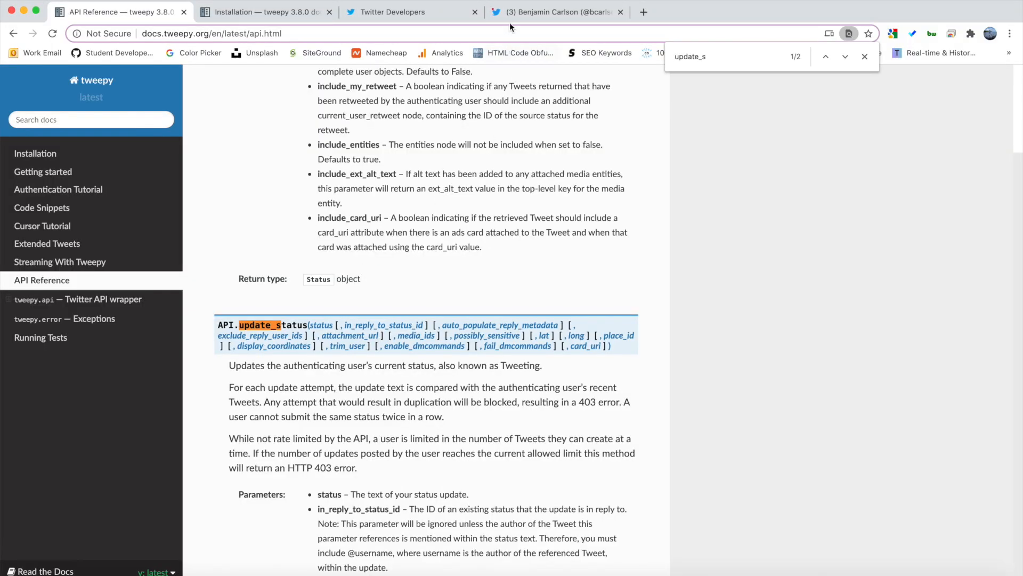
click(554, 11)
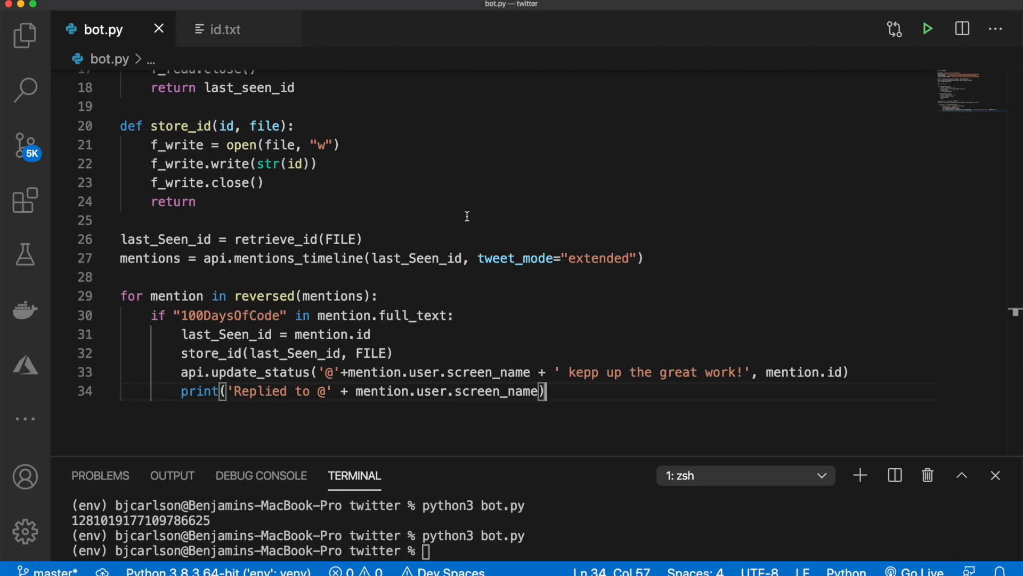
scroll(up, 3)
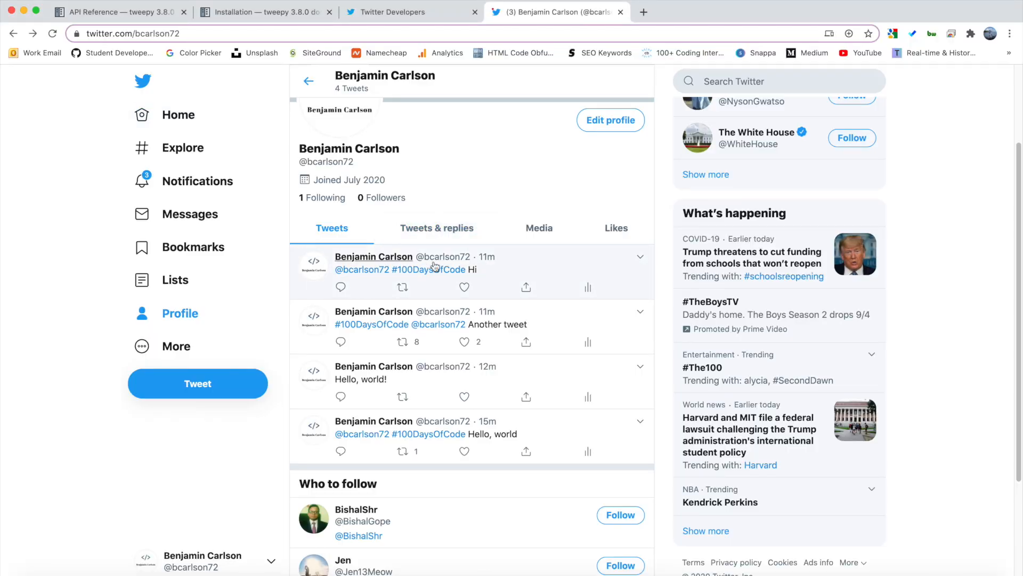
mouse_move(374, 256)
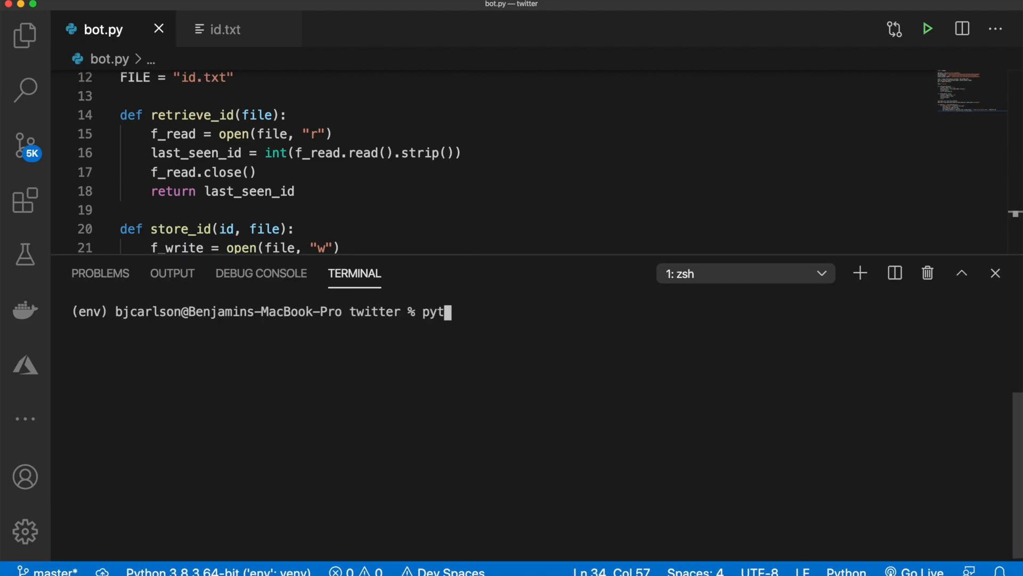
- Run python3 bot.py in the terminal so the bot replies to the #100DaysOfCode mentions
text(hon3)
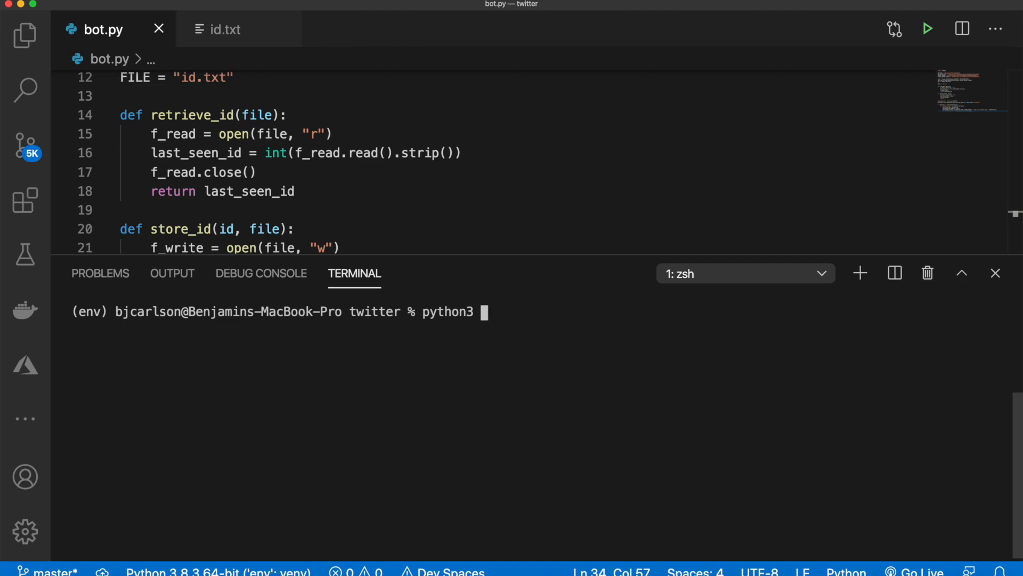
text(bot.py)
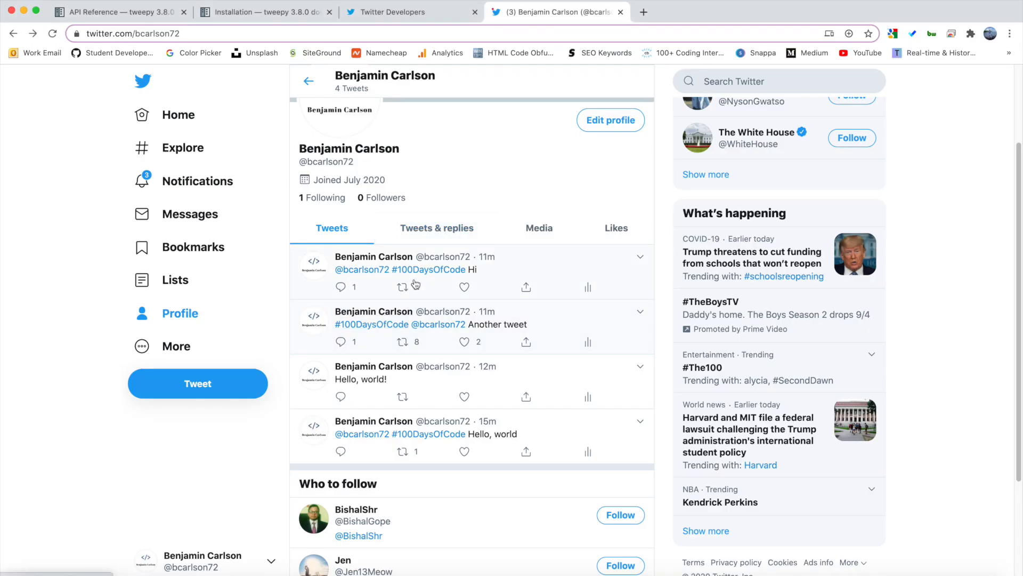
mouse_move(350, 300)
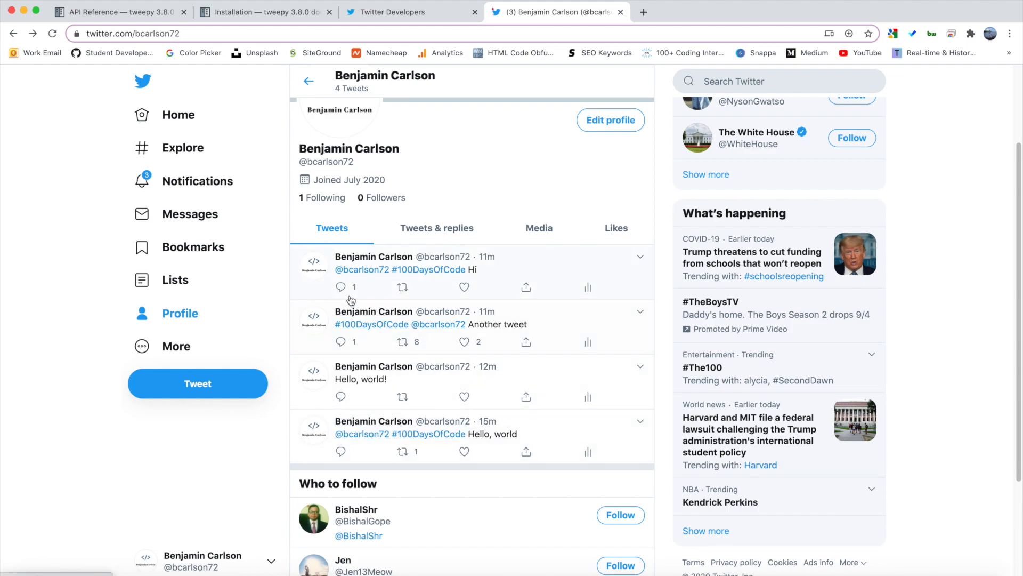
mouse_move(339, 341)
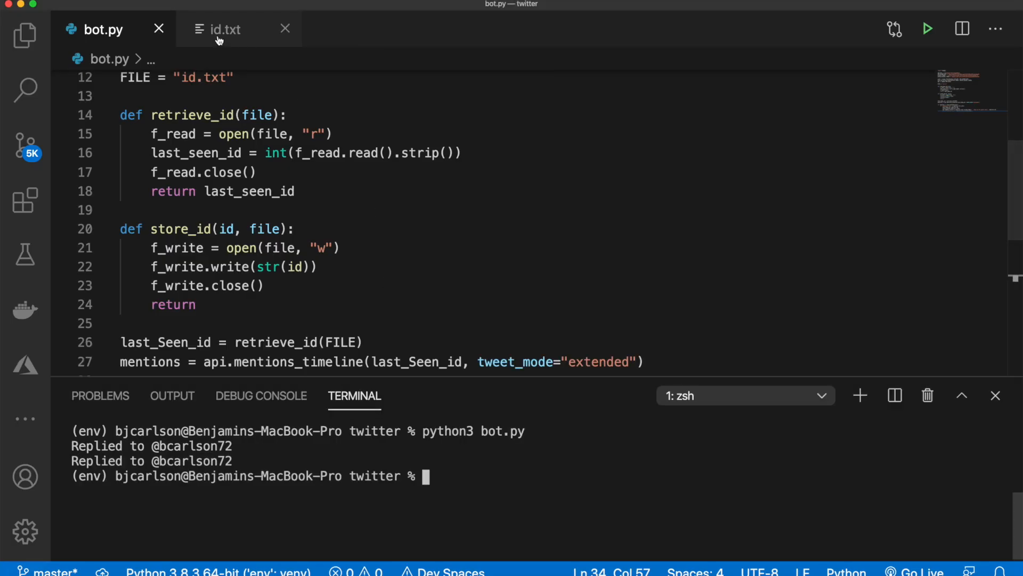
click(224, 30)
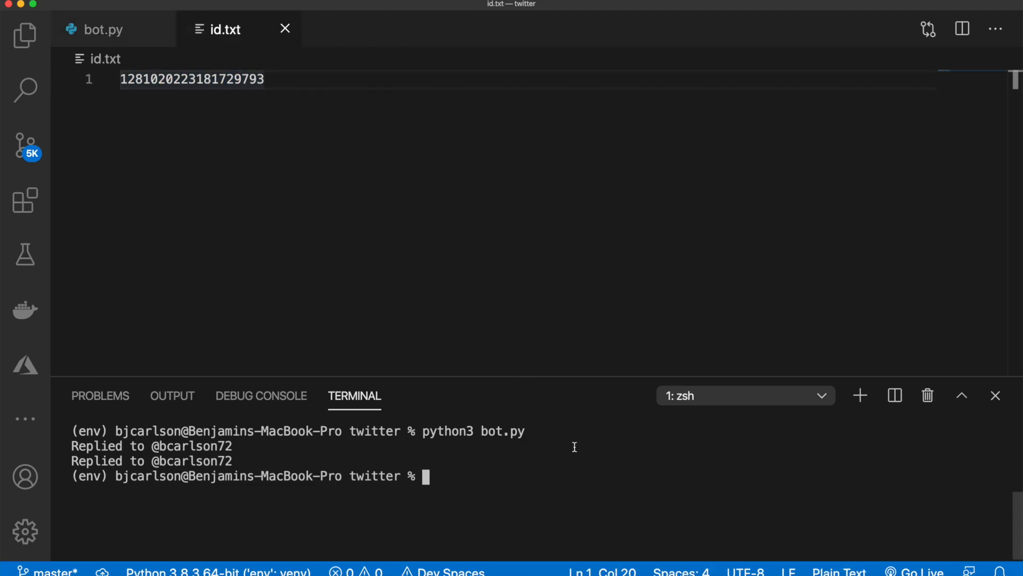
text(python3 bot.py)
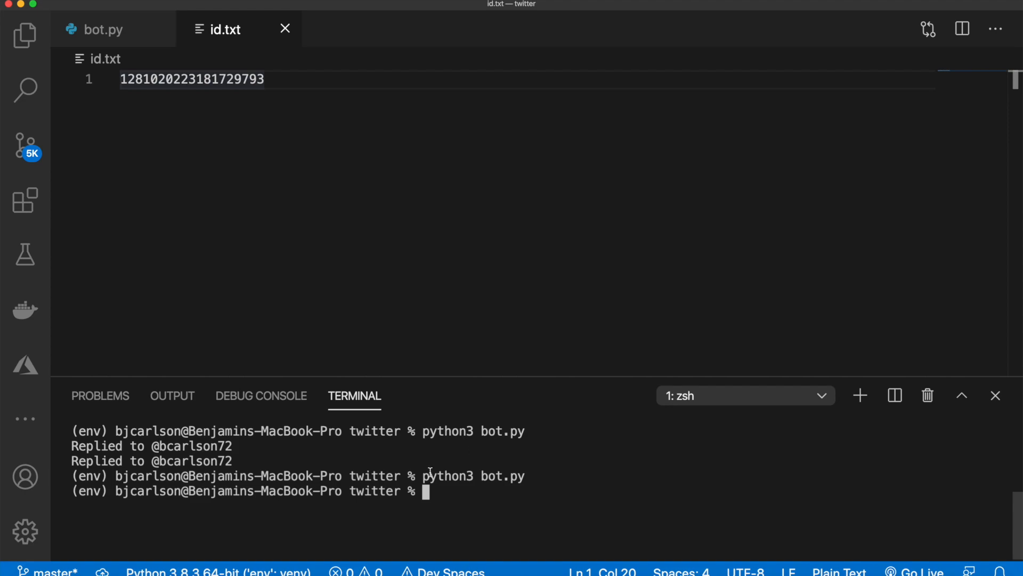
mouse_move(493, 499)
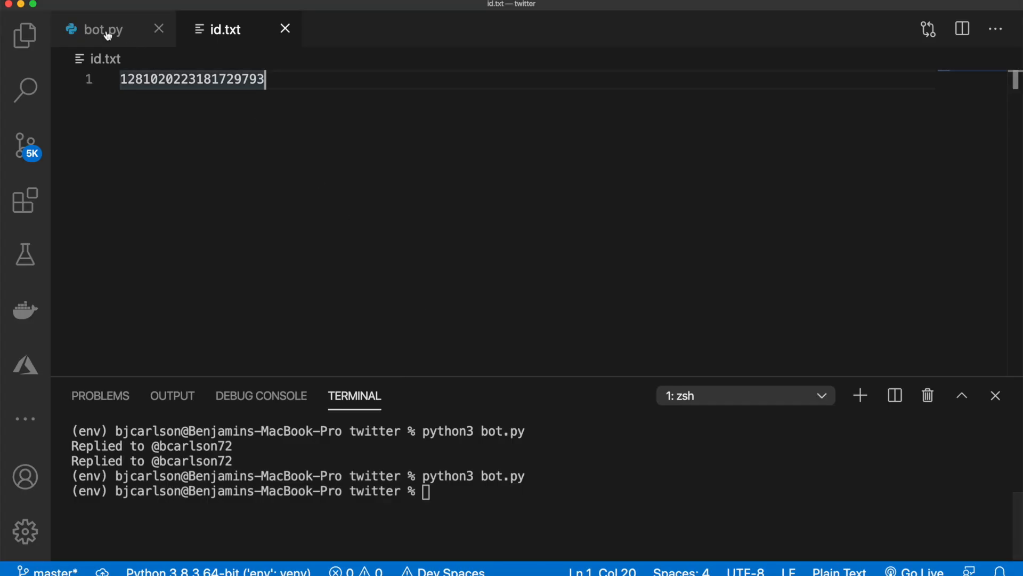
- Review bot.py, then scroll the Tweepy API reference to the mentions_timeline entry
click(95, 30)
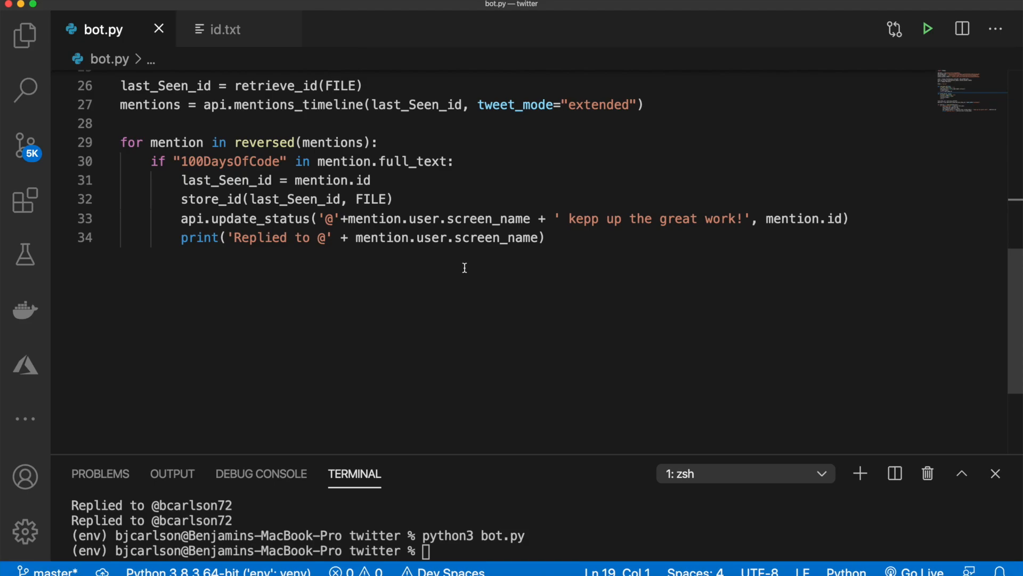
mouse_move(562, 262)
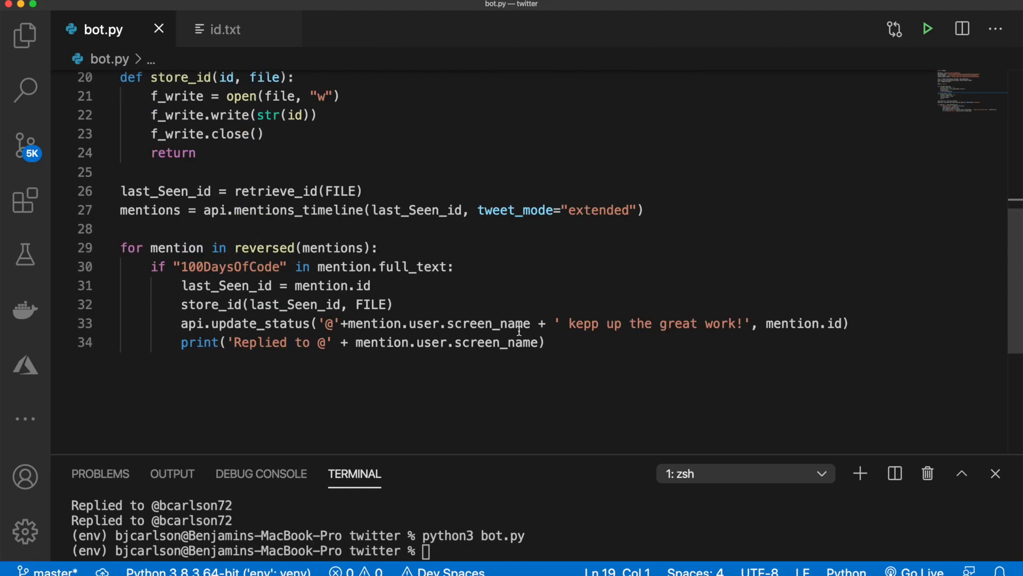
click(548, 342)
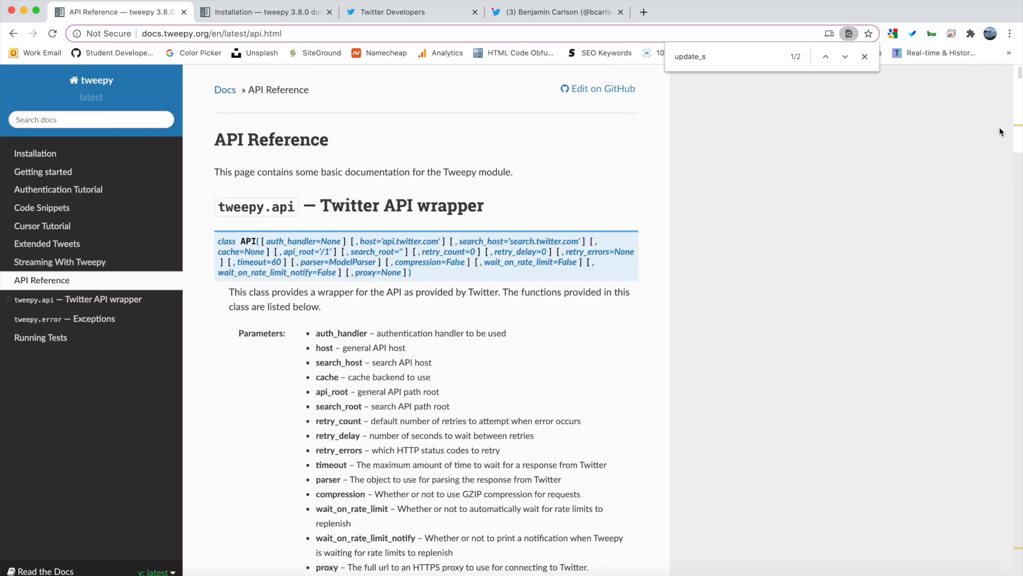
scroll(down, 3)
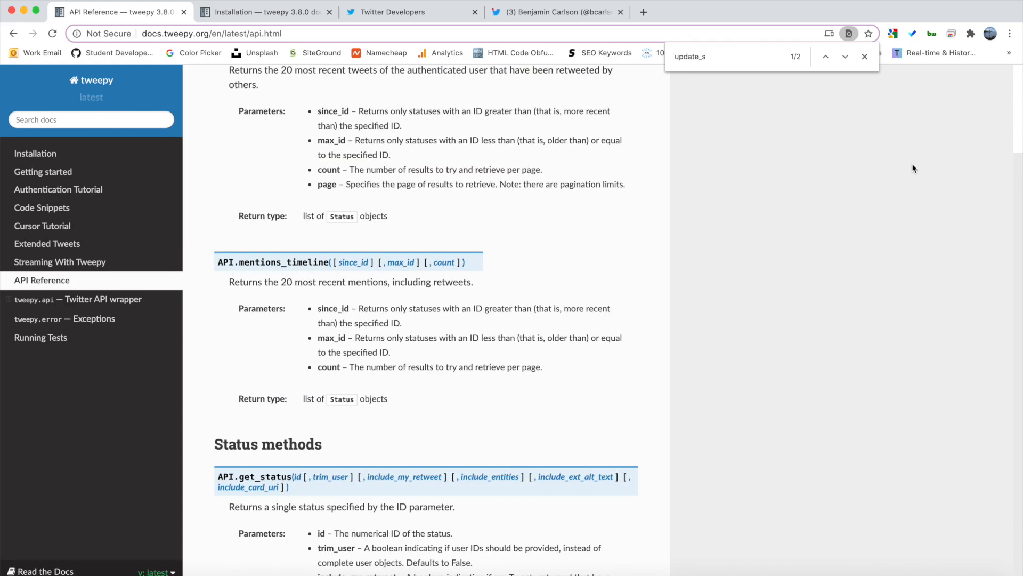